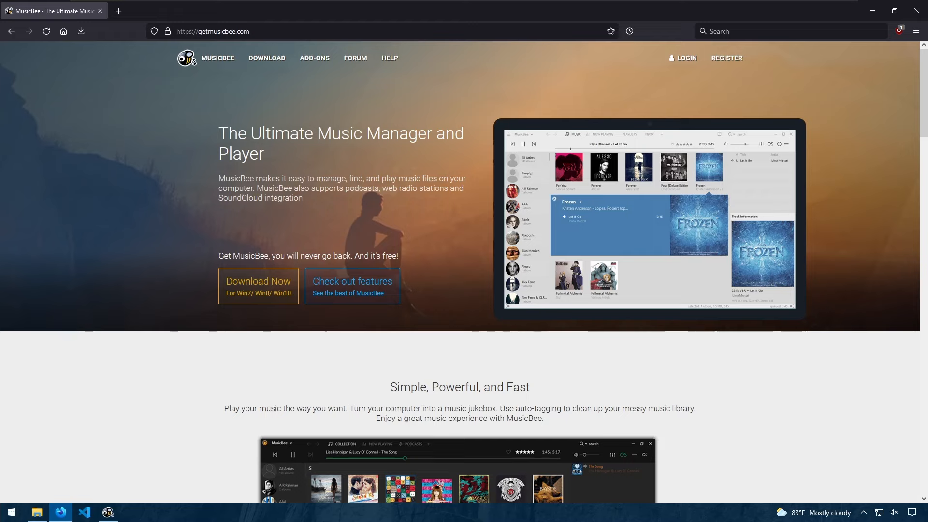
pyautogui.moveTo(355, 58)
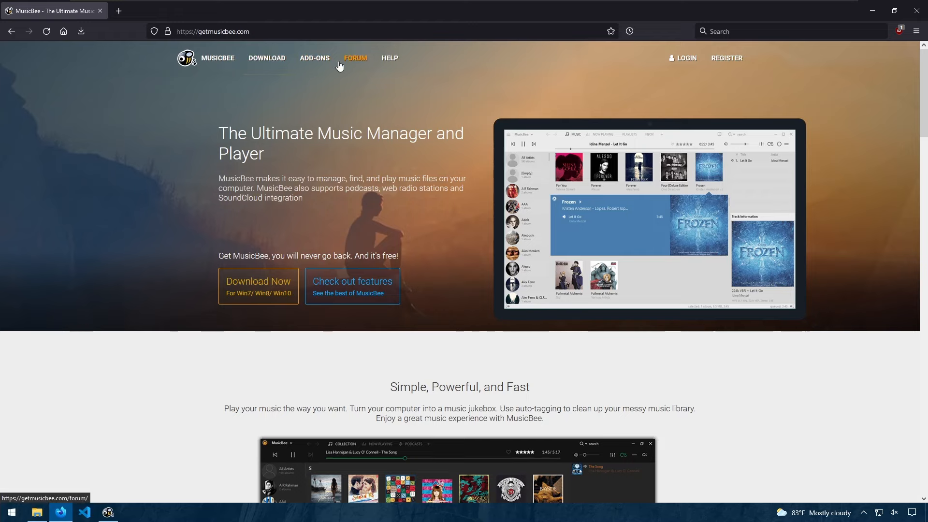
# - Go to the getmusicbee.com Download page listing the installer, portable and Windows Store editions
pyautogui.click(314, 58)
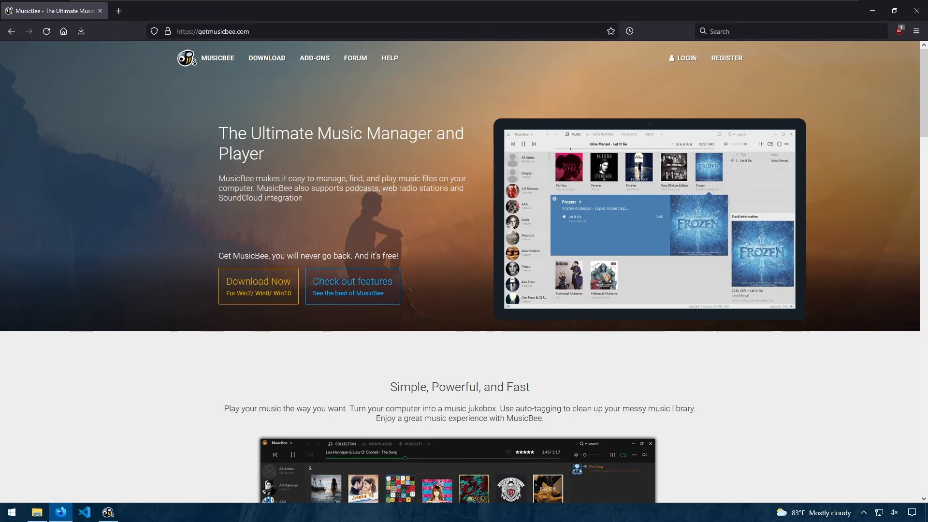
pyautogui.click(258, 284)
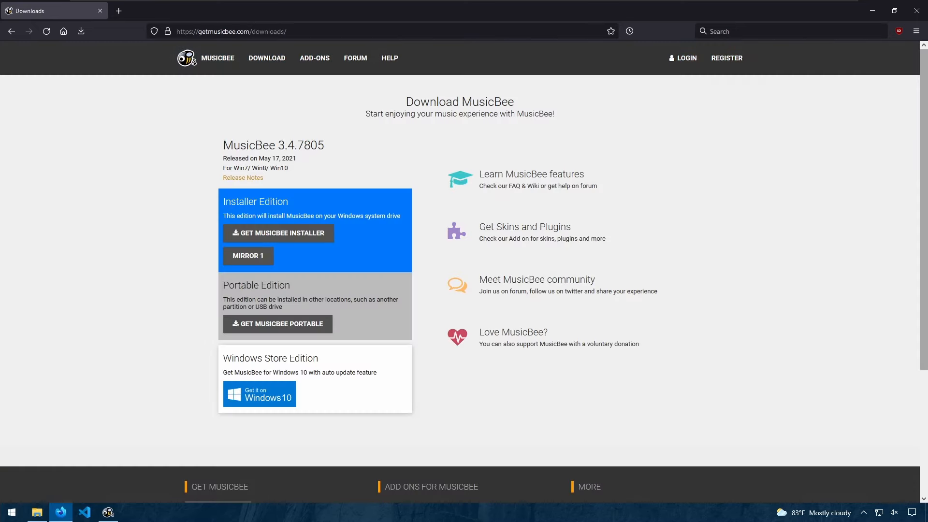
pyautogui.moveTo(278, 233)
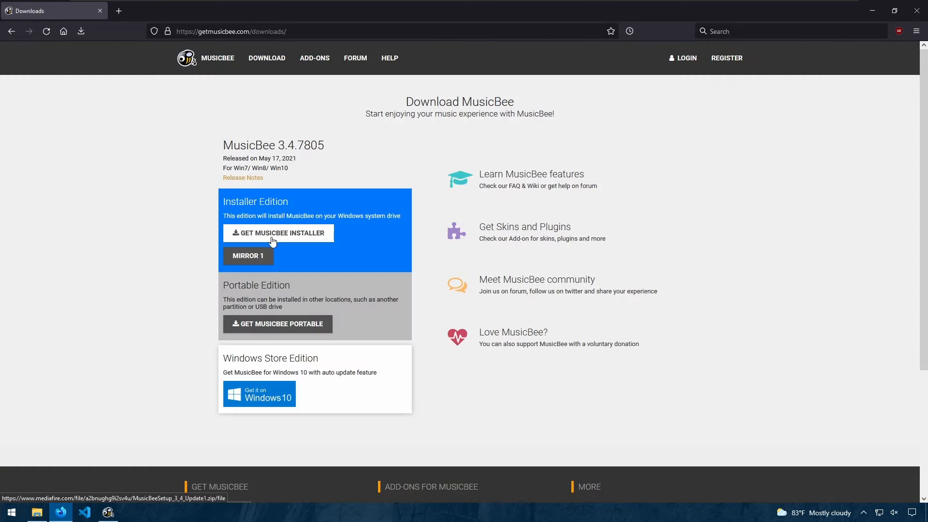
pyautogui.moveTo(318, 337)
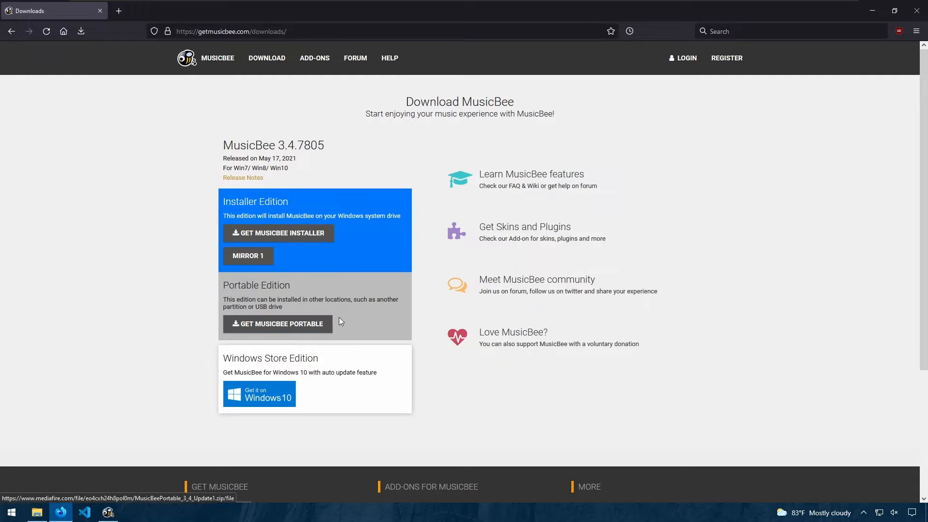
pyautogui.moveTo(320, 331)
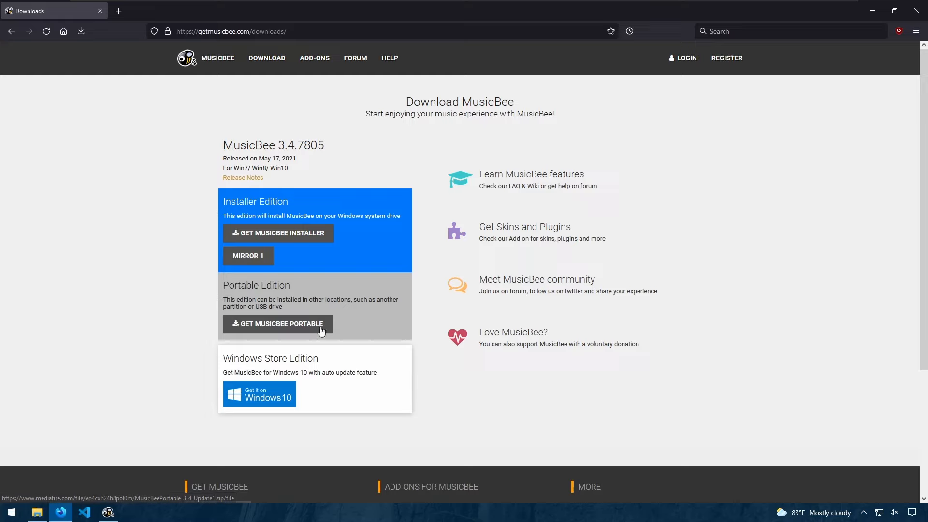
pyautogui.moveTo(283, 312)
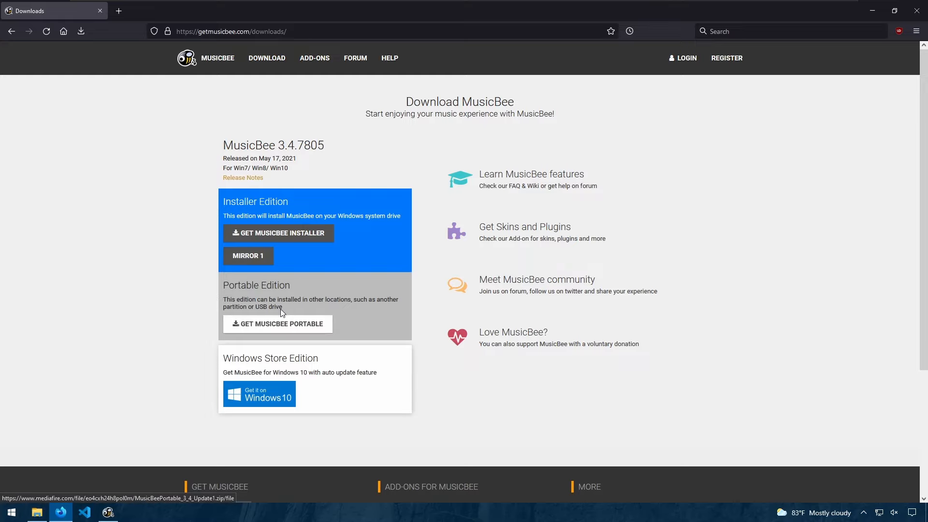
pyautogui.moveTo(345, 342)
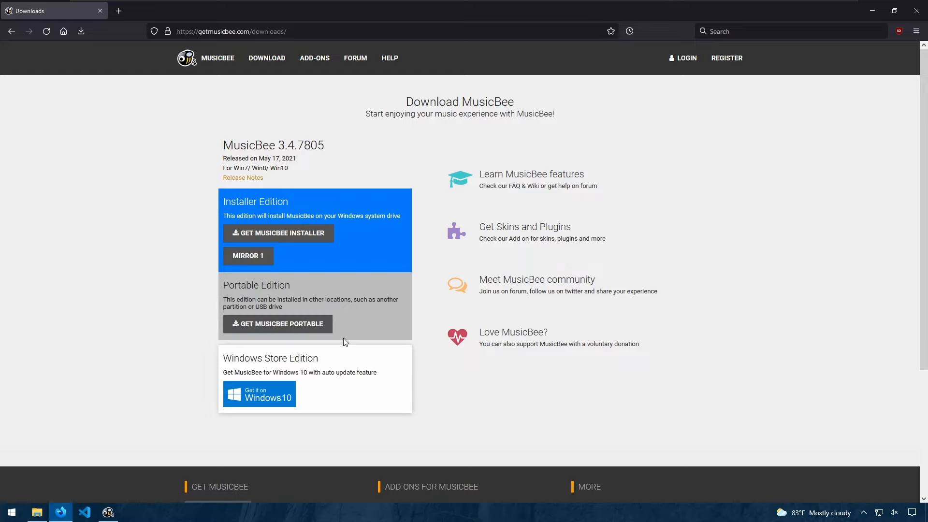
pyautogui.moveTo(272, 301)
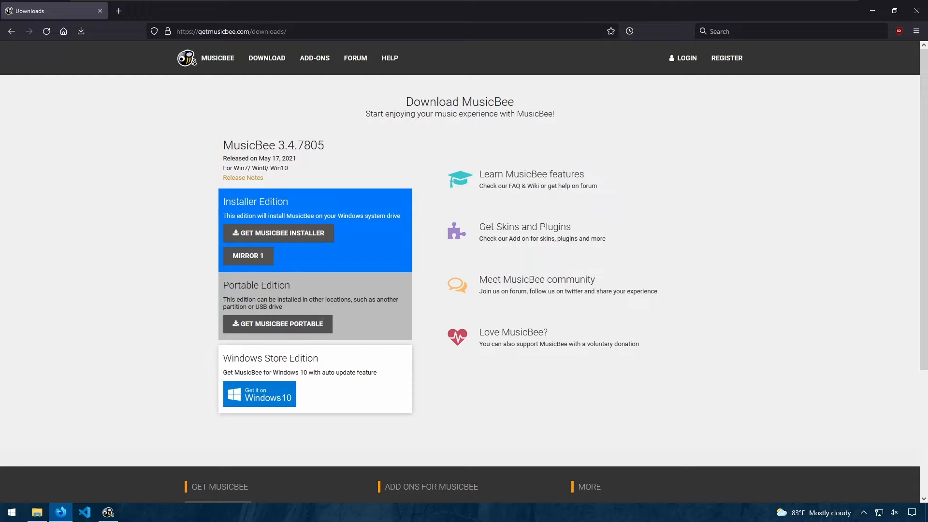
pyautogui.moveTo(208, 301)
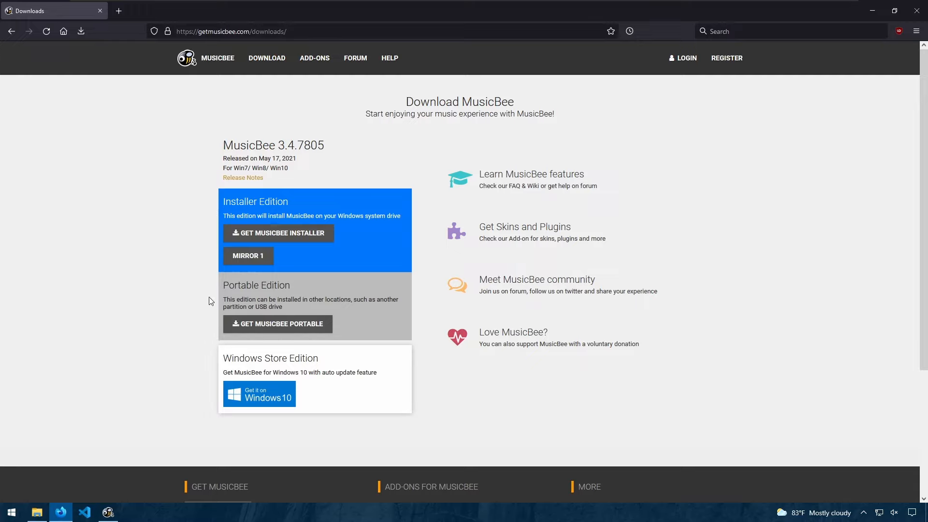
pyautogui.moveTo(259, 394)
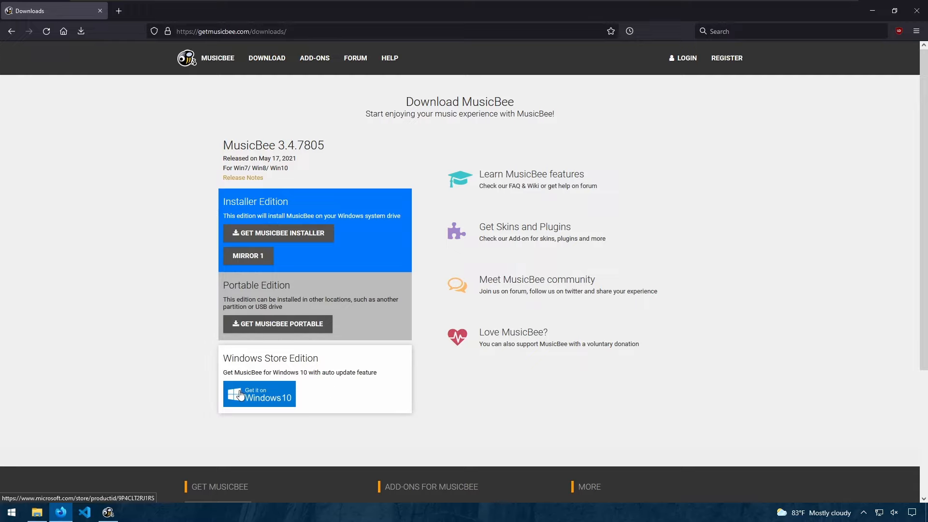
# - Browse the Music folder's Library tracks, then launch MusicBee from its folder
pyautogui.click(37, 512)
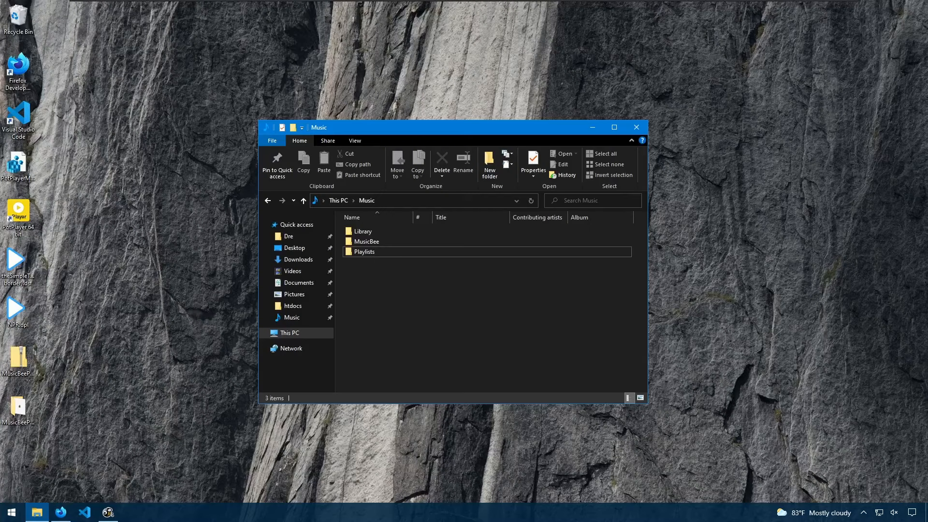
pyautogui.click(363, 231)
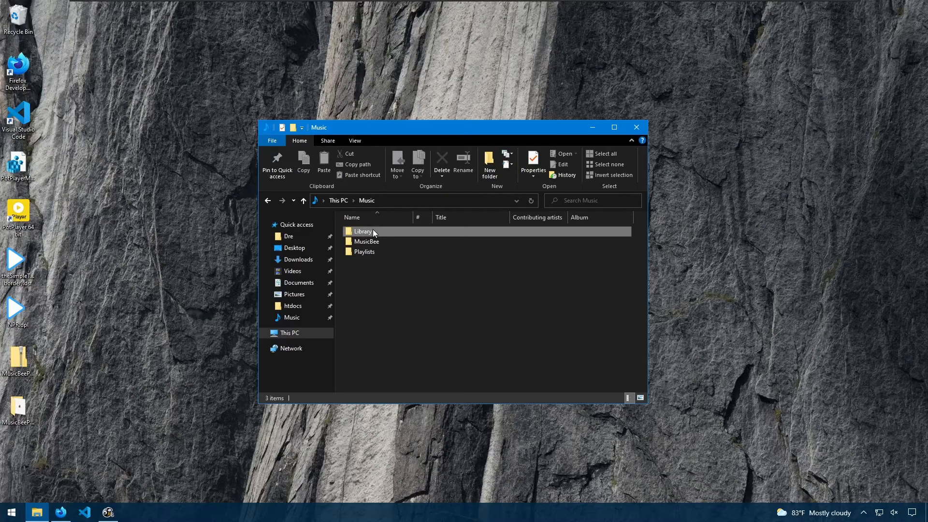
pyautogui.doubleClick(364, 231)
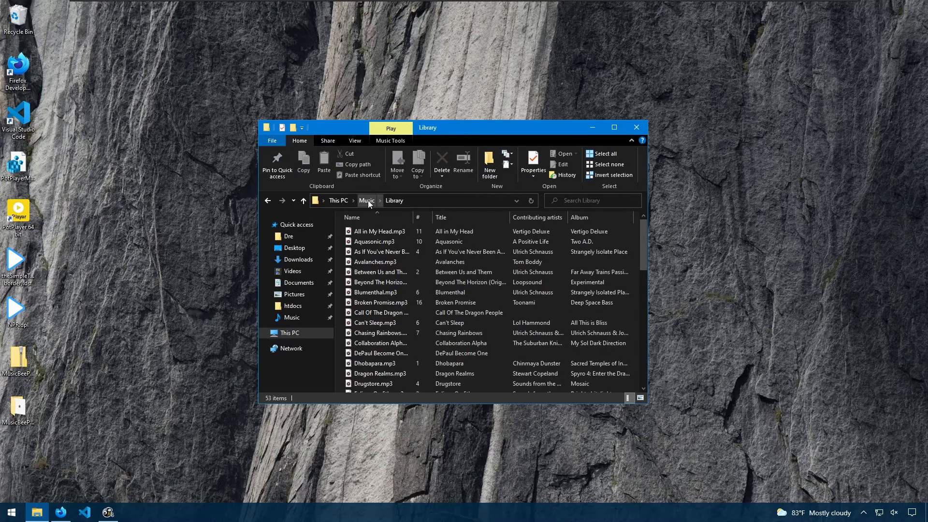
pyautogui.click(366, 201)
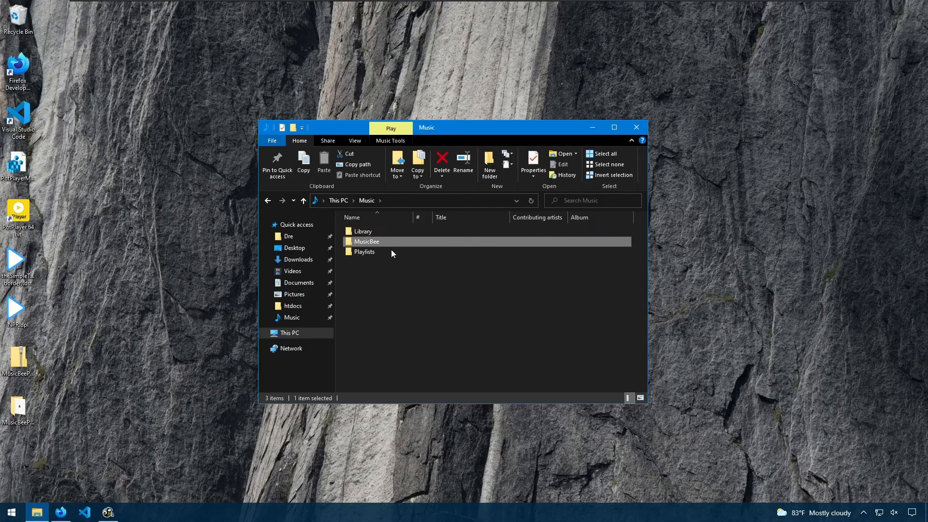
pyautogui.doubleClick(366, 241)
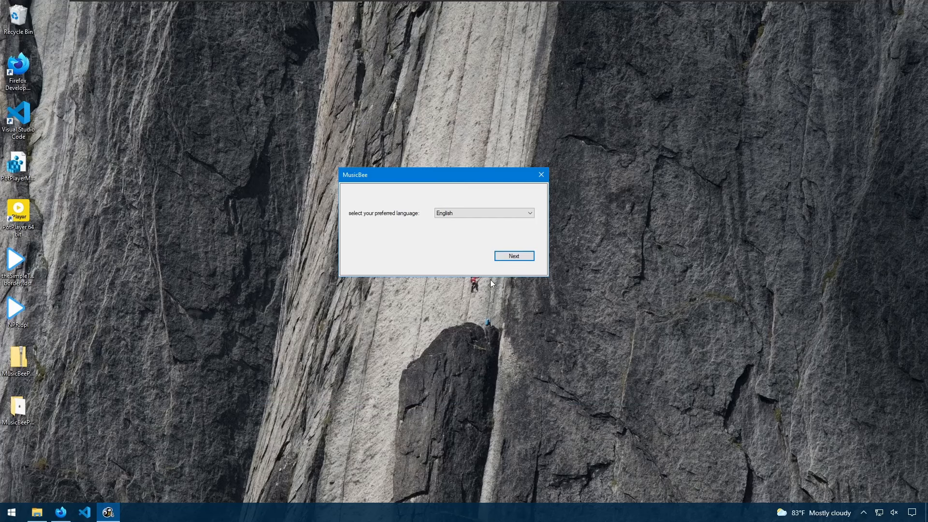
pyautogui.moveTo(516, 272)
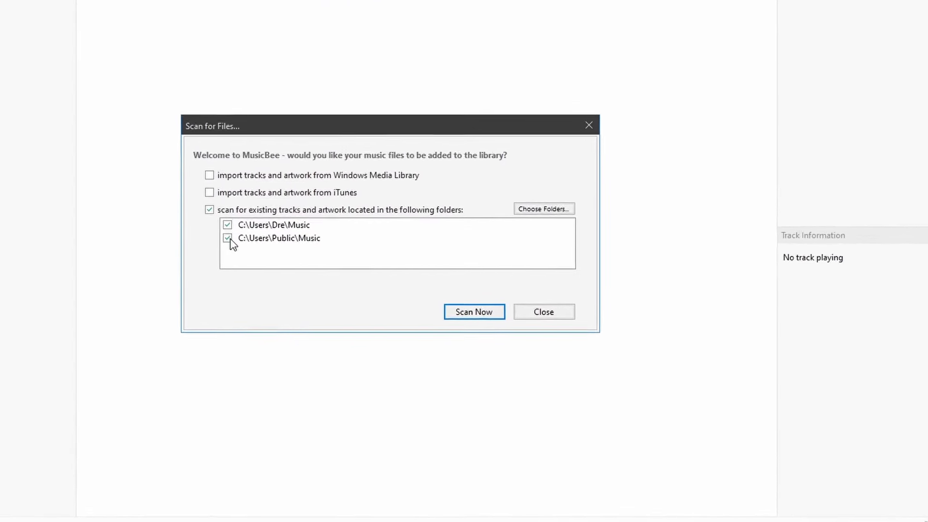
# - Limit the first-run scan to the Music\Library folder, unticking the Public Music folder
pyautogui.click(227, 238)
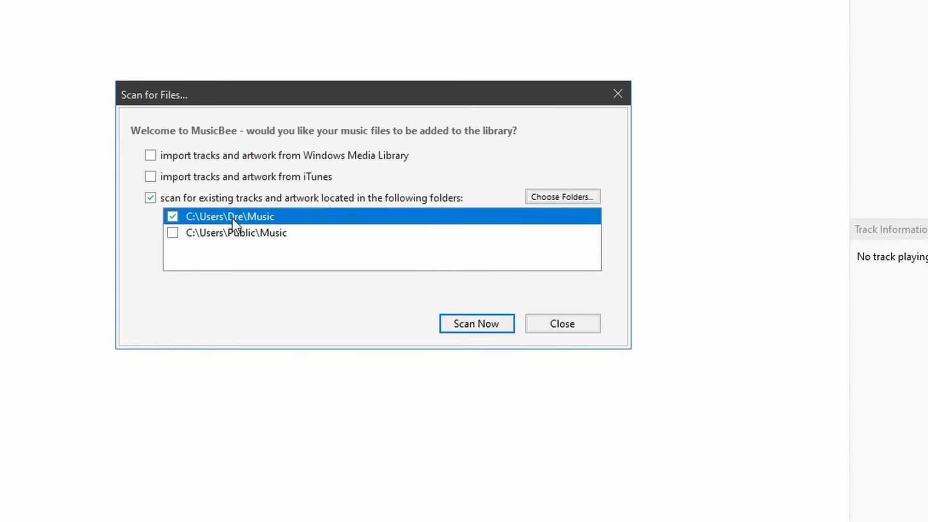
pyautogui.click(561, 196)
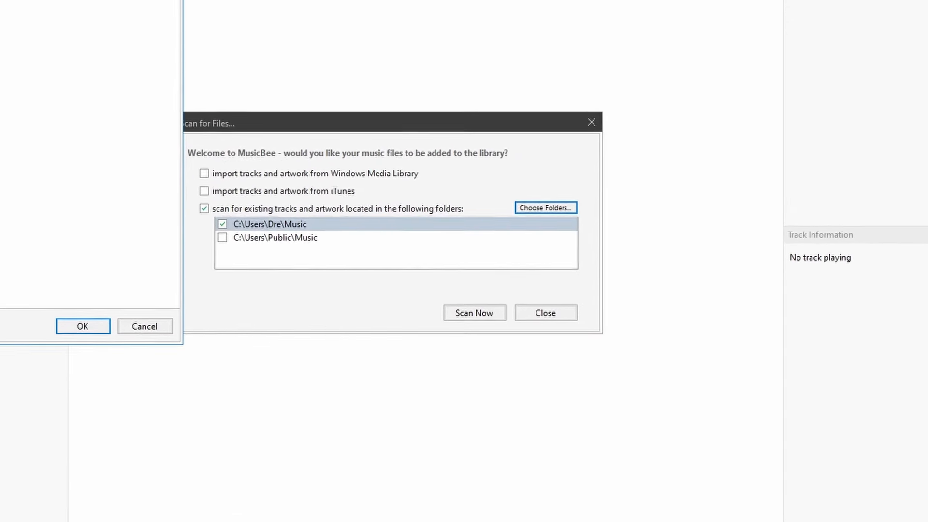
pyautogui.click(544, 206)
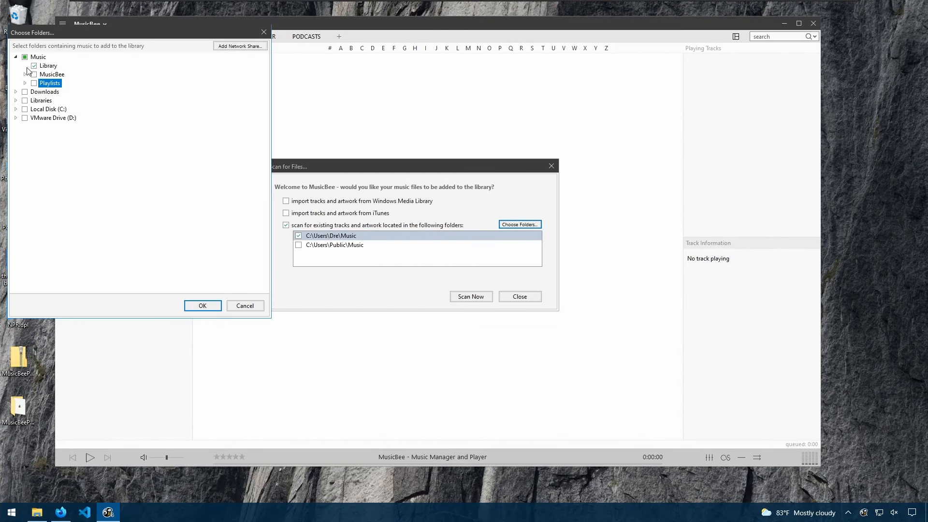
pyautogui.click(202, 305)
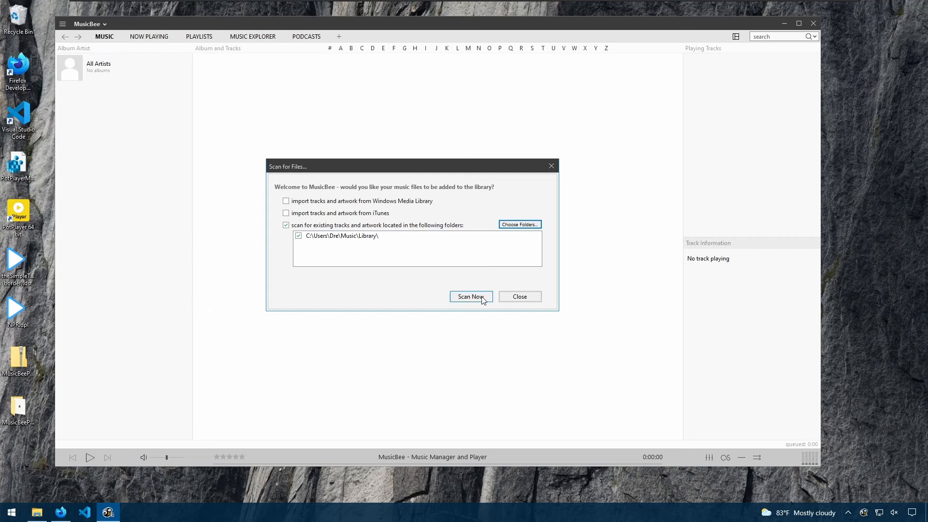
pyautogui.moveTo(307, 216)
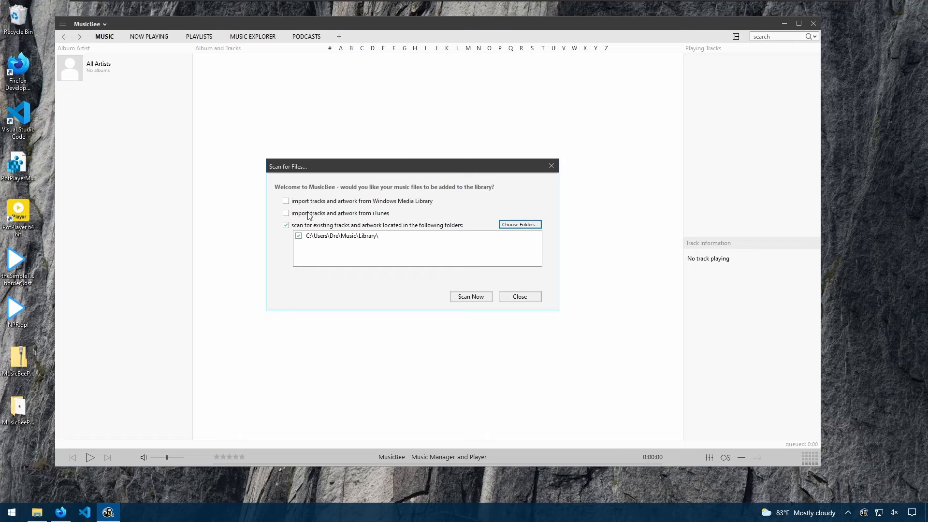
pyautogui.moveTo(434, 208)
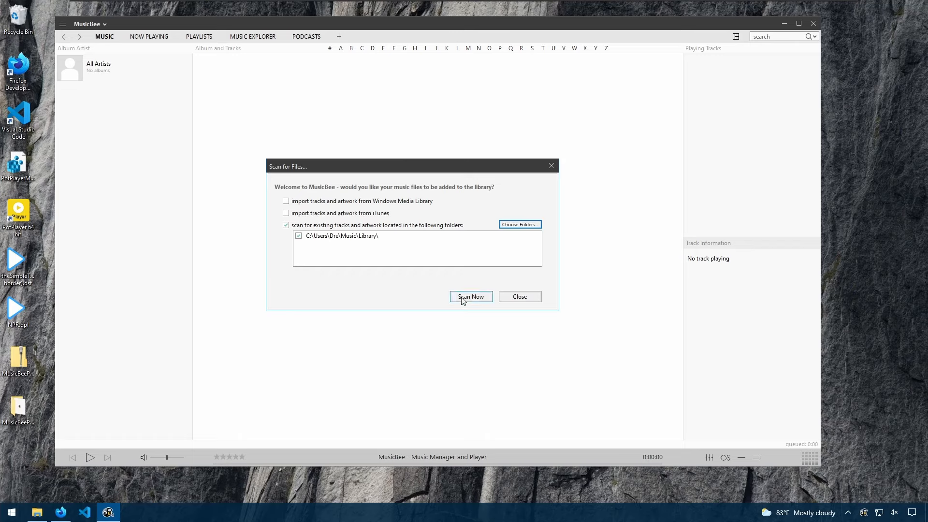
# - Scan the Library folder in and play Alfonzo Blackwell's Sax You Down (Love Song)
pyautogui.click(470, 296)
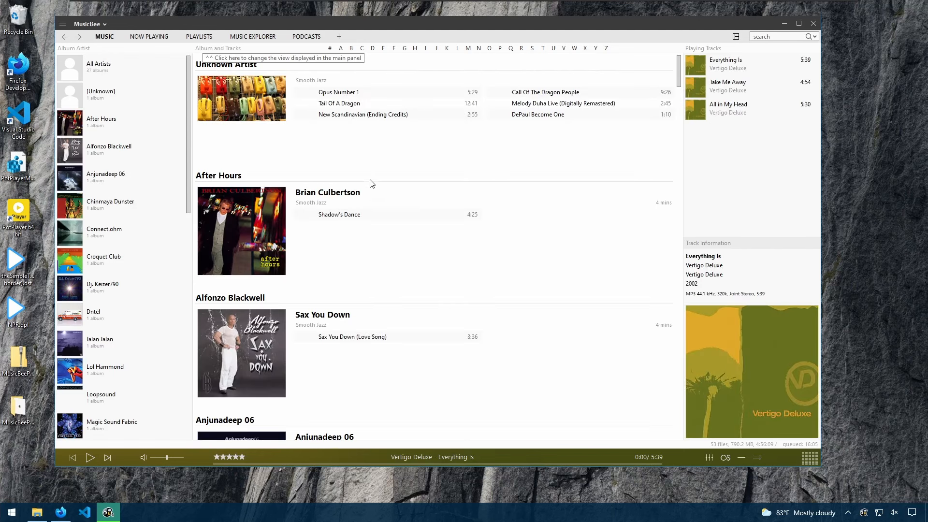
pyautogui.moveTo(476, 148)
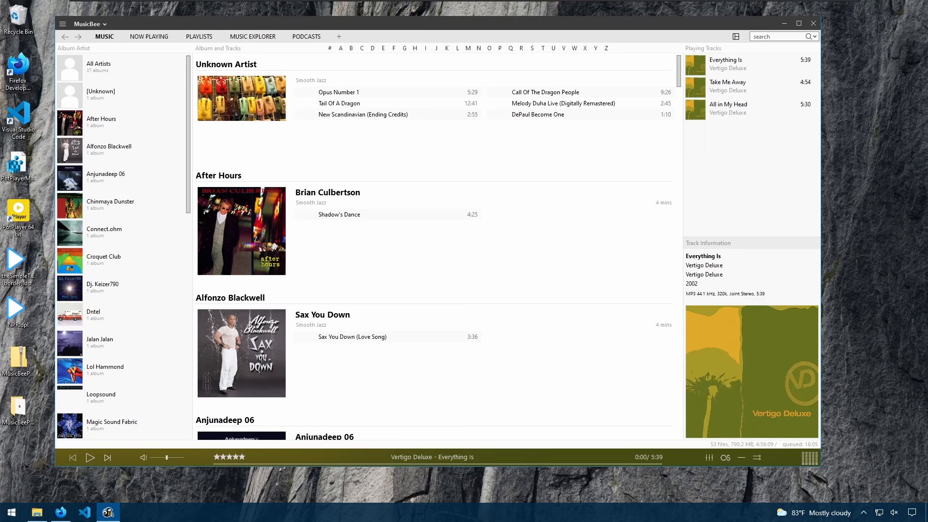
pyautogui.moveTo(412, 318)
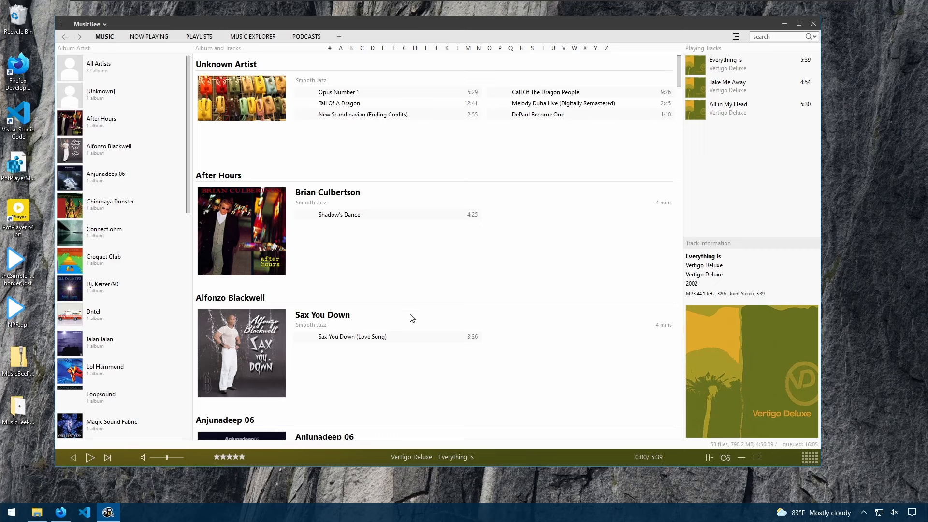
pyautogui.moveTo(349, 130)
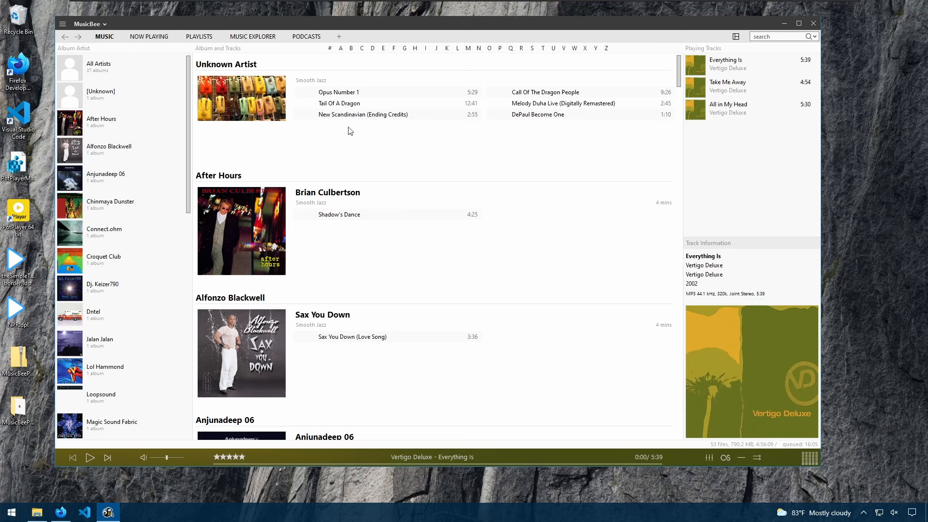
pyautogui.moveTo(349, 103)
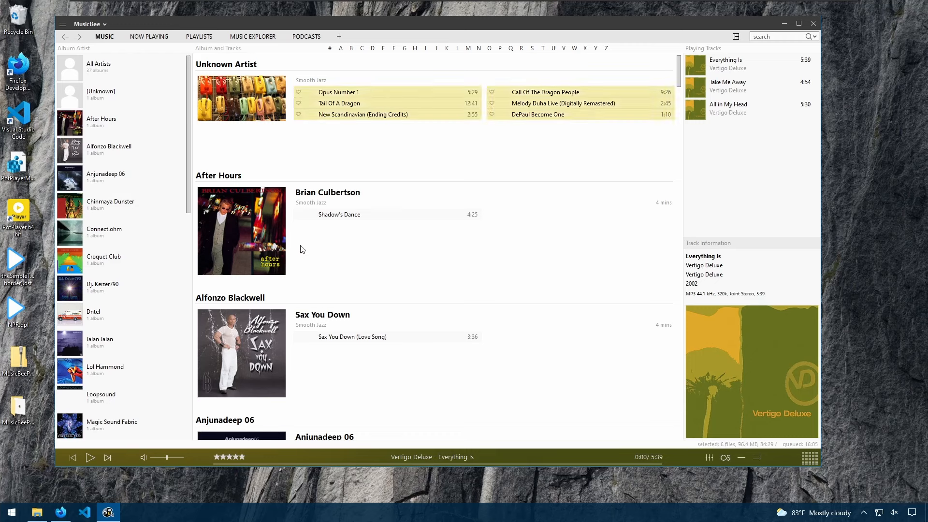
pyautogui.click(339, 214)
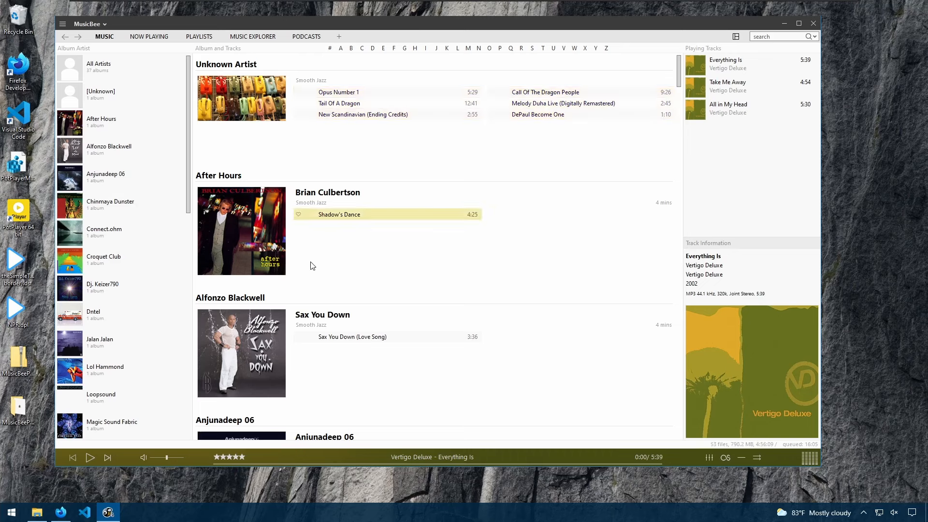
pyautogui.click(352, 336)
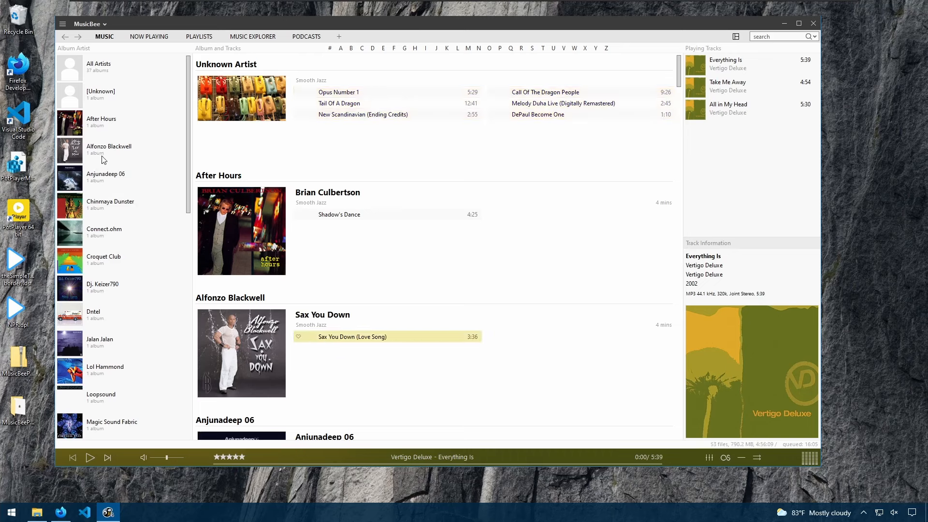
pyautogui.doubleClick(351, 336)
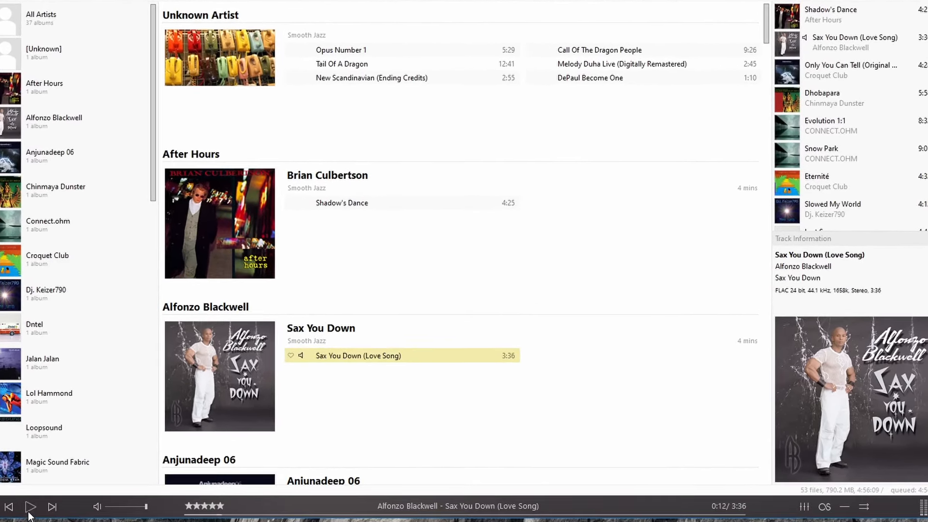
# - Resume playback of Sax You Down (Love Song)
pyautogui.click(30, 505)
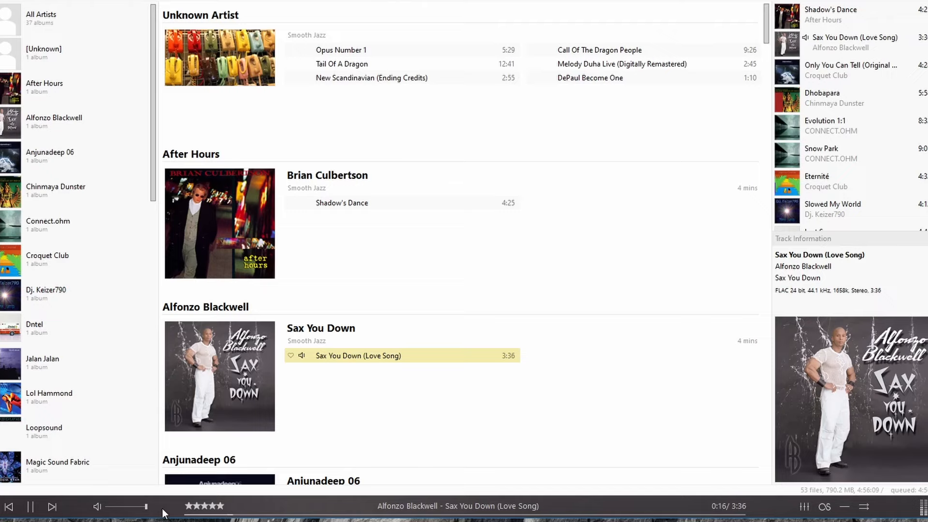
pyautogui.moveTo(236, 512)
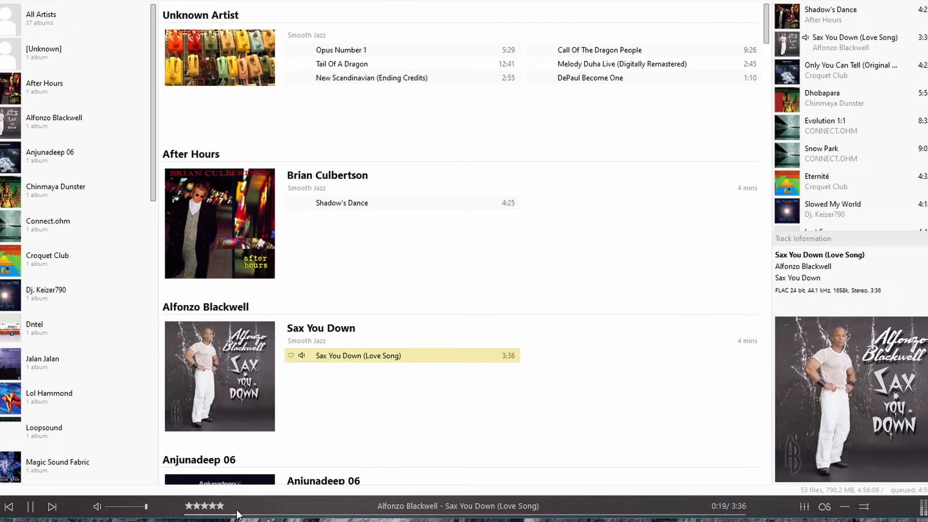
pyautogui.moveTo(461, 514)
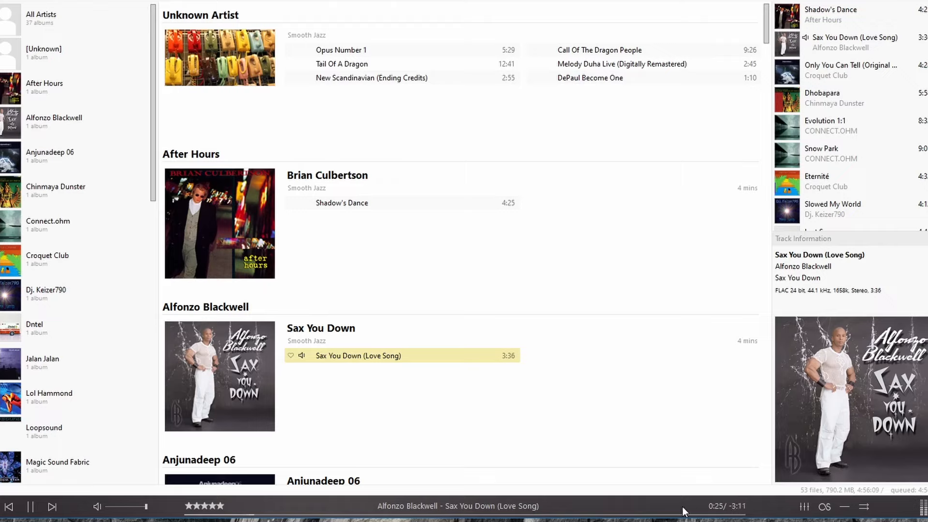
pyautogui.moveTo(729, 511)
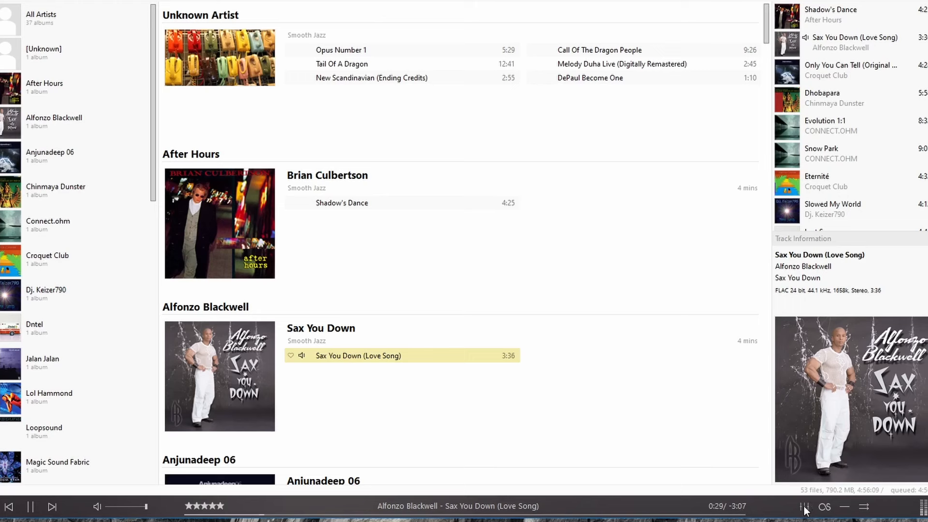
# - Bring up the Equaliser and DSP Settings with its preset list (Manual, Jazz, Live) expanded
pyautogui.click(804, 505)
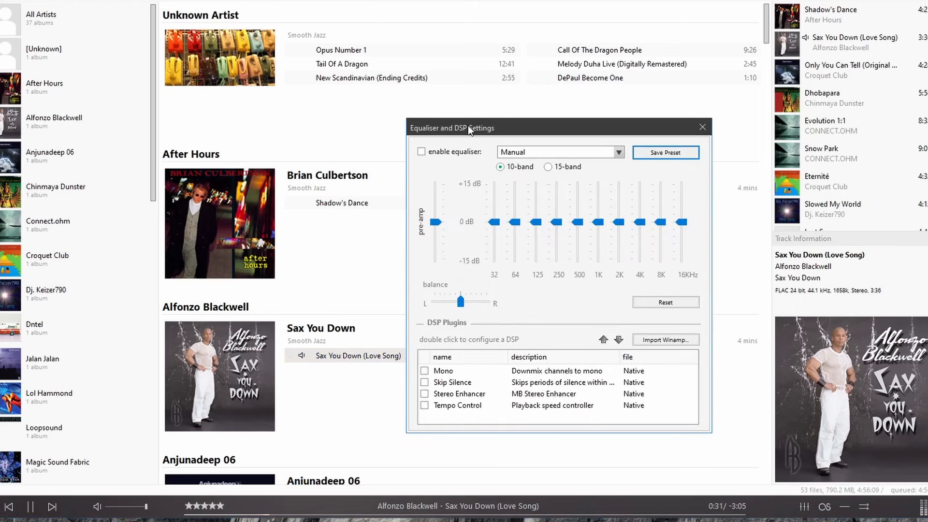
pyautogui.moveTo(577, 409)
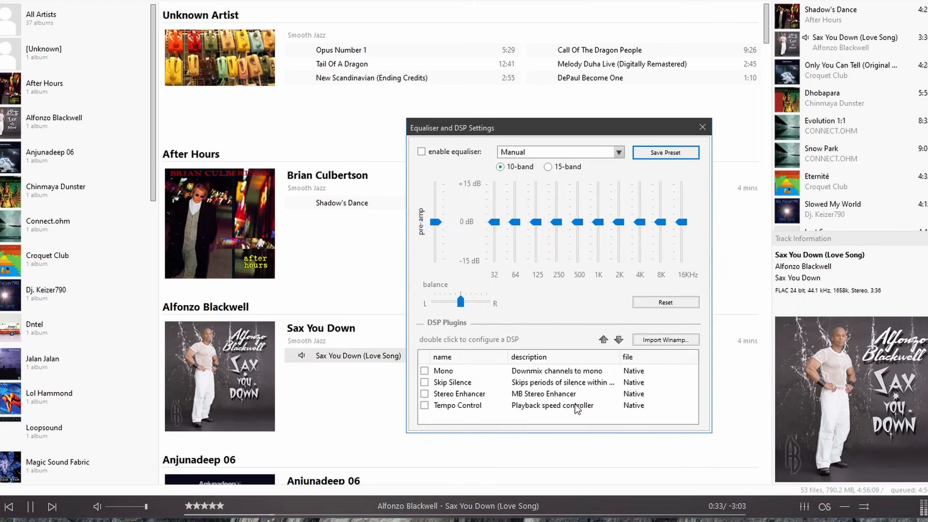
pyautogui.click(619, 152)
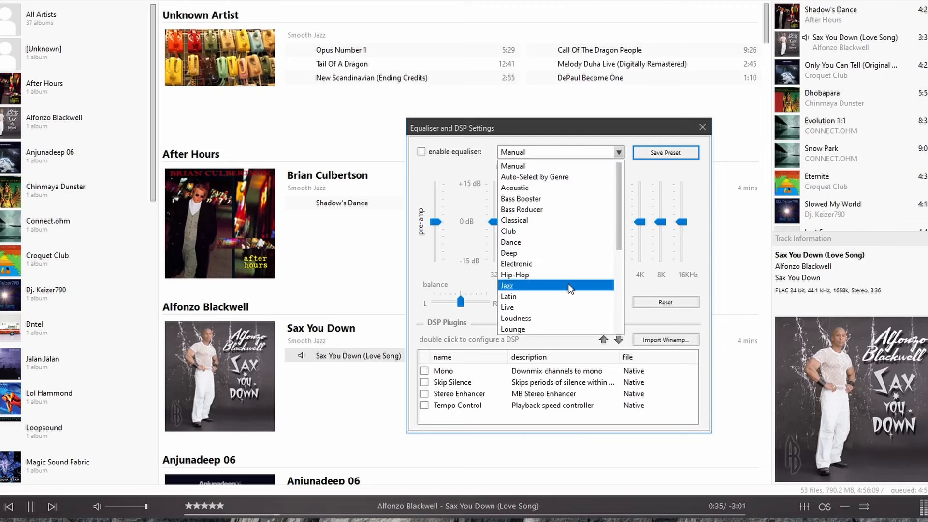
pyautogui.moveTo(560, 306)
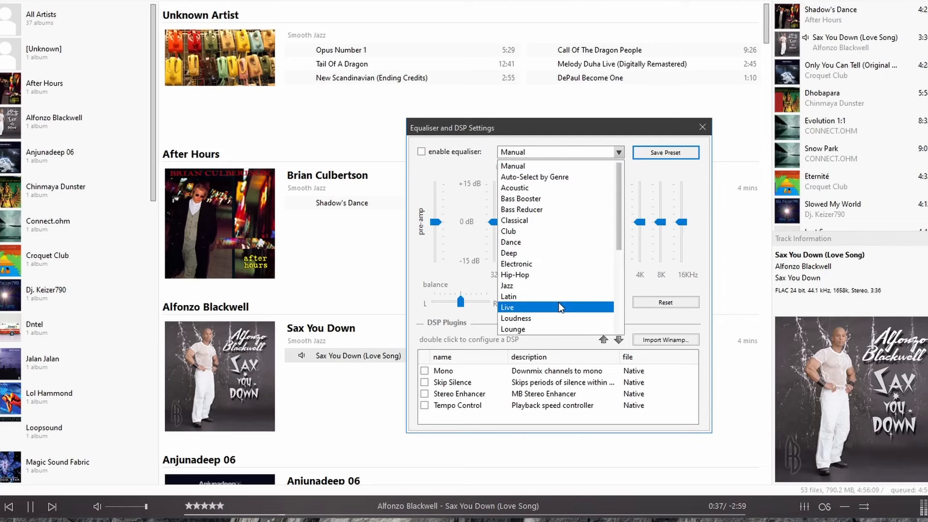
pyautogui.moveTo(493, 426)
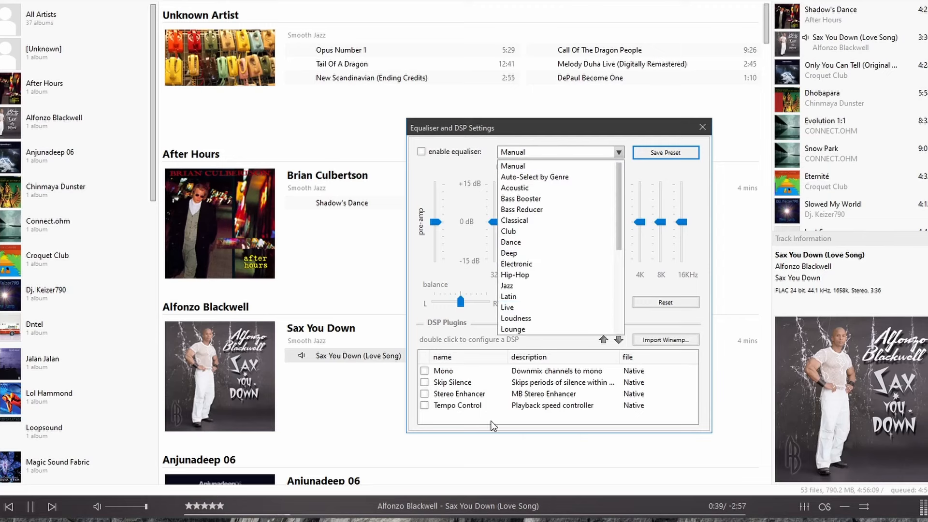
# - Close the Equaliser and DSP Settings window, returning to the library
pyautogui.click(703, 126)
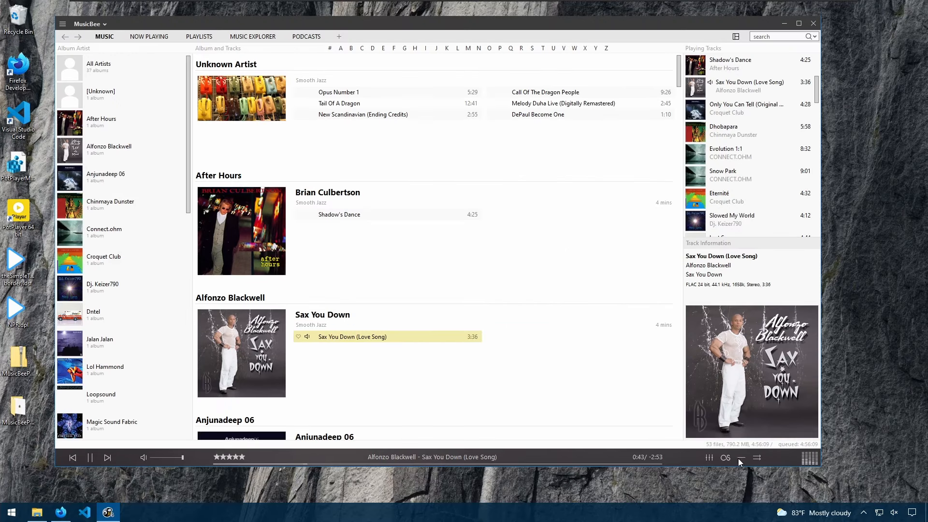
pyautogui.moveTo(756, 457)
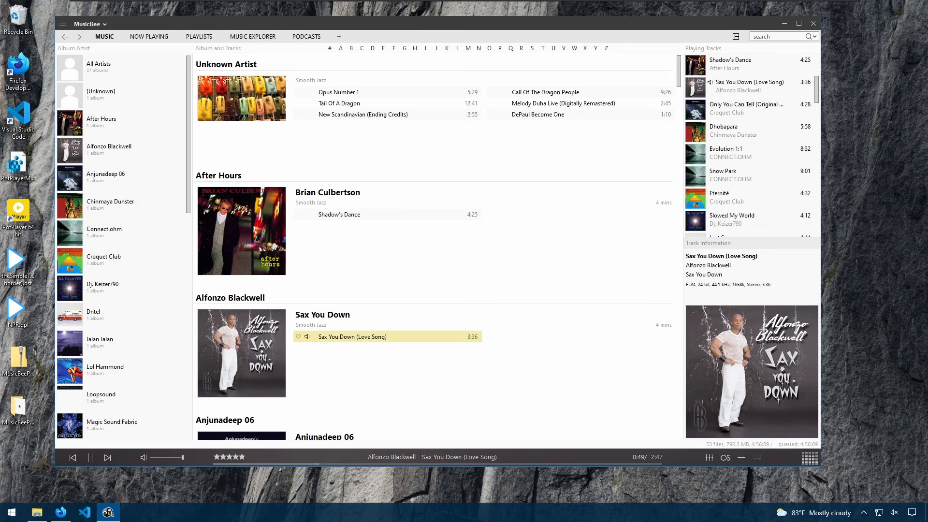
pyautogui.moveTo(475, 190)
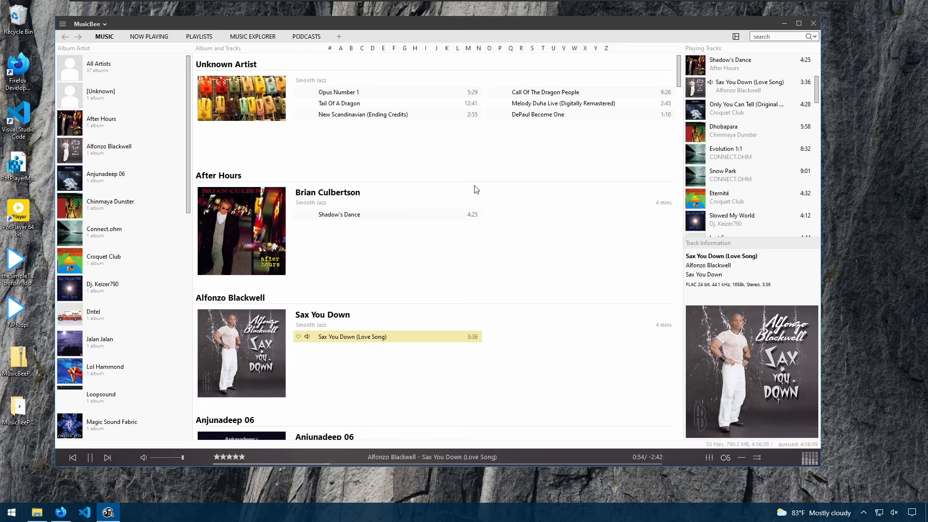
pyautogui.moveTo(277, 159)
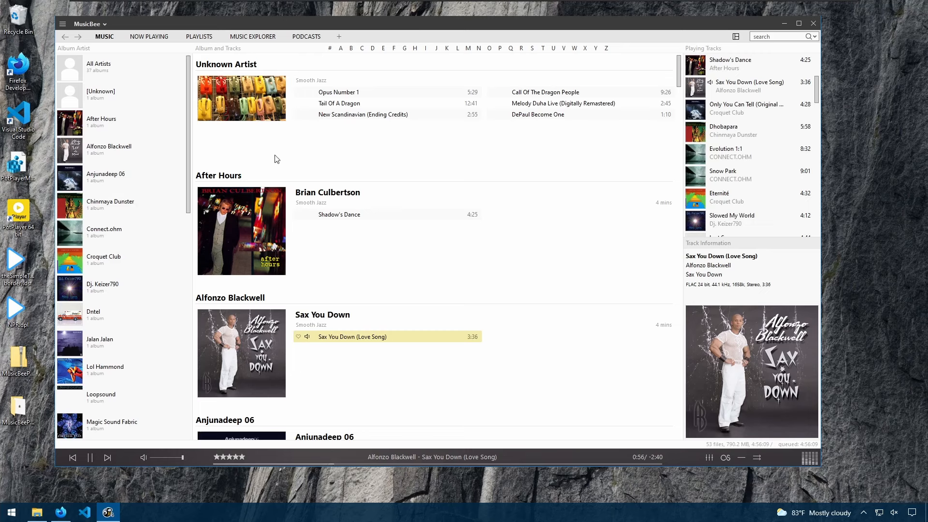
pyautogui.moveTo(762, 289)
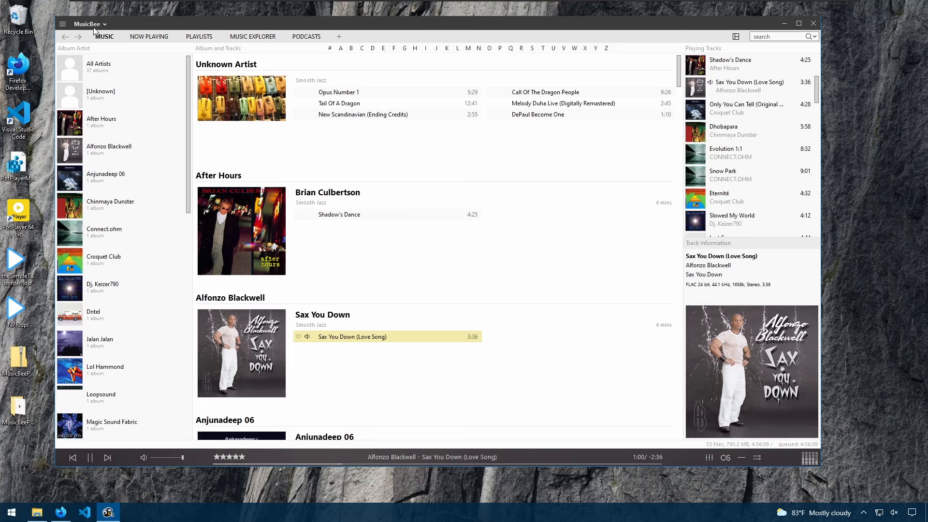
pyautogui.moveTo(135, 342)
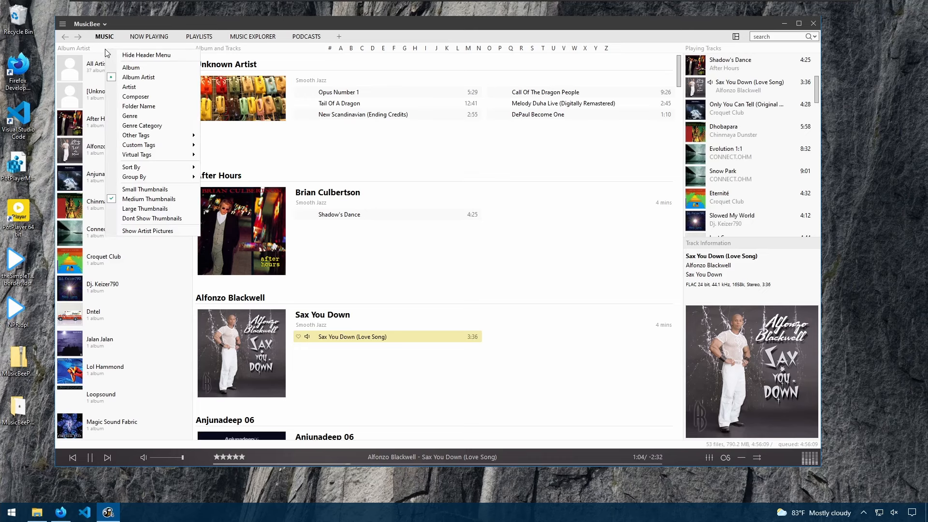
pyautogui.moveTo(142, 67)
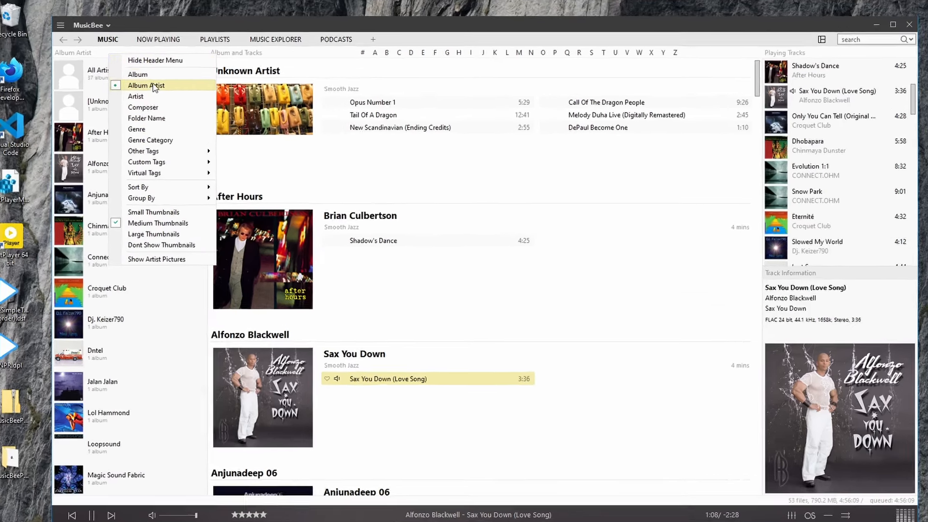
# - Group the left panel by album with large thumbnails after trying artist and genre
pyautogui.click(137, 74)
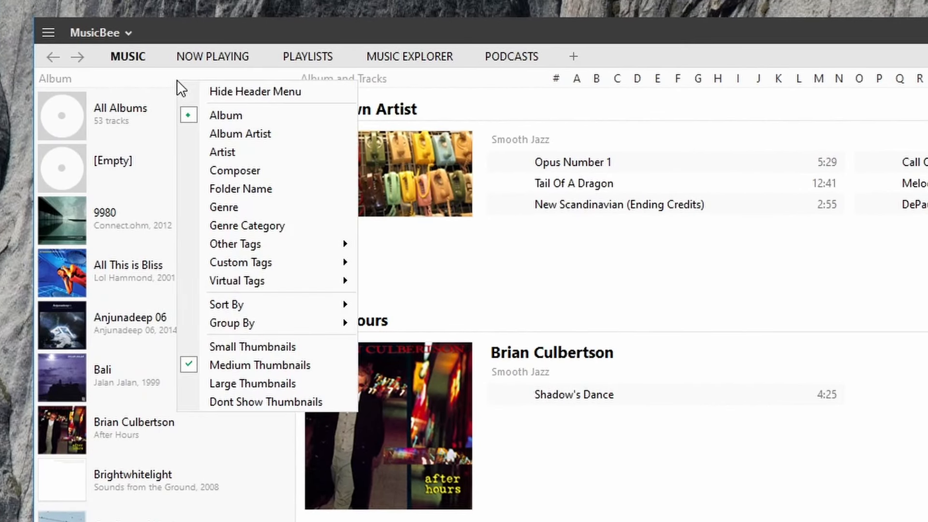
pyautogui.click(222, 151)
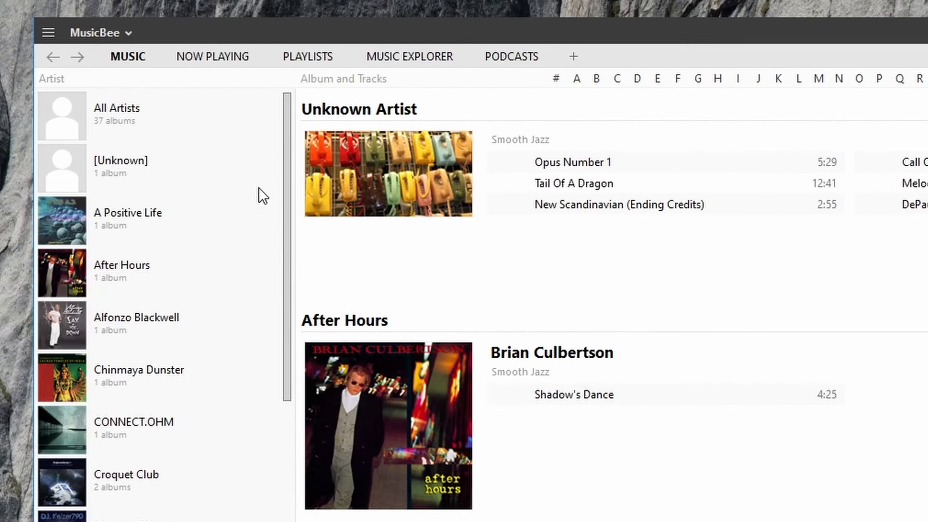
pyautogui.rightClick(52, 78)
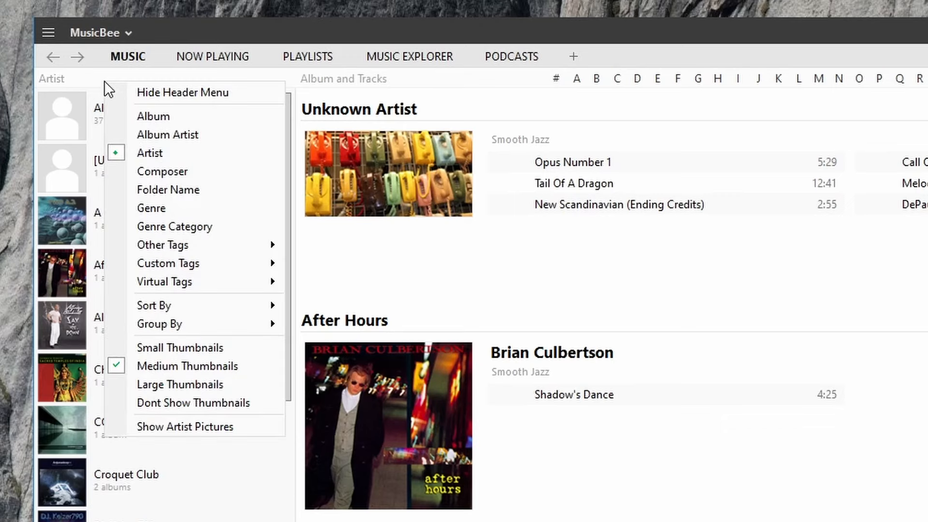
pyautogui.moveTo(178, 207)
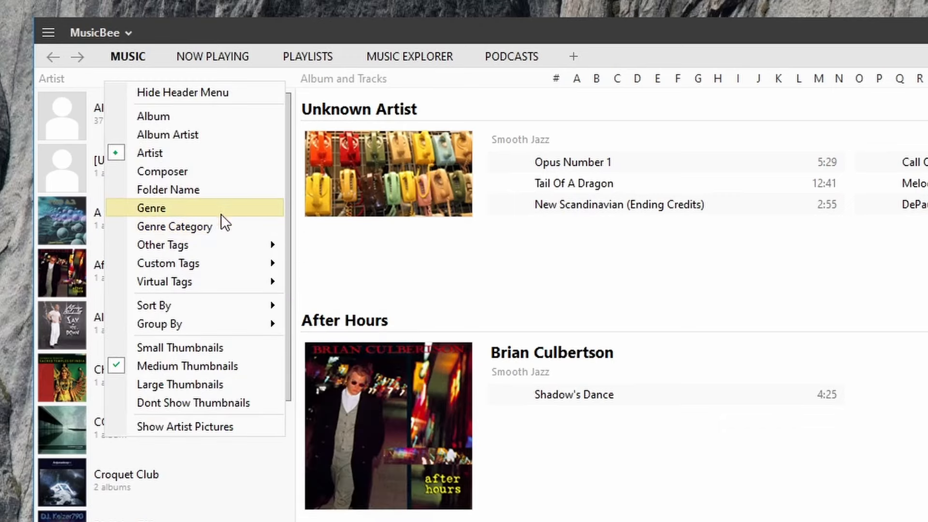
pyautogui.click(151, 208)
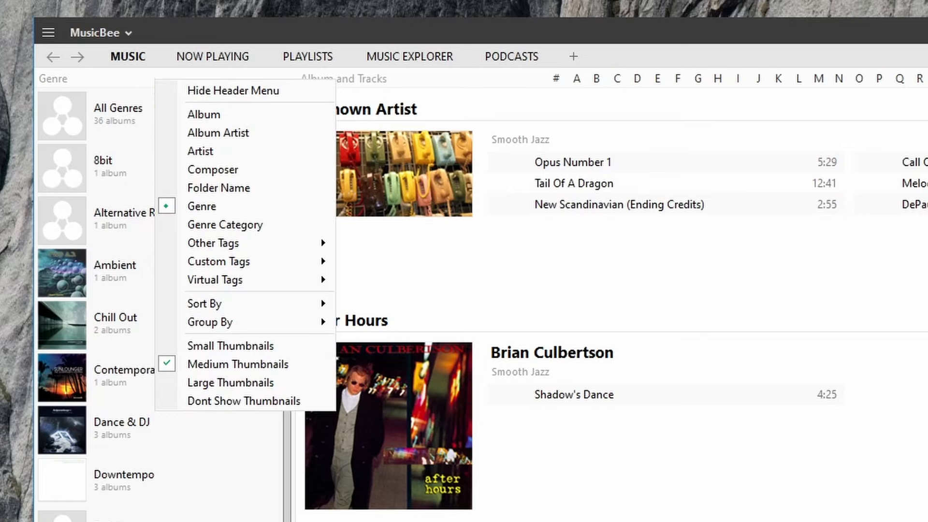
pyautogui.moveTo(231, 383)
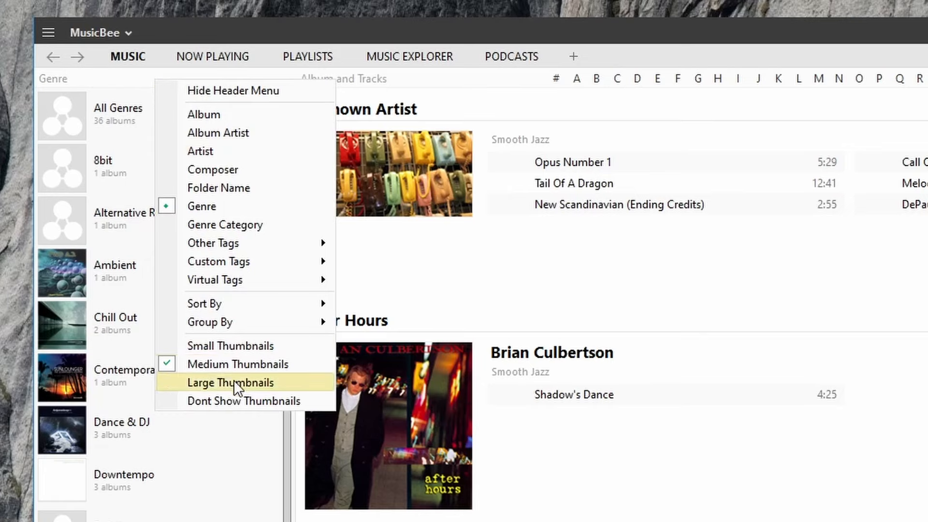
pyautogui.click(230, 383)
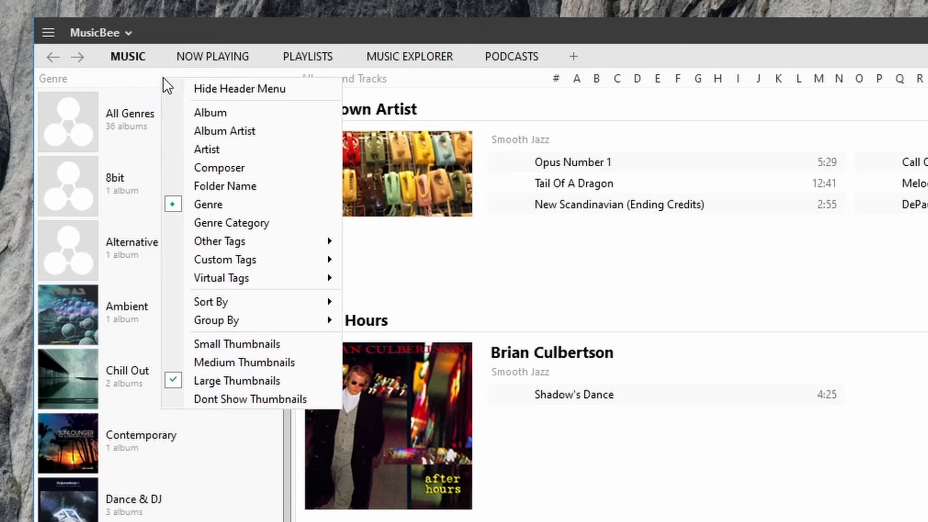
pyautogui.click(210, 111)
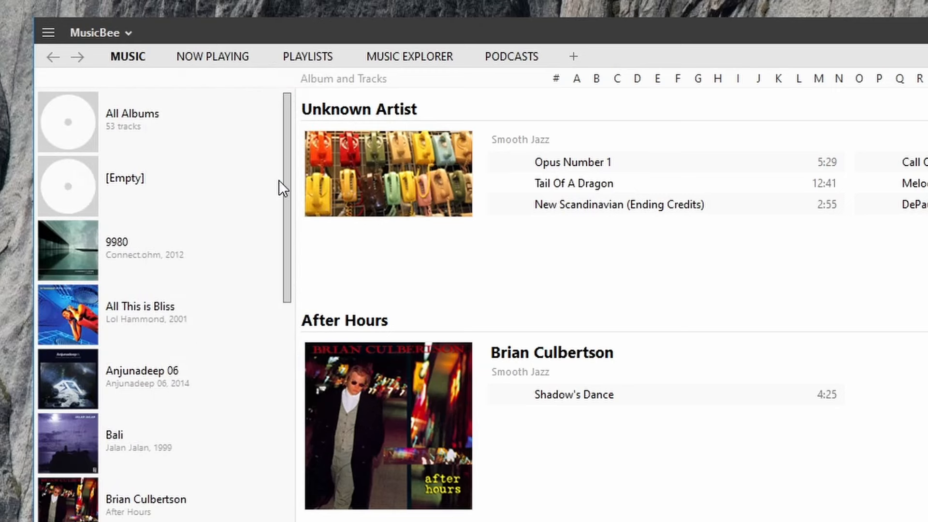
pyautogui.moveTo(189, 111)
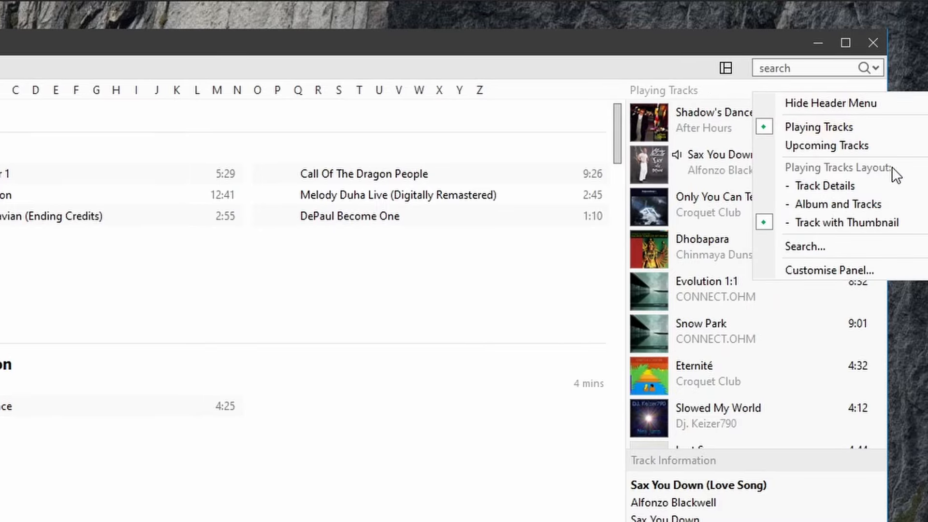
pyautogui.moveTo(824, 186)
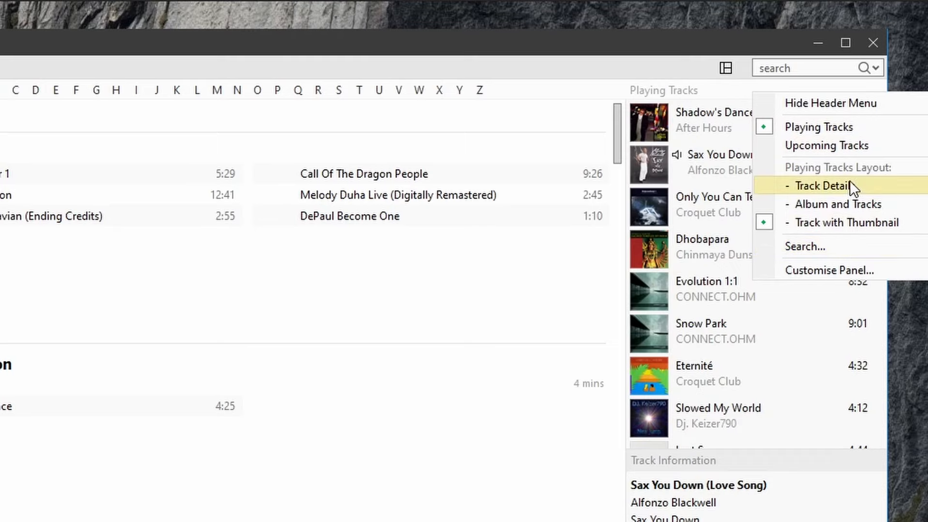
pyautogui.moveTo(822, 201)
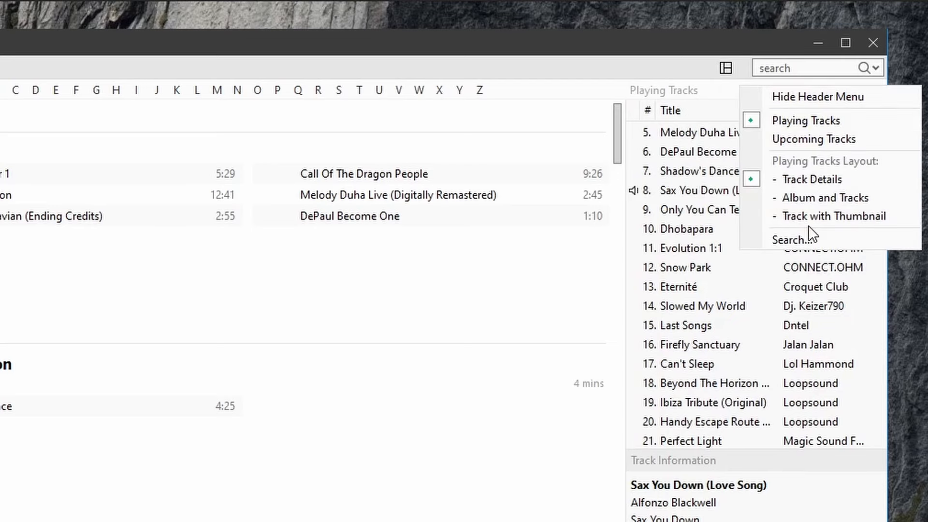
# - Switch the Playing Tracks panel through the album-and-tracks layout back to thumbnails
pyautogui.click(835, 215)
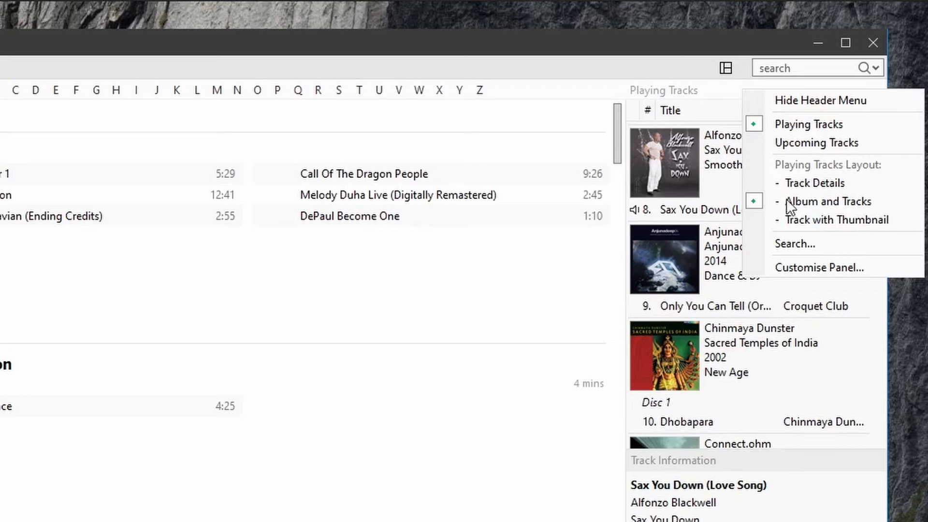
pyautogui.click(814, 182)
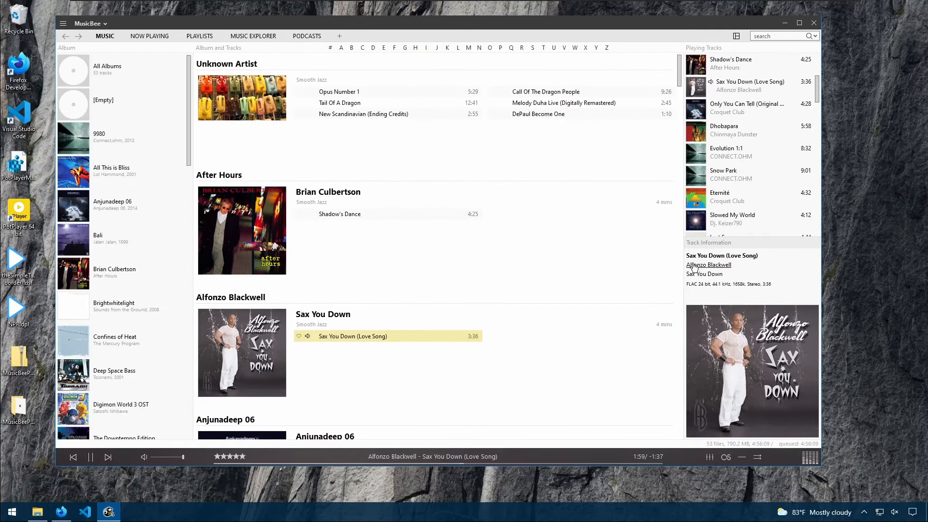
pyautogui.moveTo(695, 302)
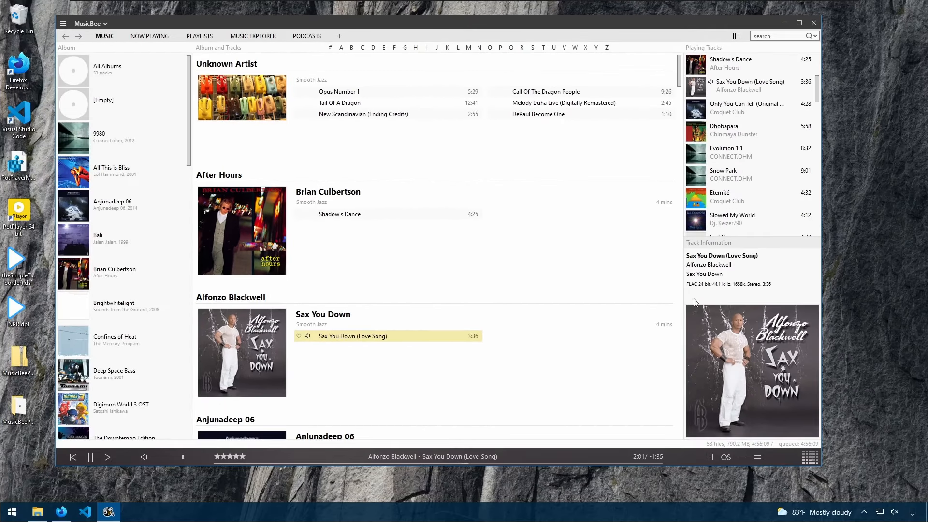
pyautogui.moveTo(808, 298)
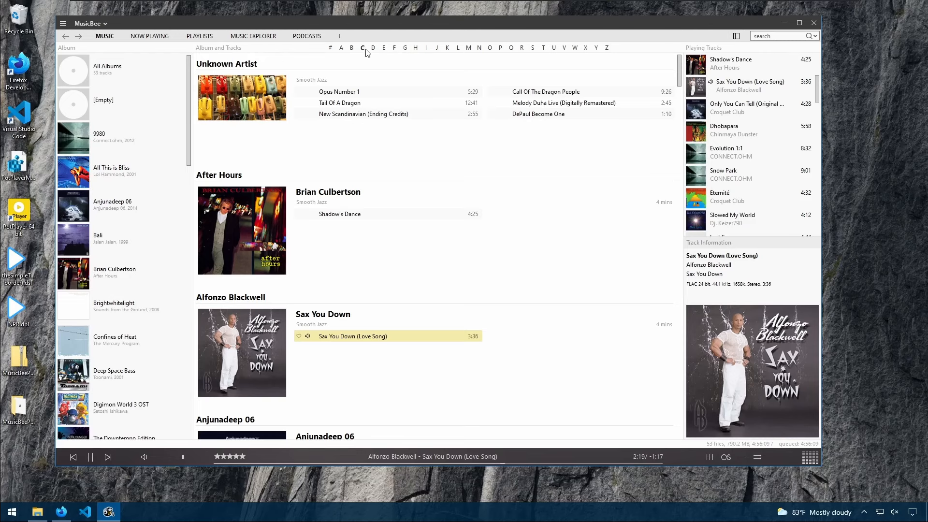
# - Jump the album list via the alphabet index to Jalan Jalan, Lol Hammond and Loopsound
pyautogui.click(415, 48)
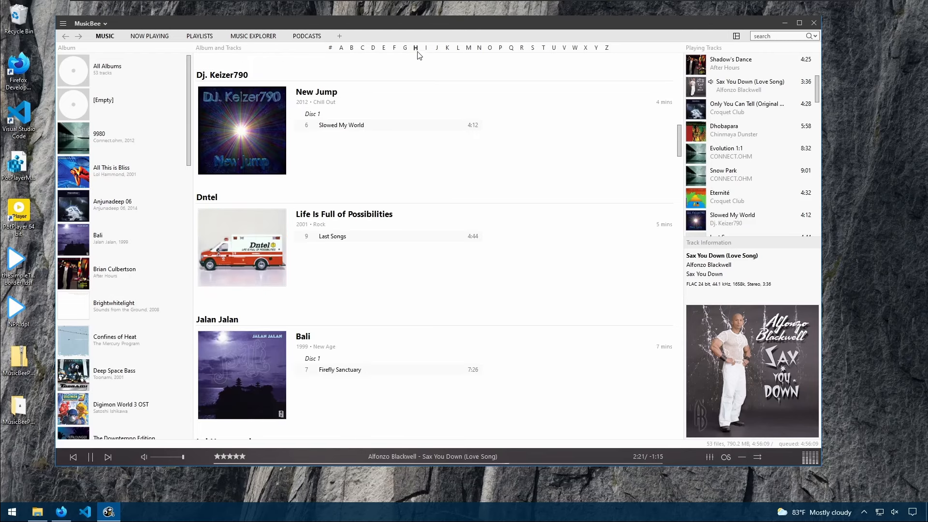
pyautogui.scroll(-3)
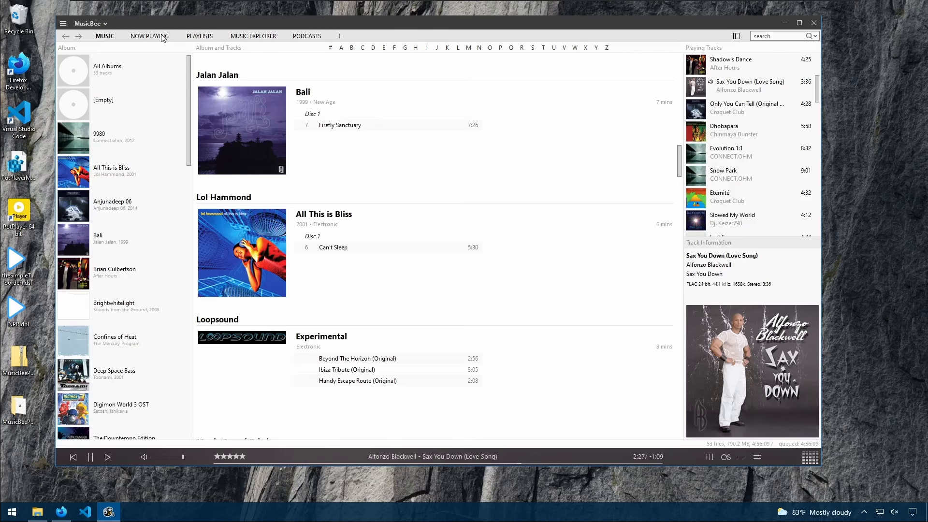
# - Browse the Now Playing, Playlists, Music Explorer and Podcasts views, closing Music Explorer
pyautogui.click(149, 36)
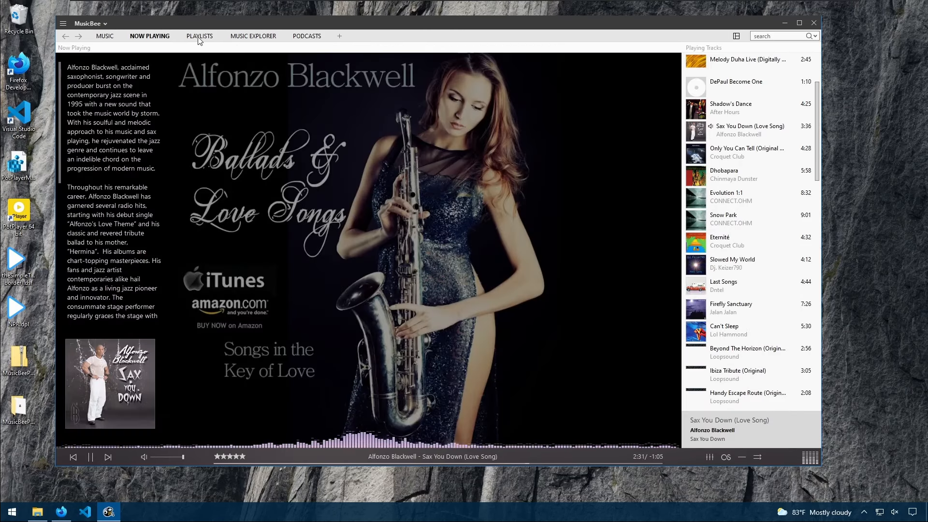
pyautogui.click(199, 36)
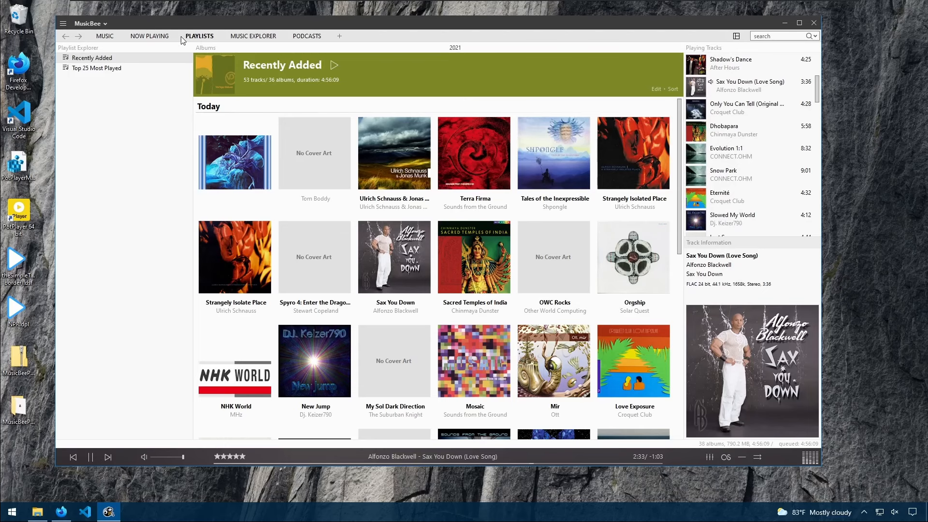
pyautogui.moveTo(218, 40)
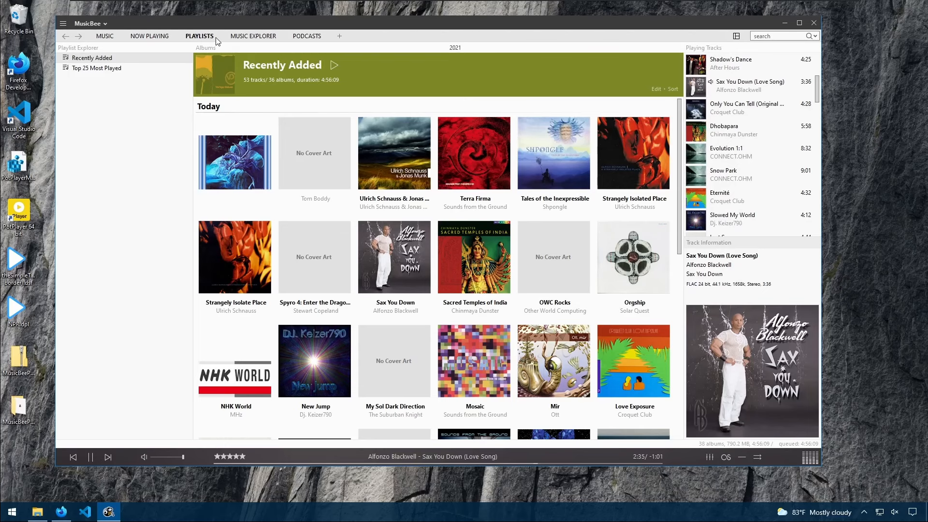
pyautogui.click(253, 35)
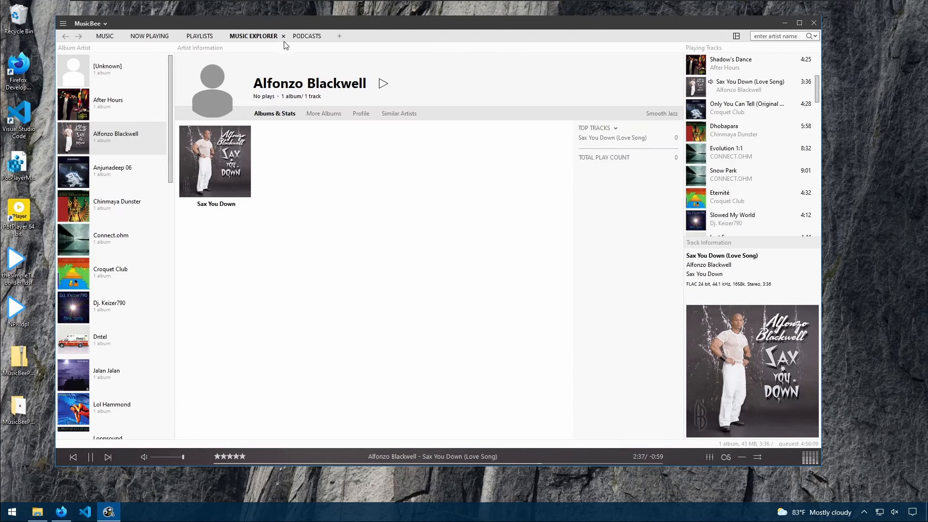
pyautogui.click(306, 36)
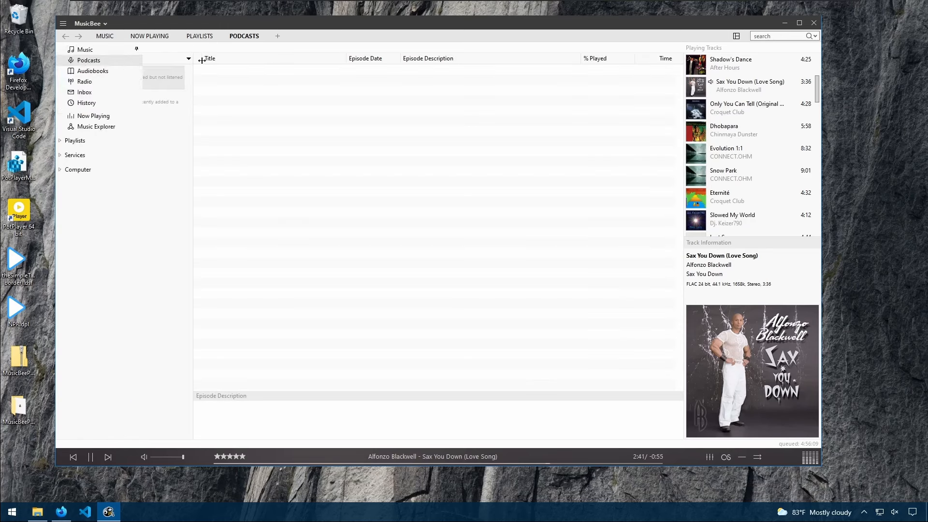
pyautogui.click(88, 60)
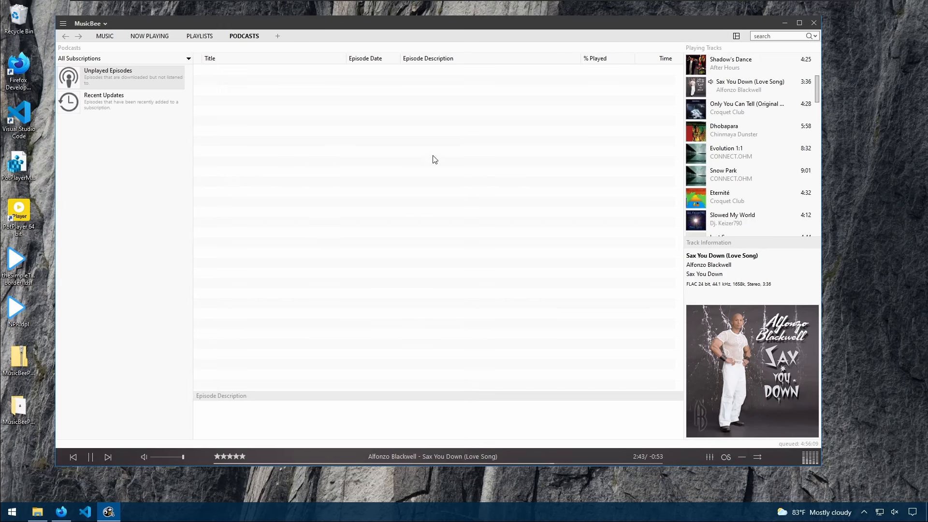
pyautogui.moveTo(264, 36)
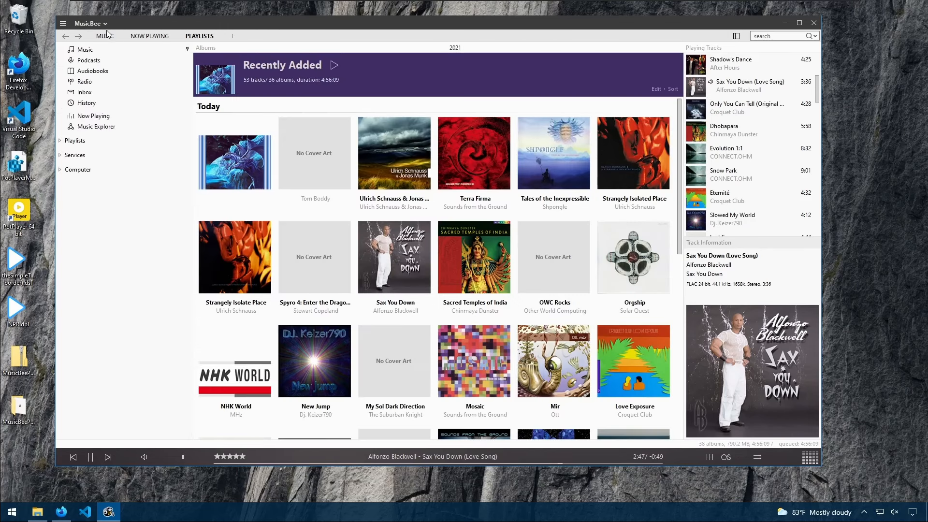
# - Return to the music library and add a new Radio view
pyautogui.click(104, 36)
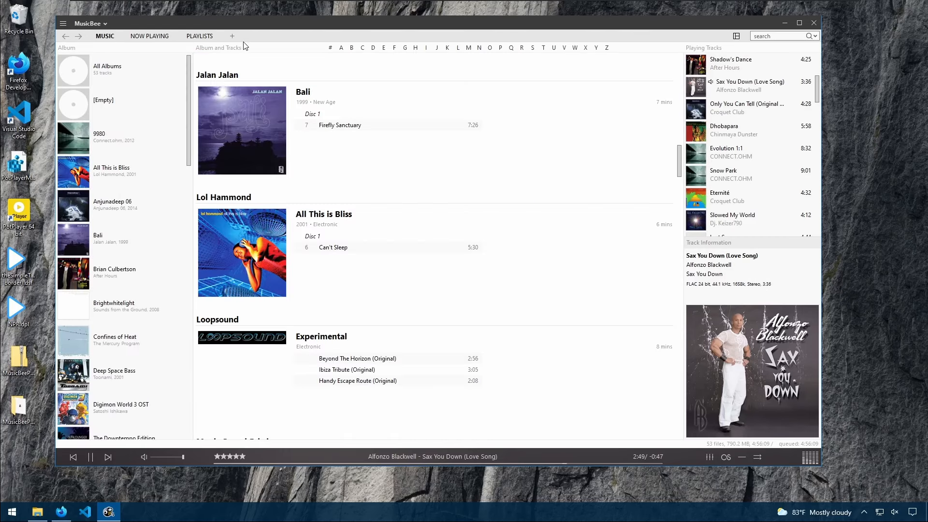
pyautogui.click(231, 36)
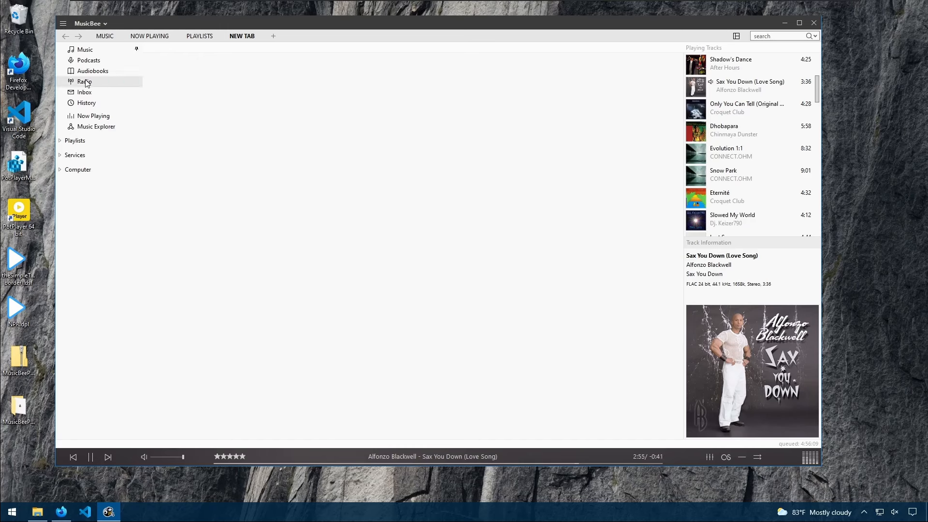
pyautogui.click(84, 81)
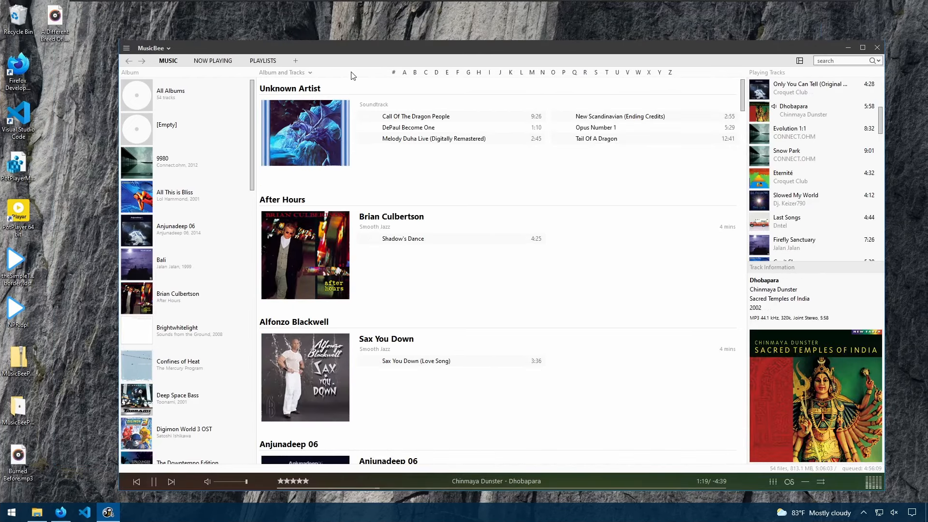
# - Show the library as a Tracks table with the left navigation sidebar and Playlists expanded
pyautogui.click(310, 73)
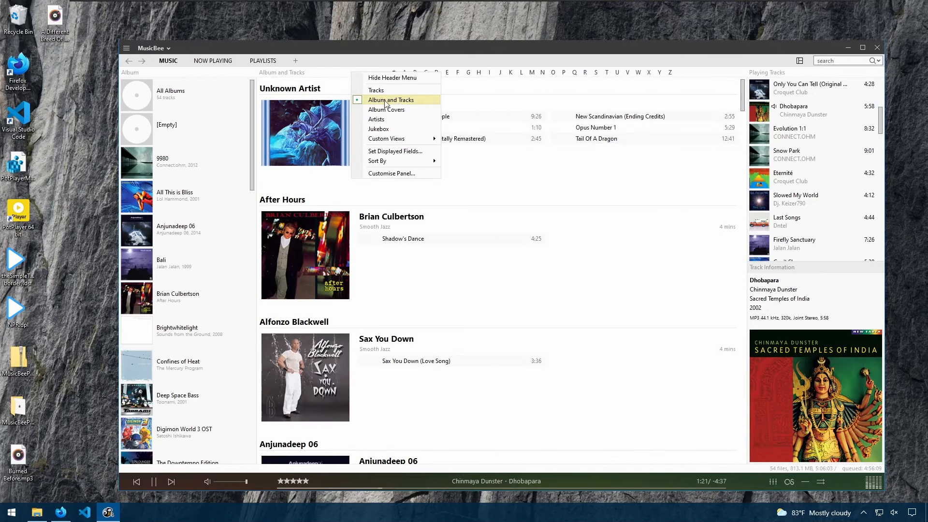
pyautogui.click(376, 90)
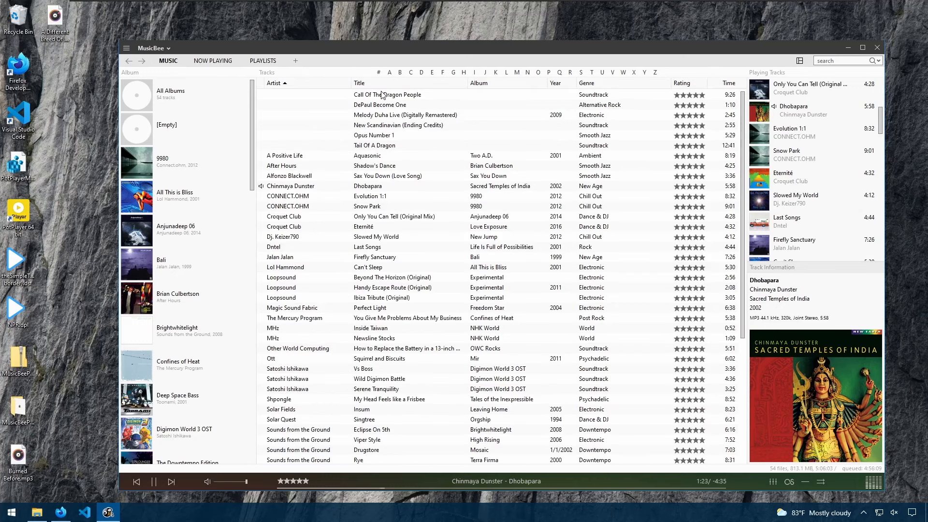
pyautogui.scroll(-3)
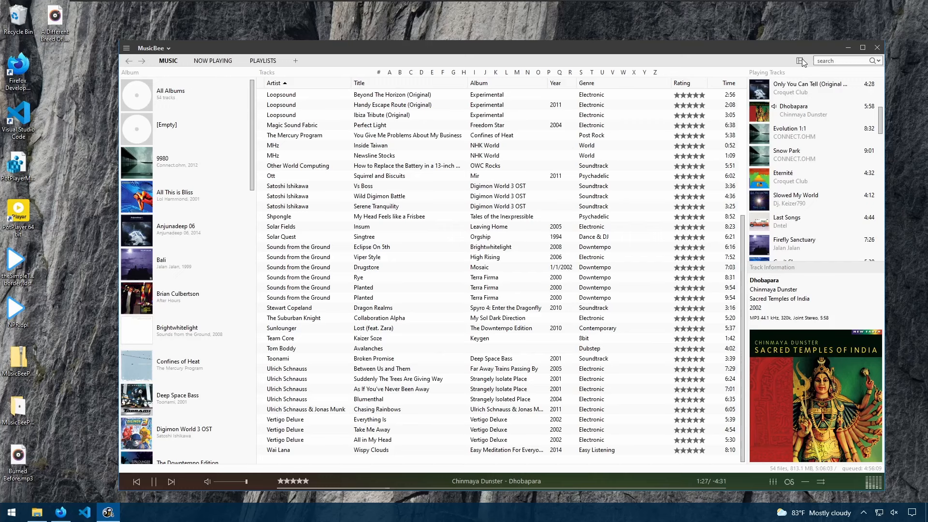
pyautogui.click(799, 60)
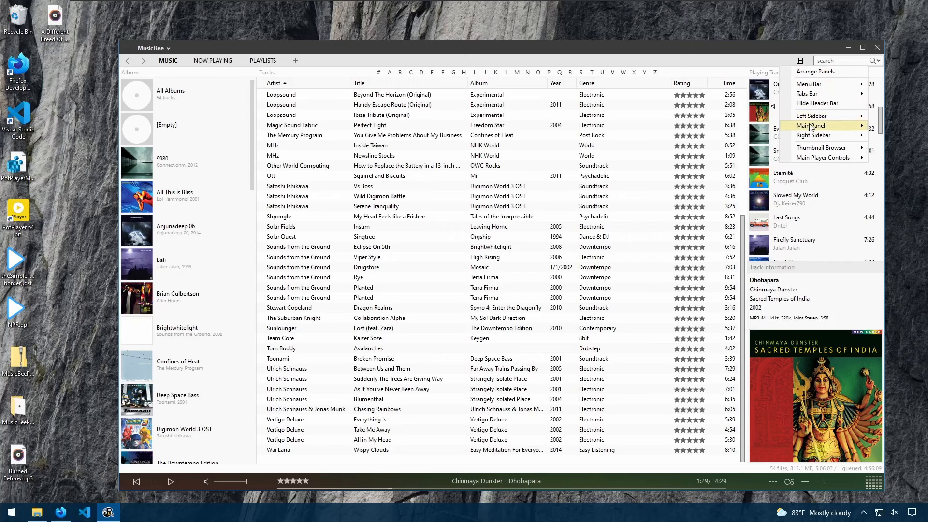
pyautogui.moveTo(813, 115)
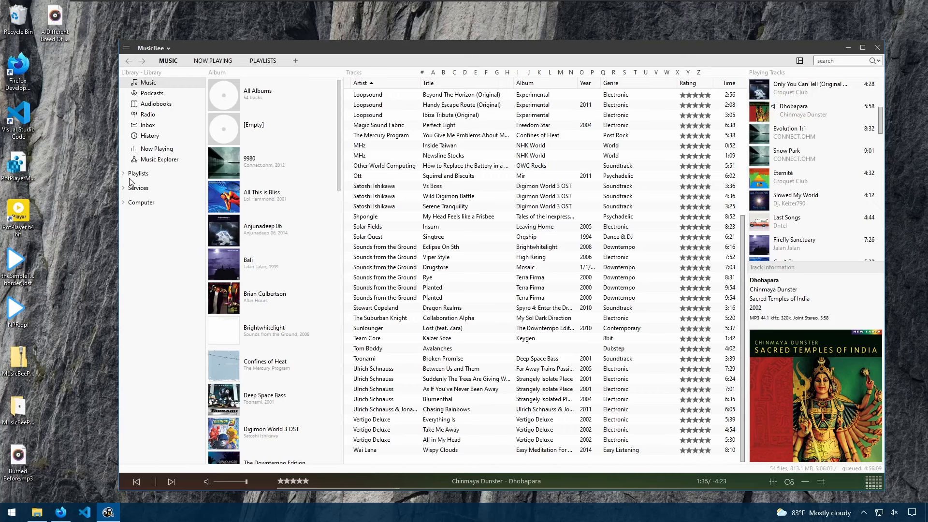
pyautogui.click(125, 173)
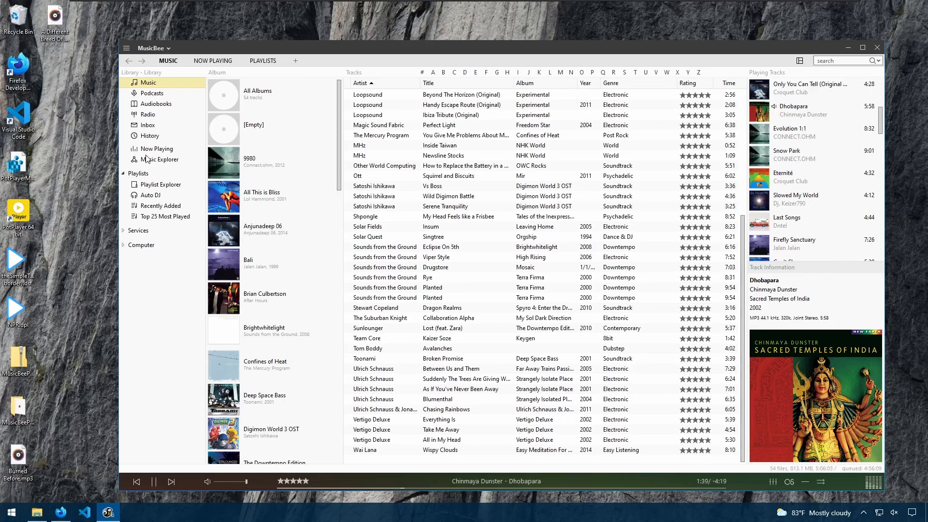
pyautogui.moveTo(33, 176)
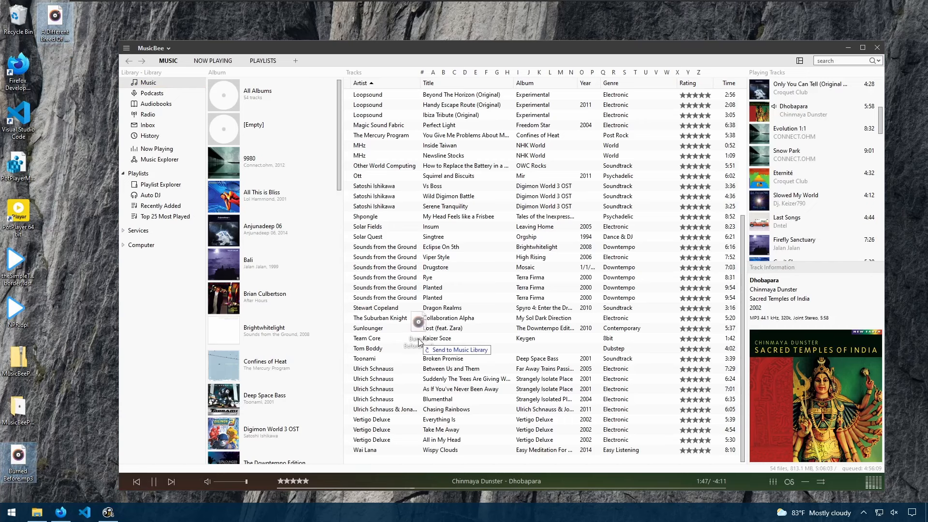
# - Add the two desktop song files to the library by dropping them on the track list
pyautogui.click(460, 350)
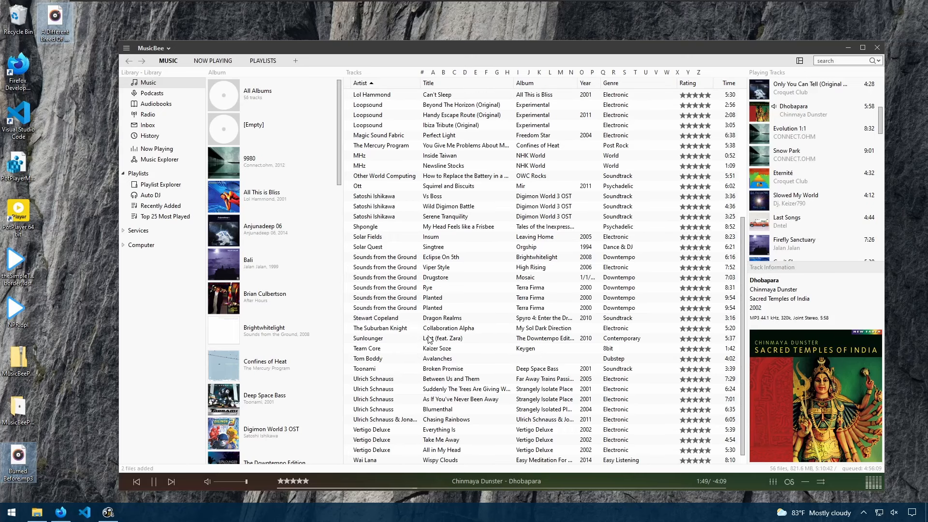
# - Add the Path field to the track table's displayed columns
pyautogui.rightClick(659, 83)
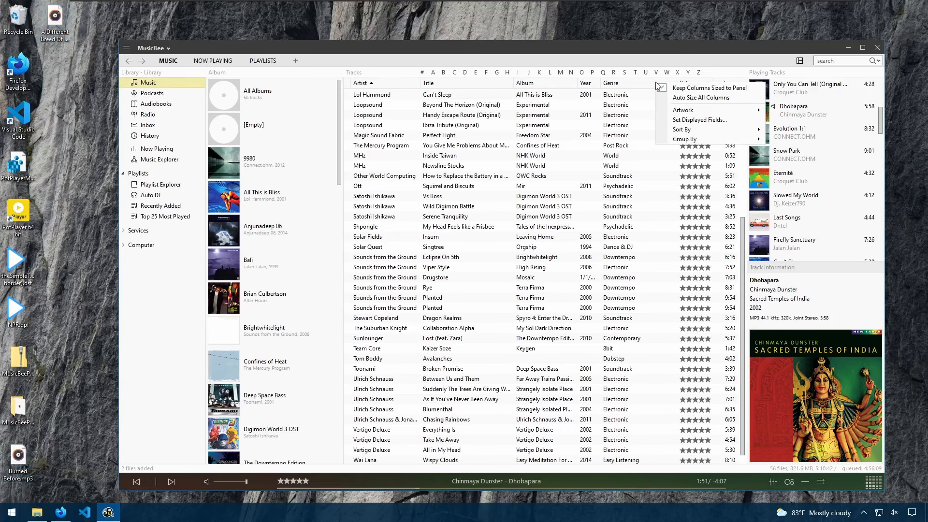
pyautogui.click(699, 119)
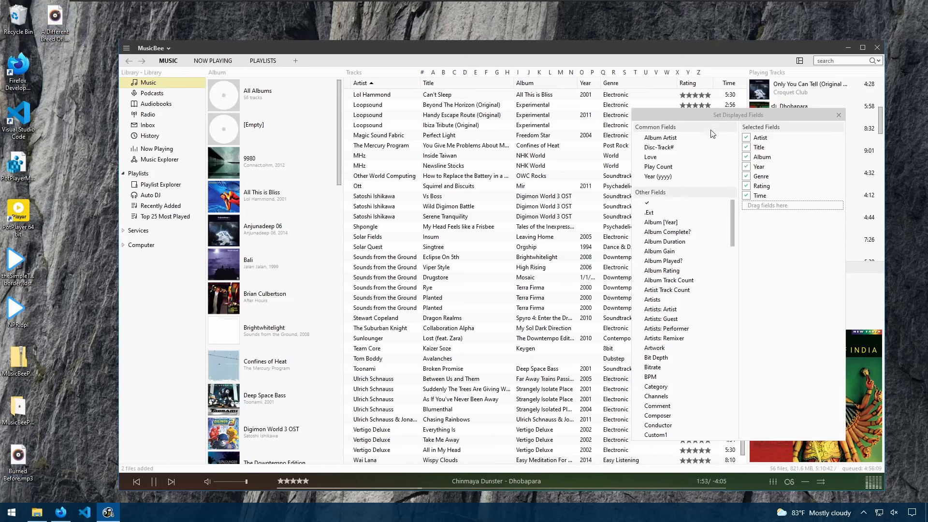
pyautogui.scroll(-3)
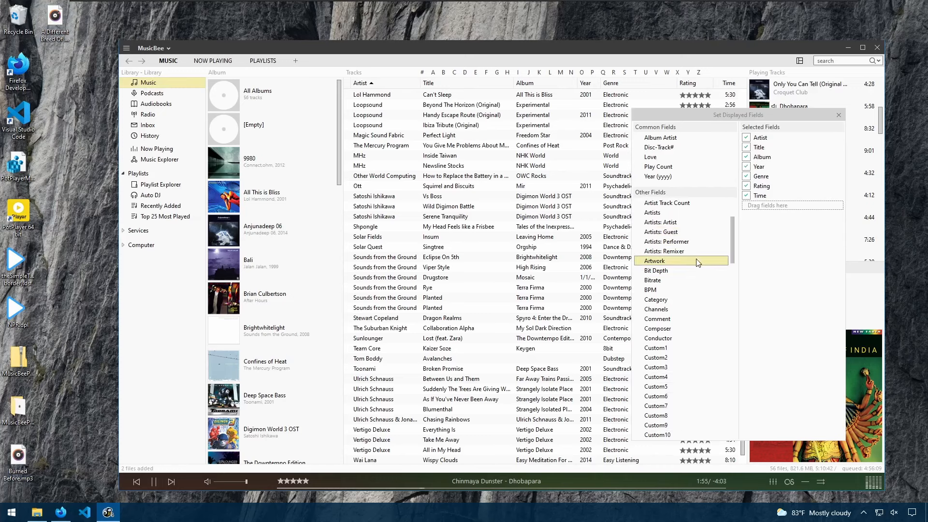
pyautogui.scroll(-3)
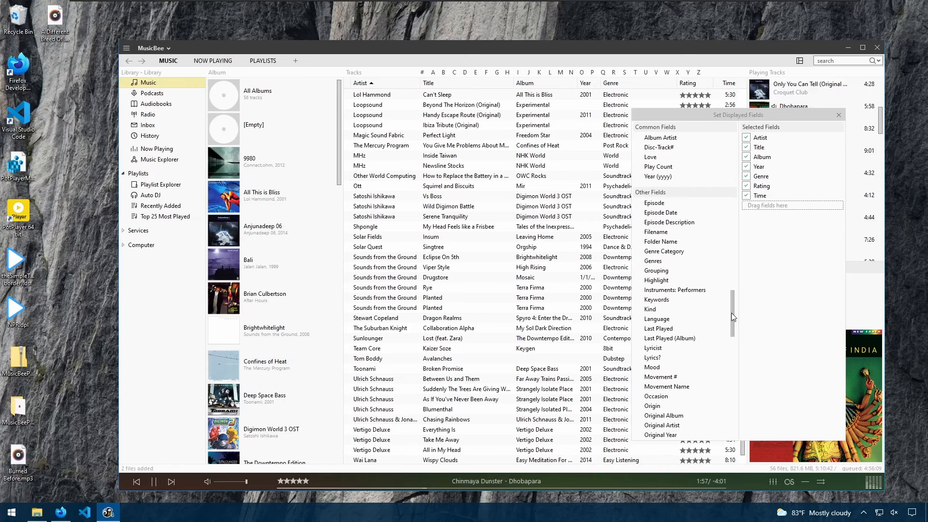
pyautogui.scroll(-3)
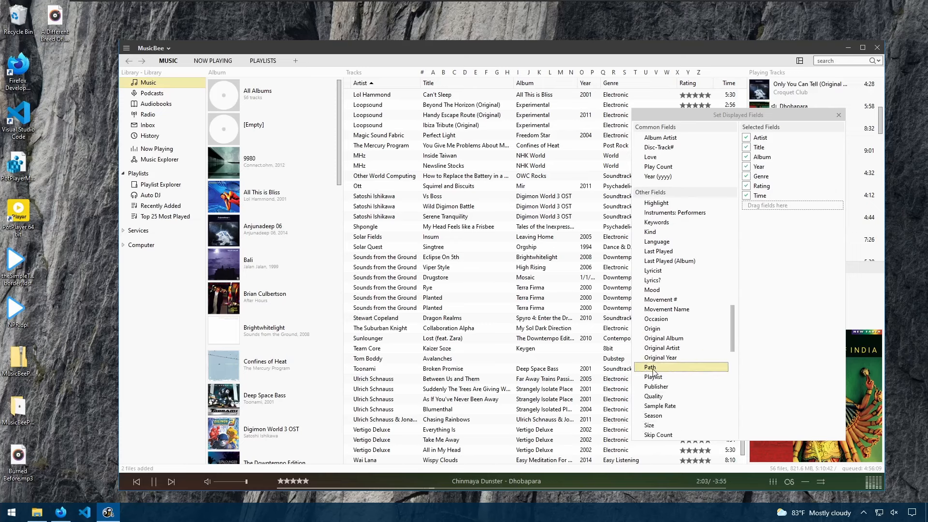
pyautogui.click(649, 367)
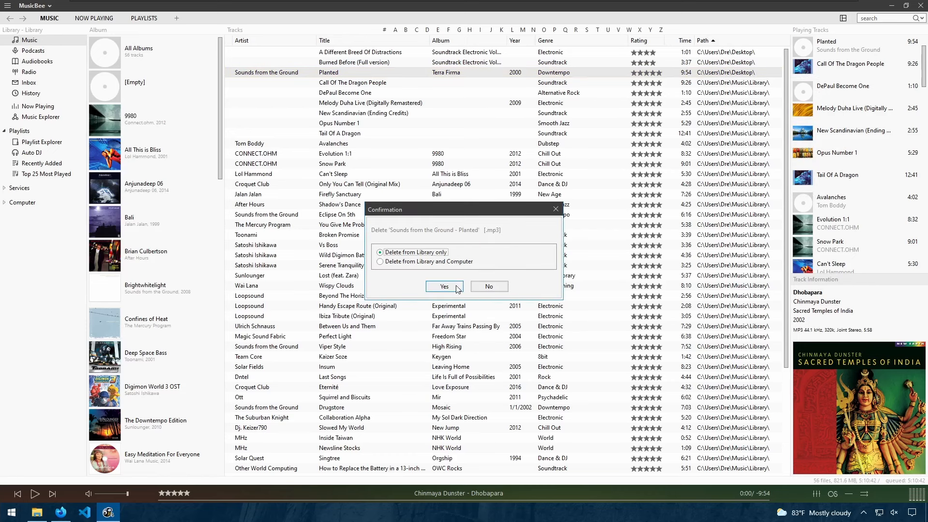
# - Remove Planted by Sounds from the Ground from the library only, keeping the file
pyautogui.click(444, 286)
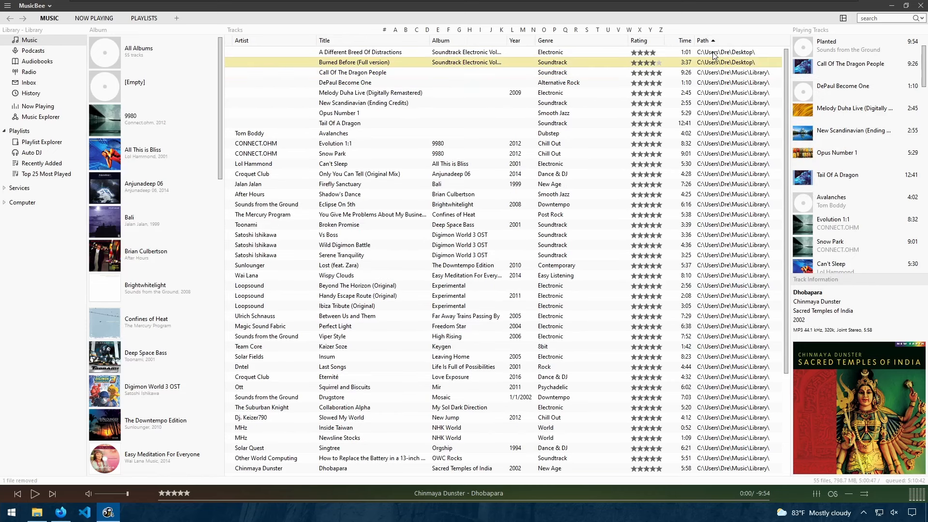
pyautogui.click(371, 51)
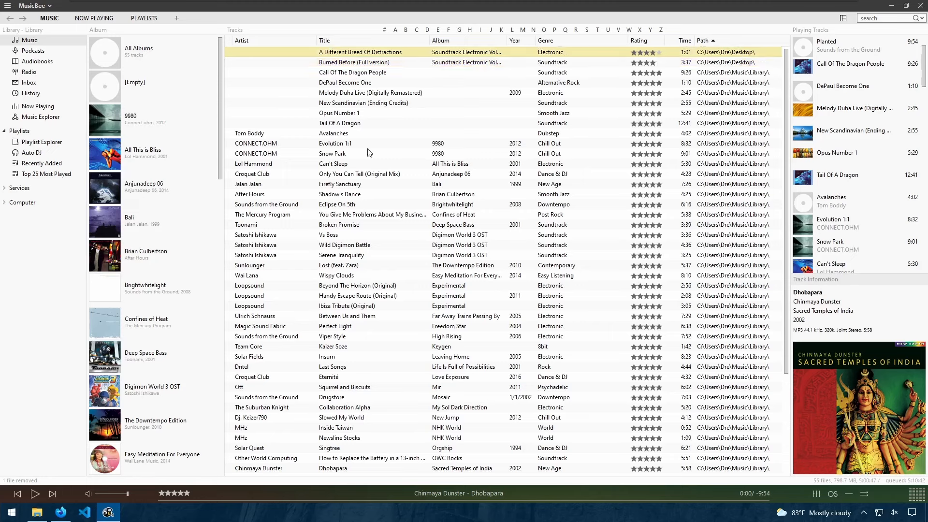
pyautogui.moveTo(282, 10)
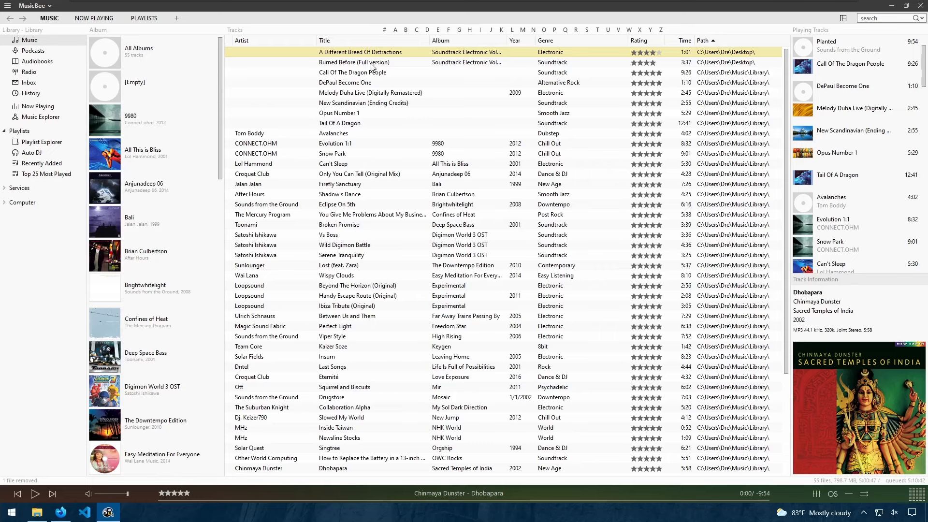
pyautogui.click(355, 62)
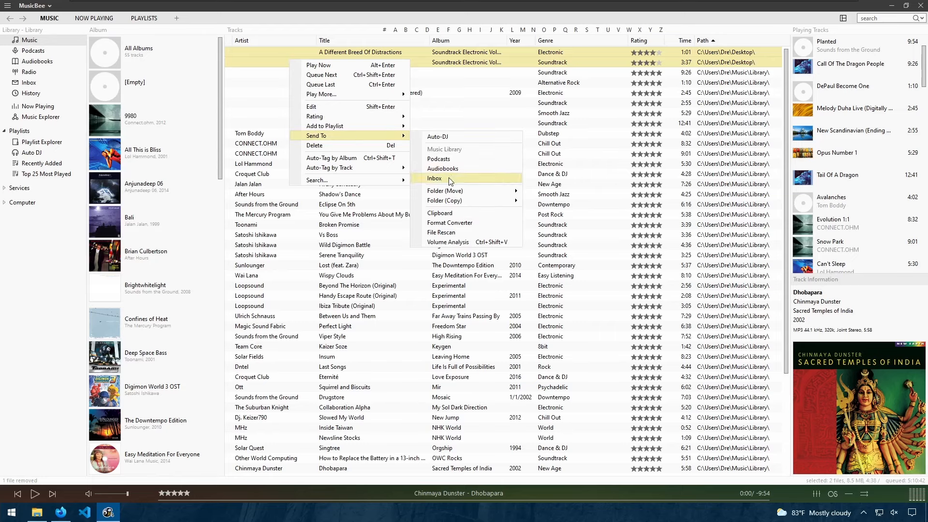
pyautogui.moveTo(457, 181)
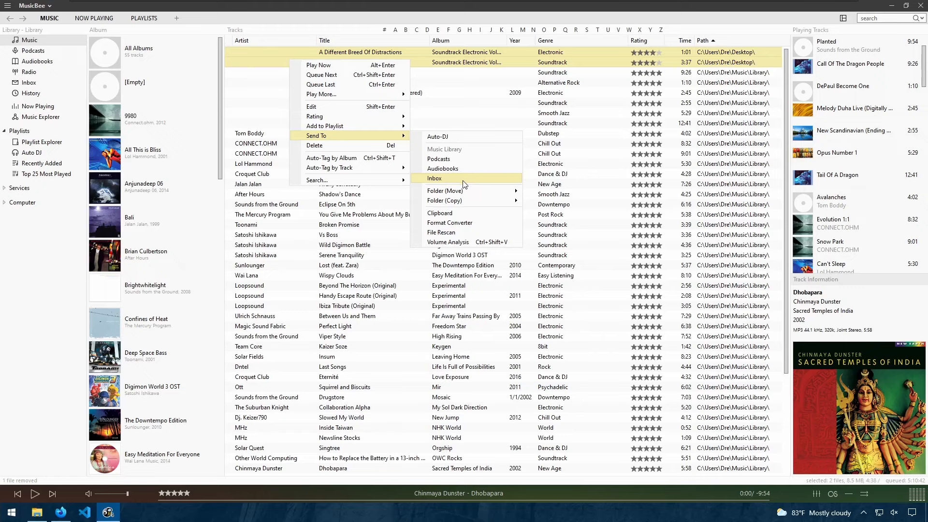
pyautogui.moveTo(464, 183)
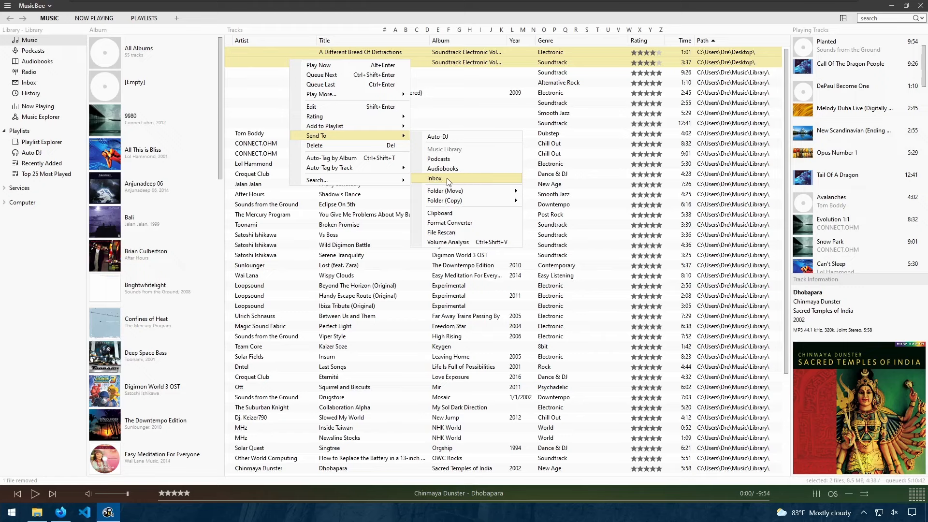
pyautogui.moveTo(491, 182)
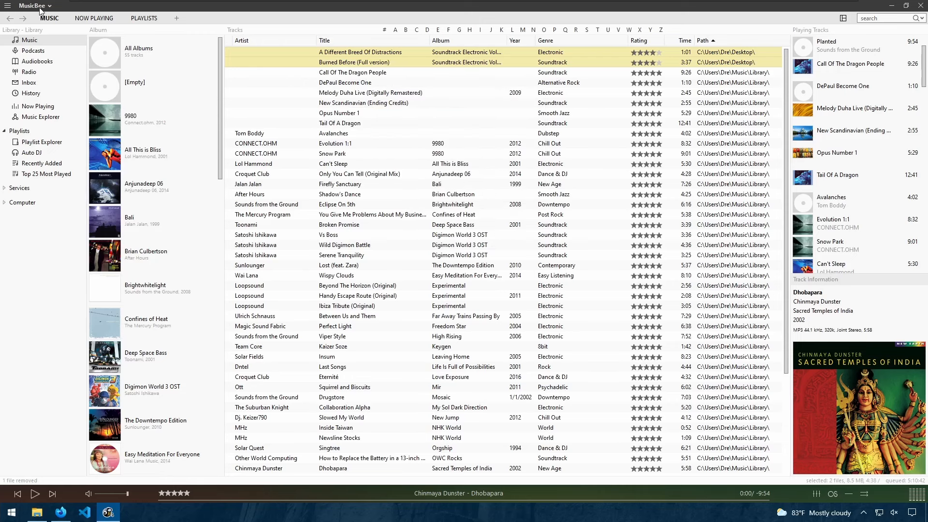
# - Start the File Organiser from the Tools menu for the two desktop tracks
pyautogui.click(33, 5)
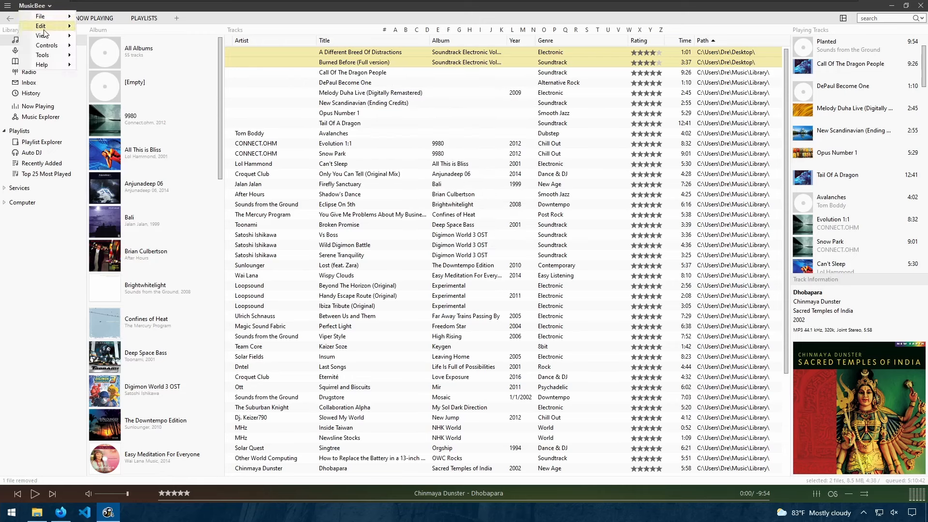
pyautogui.click(42, 54)
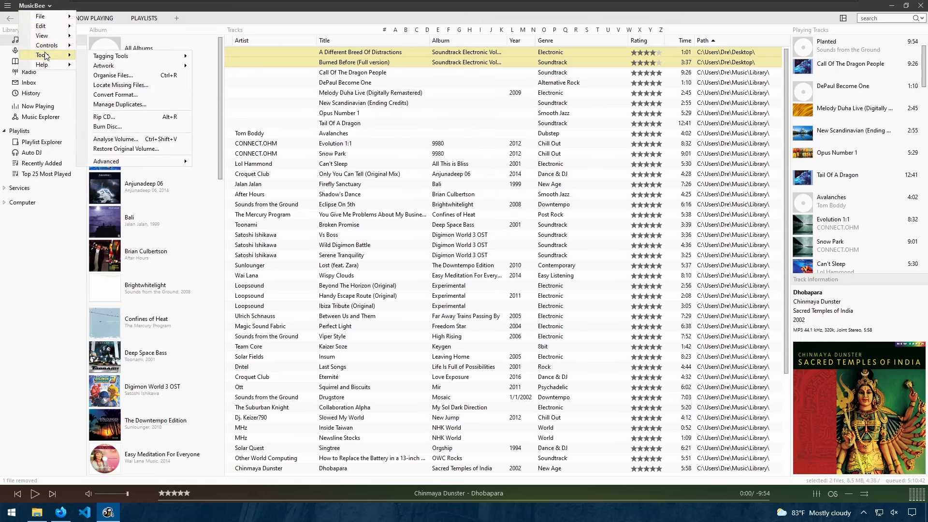
pyautogui.moveTo(112, 75)
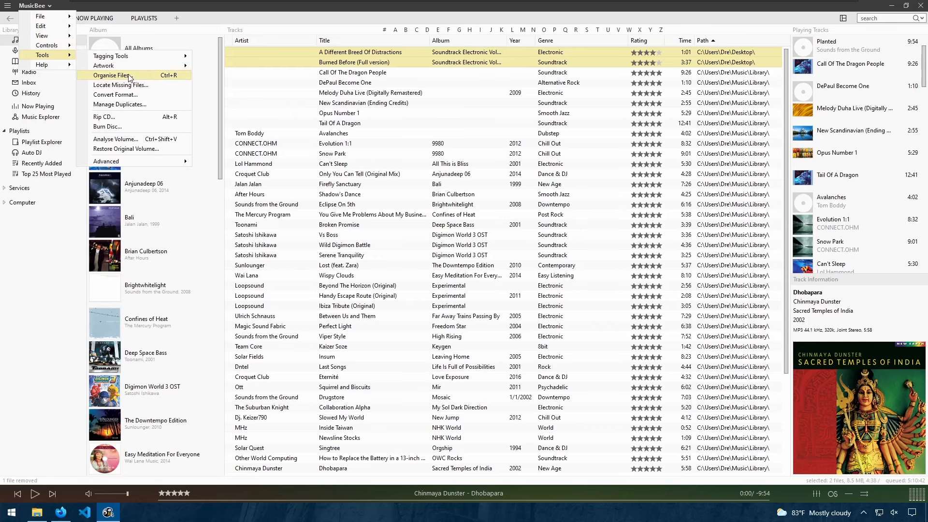
pyautogui.click(111, 76)
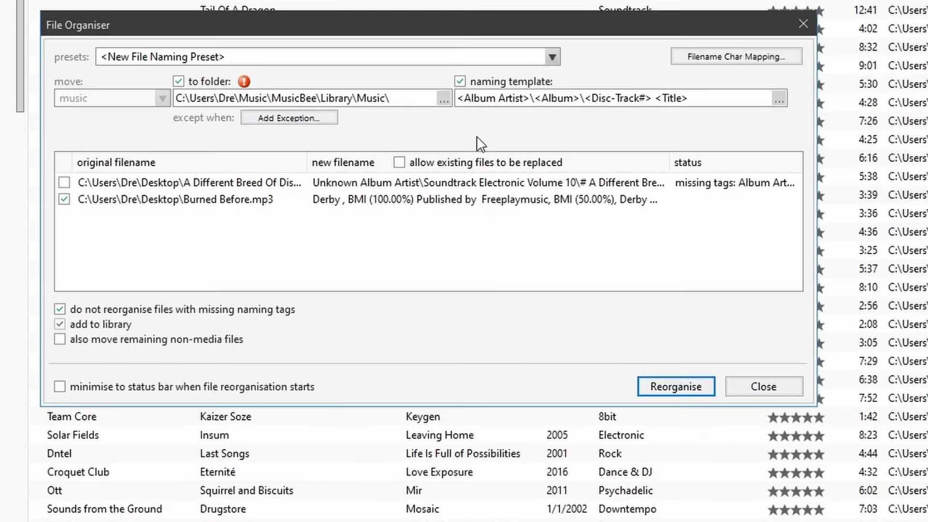
pyautogui.moveTo(440, 142)
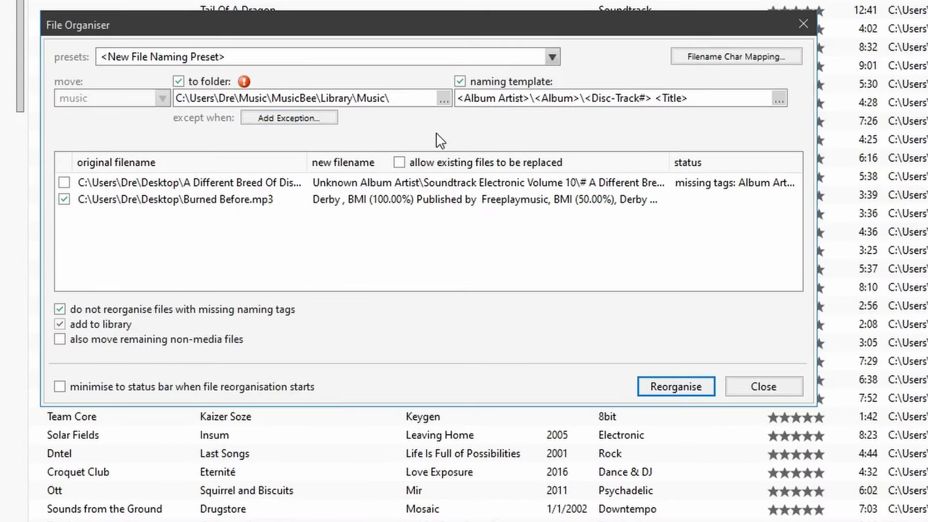
pyautogui.moveTo(418, 122)
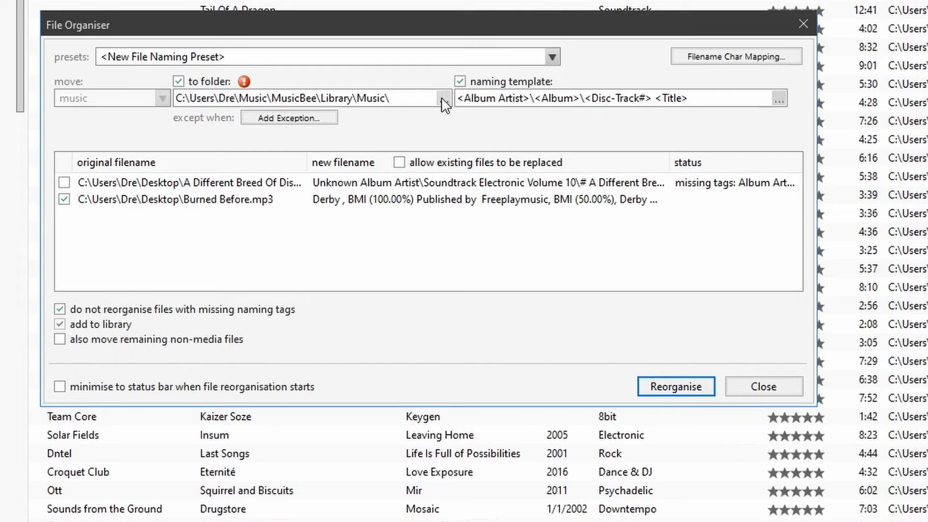
# - Change the File Organiser destination folder to C:\Users\Dre\Music\Library\
pyautogui.click(443, 97)
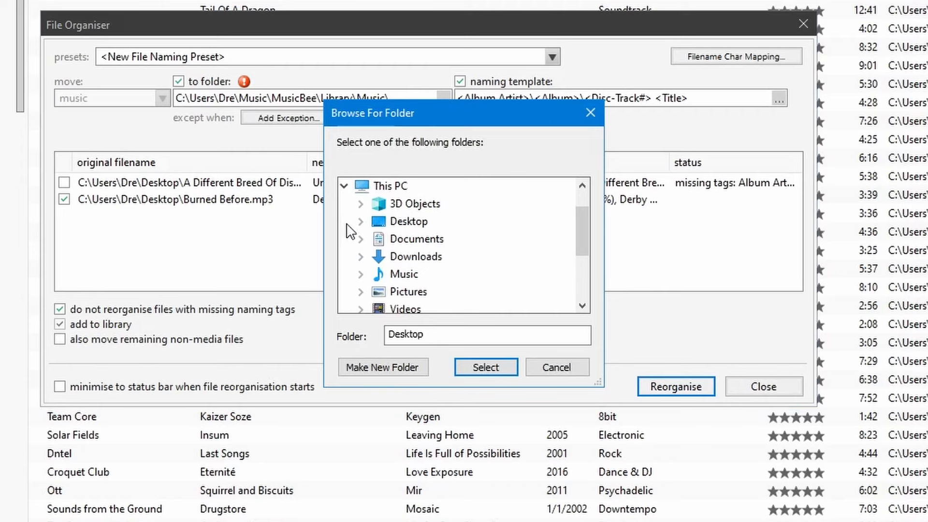
pyautogui.click(360, 273)
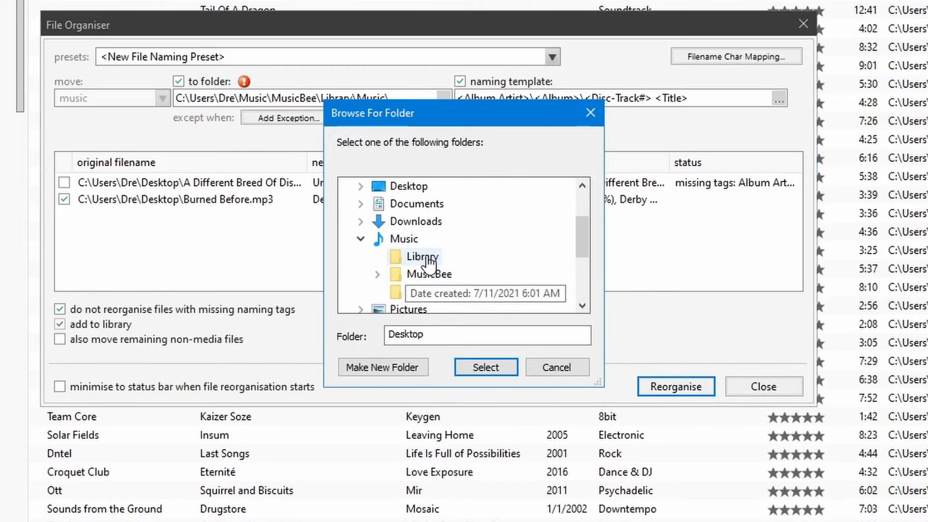
pyautogui.click(484, 367)
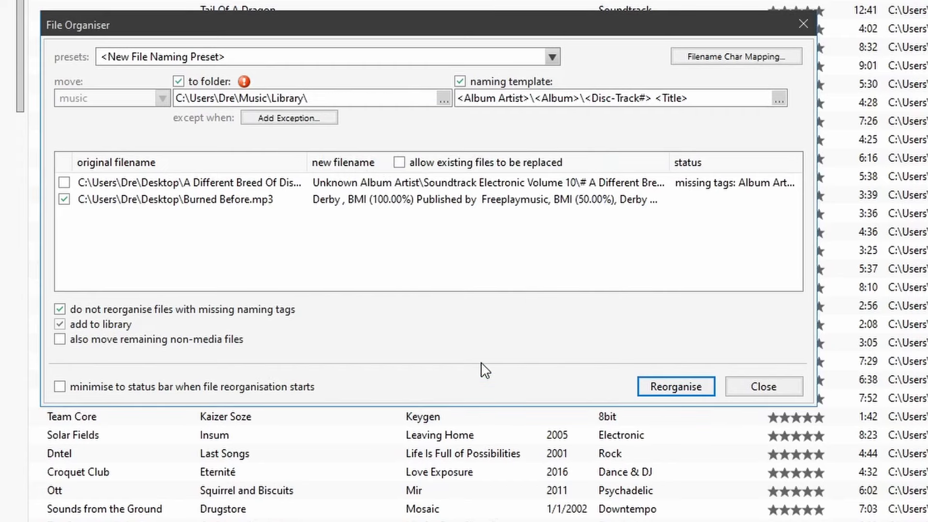
pyautogui.moveTo(521, 120)
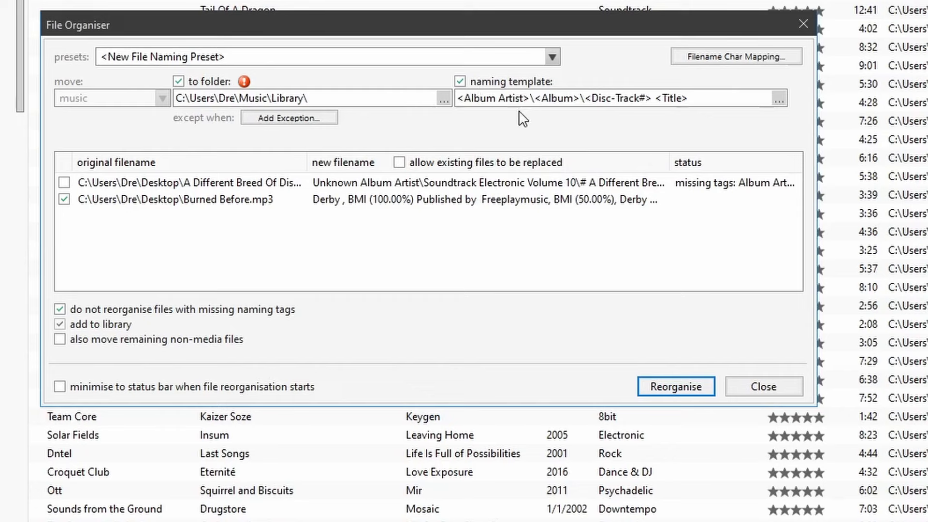
pyautogui.moveTo(644, 148)
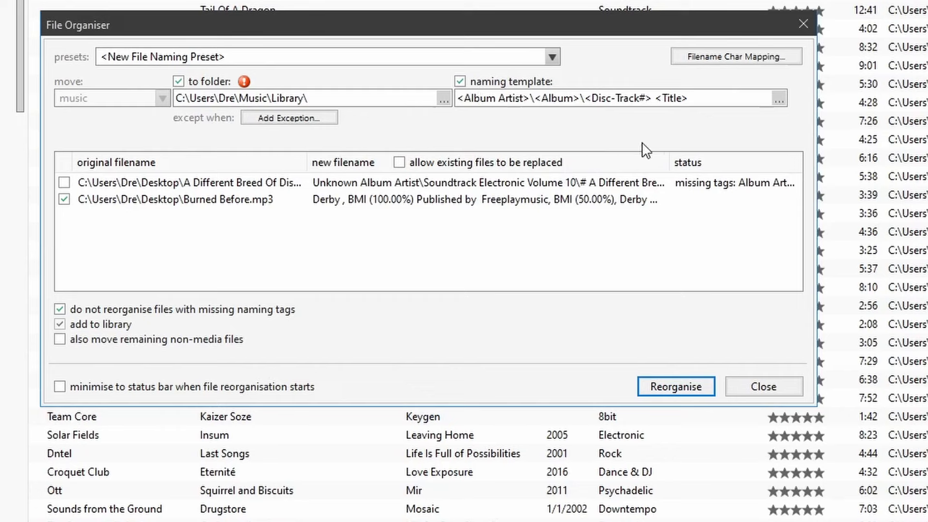
pyautogui.moveTo(689, 96)
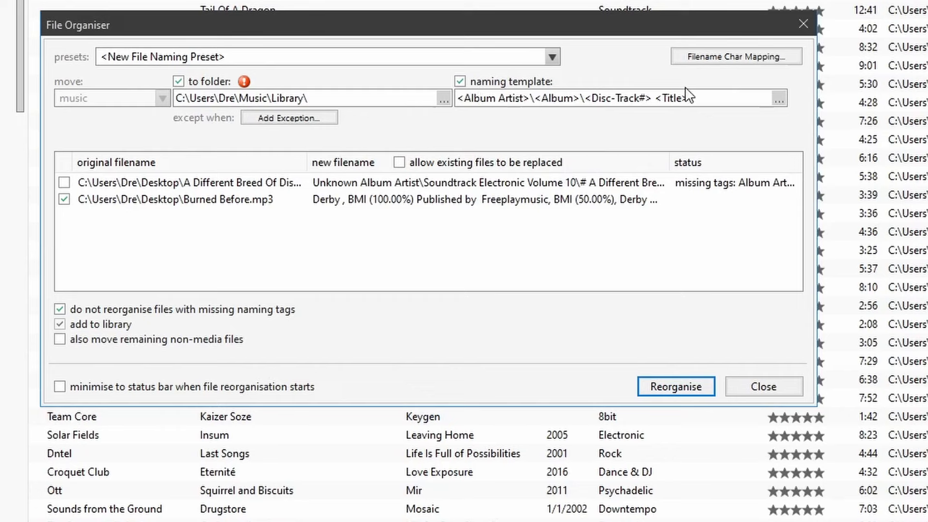
# - Replace the File Organiser naming template with just <Title>
pyautogui.click(689, 98)
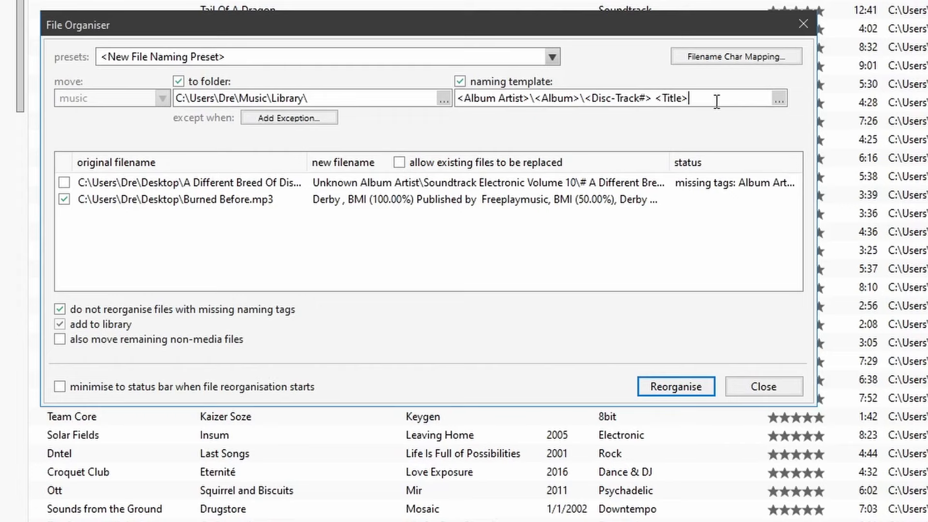
pyautogui.rightClick(592, 99)
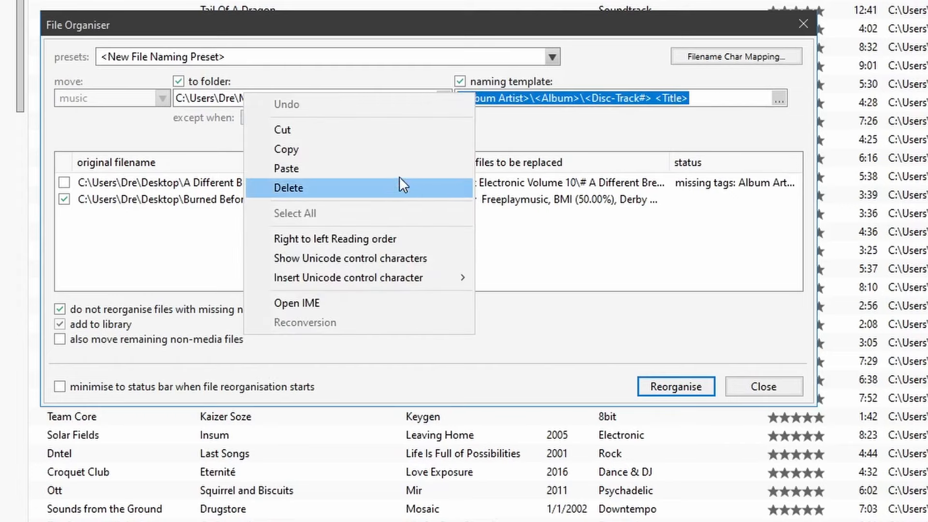
pyautogui.click(288, 187)
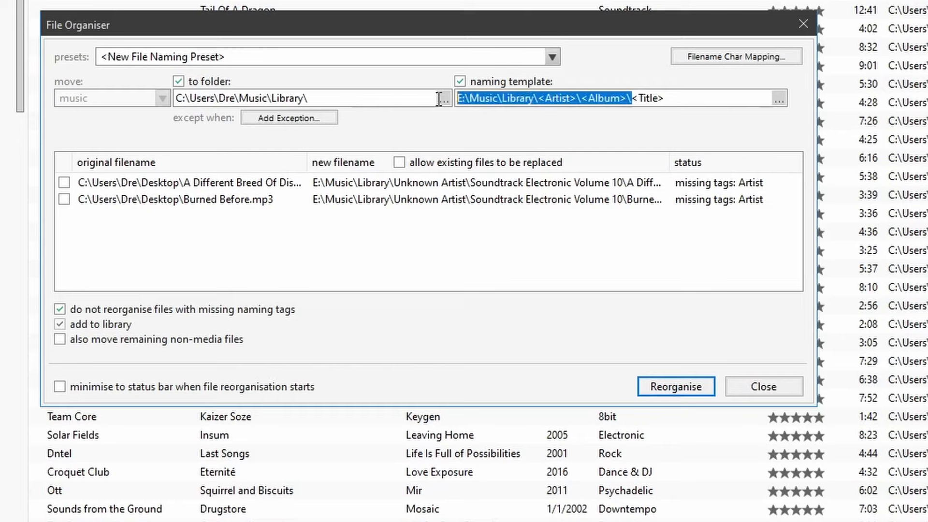
pyautogui.moveTo(499, 244)
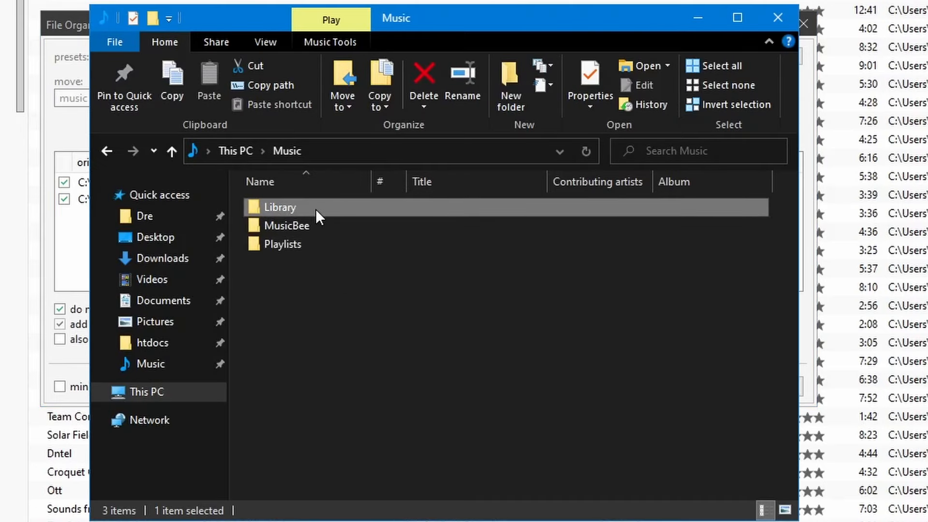
pyautogui.doubleClick(280, 206)
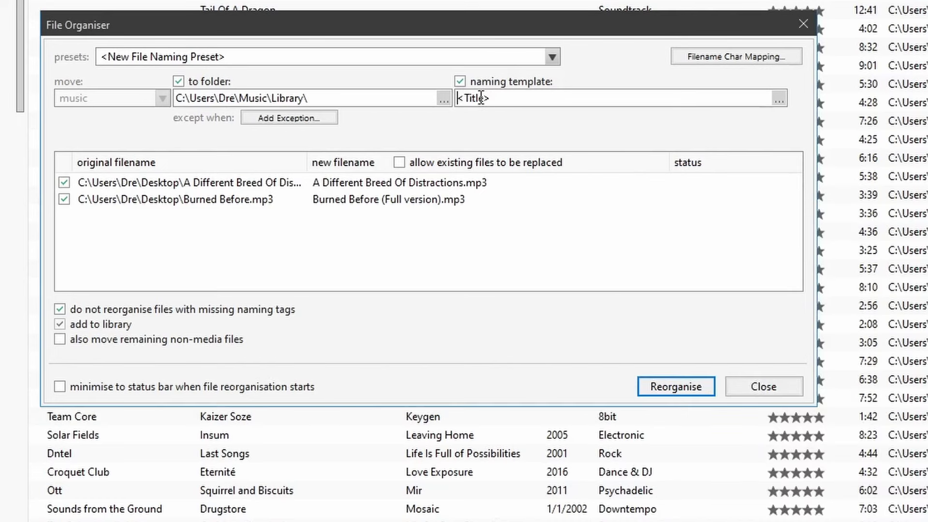
pyautogui.tripleClick(473, 98)
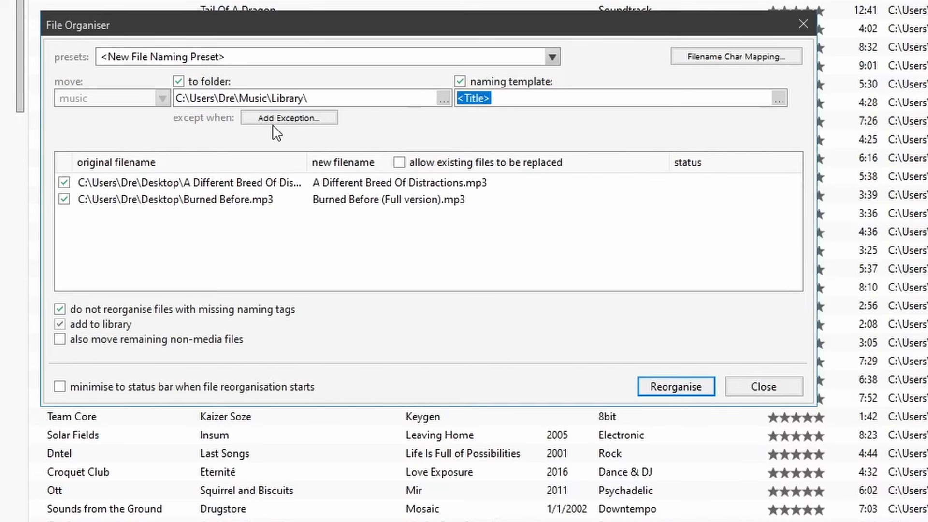
pyautogui.moveTo(103, 196)
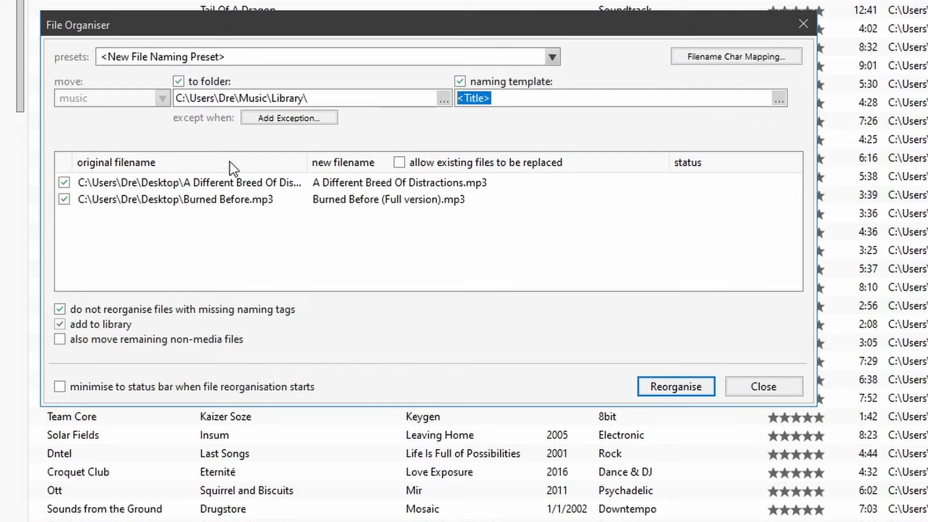
pyautogui.click(178, 199)
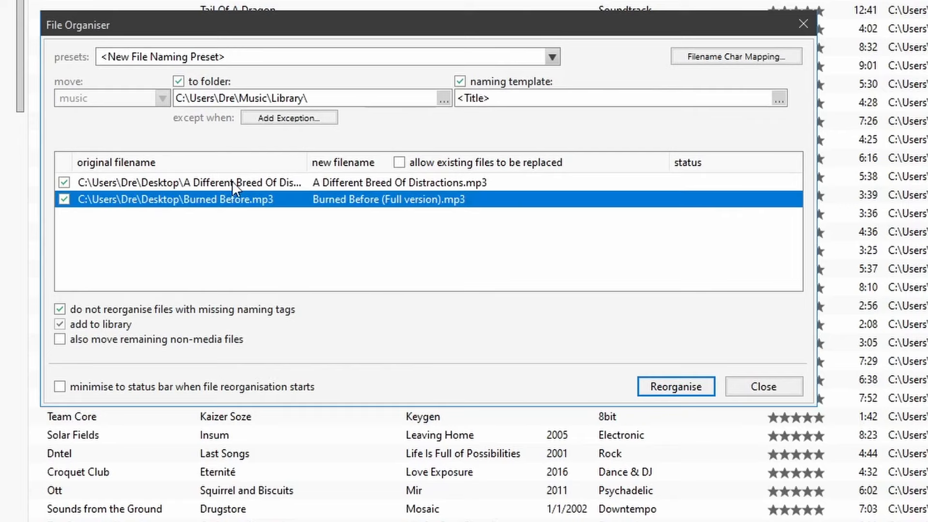
pyautogui.click(190, 182)
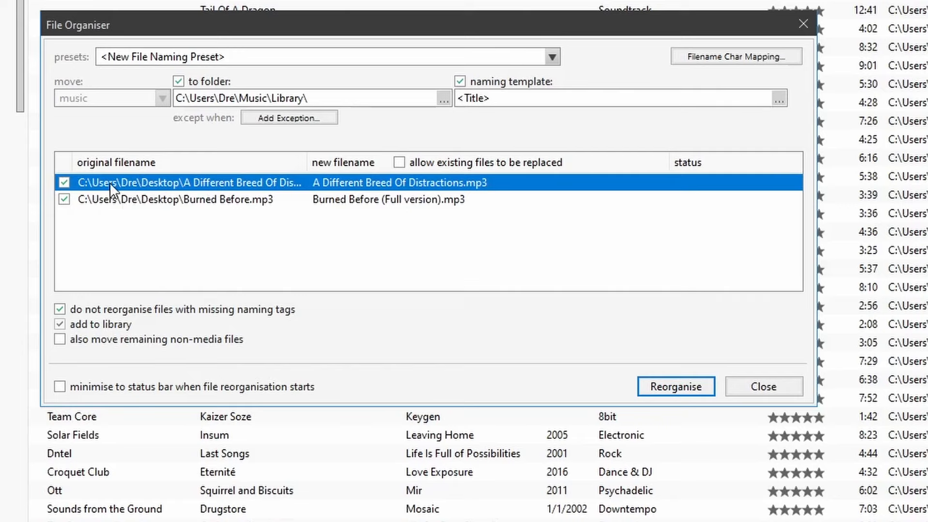
pyautogui.moveTo(425, 200)
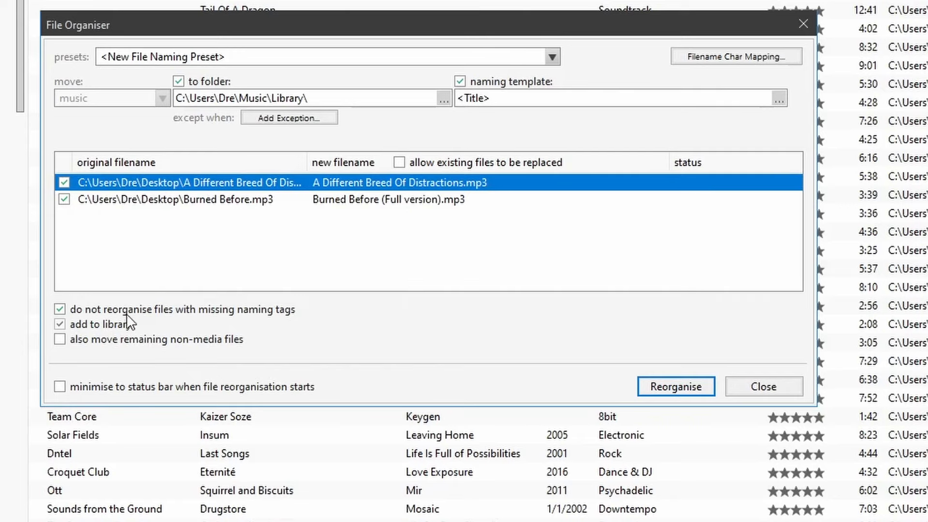
pyautogui.moveTo(89, 336)
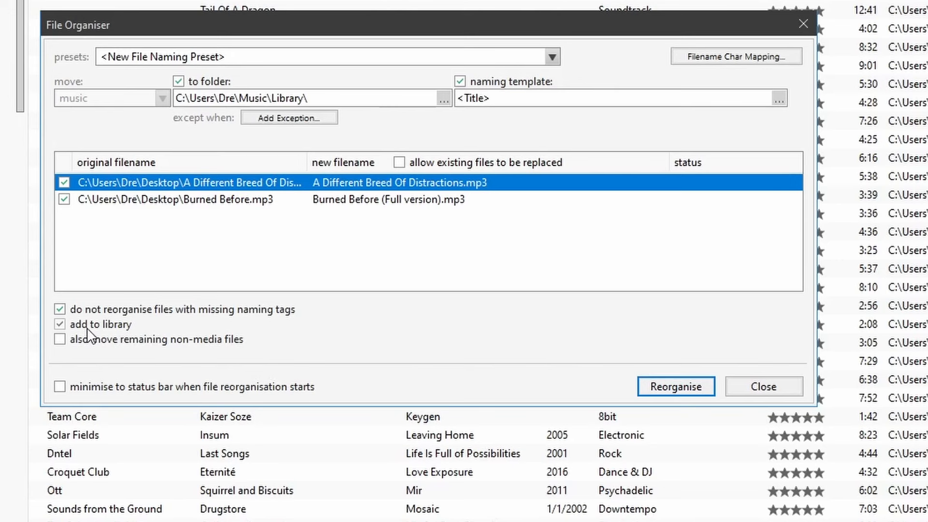
pyautogui.click(764, 387)
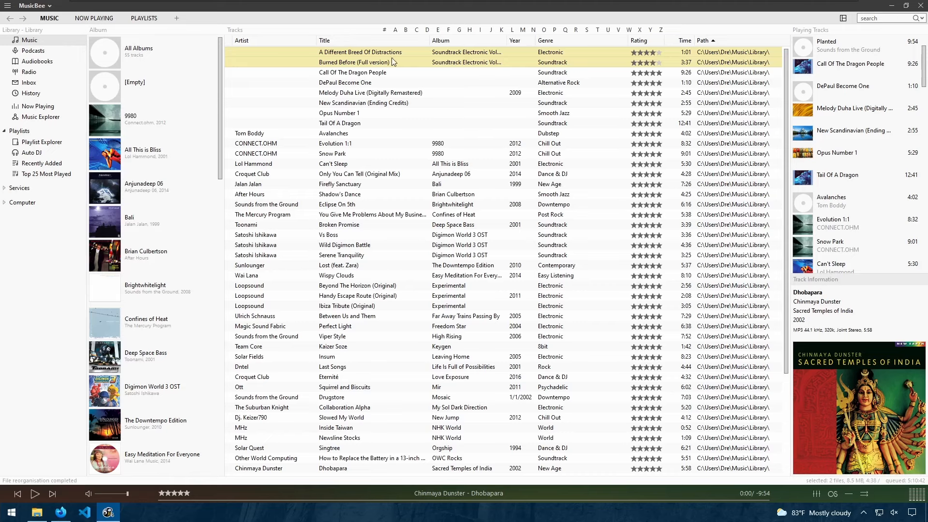
pyautogui.moveTo(755, 64)
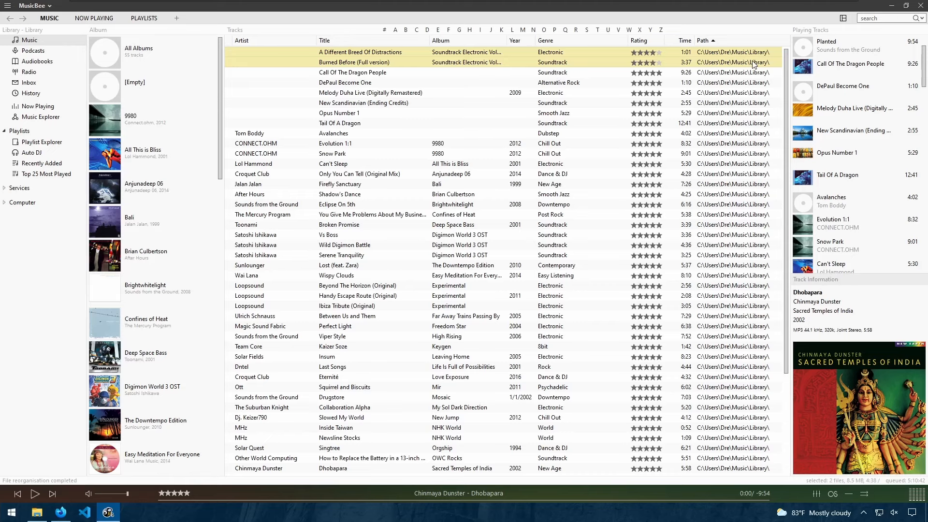
pyautogui.scroll(-3)
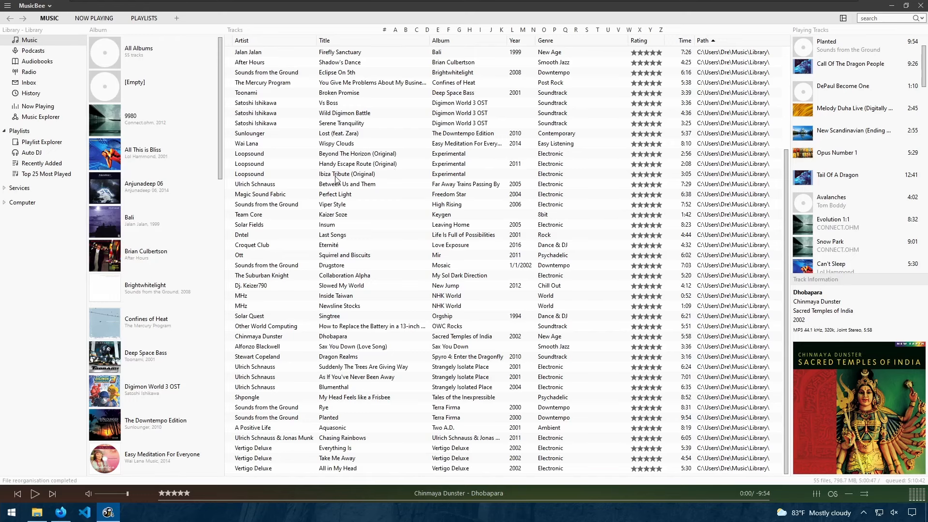
pyautogui.moveTo(262, 139)
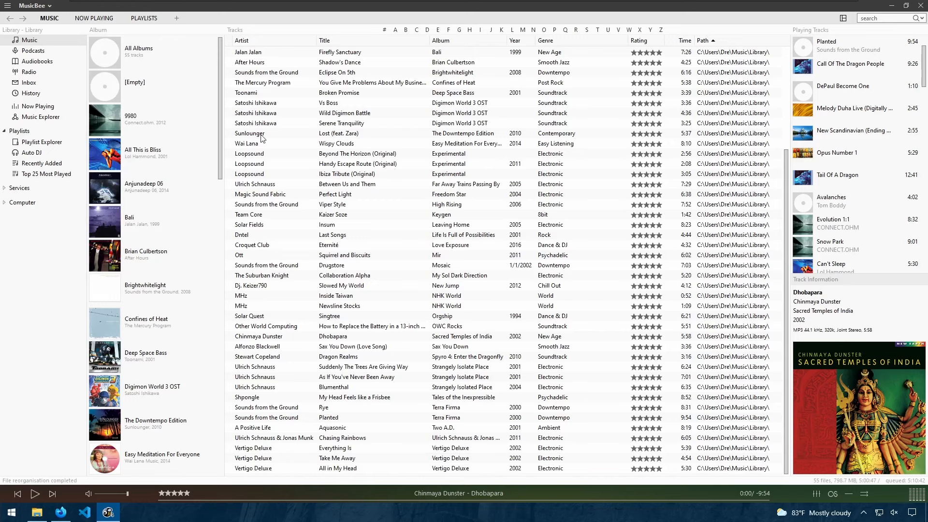
pyautogui.moveTo(29, 85)
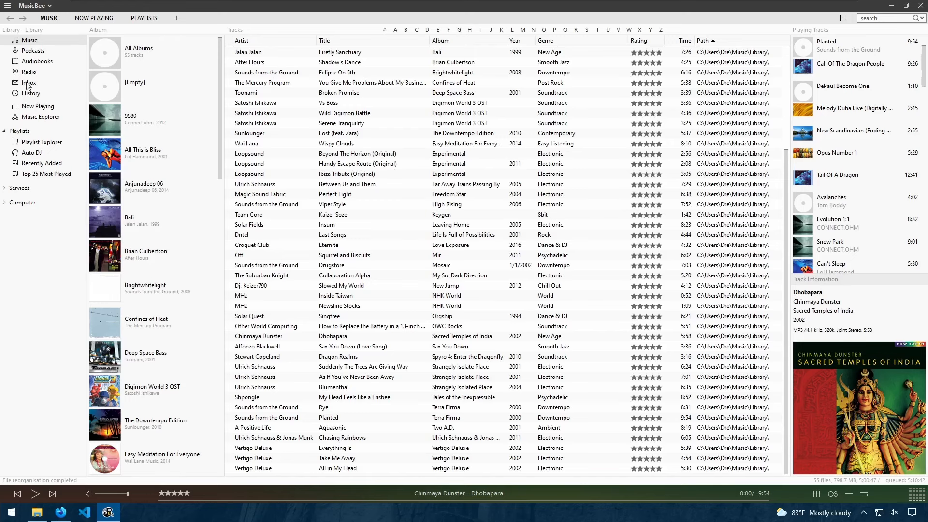
# - Show the empty Inbox view and list the library tool commands
pyautogui.click(28, 82)
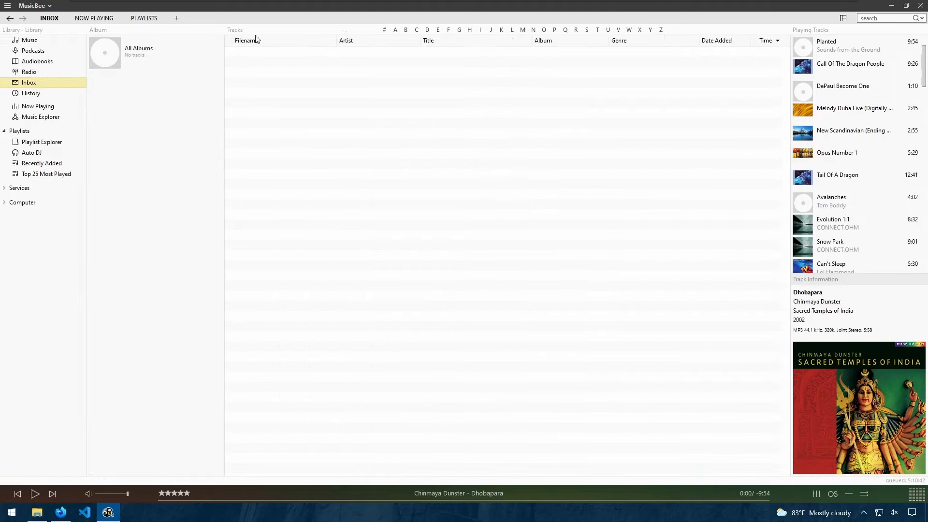
pyautogui.moveTo(331, 99)
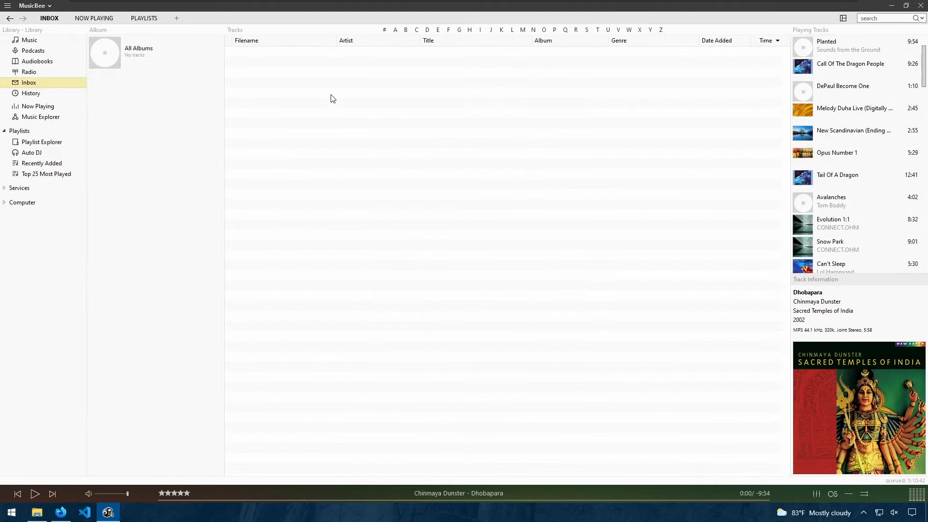
pyautogui.moveTo(300, 93)
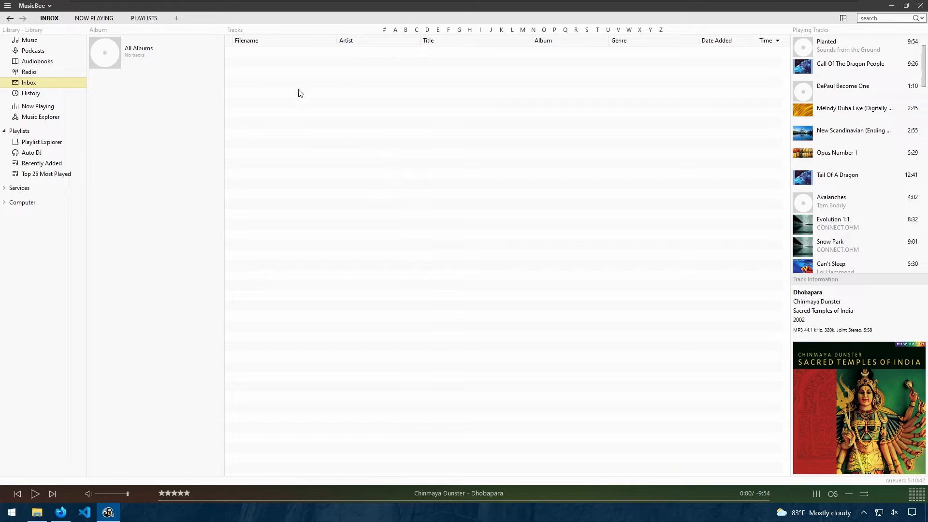
pyautogui.moveTo(372, 198)
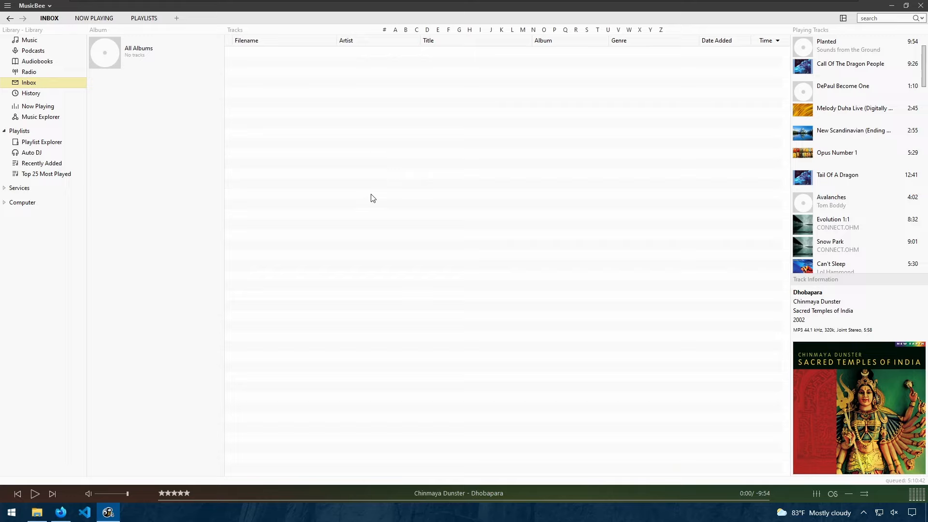
pyautogui.click(34, 6)
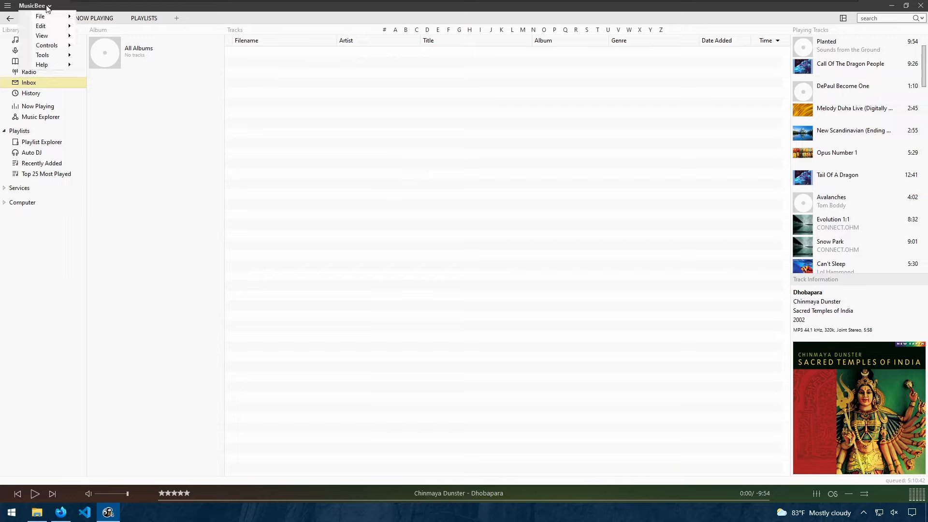
pyautogui.click(41, 54)
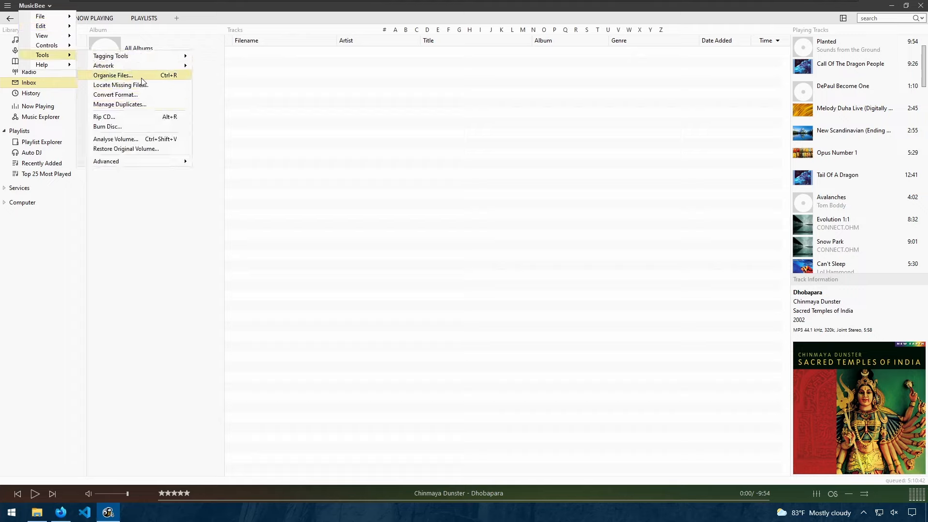
pyautogui.moveTo(513, 251)
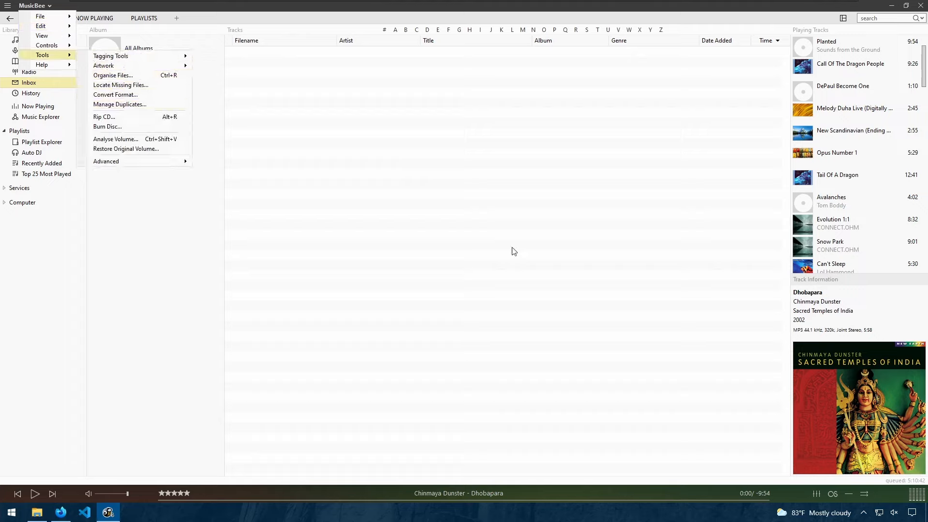
pyautogui.moveTo(115, 95)
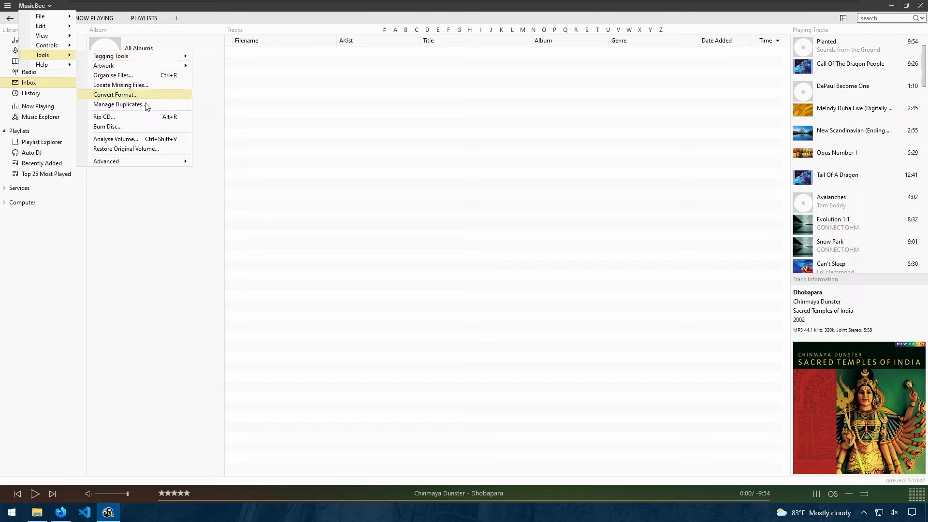
pyautogui.moveTo(118, 95)
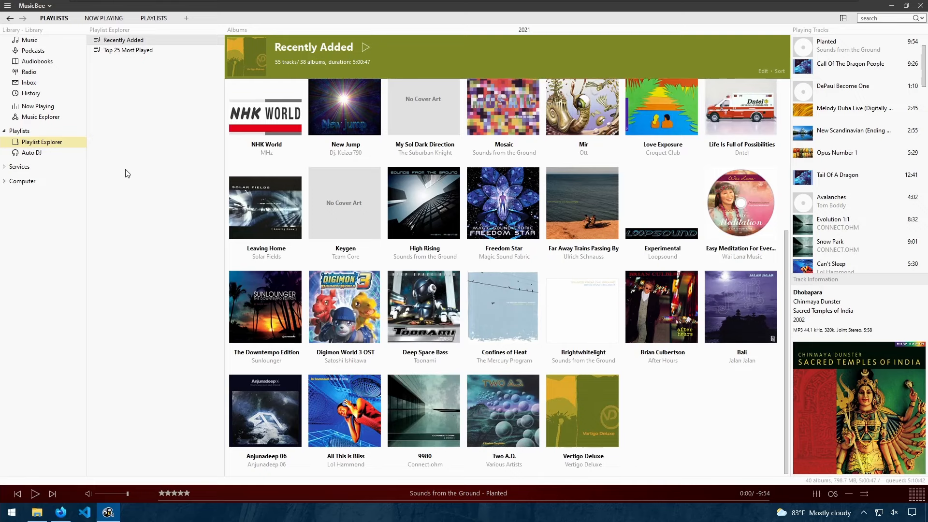
pyautogui.moveTo(119, 59)
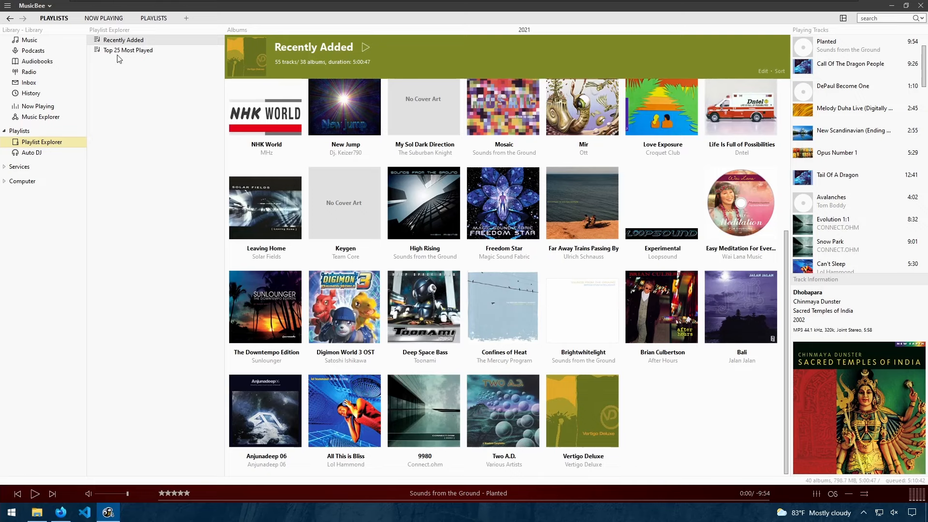
# - Show the Top 25 Most Played playlist with its 2 tracks in Playlist Explorer
pyautogui.click(127, 50)
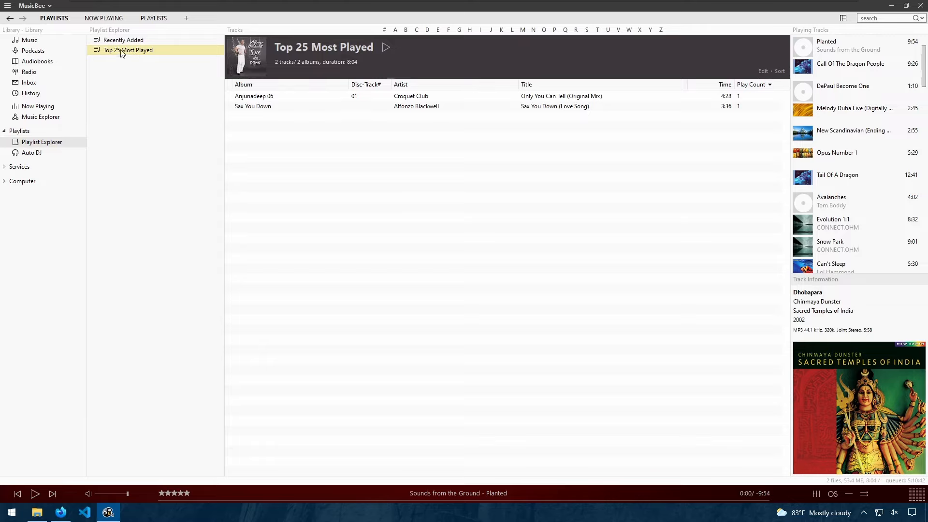
pyautogui.moveTo(64, 155)
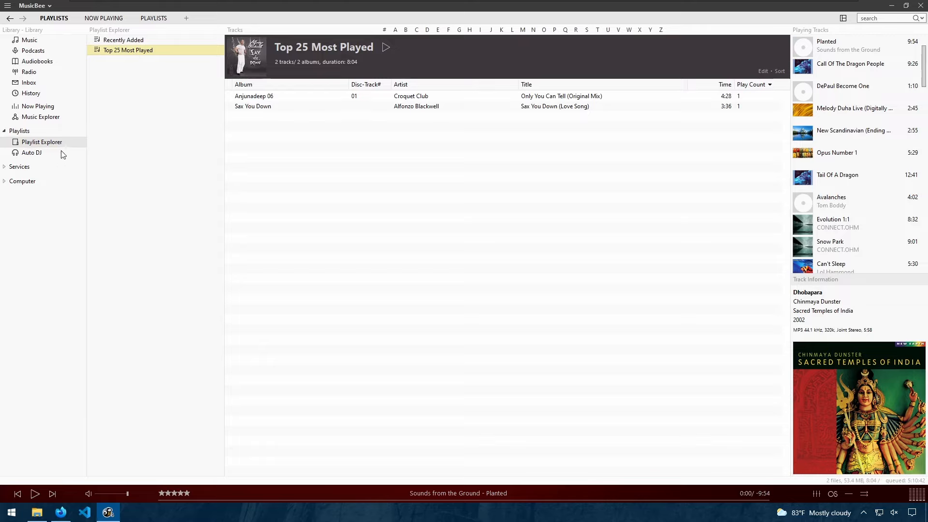
pyautogui.moveTo(9, 137)
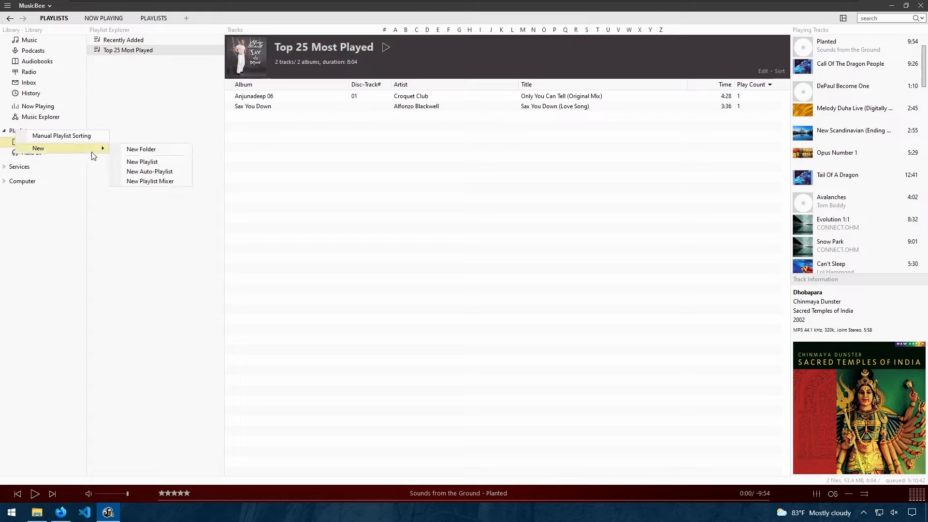
pyautogui.moveTo(142, 161)
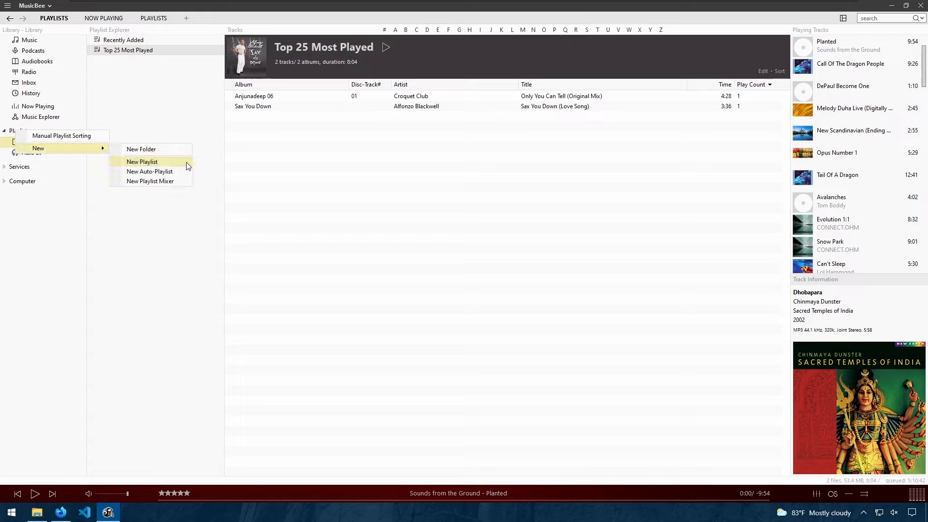
pyautogui.moveTo(150, 171)
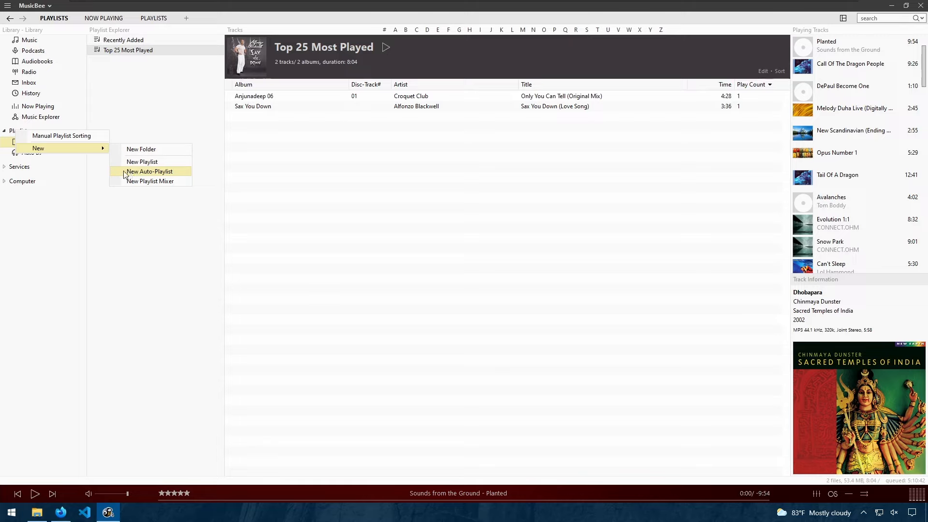
pyautogui.moveTo(191, 175)
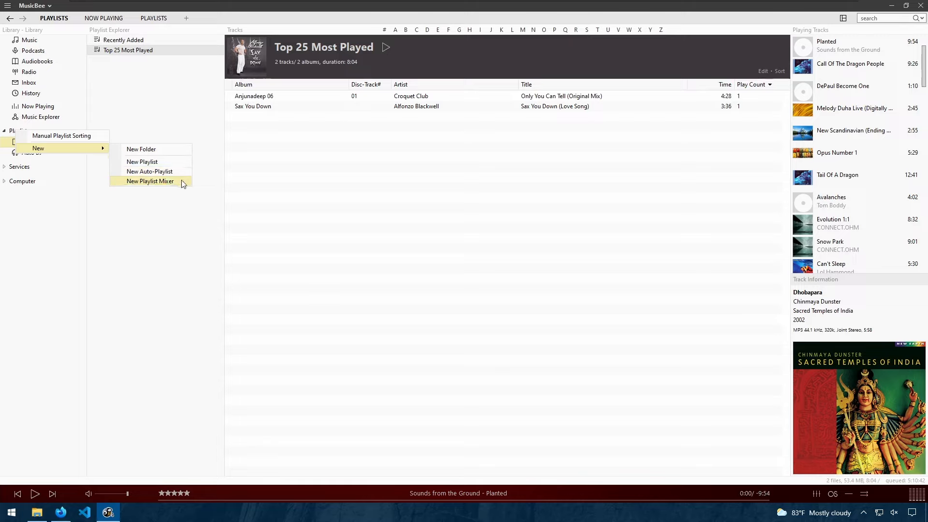
# - Create a standard playlist named Chillout, keeping the Default display view, and save it
pyautogui.click(142, 162)
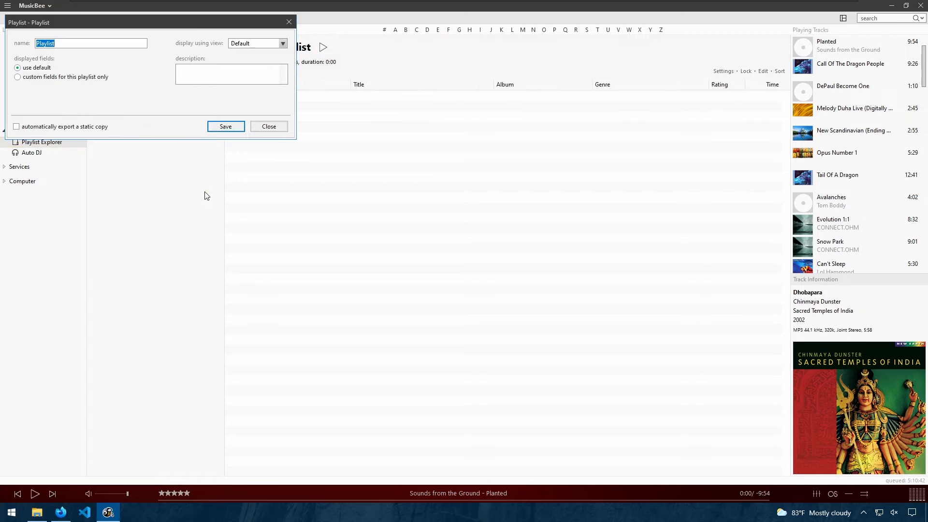
pyautogui.write('Chi')
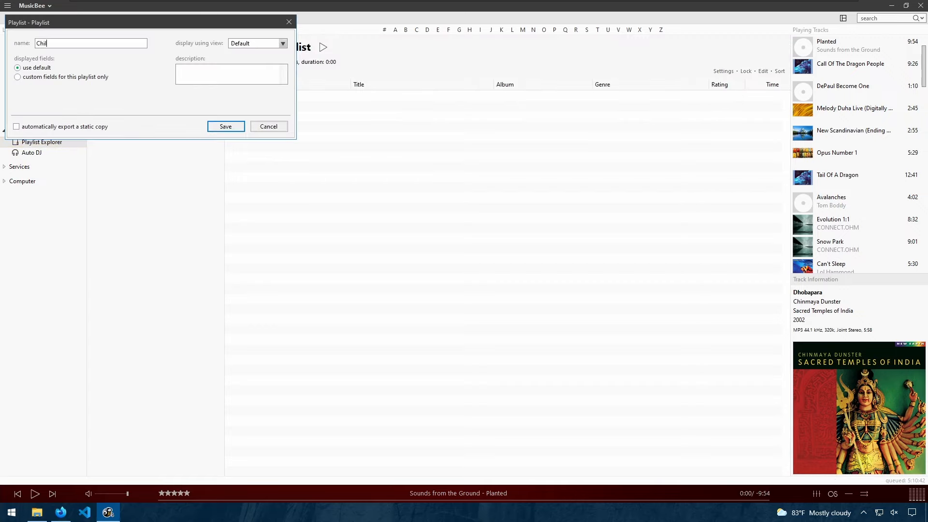
pyautogui.write('lout')
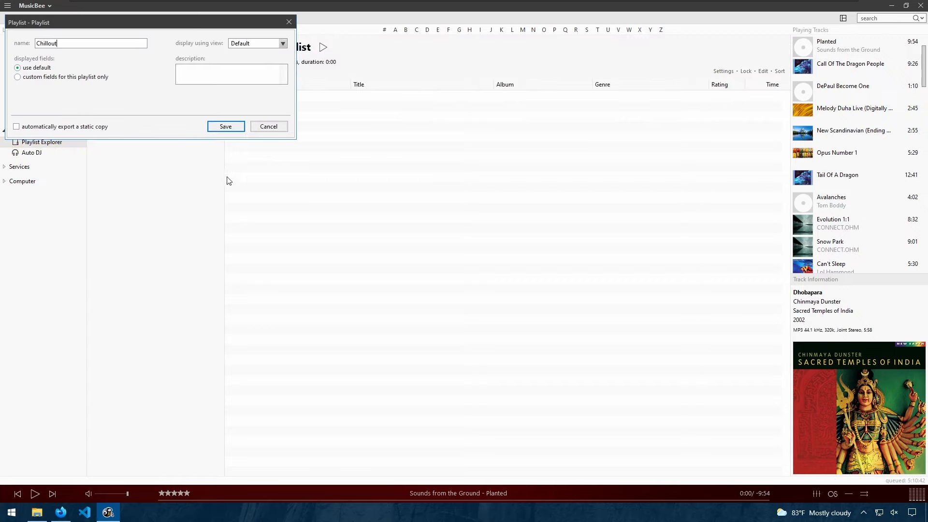
pyautogui.click(281, 43)
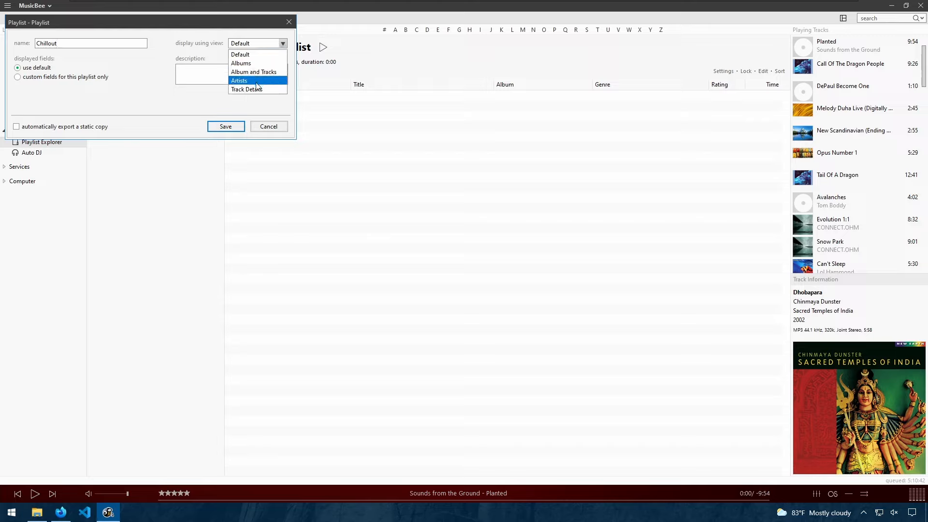
pyautogui.moveTo(260, 63)
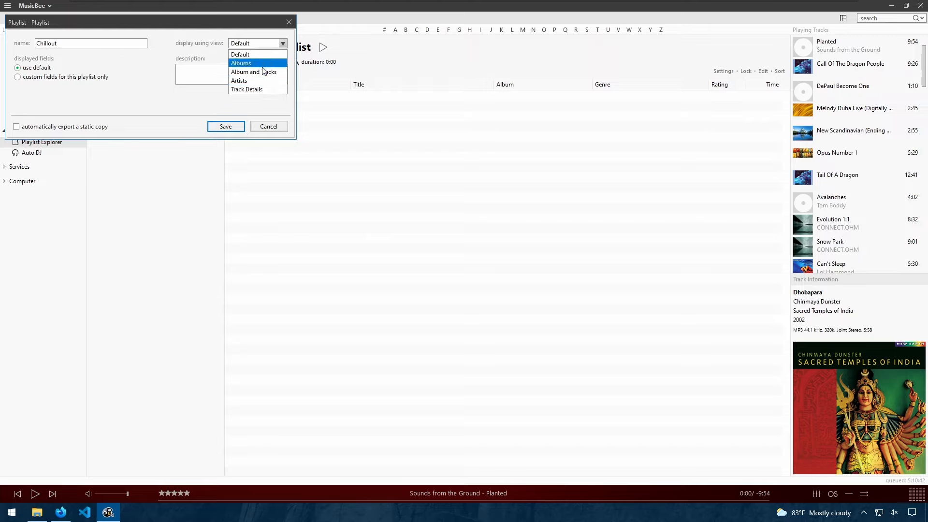
pyautogui.moveTo(256, 73)
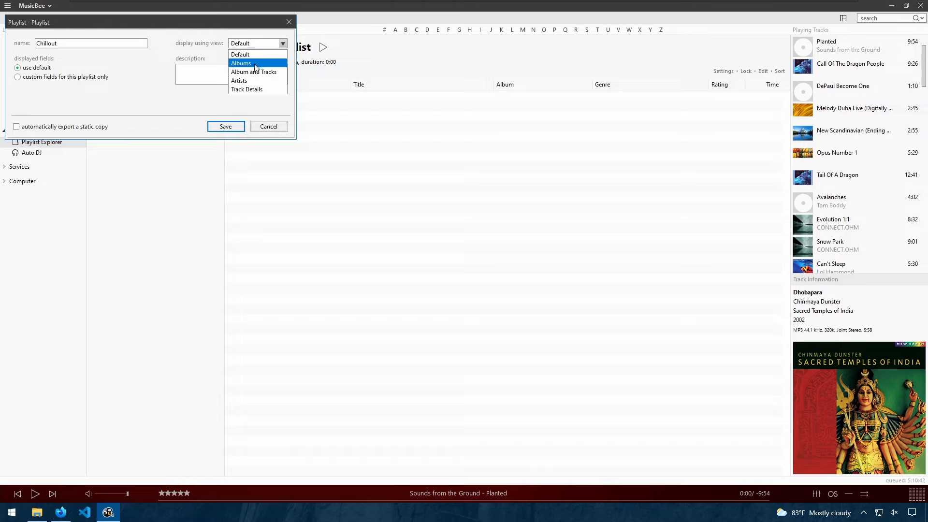
pyautogui.moveTo(246, 89)
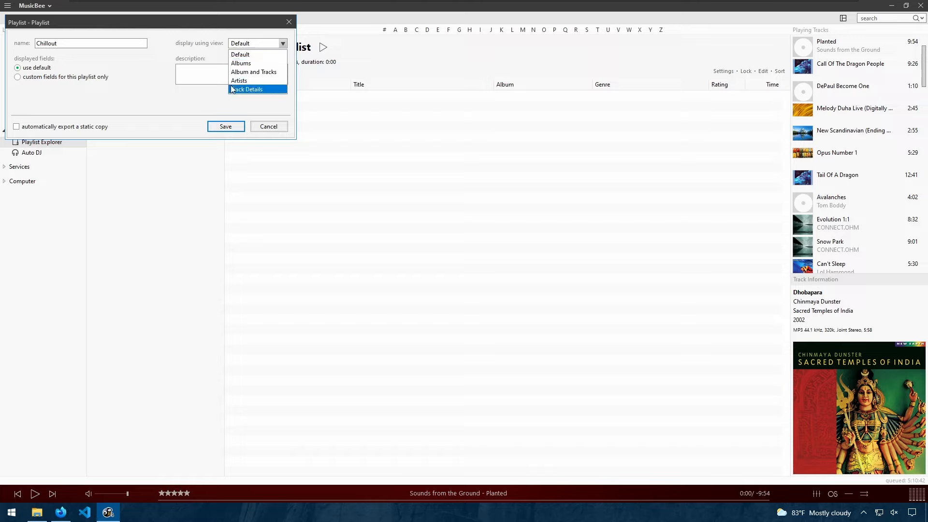
pyautogui.moveTo(248, 54)
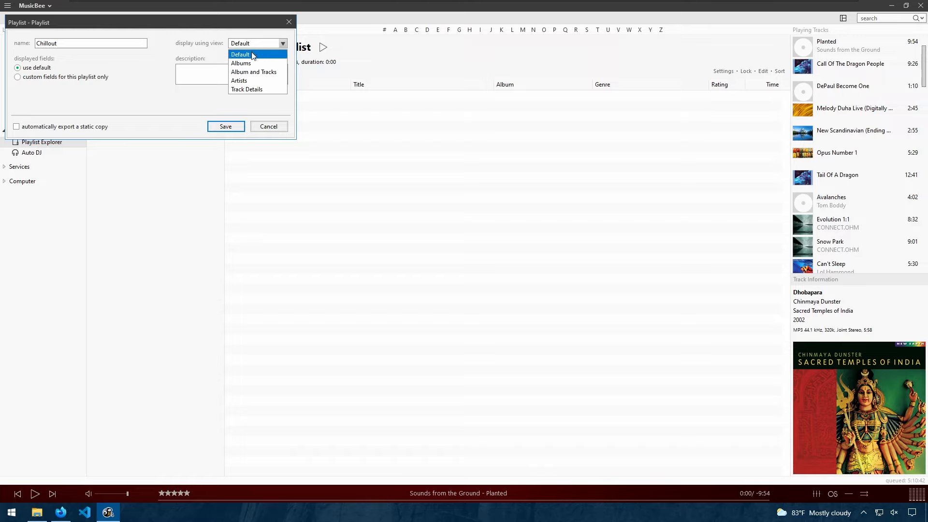
pyautogui.click(240, 54)
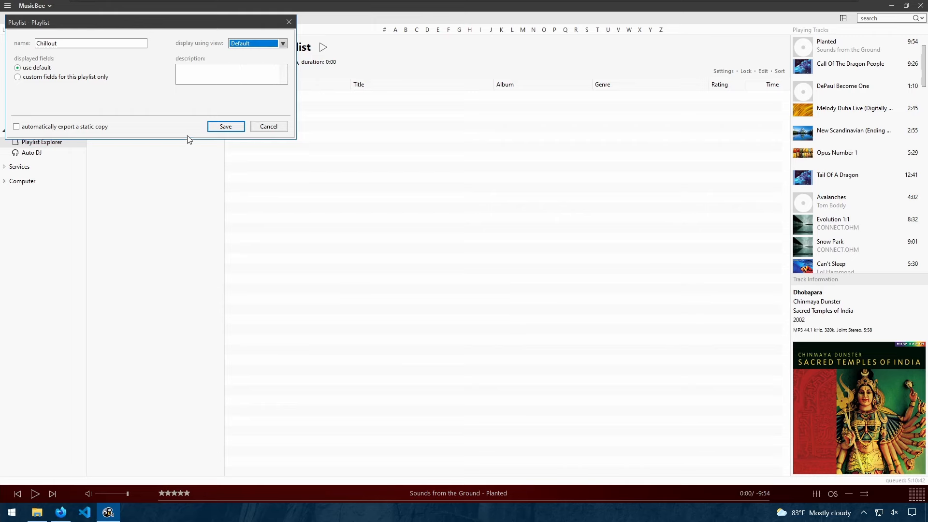
pyautogui.click(225, 126)
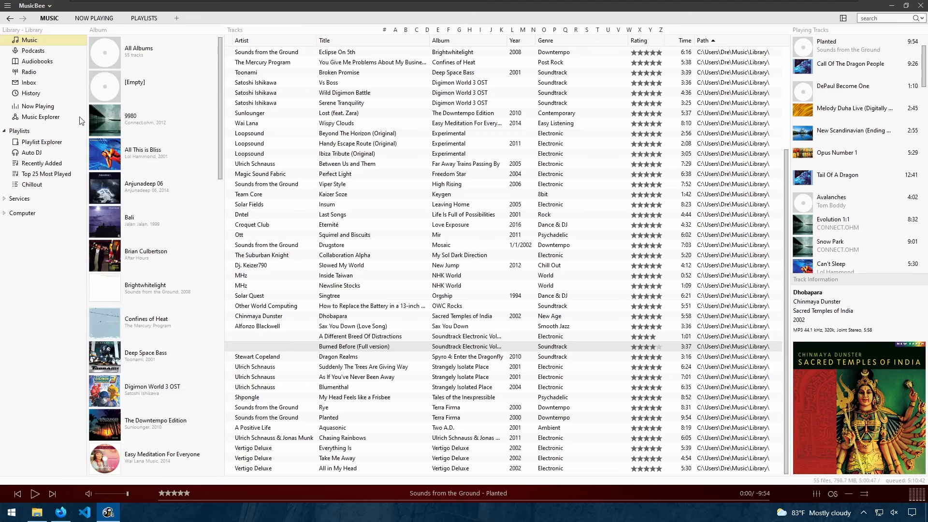
pyautogui.moveTo(325, 205)
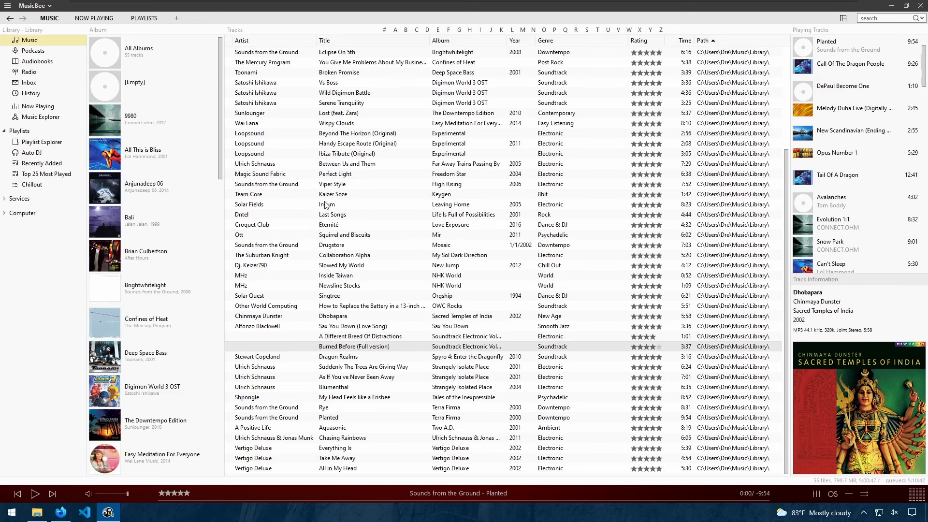
# - Sort the library by artist and add the five Sounds from the Ground tracks to Chillout
pyautogui.click(332, 184)
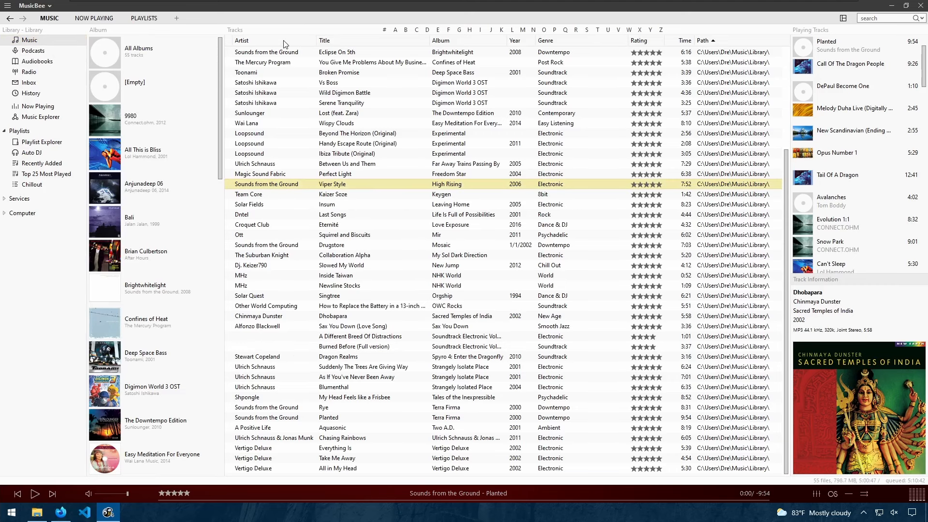
pyautogui.click(247, 41)
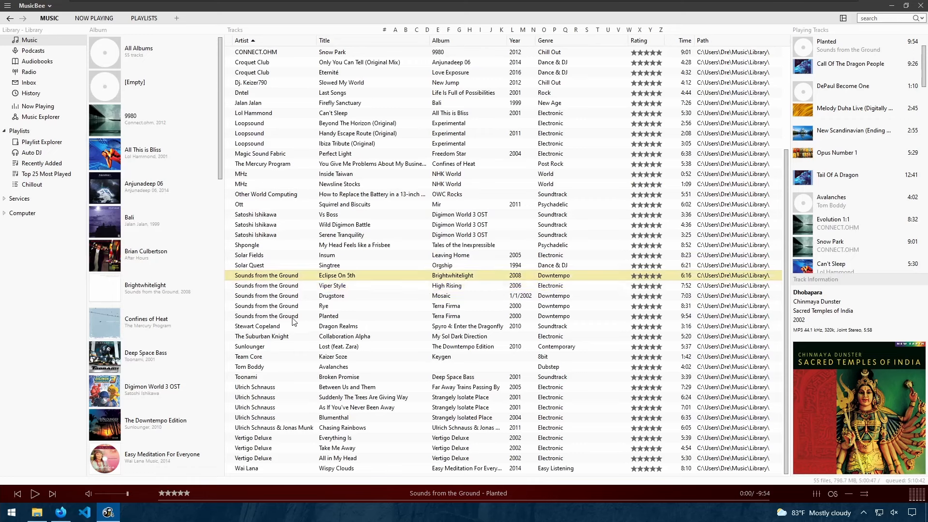
pyautogui.click(267, 315)
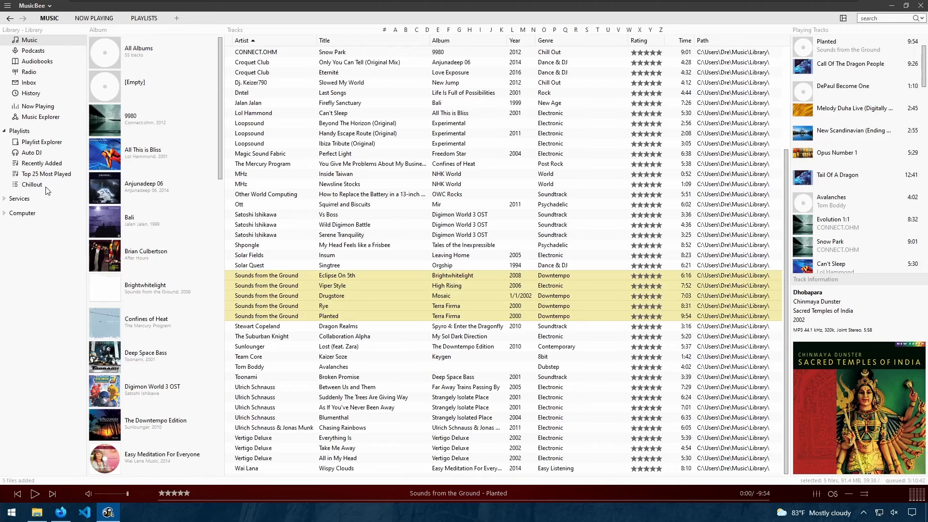
pyautogui.click(31, 183)
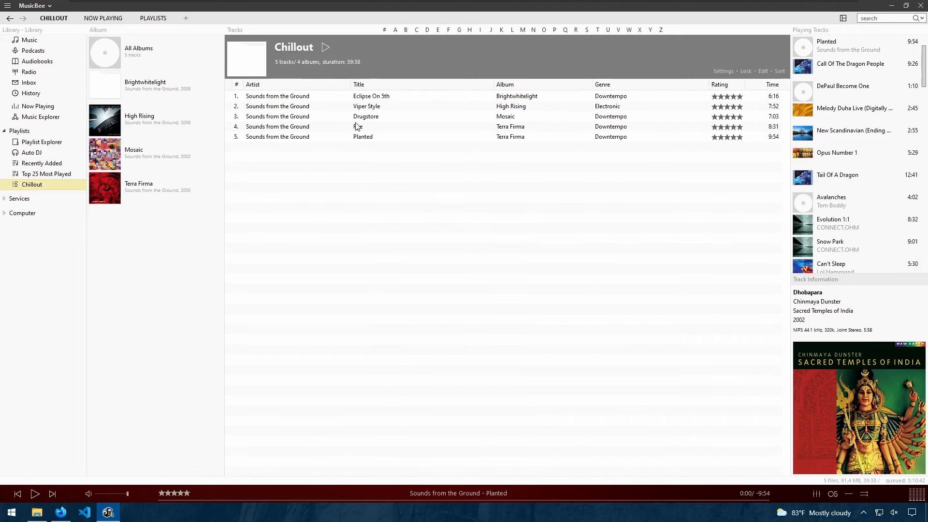
# - Move Viper Style ahead of Eclipse On 5th in Chillout, checking via the Music library view
pyautogui.click(277, 96)
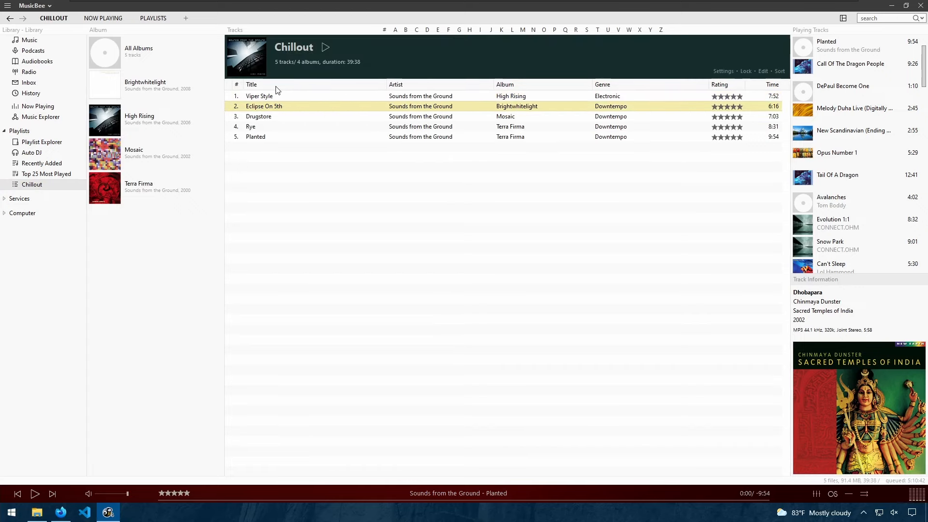
pyautogui.click(28, 39)
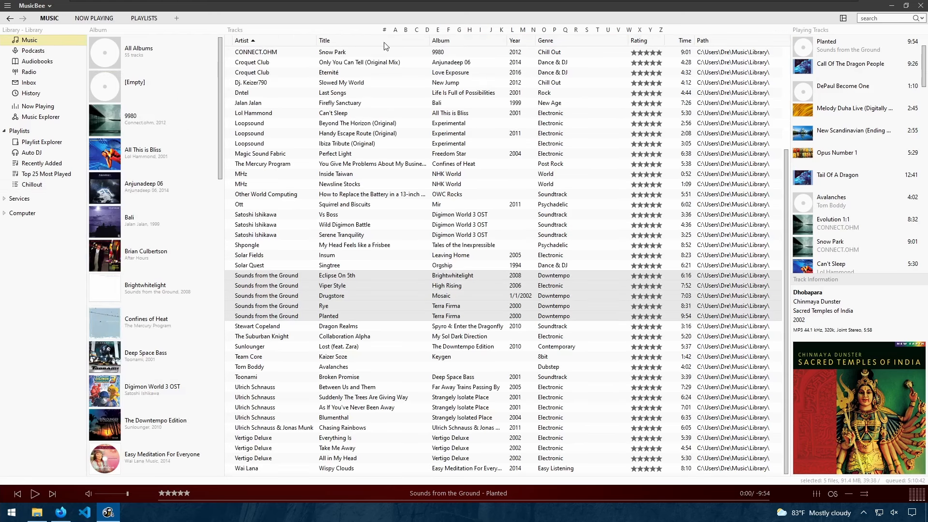
pyautogui.moveTo(370, 47)
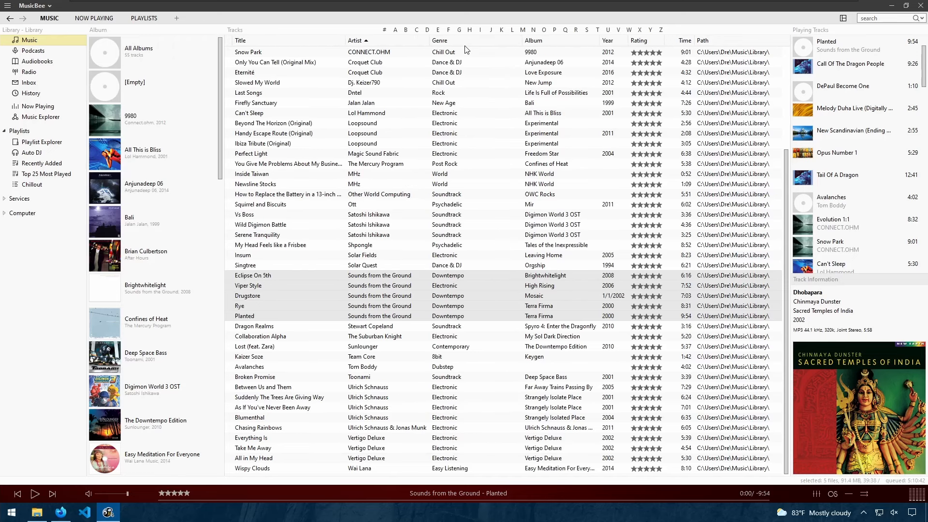
pyautogui.moveTo(416, 77)
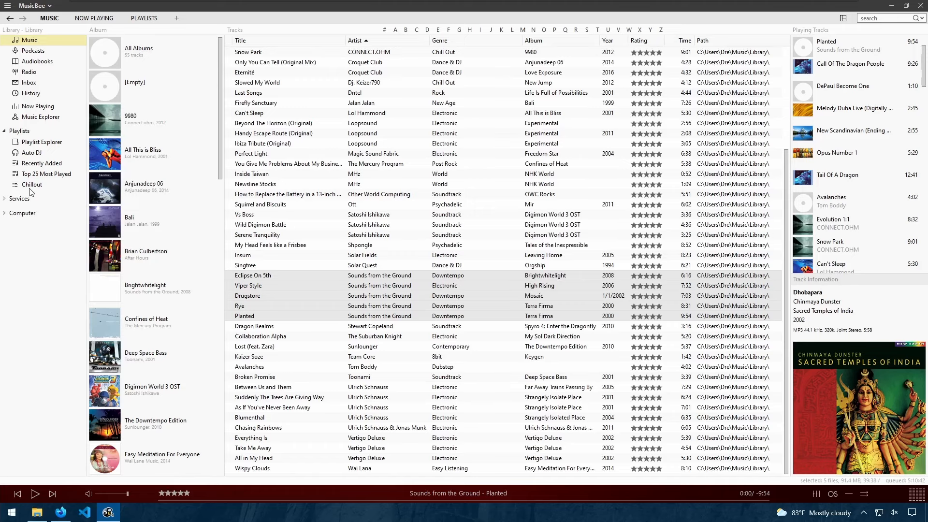
pyautogui.click(31, 184)
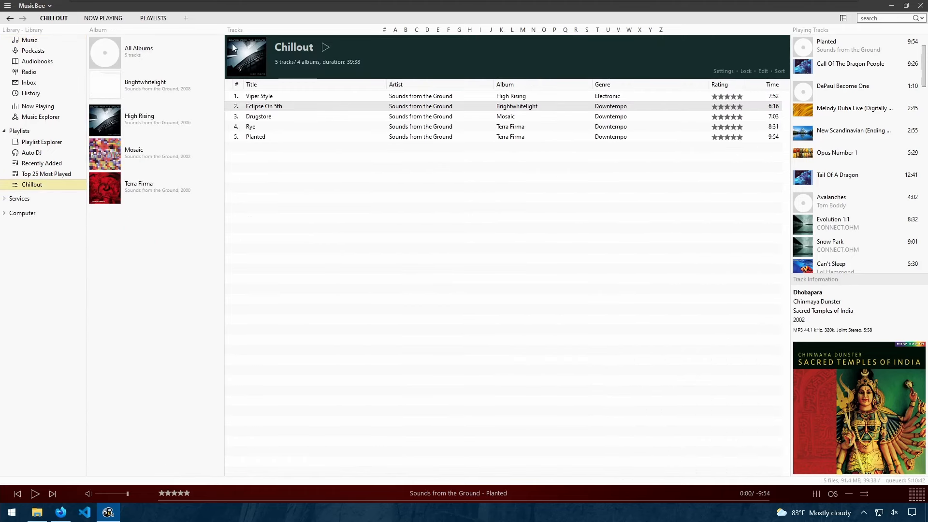
pyautogui.moveTo(255, 77)
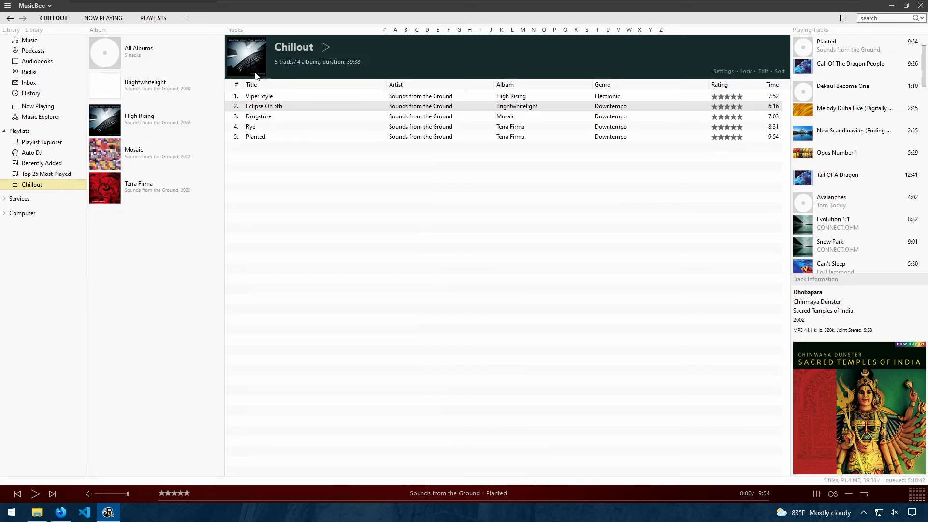
pyautogui.click(259, 96)
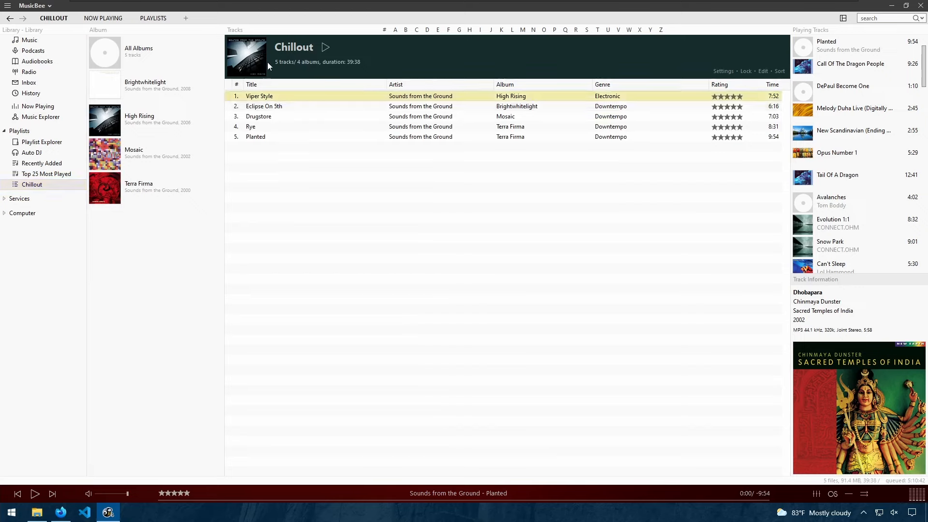
pyautogui.moveTo(730, 78)
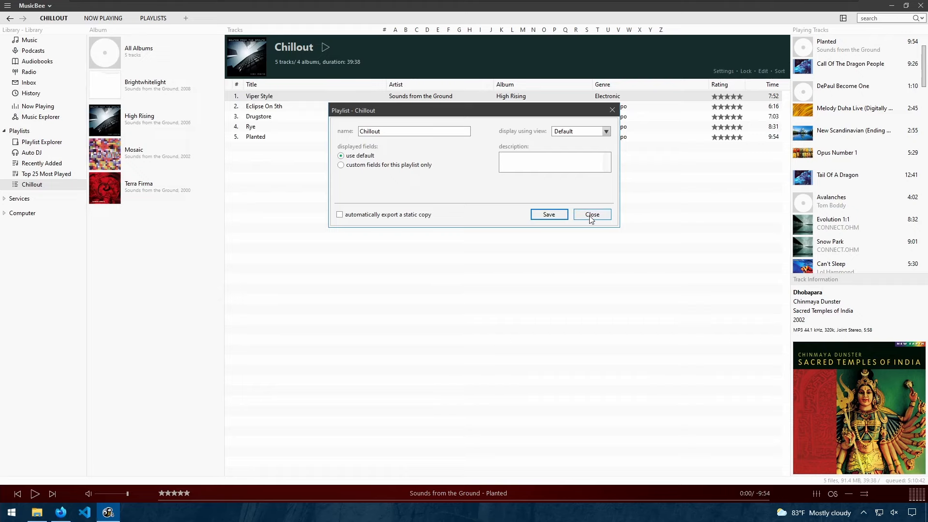
# - Dismiss the playlist settings unsaved and show Chillout with the new-playlist options menu
pyautogui.click(591, 215)
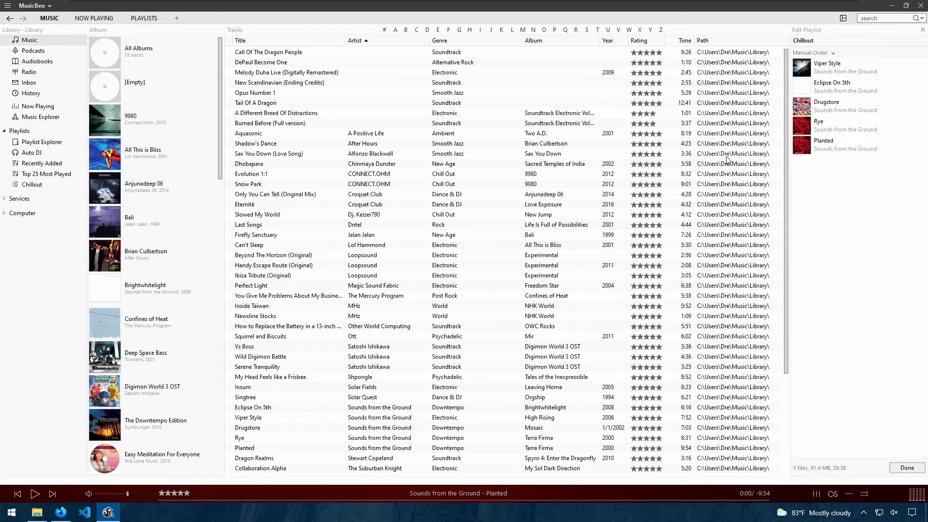
pyautogui.moveTo(45, 175)
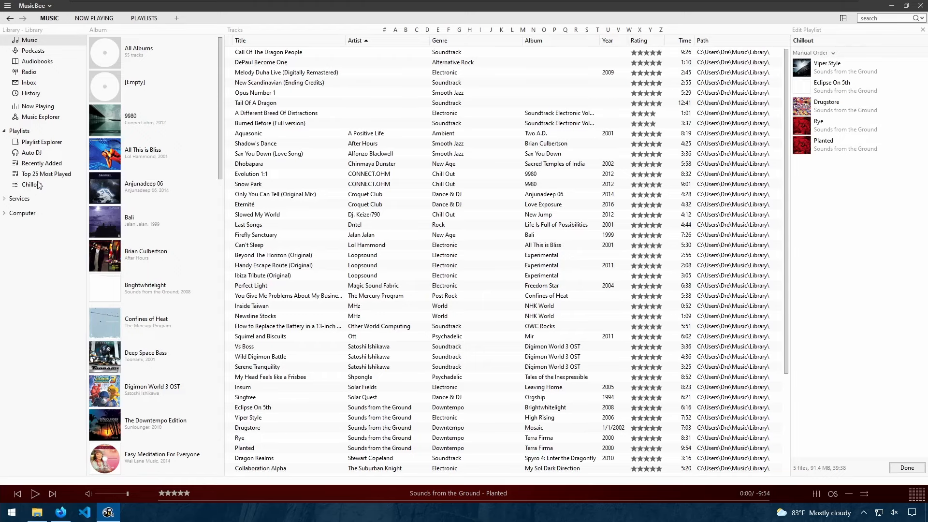
pyautogui.click(31, 184)
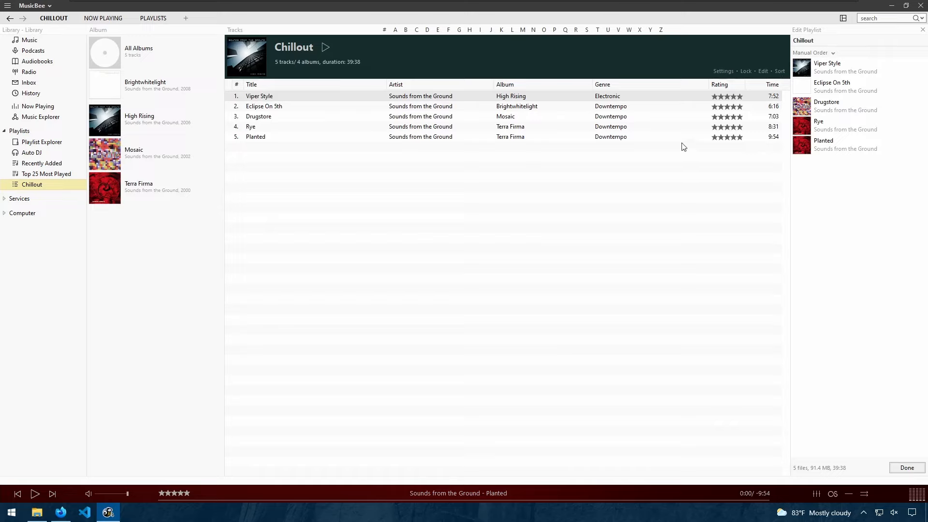
pyautogui.click(811, 52)
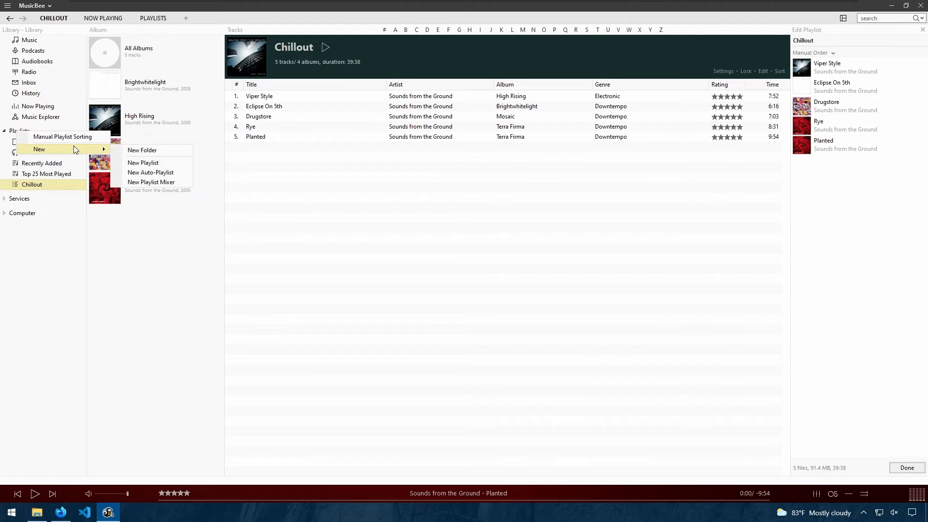
# - Start an auto-playlist named Smooth Jazz sourcing tracks from the music library
pyautogui.click(151, 172)
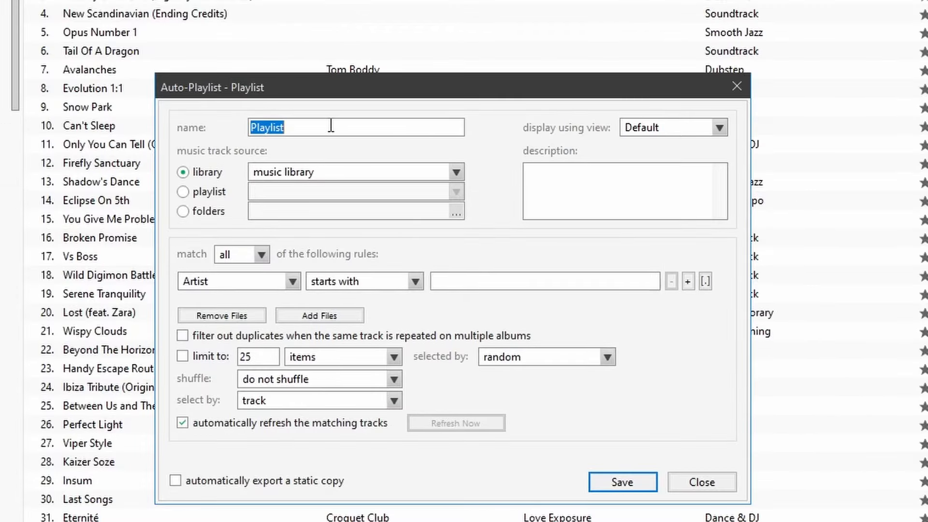
pyautogui.write('Smooth Ja')
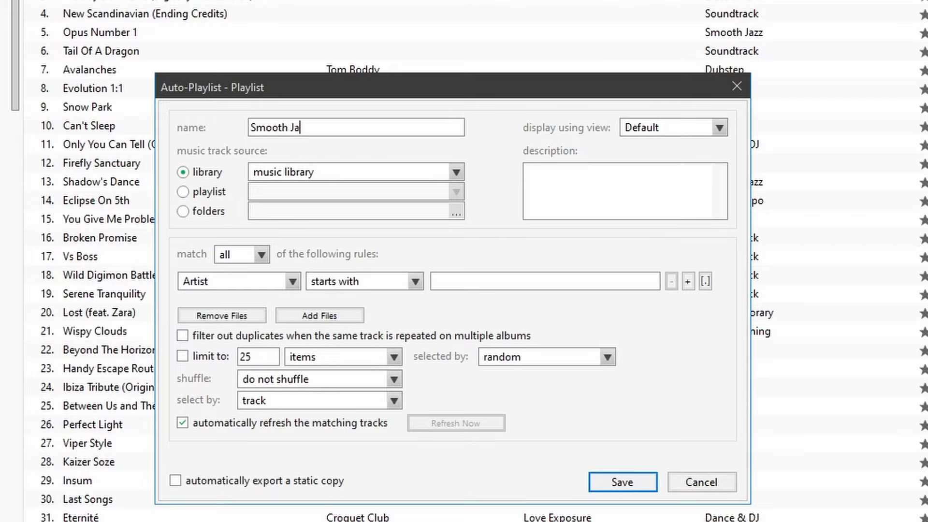
pyautogui.write('zz')
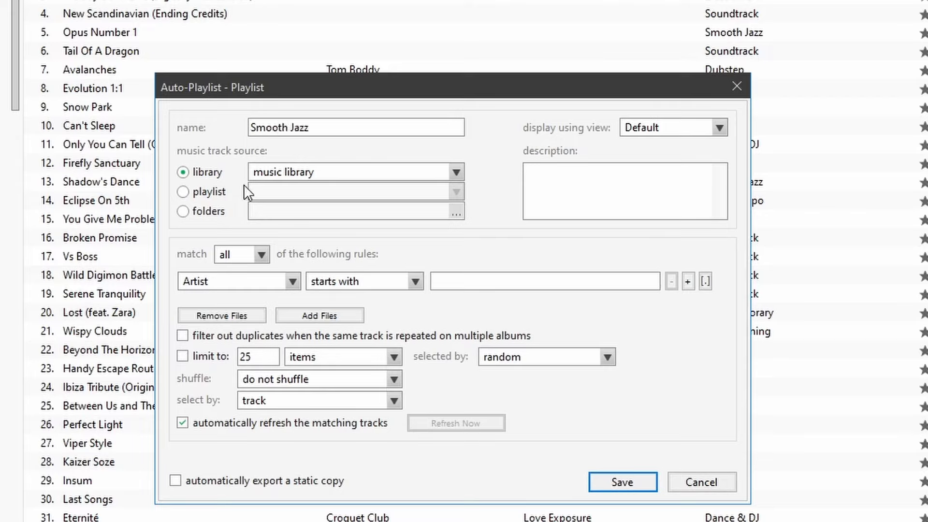
pyautogui.moveTo(430, 176)
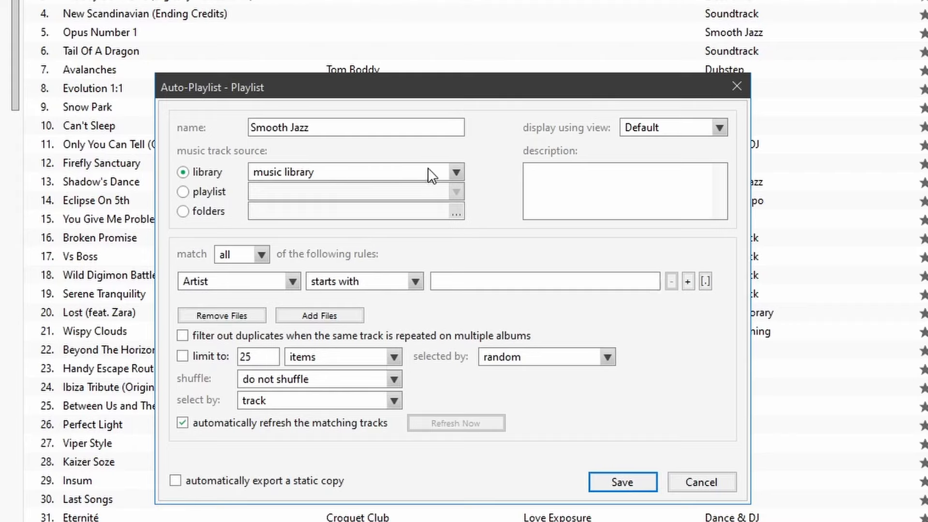
pyautogui.moveTo(365, 184)
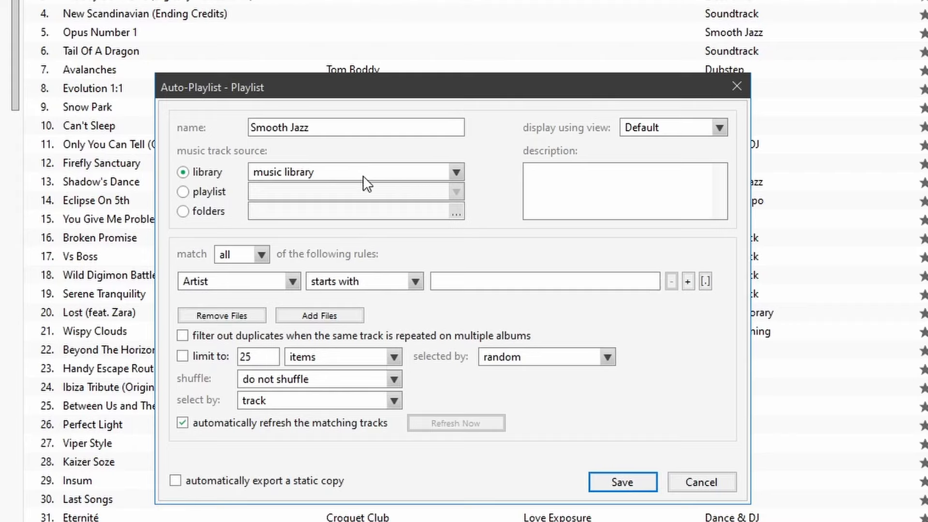
pyautogui.click(454, 172)
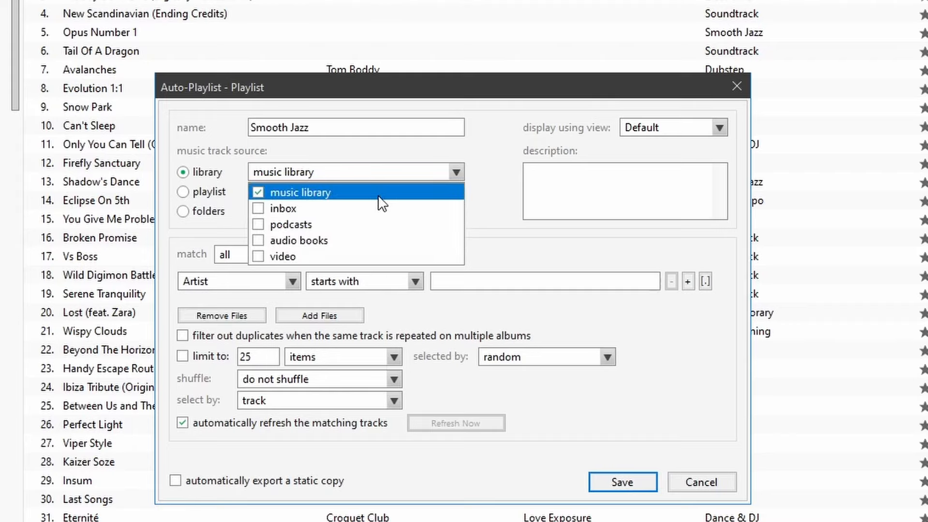
pyautogui.click(302, 191)
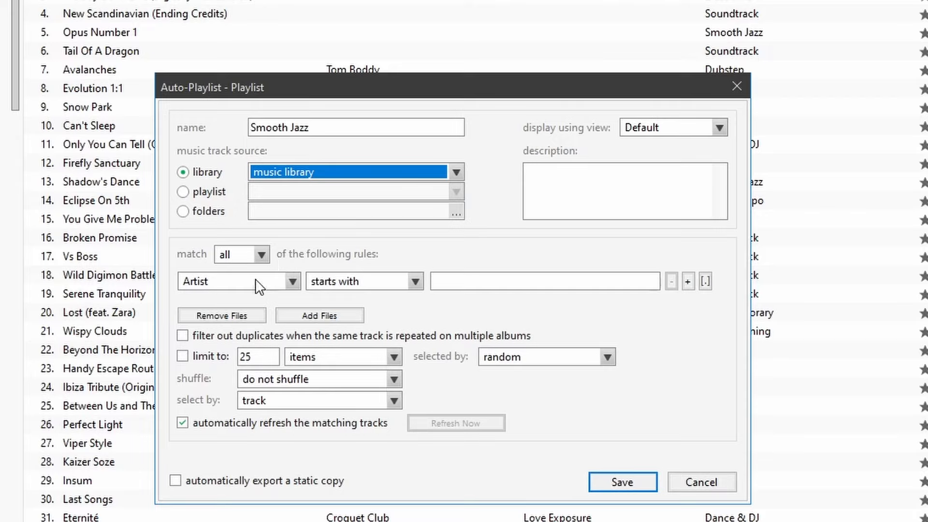
pyautogui.moveTo(236, 305)
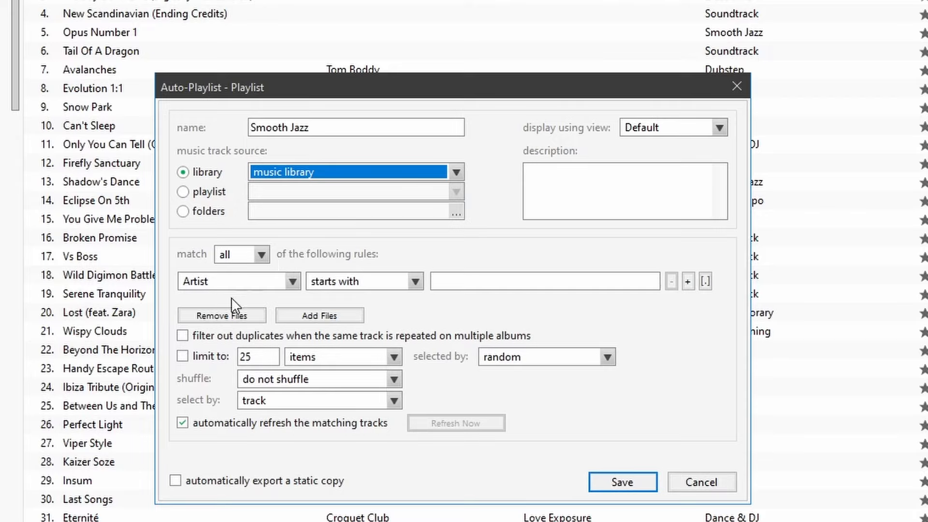
pyautogui.moveTo(263, 290)
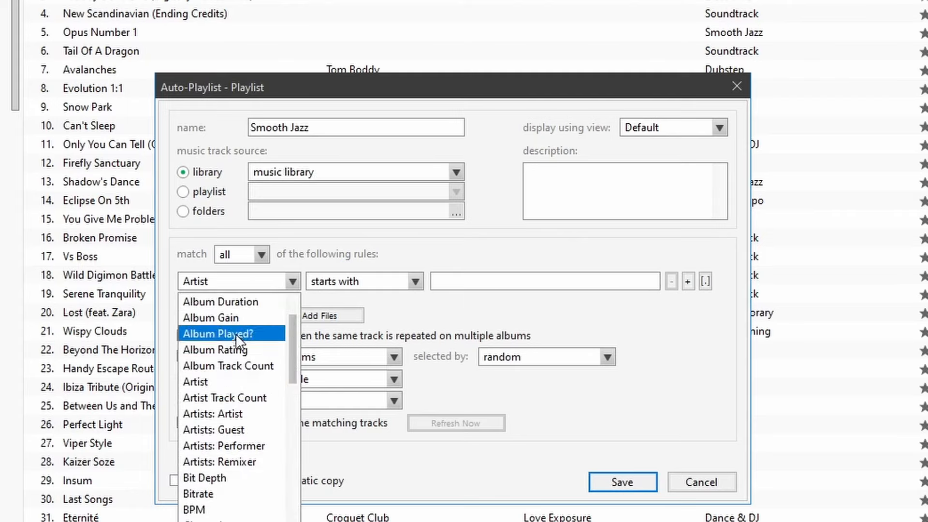
# - Set the rule Genre is Smooth Jazz, leave shuffle and selection defaults, and save it
pyautogui.scroll(-3)
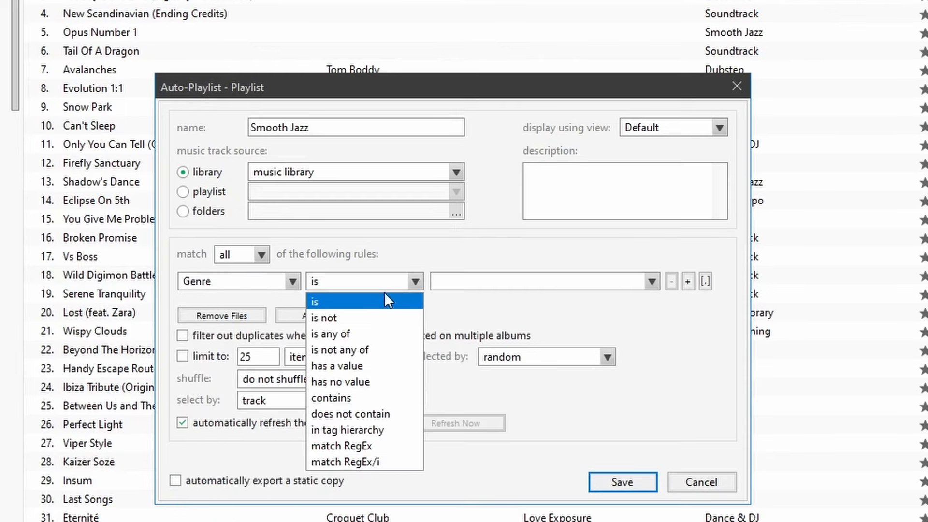
pyautogui.moveTo(332, 307)
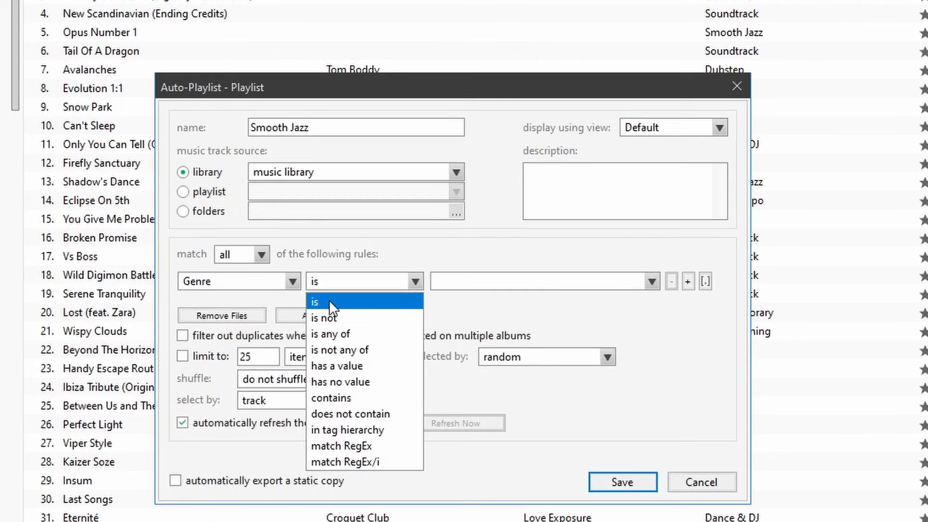
pyautogui.moveTo(396, 333)
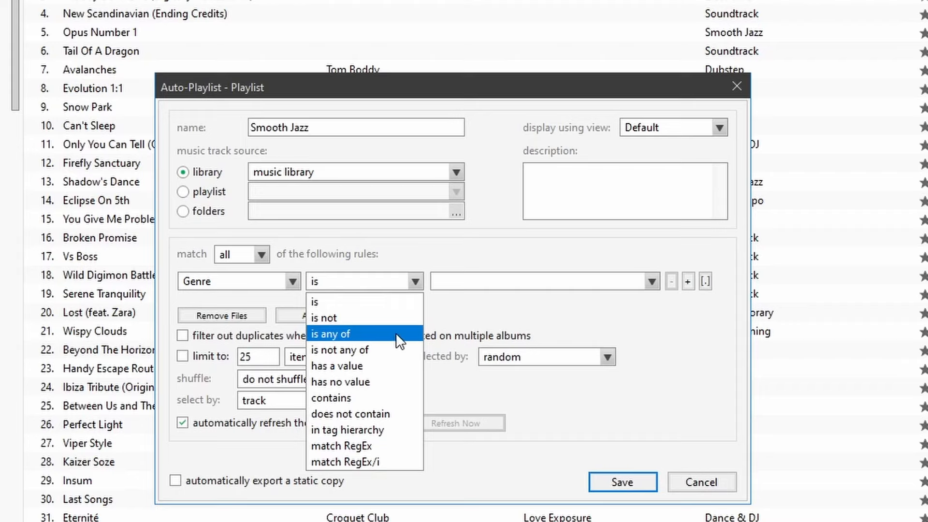
pyautogui.moveTo(381, 382)
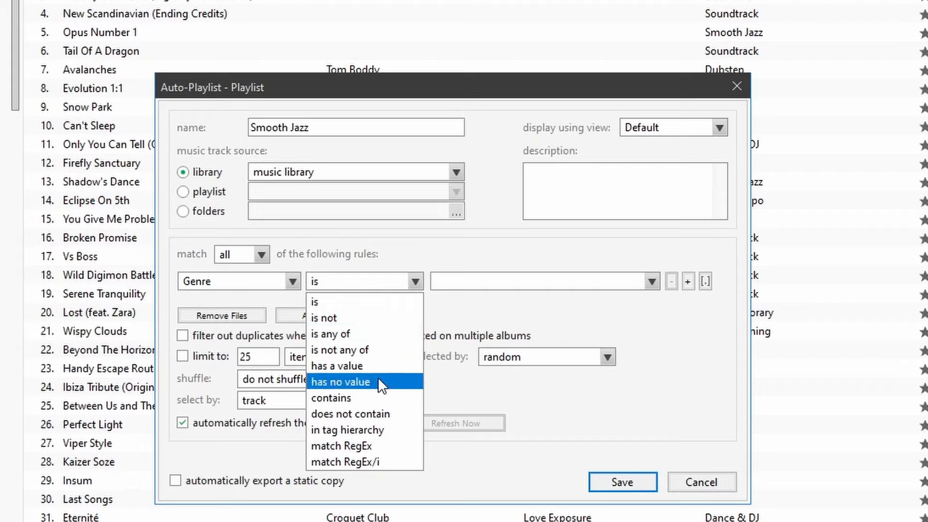
pyautogui.moveTo(365, 302)
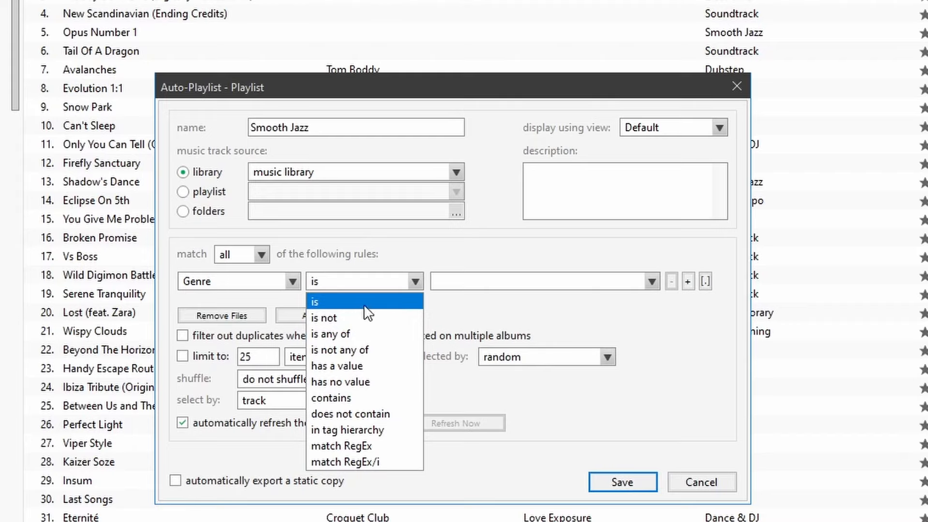
pyautogui.moveTo(197, 288)
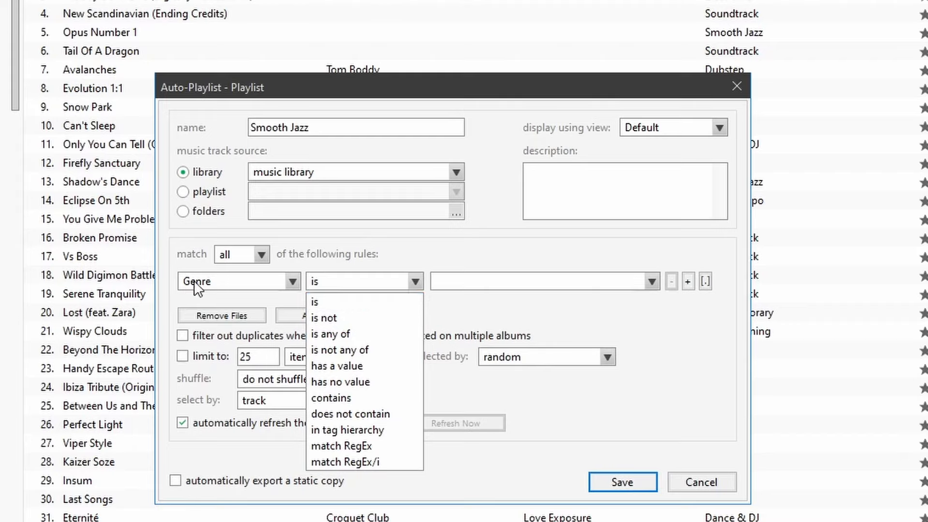
pyautogui.click(314, 301)
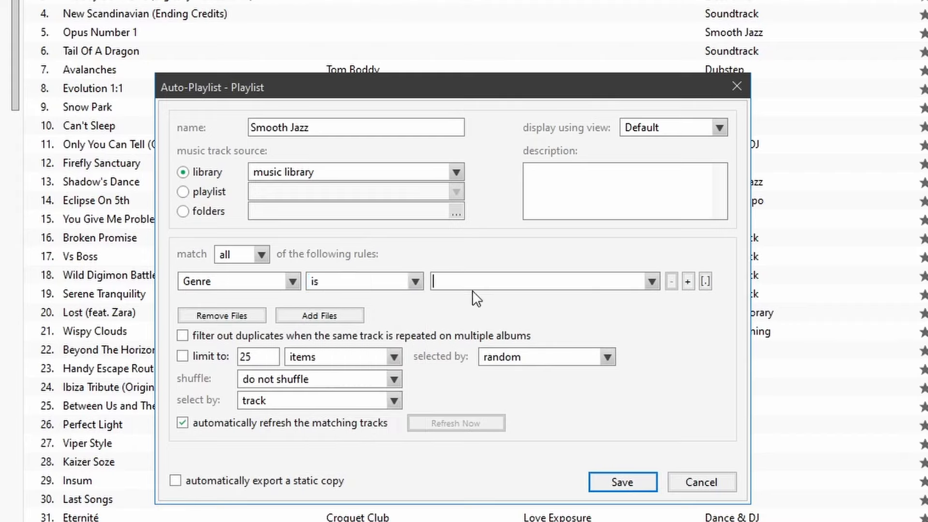
pyautogui.write('Smooth Jazz')
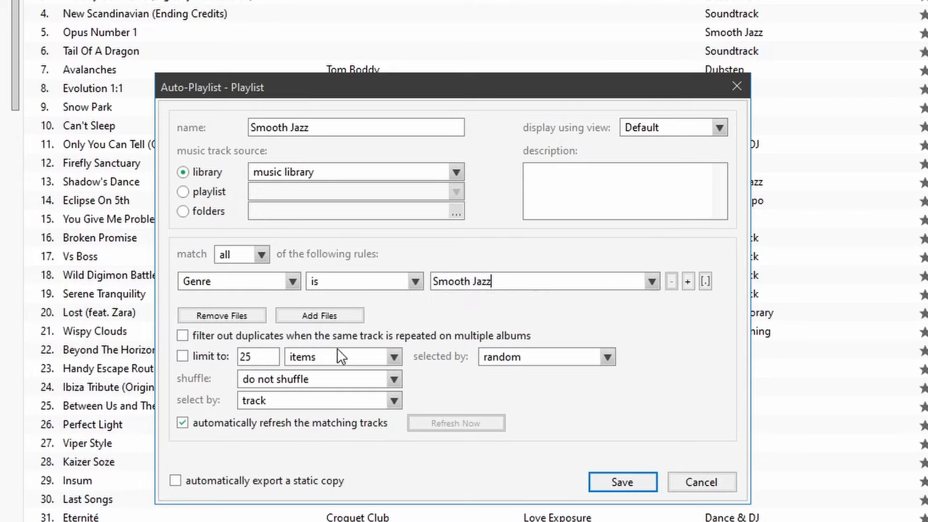
pyautogui.moveTo(340, 391)
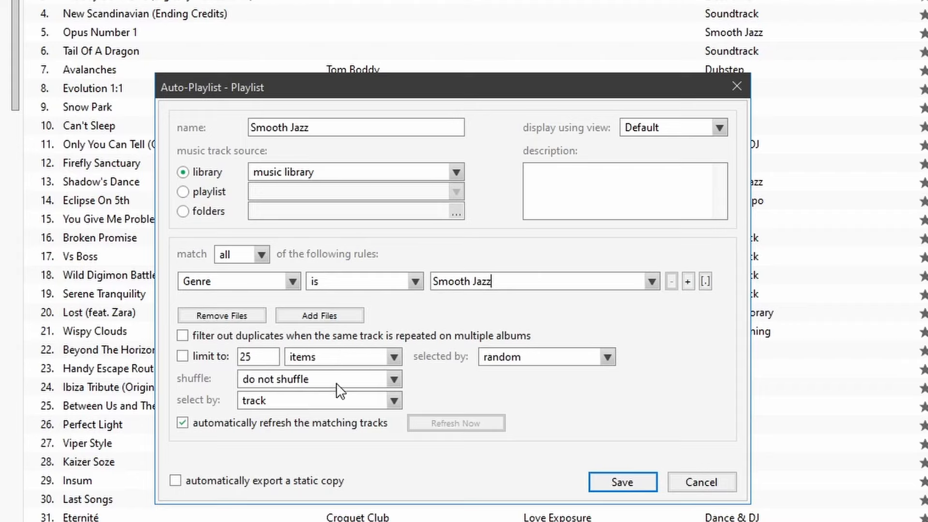
pyautogui.click(313, 379)
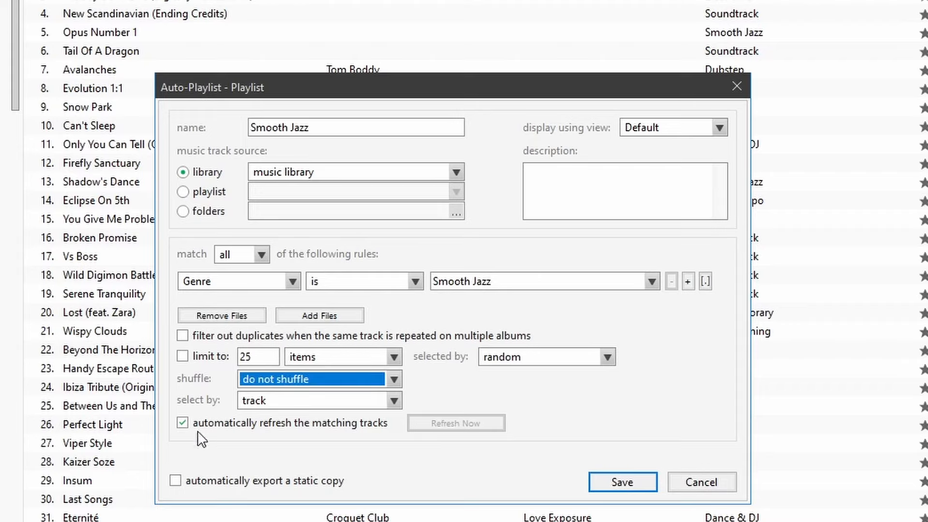
pyautogui.click(392, 400)
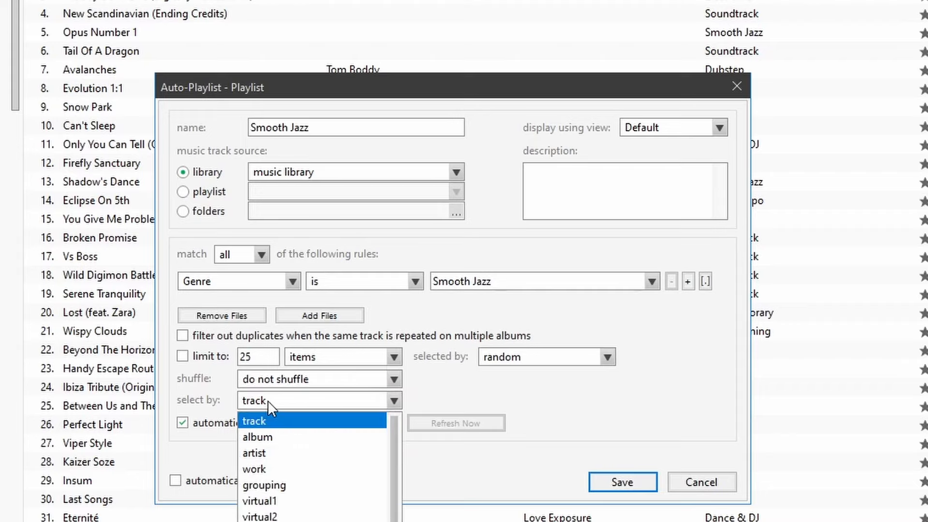
pyautogui.moveTo(400, 457)
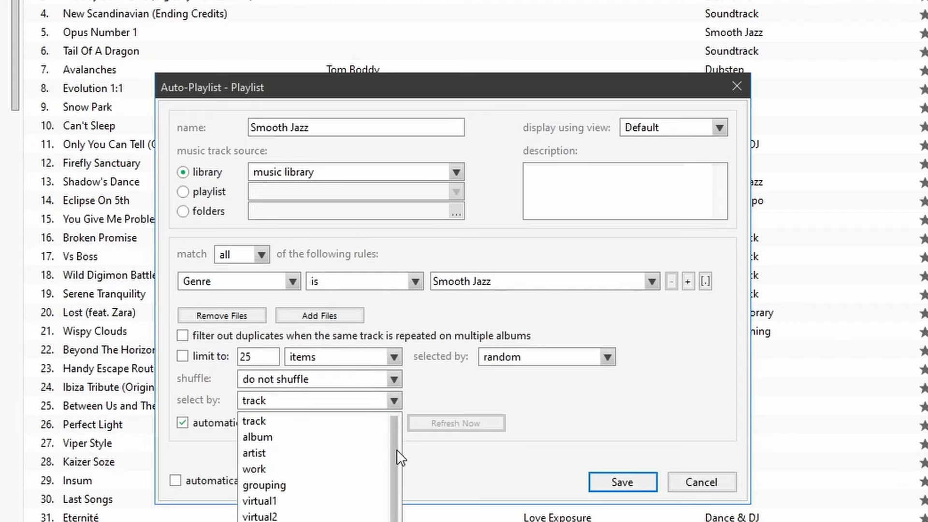
pyautogui.moveTo(395, 446)
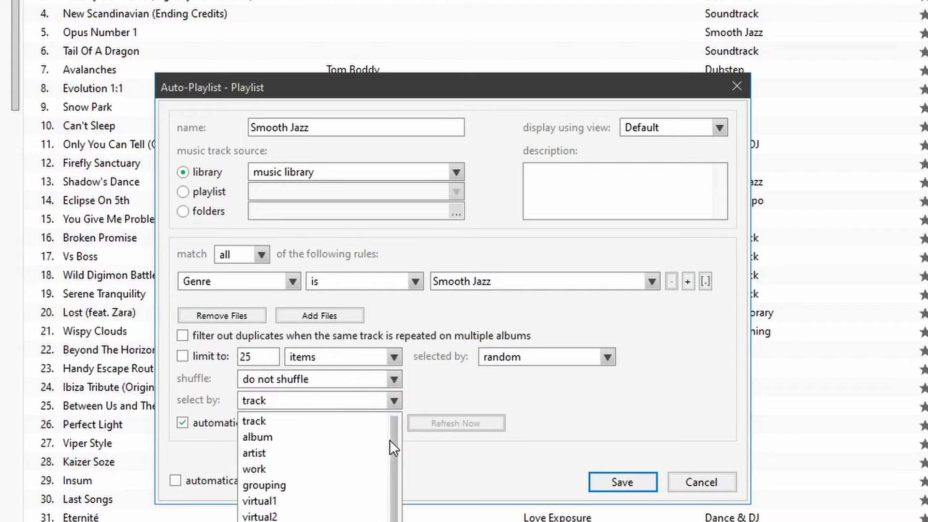
pyautogui.moveTo(224, 393)
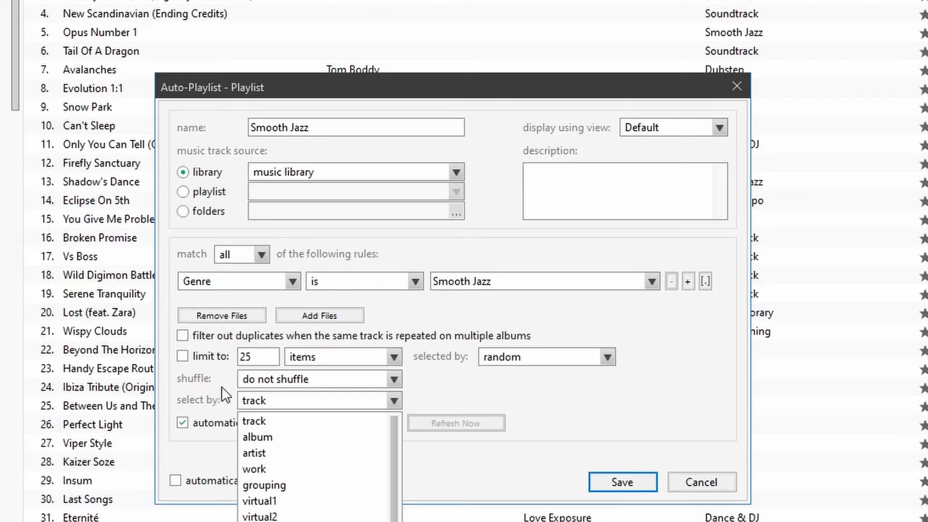
pyautogui.click(255, 421)
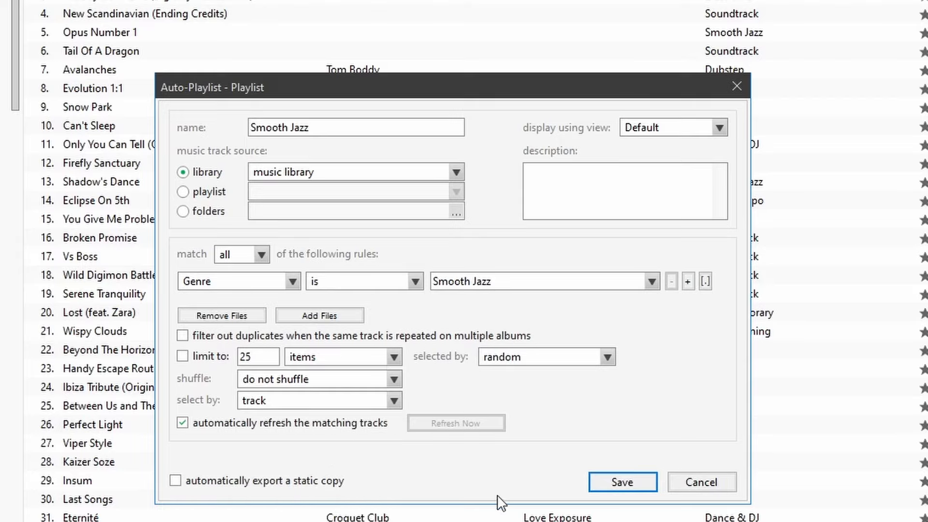
pyautogui.click(621, 481)
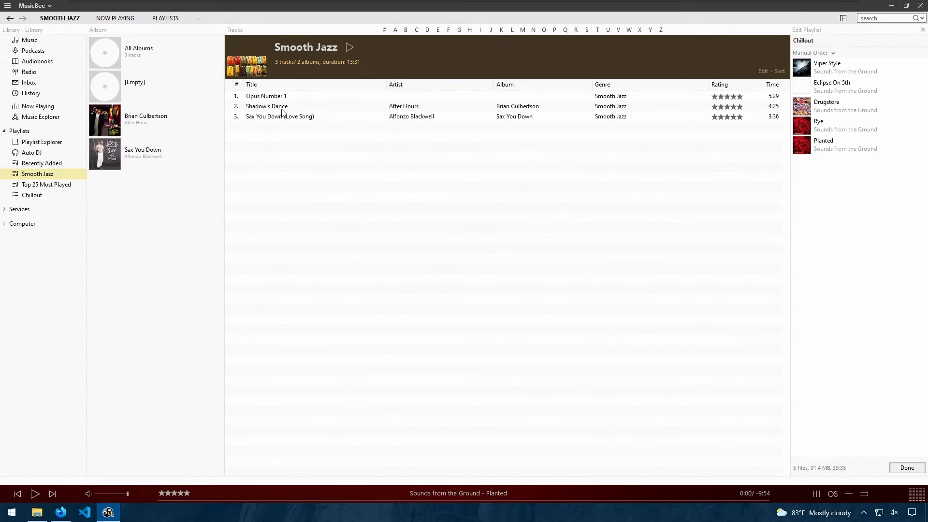
pyautogui.moveTo(39, 183)
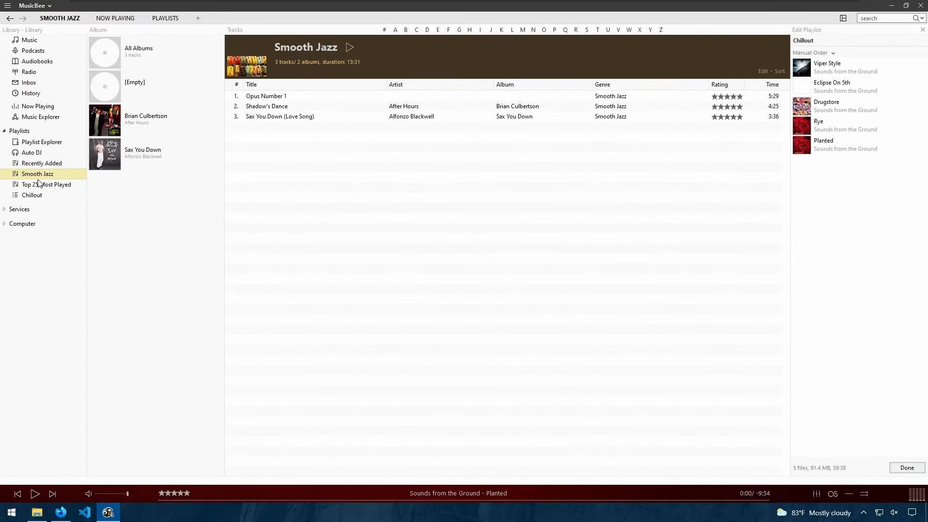
# - Return to the Music library and reach Arrange Panels through the MusicBee View menu
pyautogui.click(28, 40)
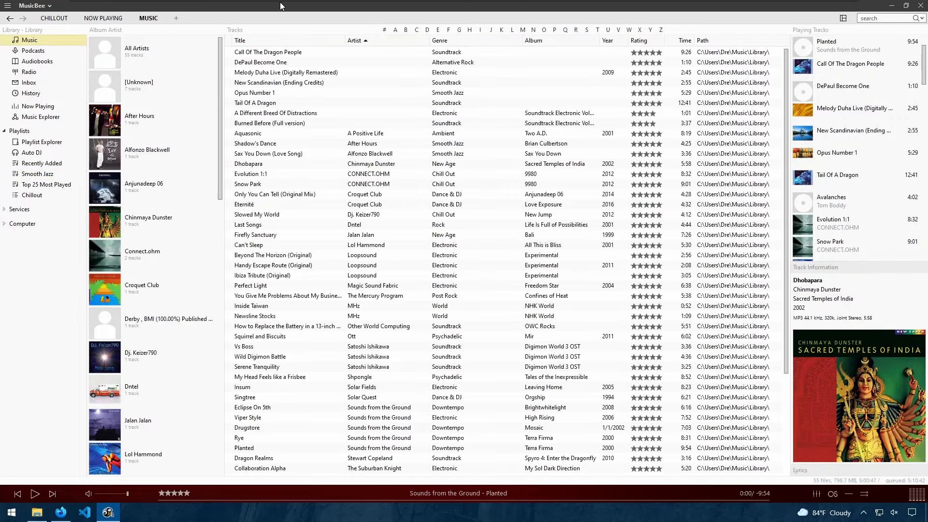
pyautogui.click(33, 5)
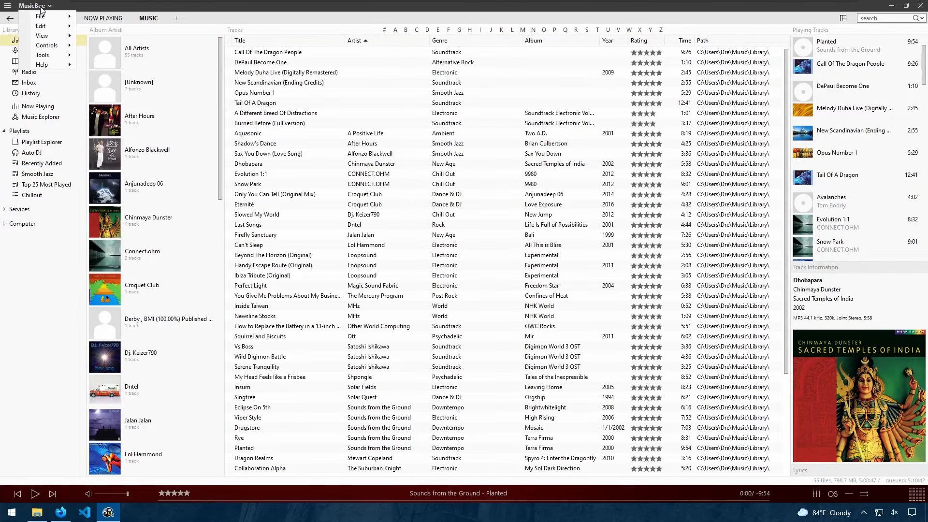
pyautogui.click(47, 46)
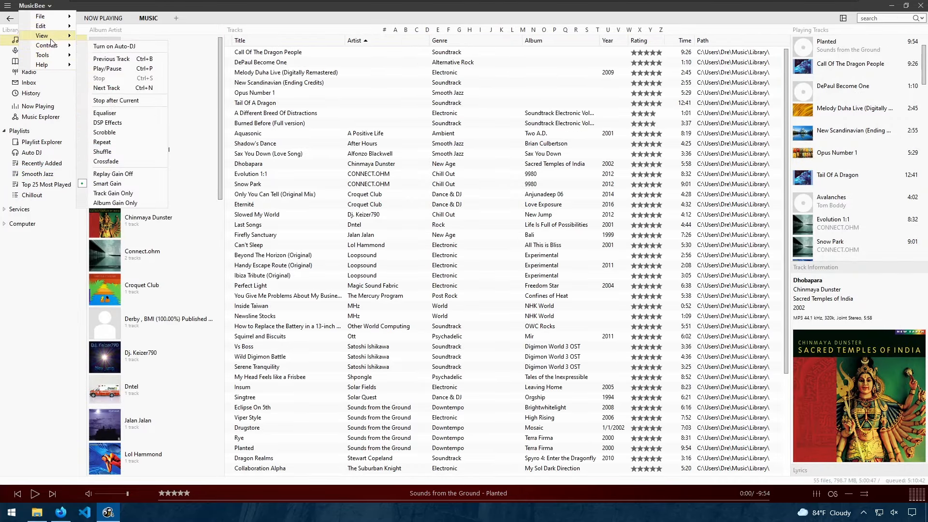
pyautogui.click(42, 35)
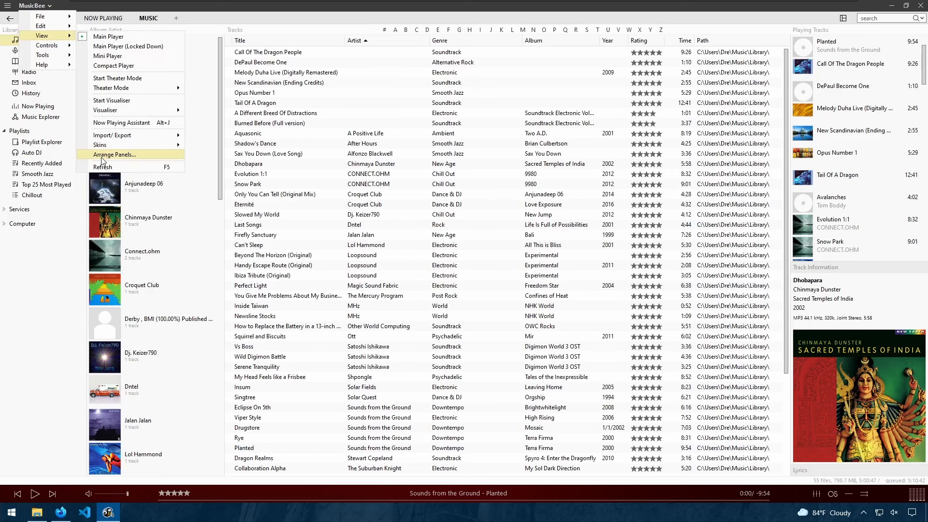
pyautogui.click(114, 155)
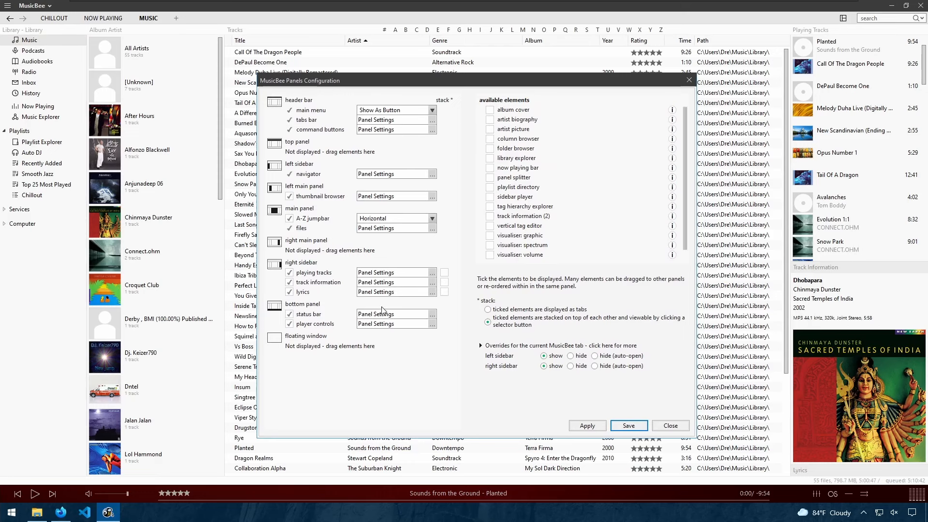
pyautogui.moveTo(320, 118)
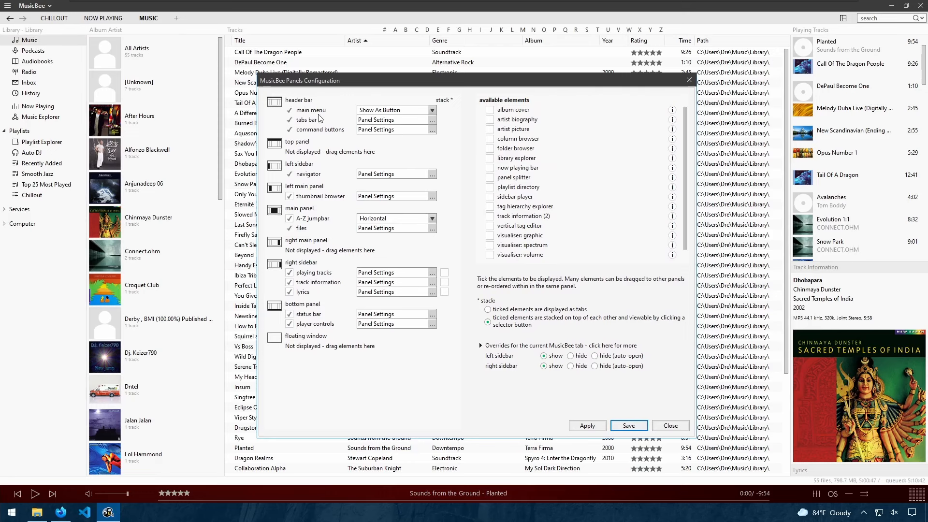
pyautogui.moveTo(134, 204)
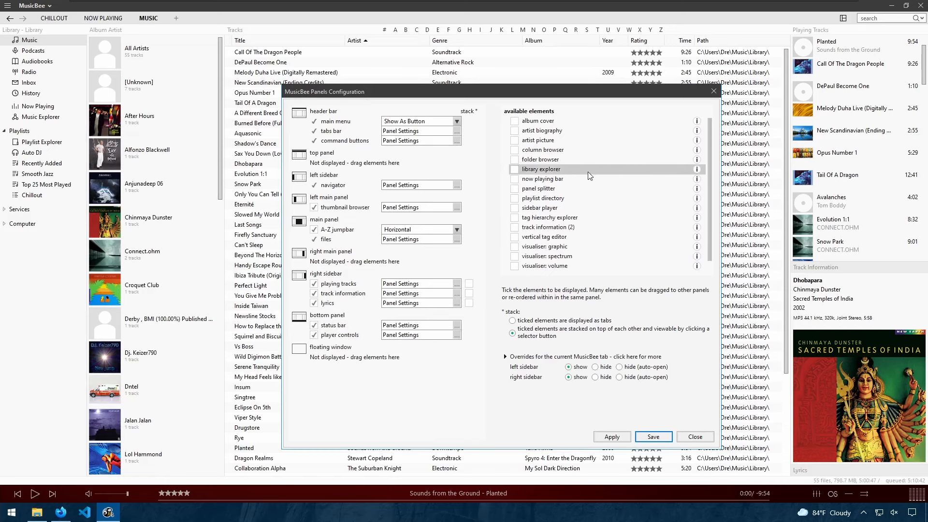
pyautogui.moveTo(360, 233)
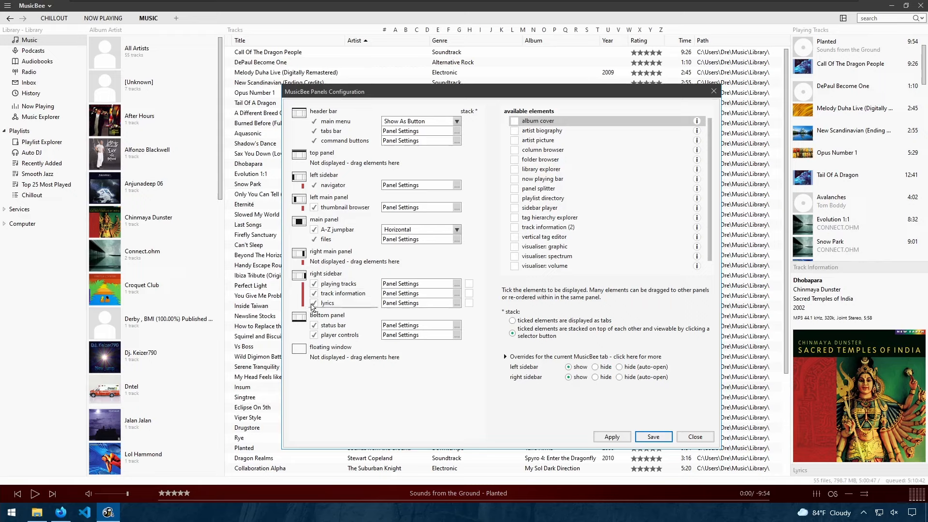
pyautogui.moveTo(538, 125)
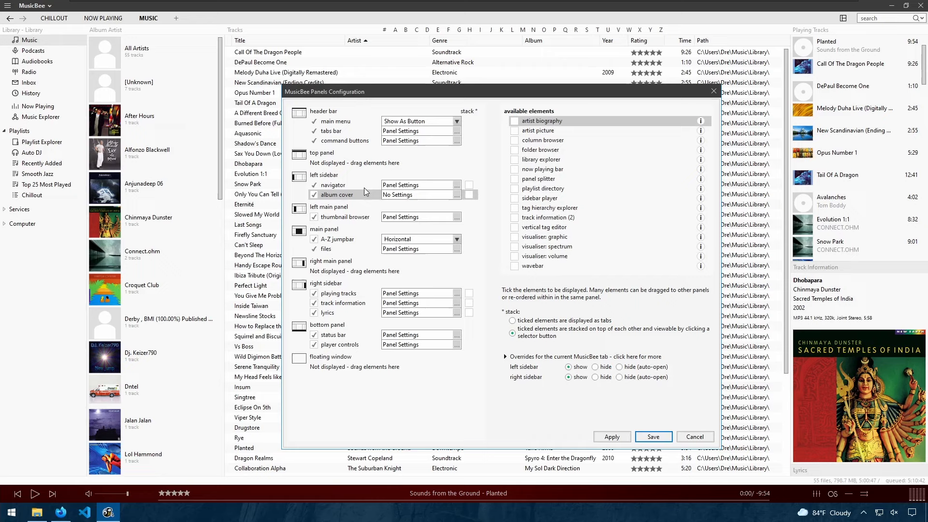
# - Apply the album cover panel in two main-panel positions, then untick it again
pyautogui.click(611, 437)
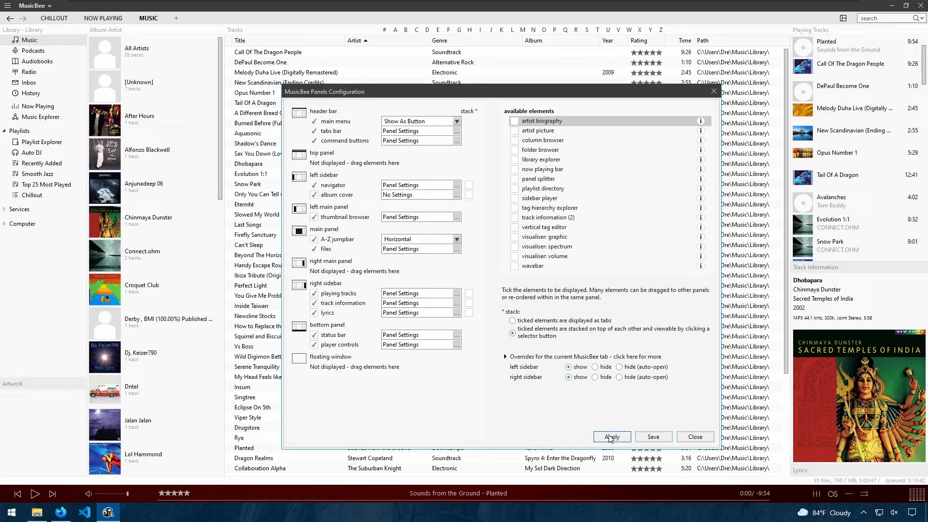
pyautogui.click(611, 437)
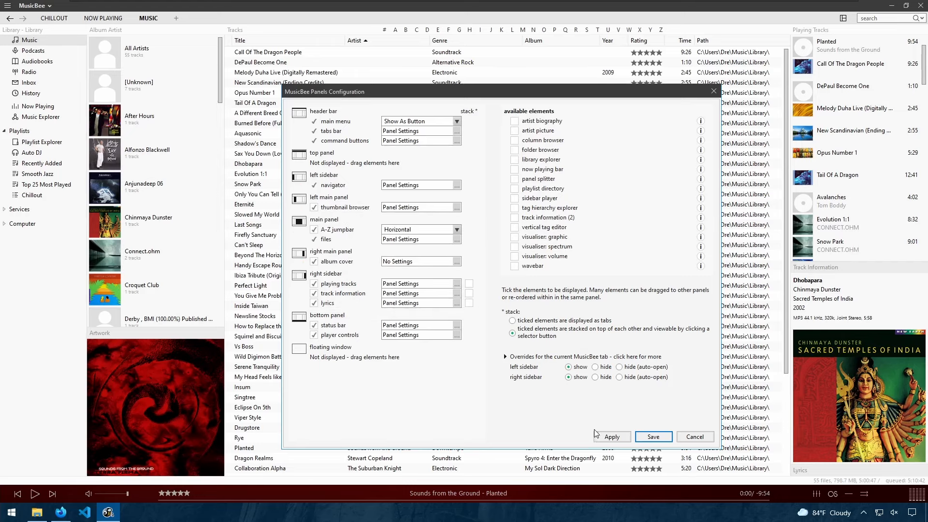
pyautogui.click(611, 437)
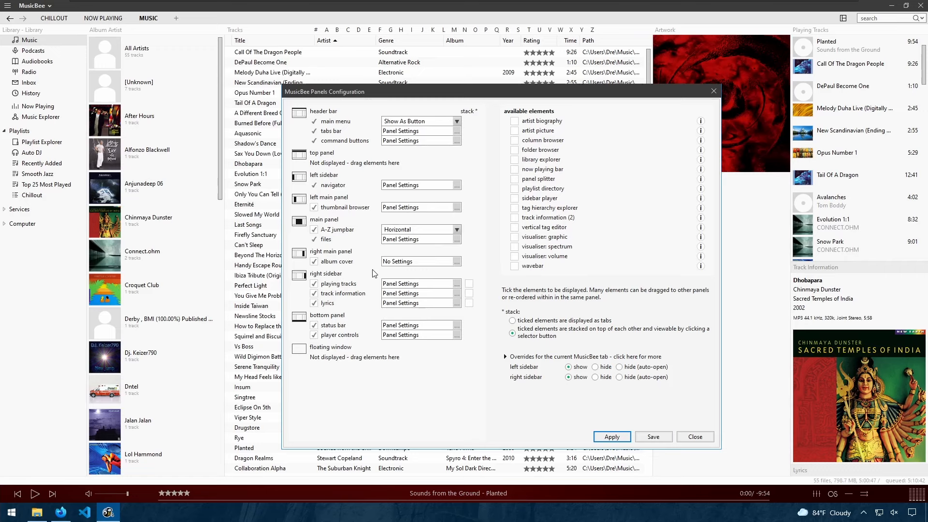
pyautogui.click(337, 261)
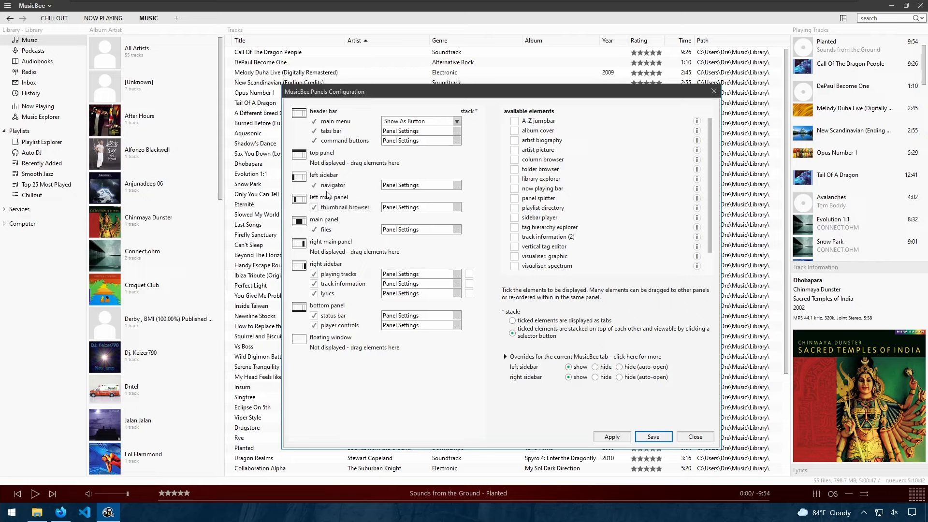
pyautogui.moveTo(349, 201)
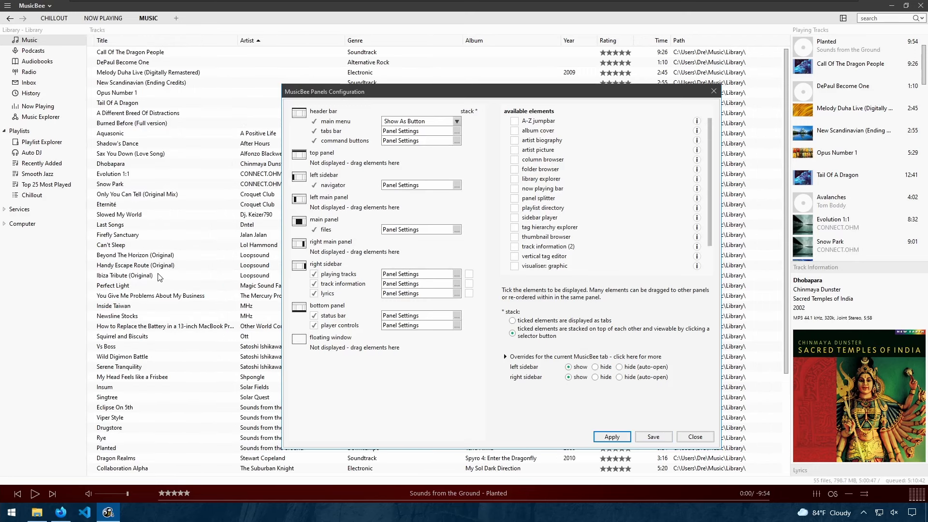
pyautogui.moveTo(541, 160)
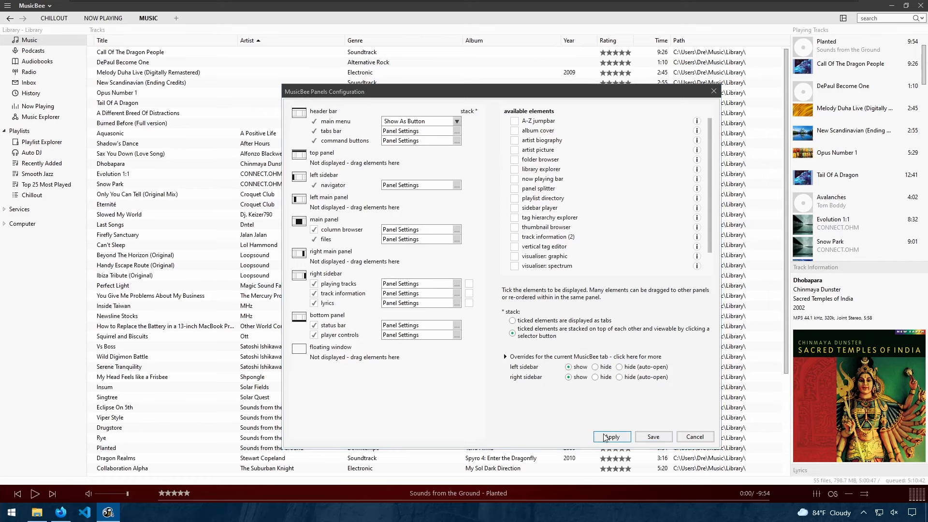
# - Apply the column browser with Genre, Artist and Album lists above the track table
pyautogui.click(610, 436)
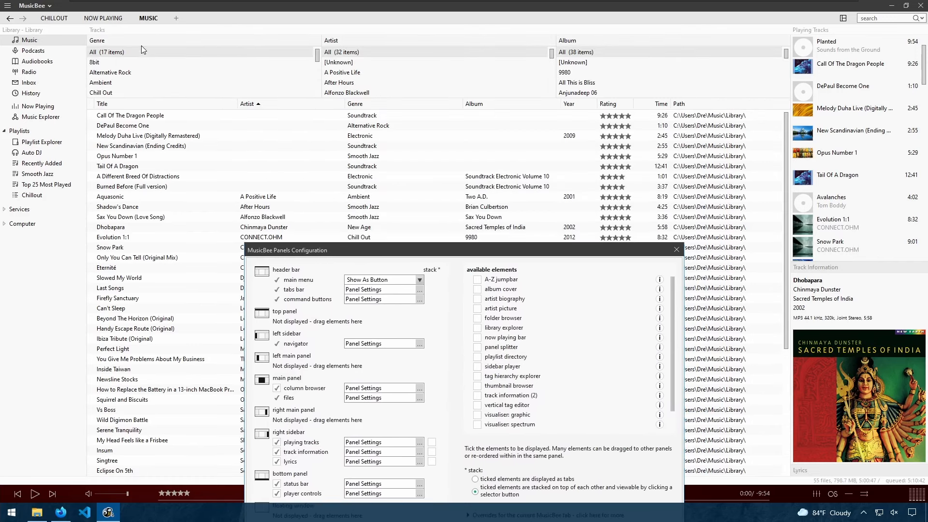
pyautogui.moveTo(125, 55)
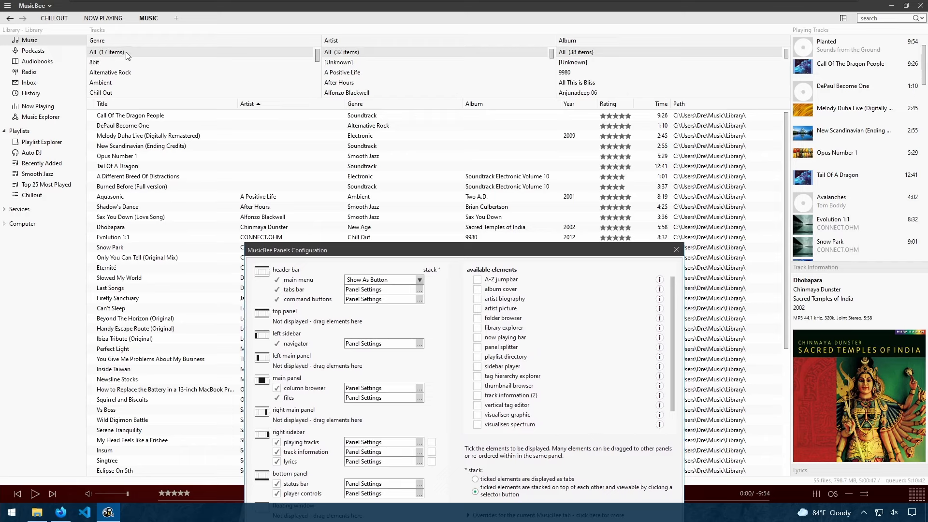
pyautogui.moveTo(359, 42)
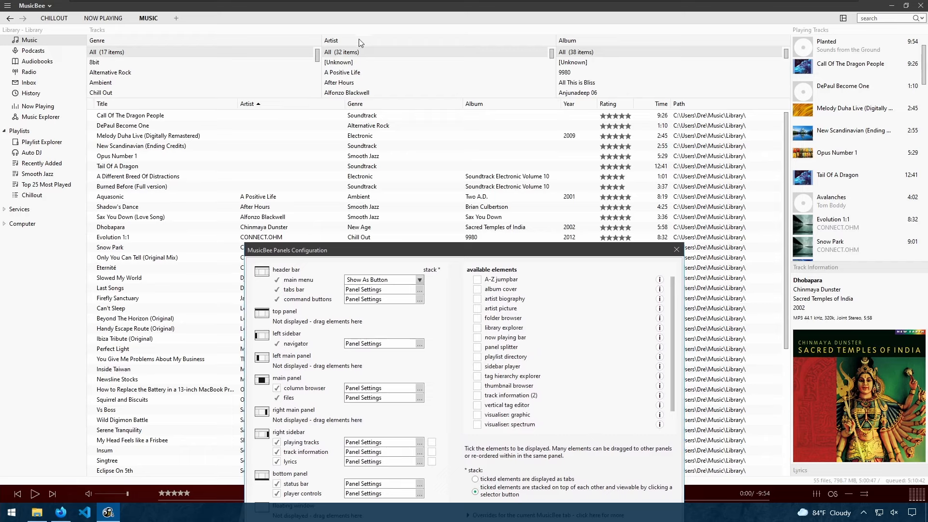
pyautogui.moveTo(625, 57)
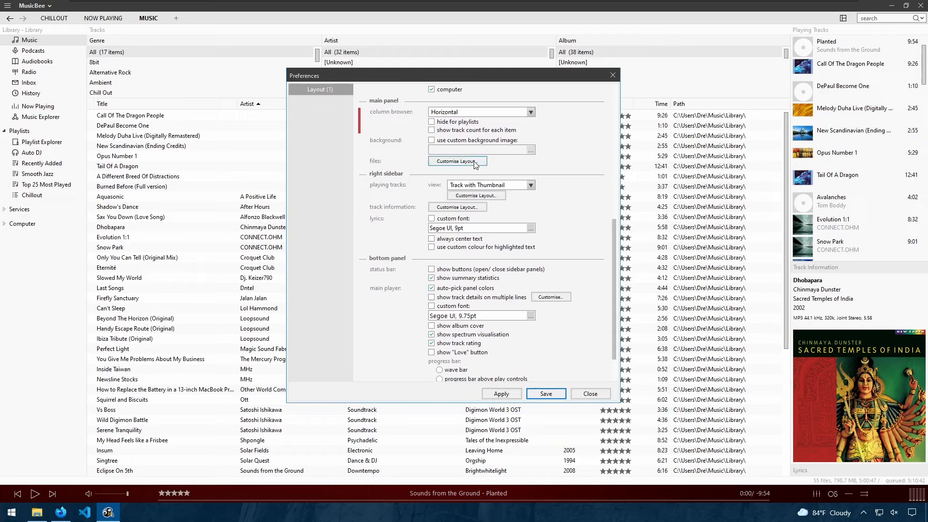
# - Arrange the column browser side by side in the Layout preferences and apply it
pyautogui.click(528, 112)
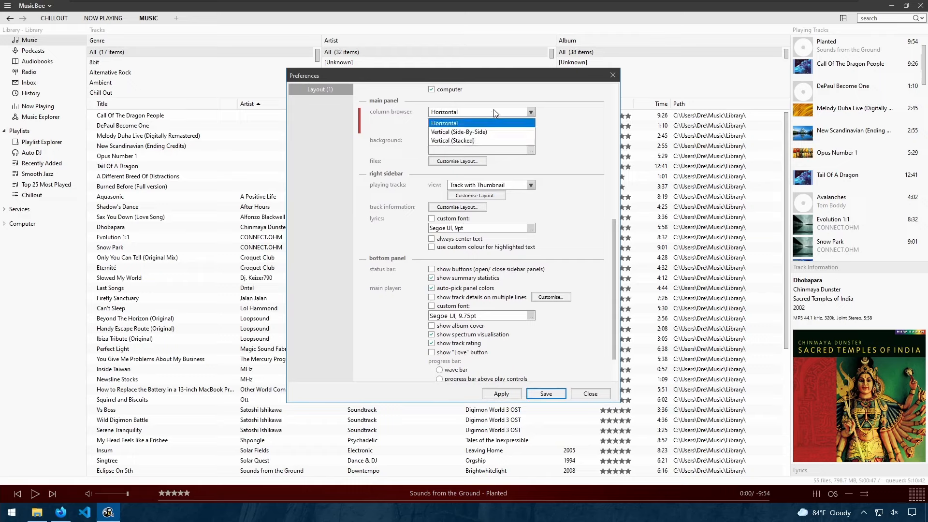
pyautogui.click(458, 132)
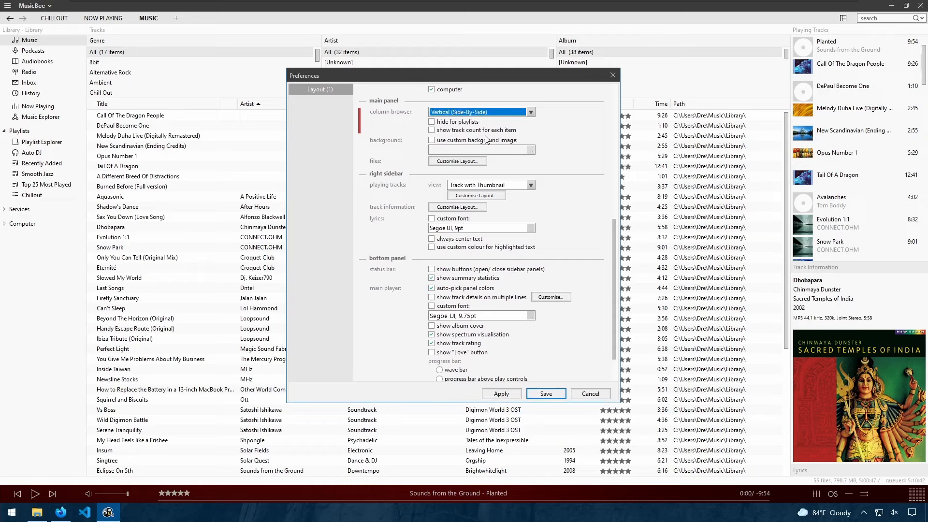
pyautogui.click(501, 393)
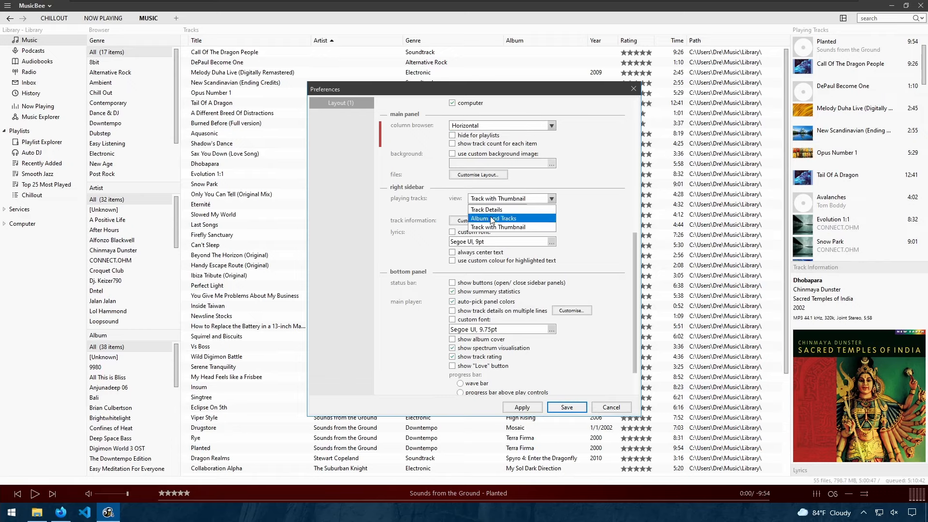
pyautogui.moveTo(486, 209)
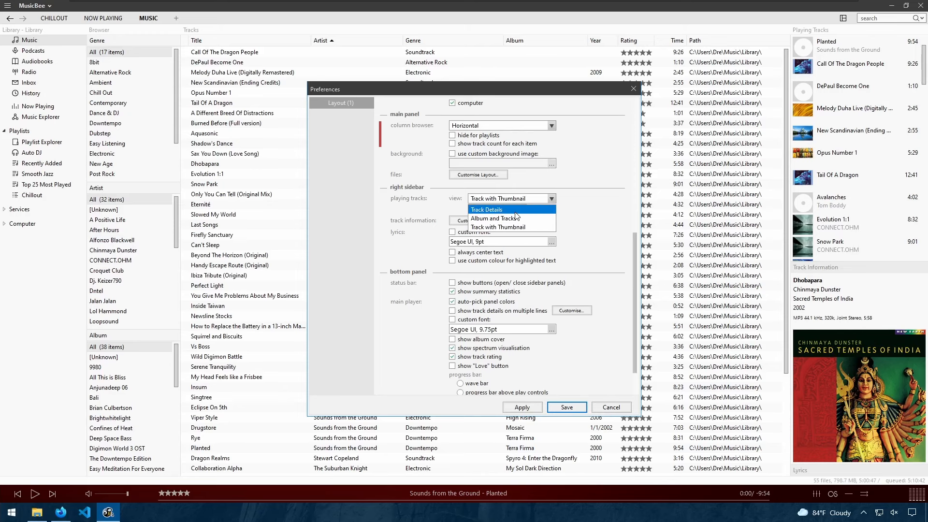
# - Try the Track Details playing-tracks view, then choose Album and Tracks and its layout settings
pyautogui.click(486, 209)
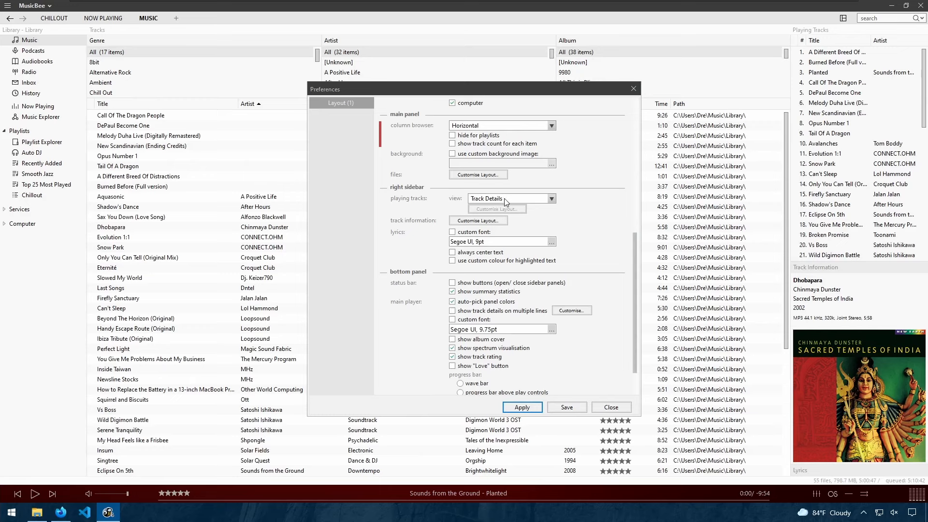
pyautogui.click(520, 406)
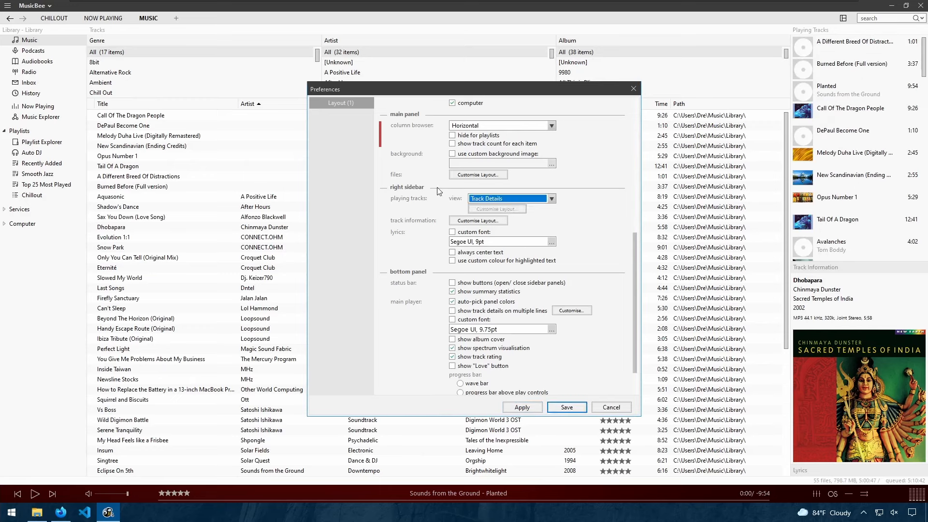
pyautogui.click(550, 198)
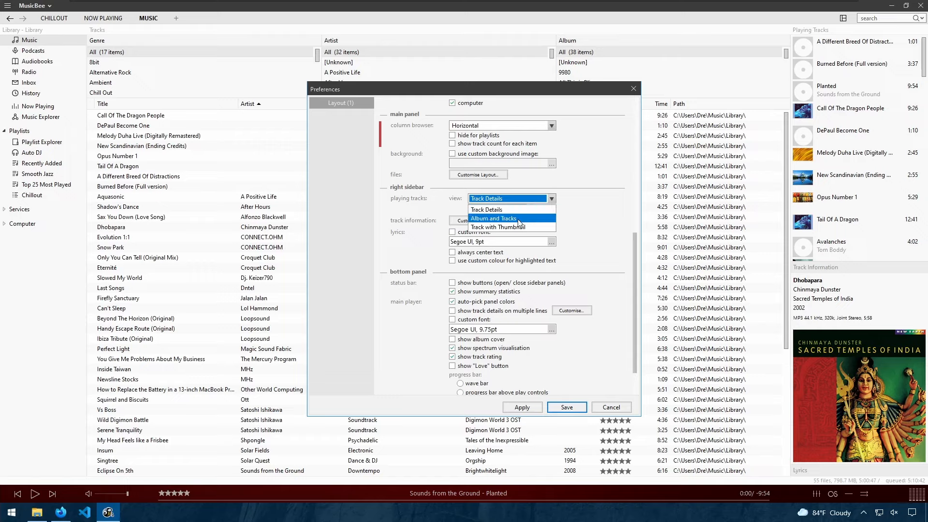
pyautogui.click(493, 218)
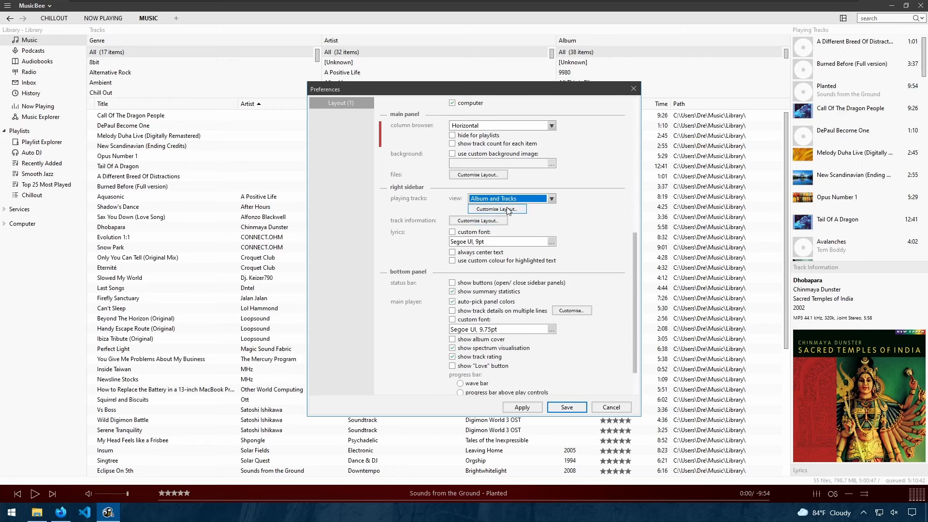
pyautogui.click(496, 209)
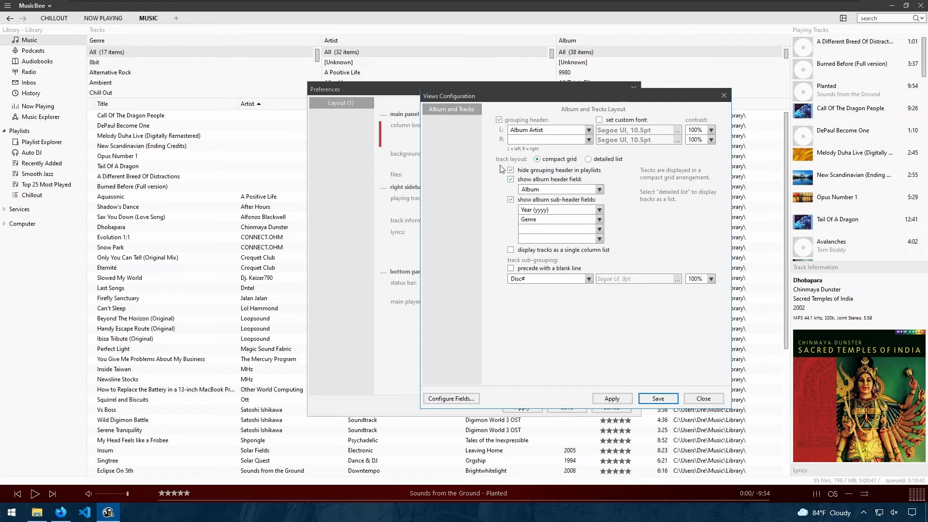
pyautogui.moveTo(702, 98)
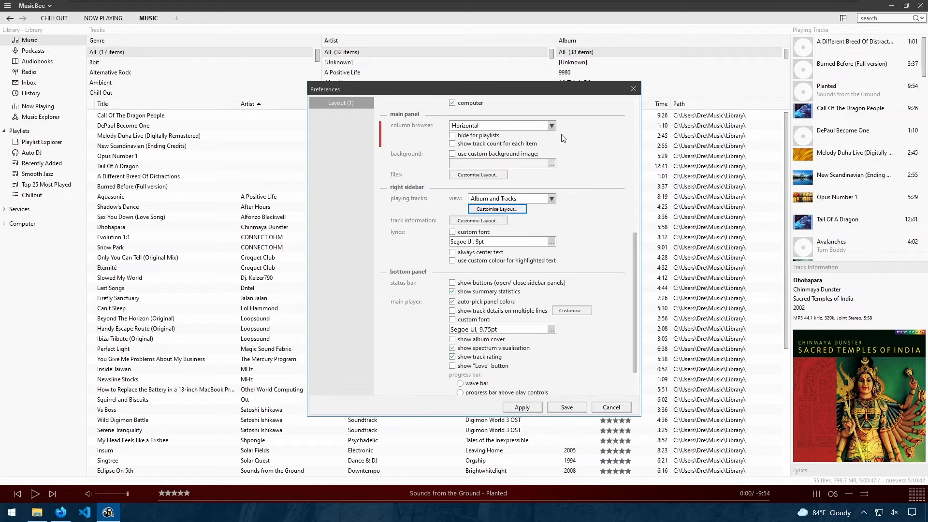
pyautogui.moveTo(521, 407)
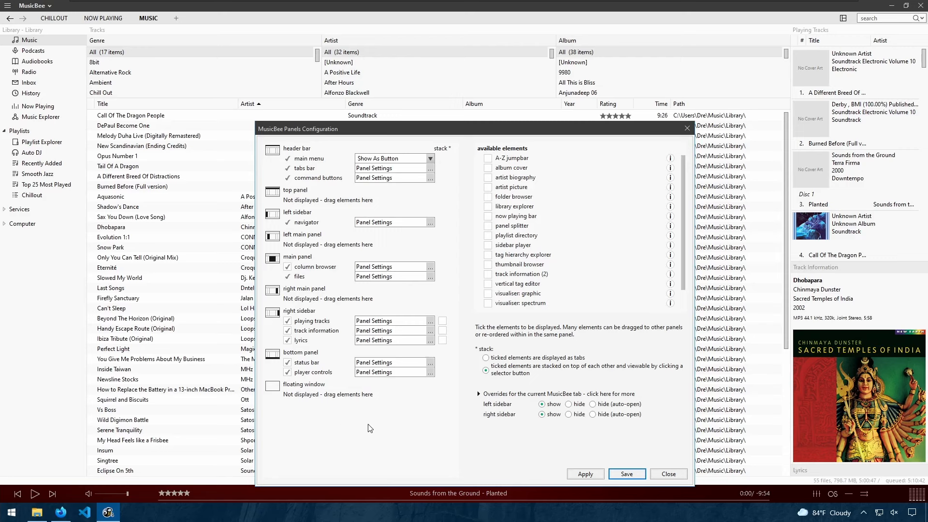
# - Close Panels Configuration and play Perfect Light by Magic Sound Fabric from the library
pyautogui.click(668, 473)
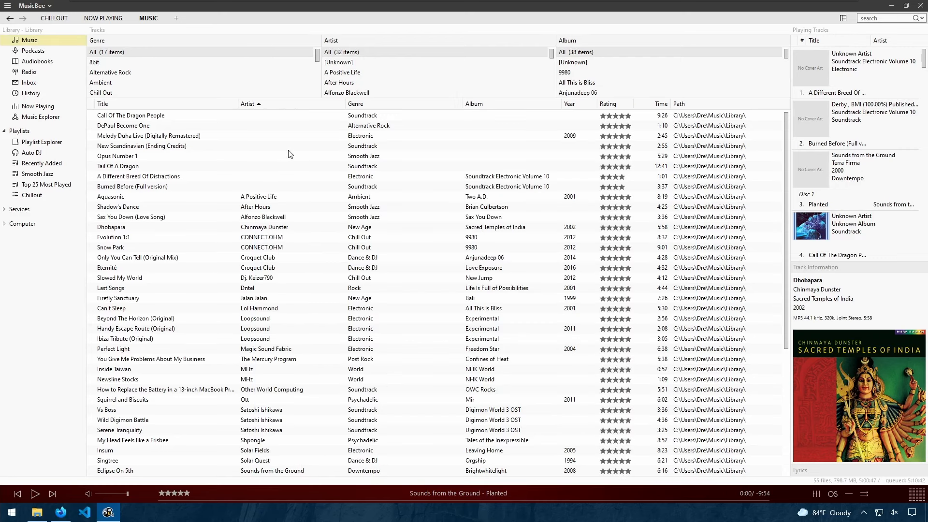
pyautogui.doubleClick(113, 349)
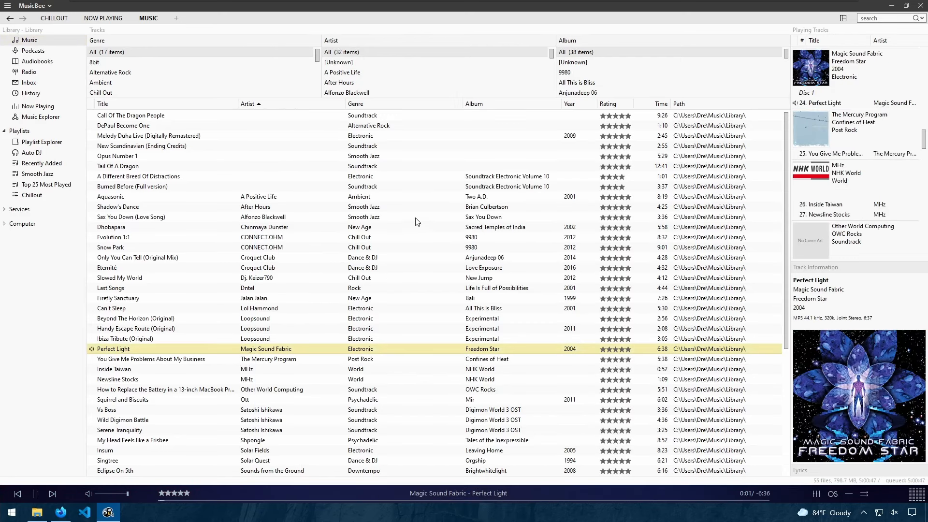
pyautogui.click(33, 6)
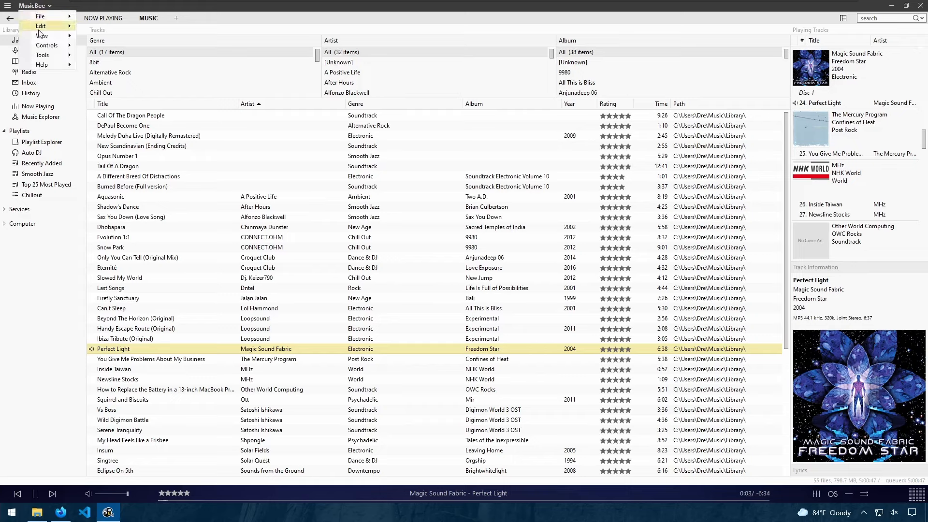
# - Switch MusicBee to the Mini Player via the View menu, browsing Theater Mode on the way
pyautogui.click(40, 25)
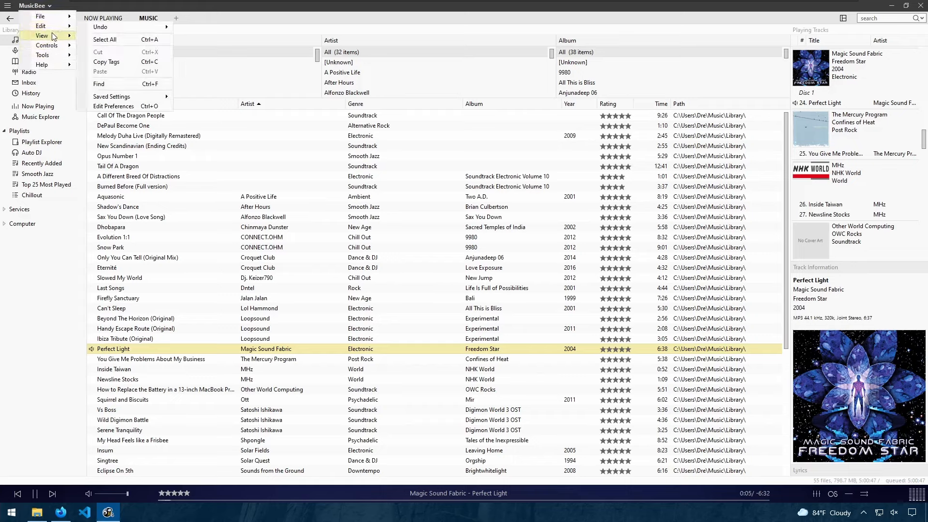
pyautogui.click(42, 35)
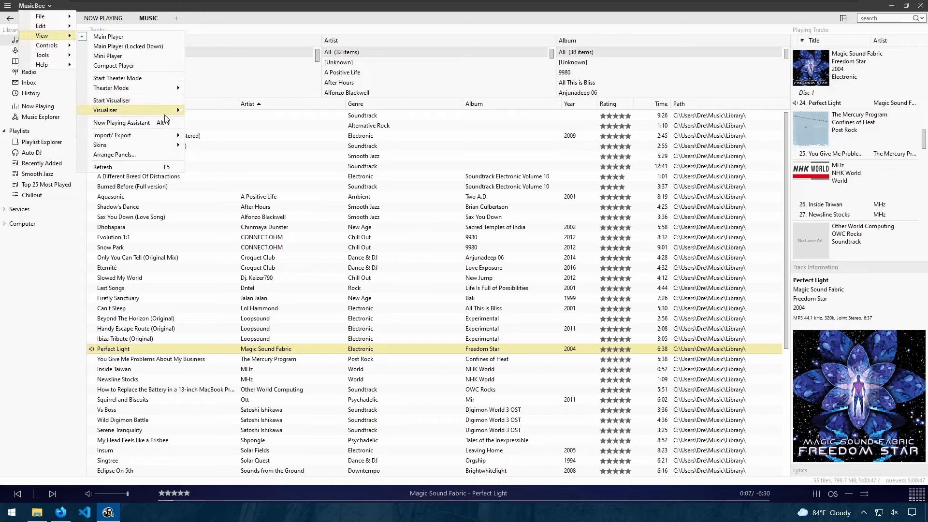
pyautogui.moveTo(108, 57)
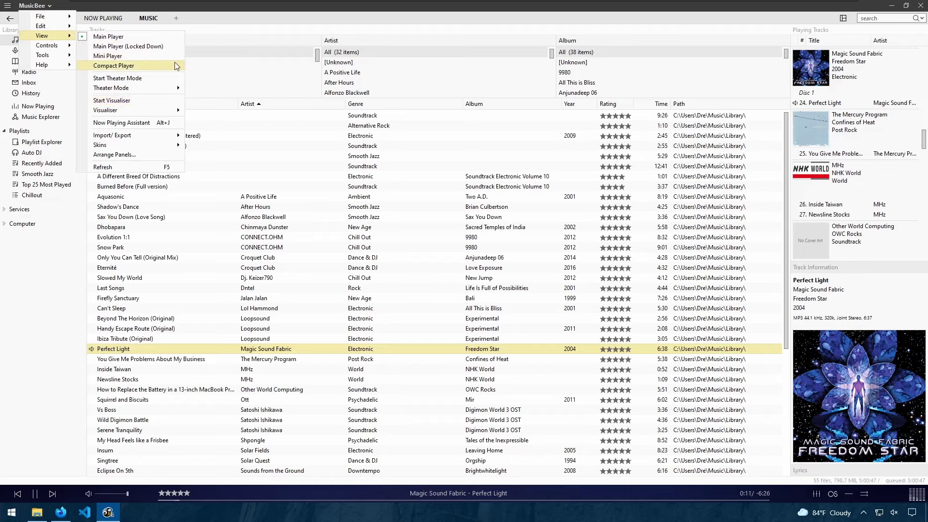
pyautogui.click(111, 88)
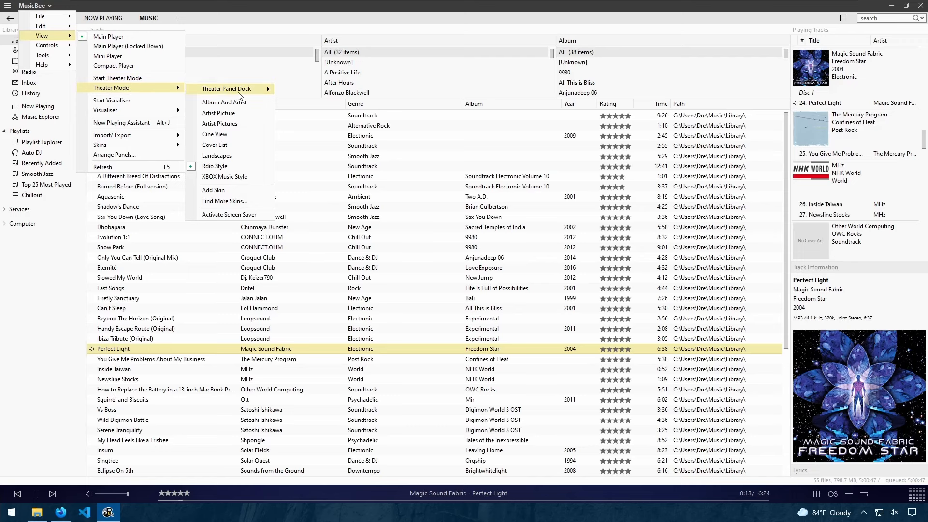
pyautogui.moveTo(107, 56)
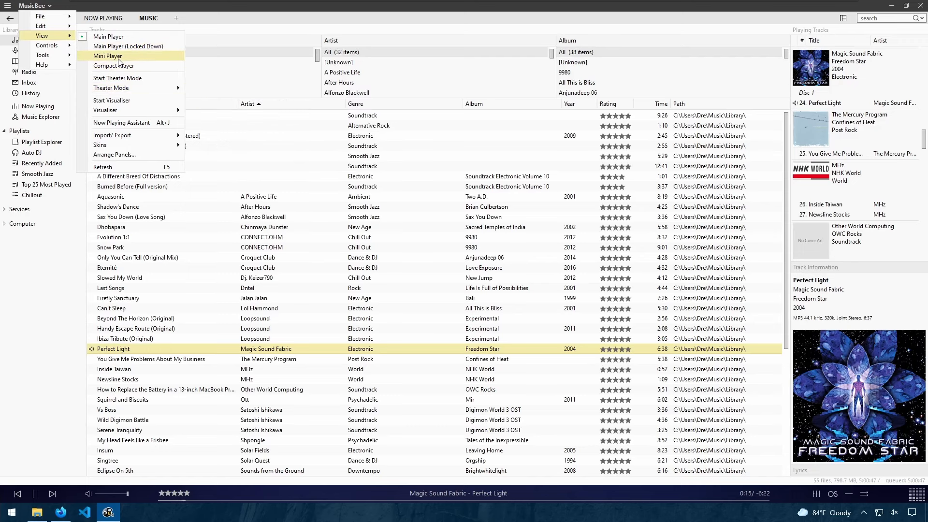
pyautogui.click(108, 56)
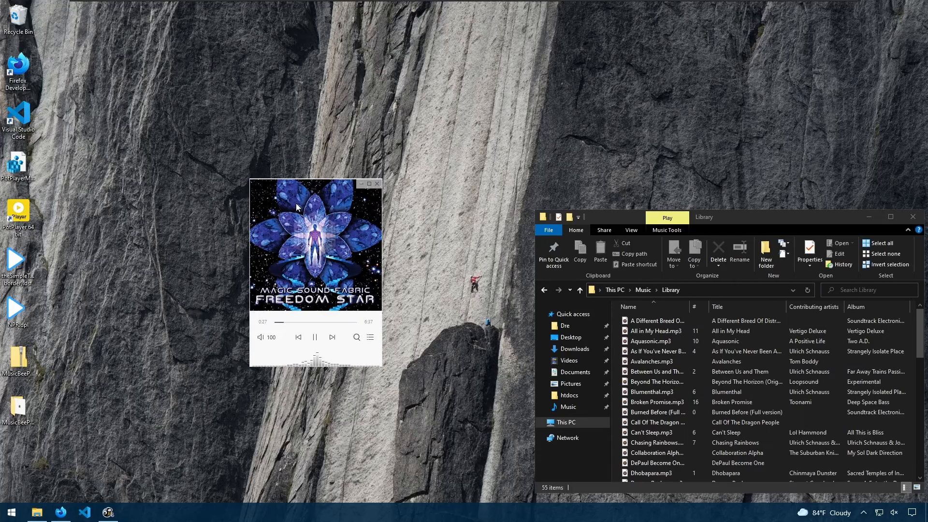
pyautogui.moveTo(360, 336)
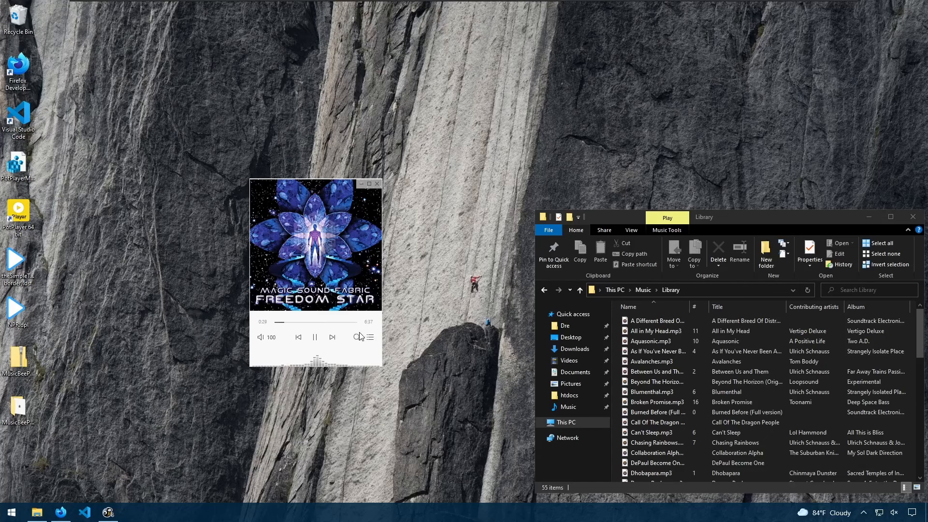
# - Expand the Mini Player to show its playing-tracks queue with Perfect Light on top
pyautogui.click(371, 337)
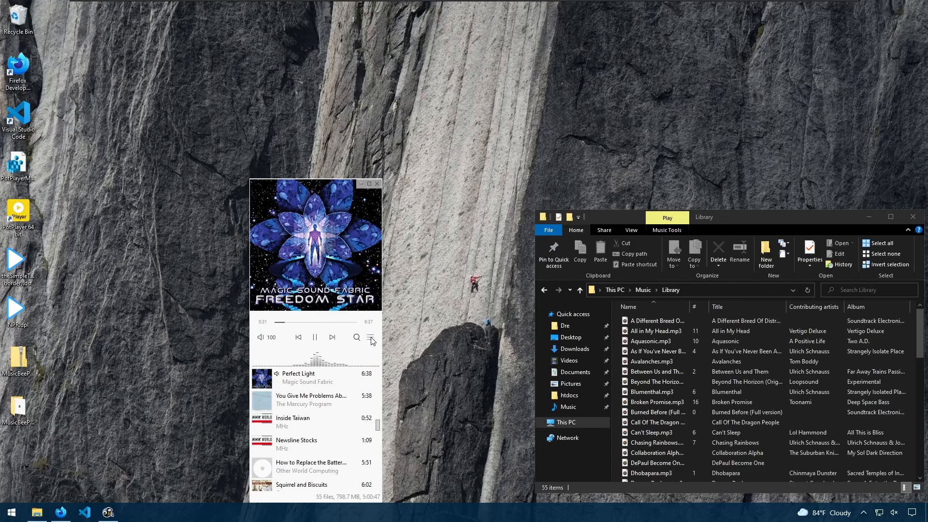
pyautogui.moveTo(348, 412)
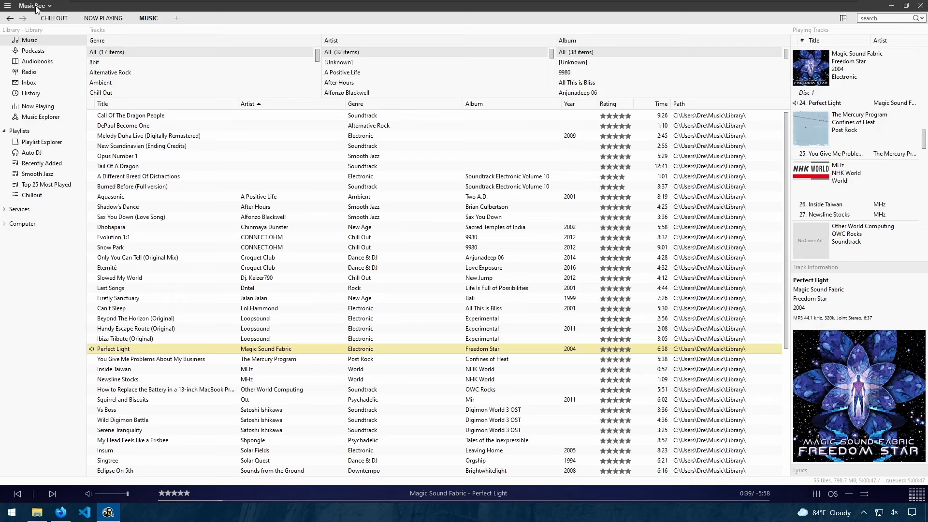
pyautogui.moveTo(126, 72)
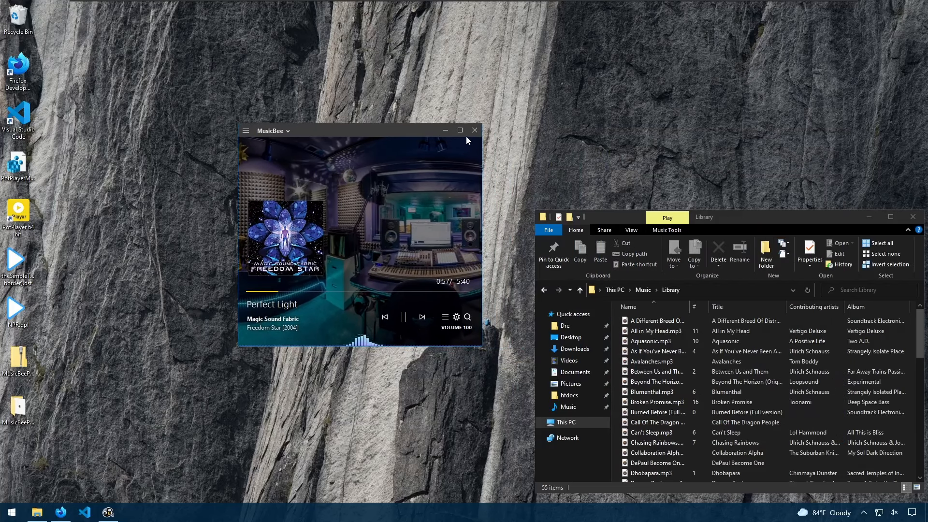
pyautogui.click(459, 129)
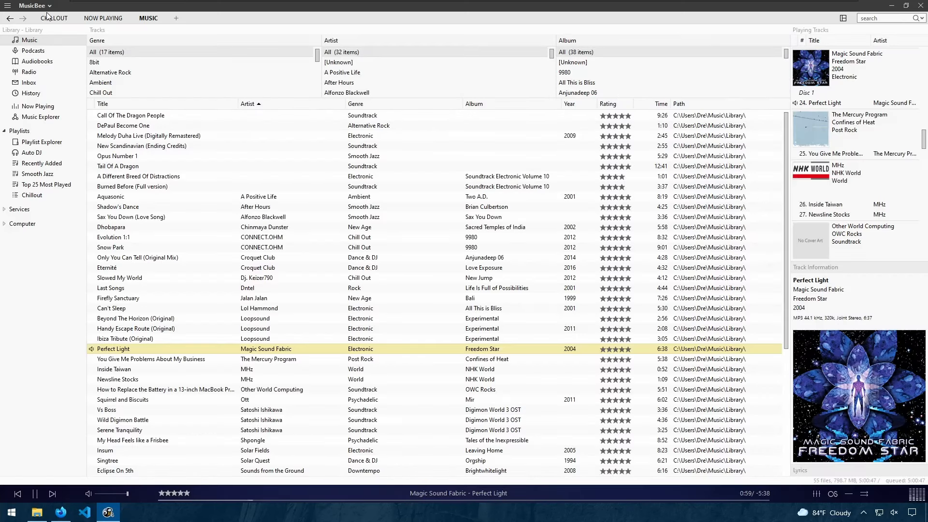
pyautogui.click(42, 35)
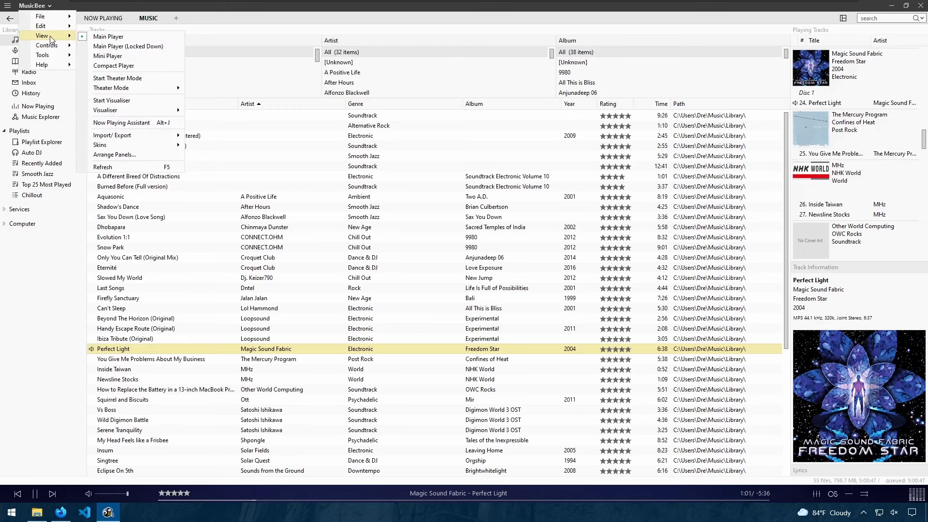
pyautogui.moveTo(117, 77)
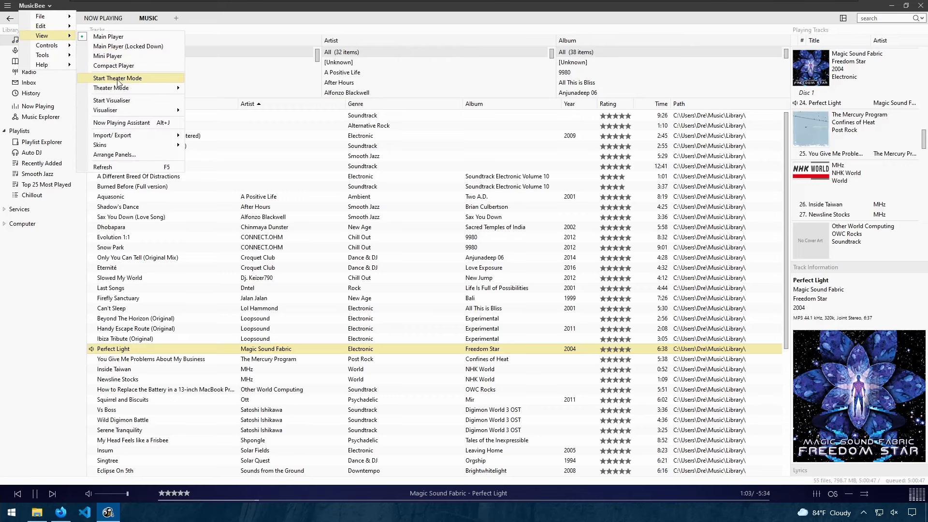
# - Enter full-screen Theater Mode showing the Freedom Star artwork
pyautogui.click(117, 78)
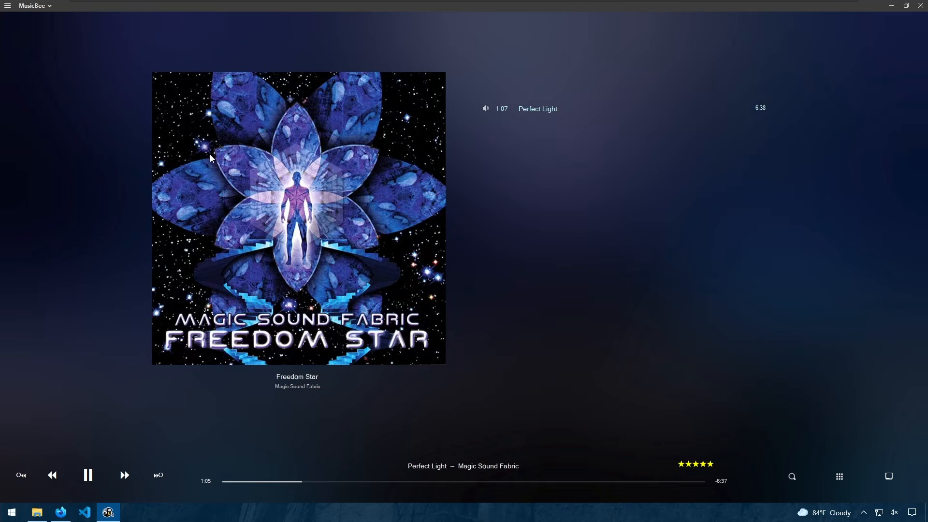
pyautogui.moveTo(426, 282)
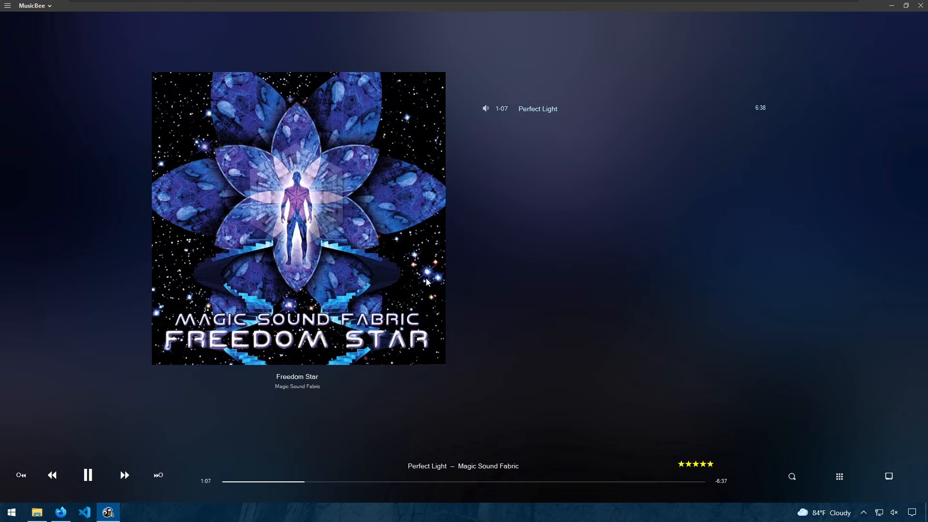
pyautogui.moveTo(265, 121)
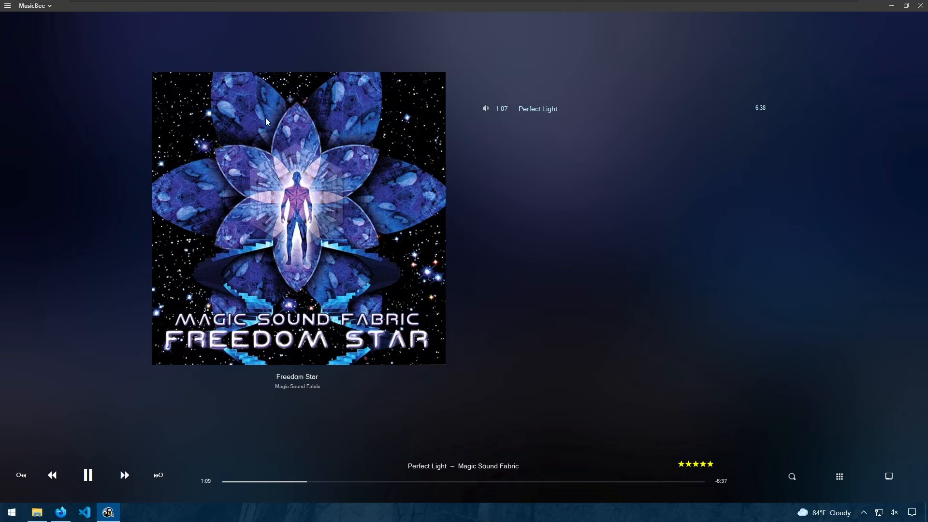
pyautogui.moveTo(841, 490)
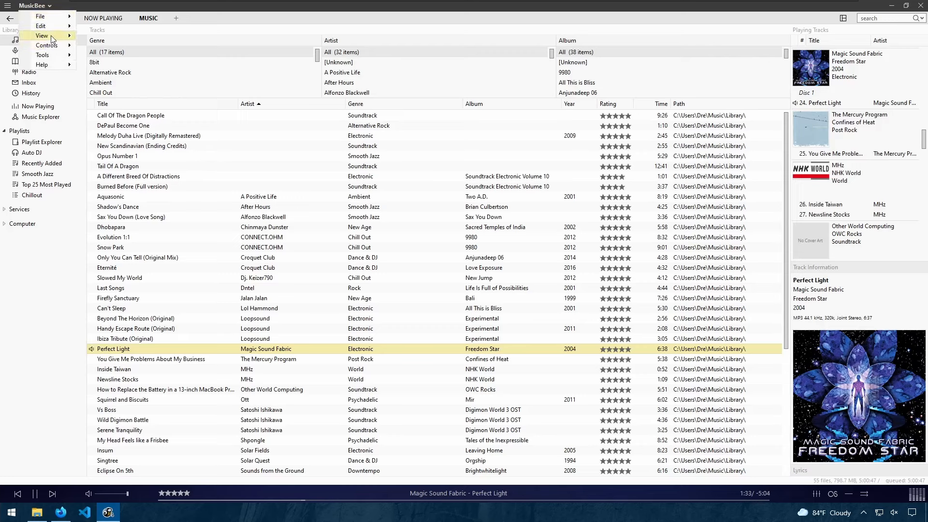
pyautogui.click(42, 35)
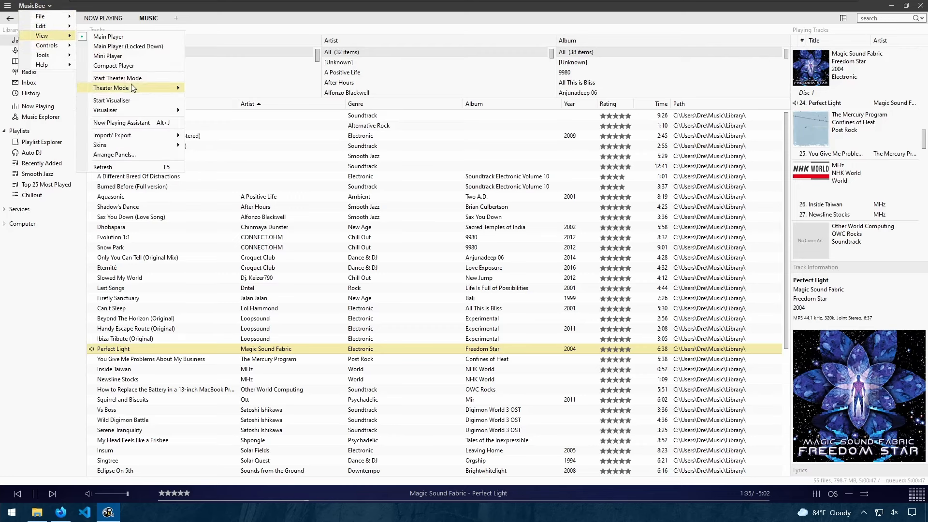
pyautogui.click(105, 109)
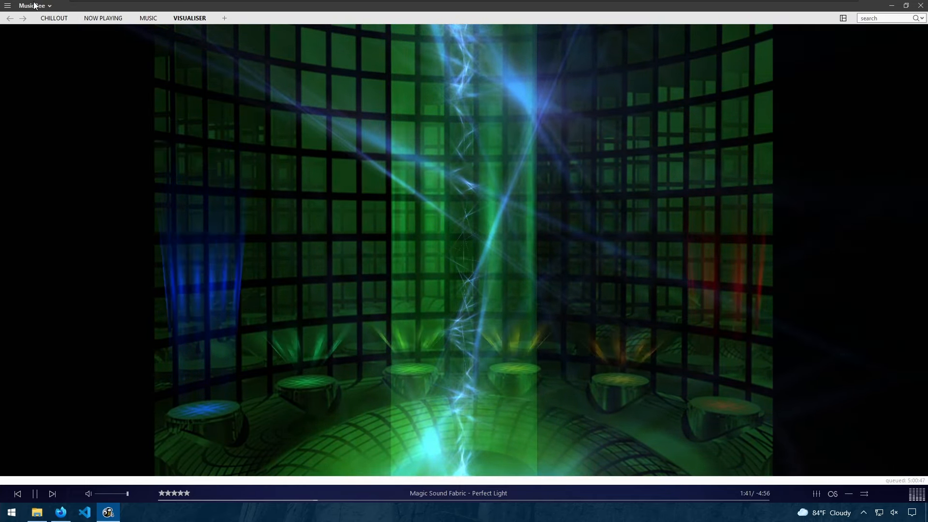
pyautogui.click(34, 6)
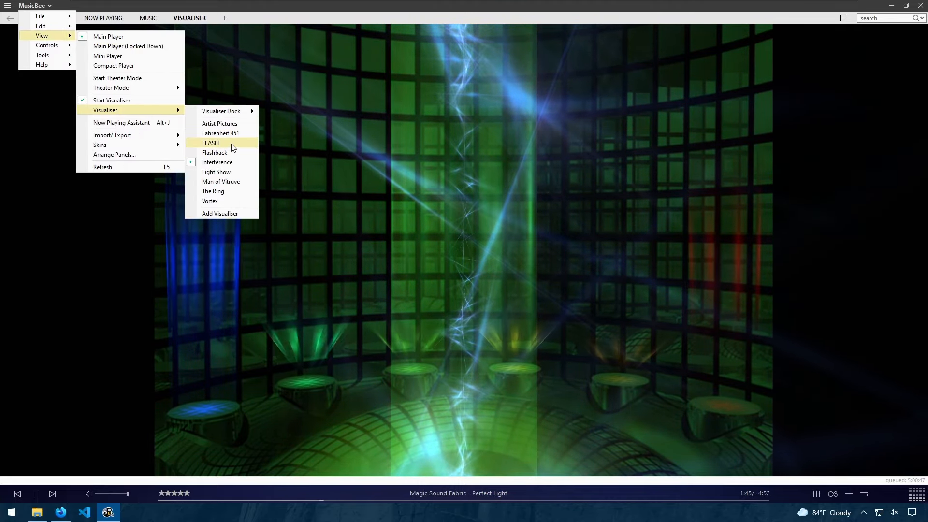
pyautogui.click(211, 143)
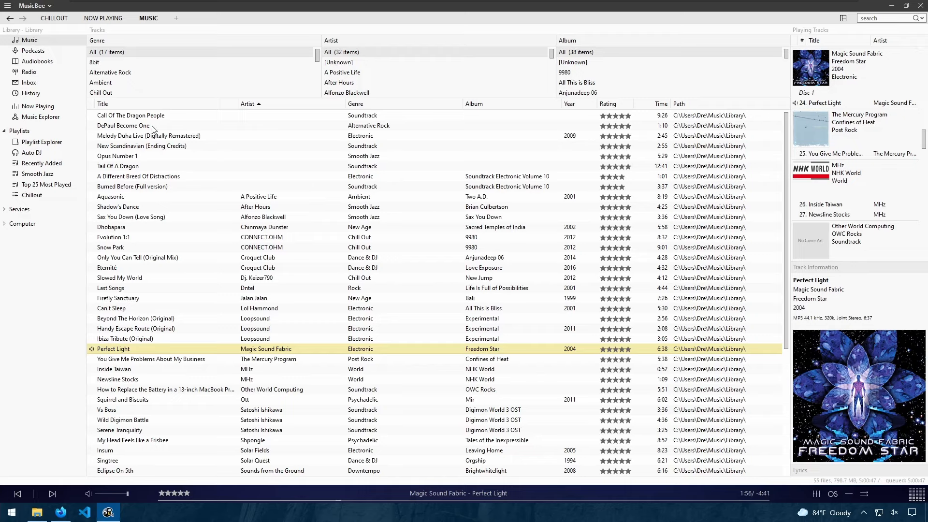
pyautogui.moveTo(683, 280)
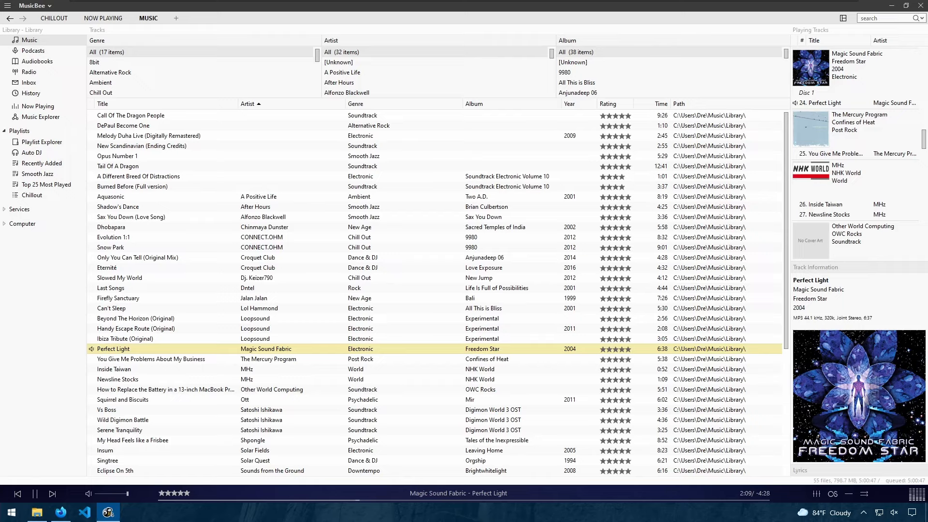
# - Apply a skin from View > Skins and browse the Dark skin choices such as Pop Punk
pyautogui.click(8, 6)
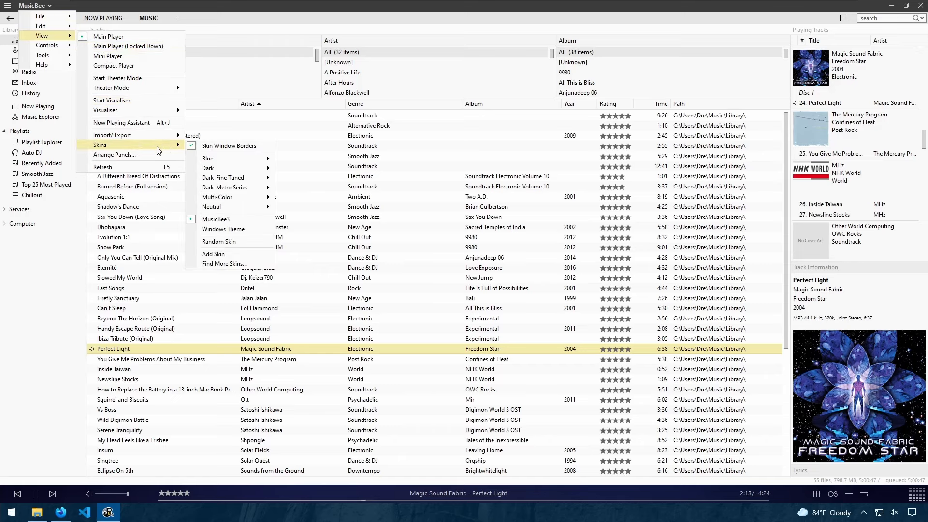
pyautogui.moveTo(231, 158)
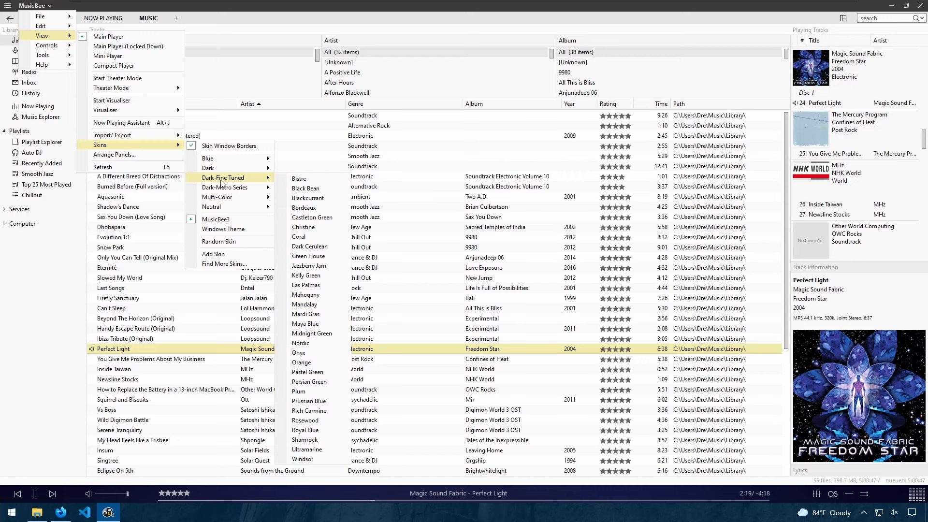
pyautogui.moveTo(225, 157)
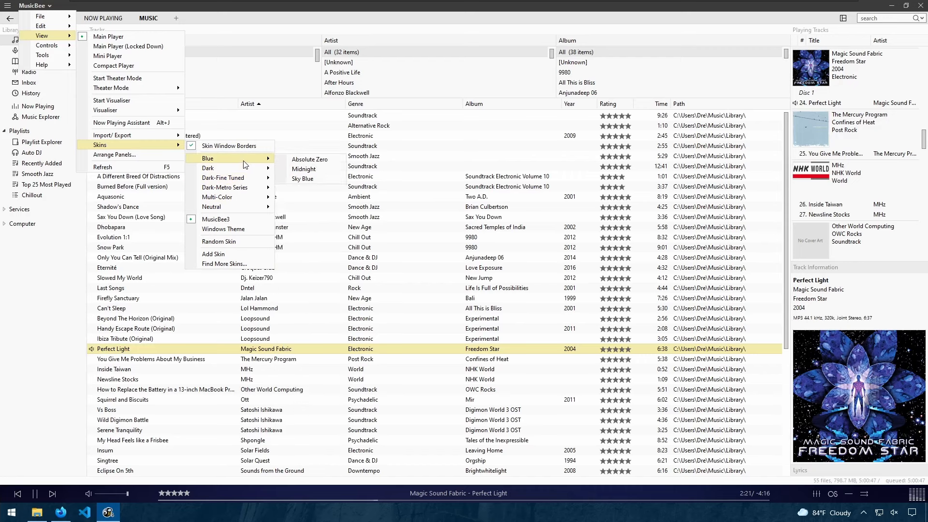
pyautogui.moveTo(302, 178)
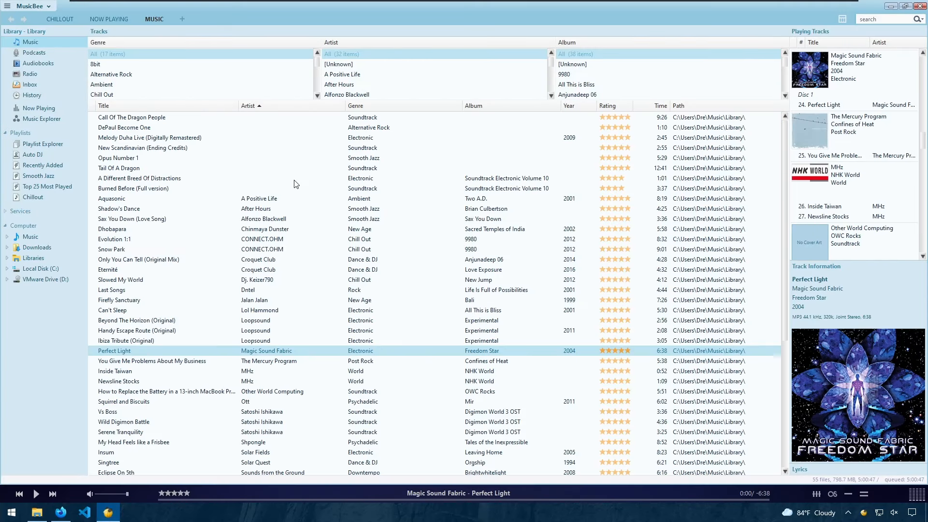
pyautogui.click(30, 6)
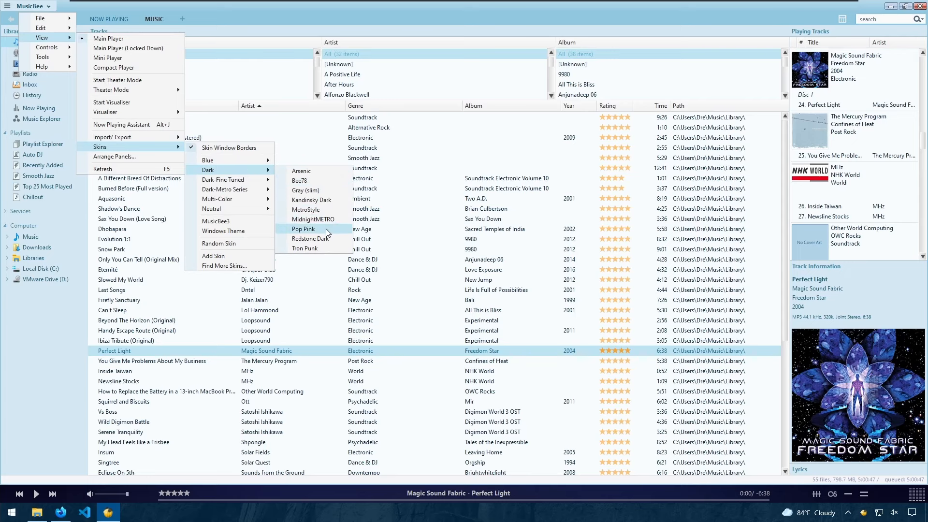
pyautogui.moveTo(312, 200)
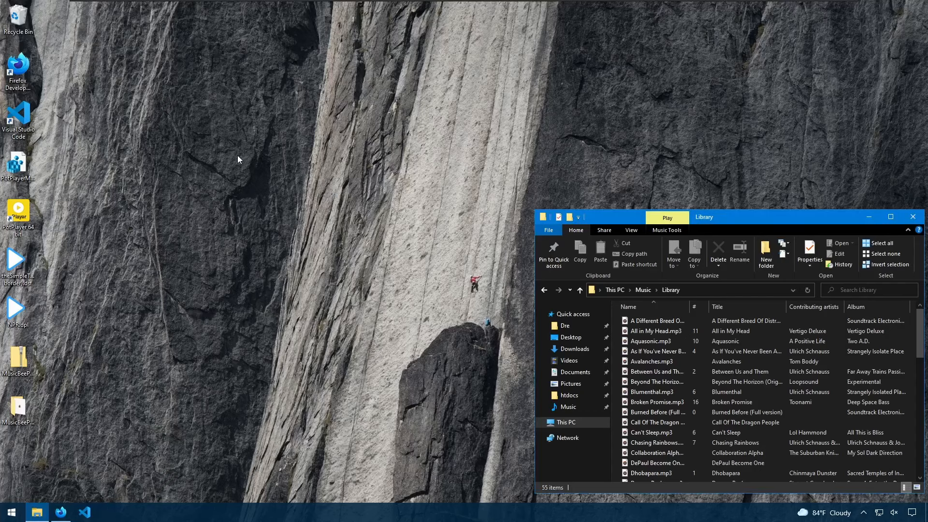
pyautogui.moveTo(143, 52)
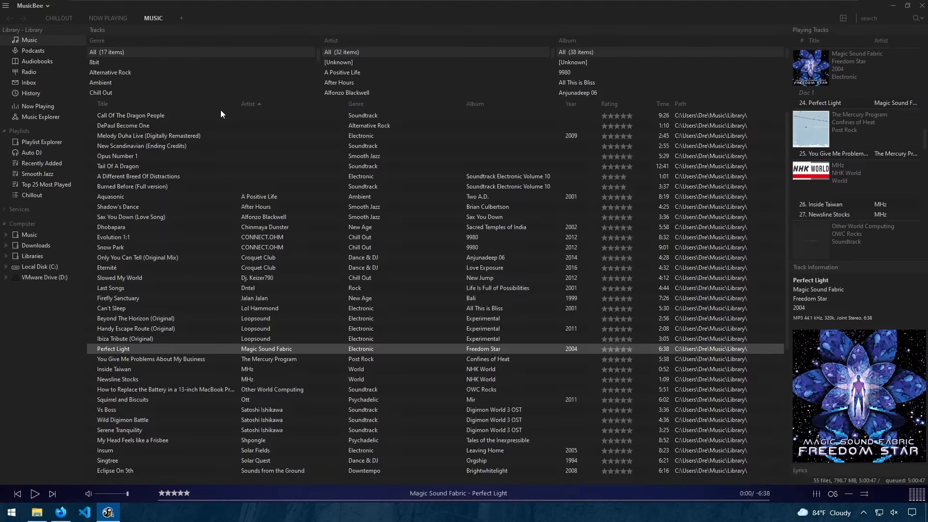
# - Apply a different, deeper dark skin from the View menu
pyautogui.click(31, 6)
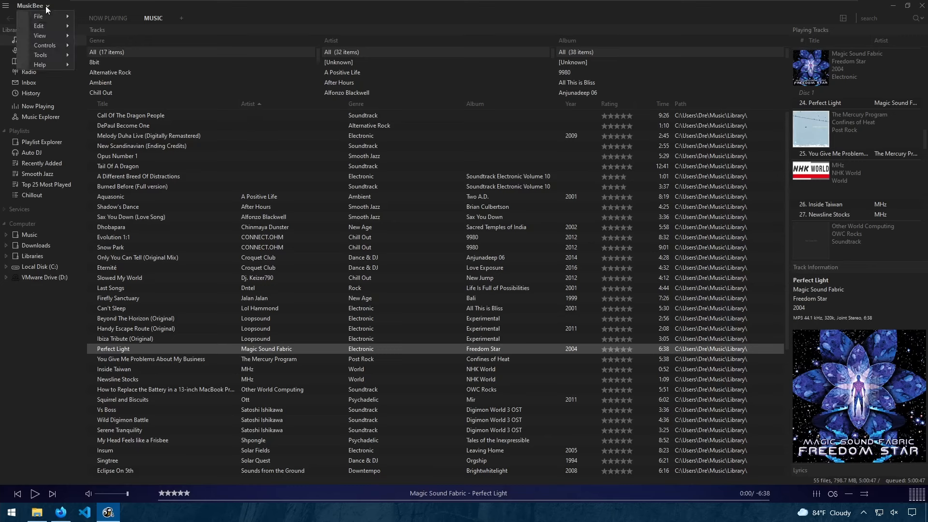
pyautogui.click(39, 36)
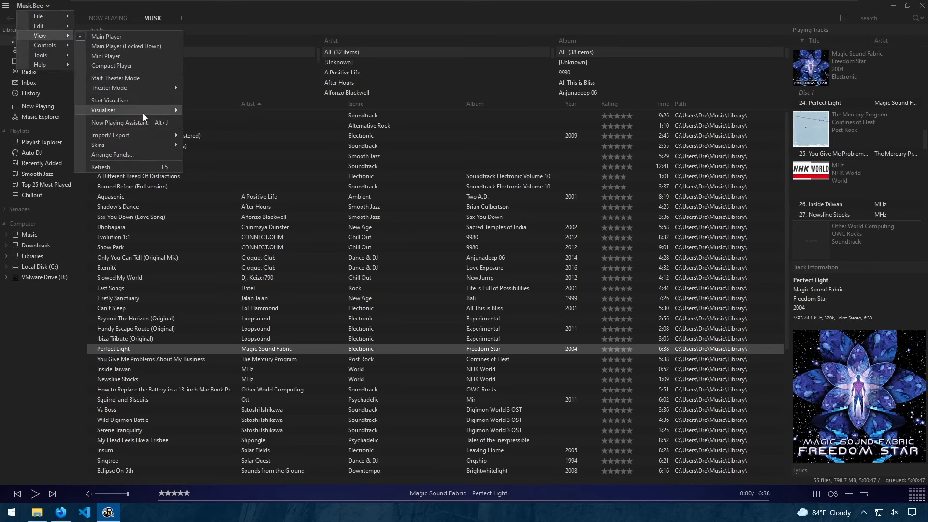
pyautogui.click(98, 145)
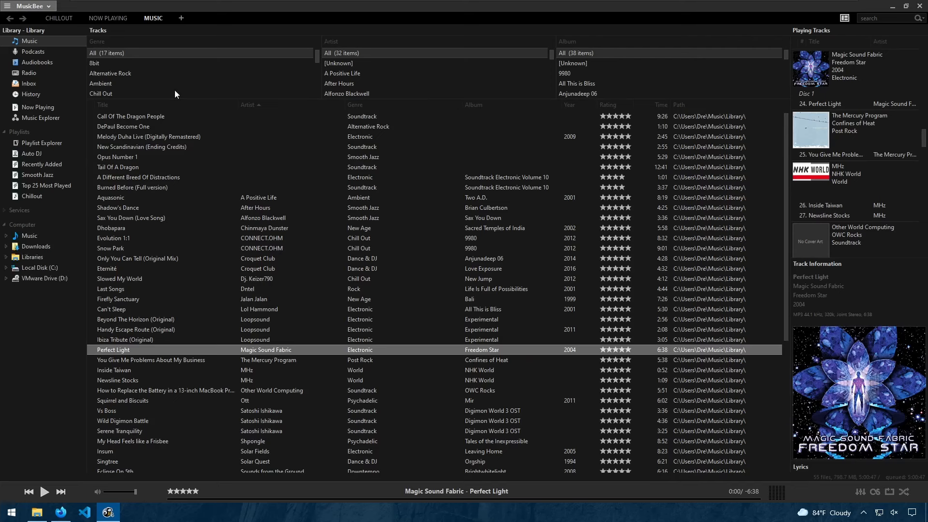
# - Browse the Tools and Edit menus, then list the skin families again
pyautogui.click(28, 5)
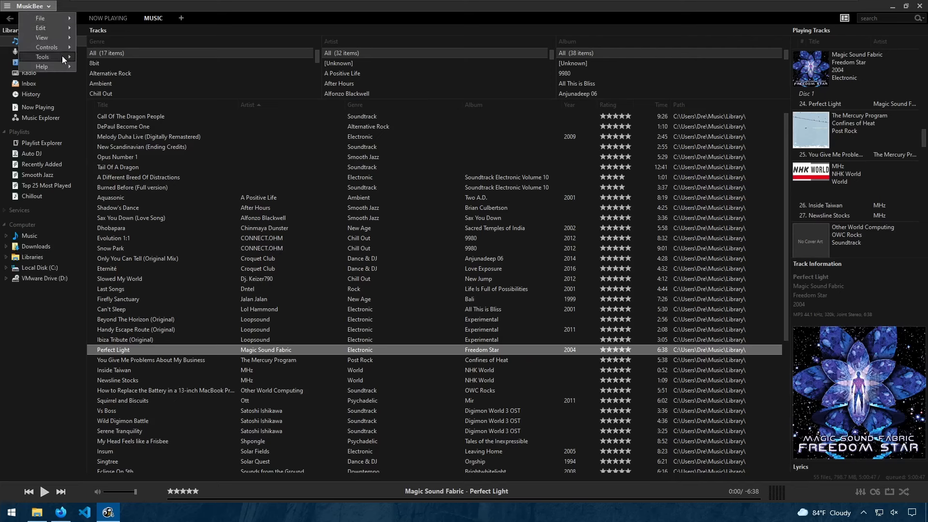
pyautogui.click(41, 56)
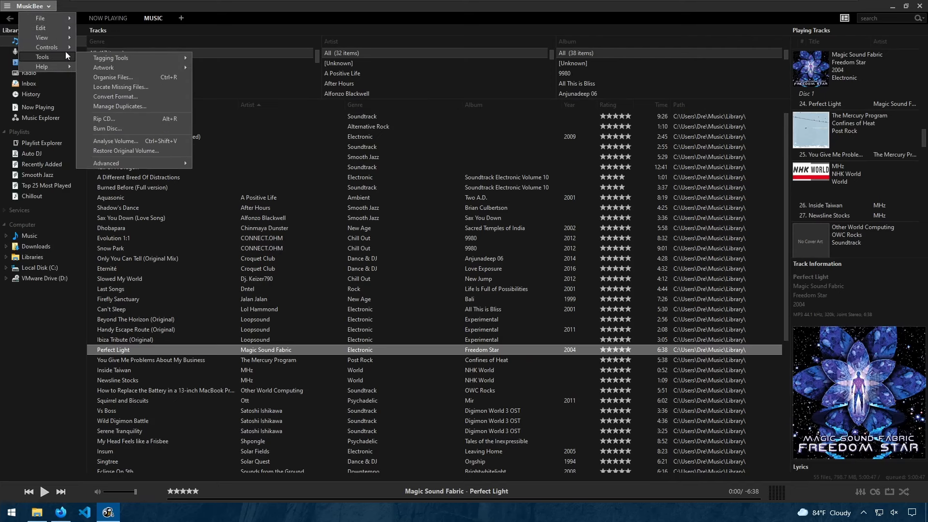
pyautogui.click(41, 28)
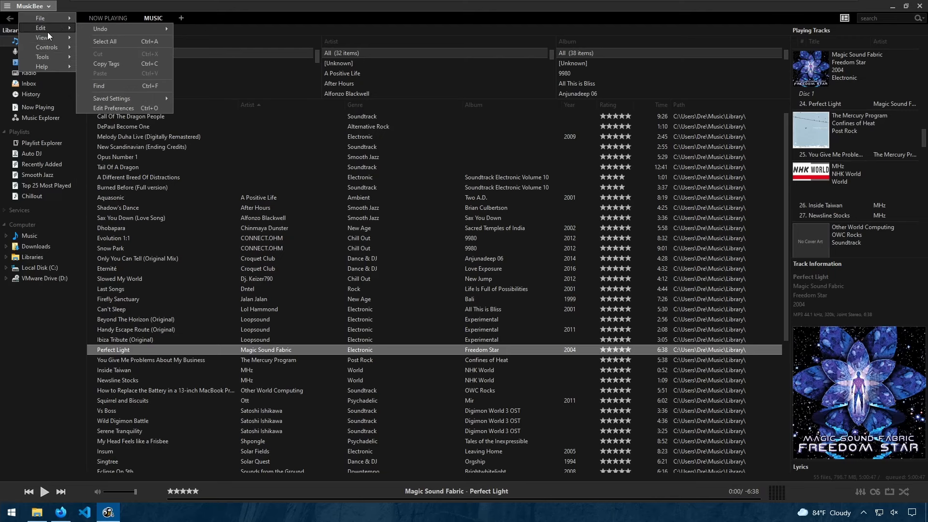
pyautogui.click(42, 38)
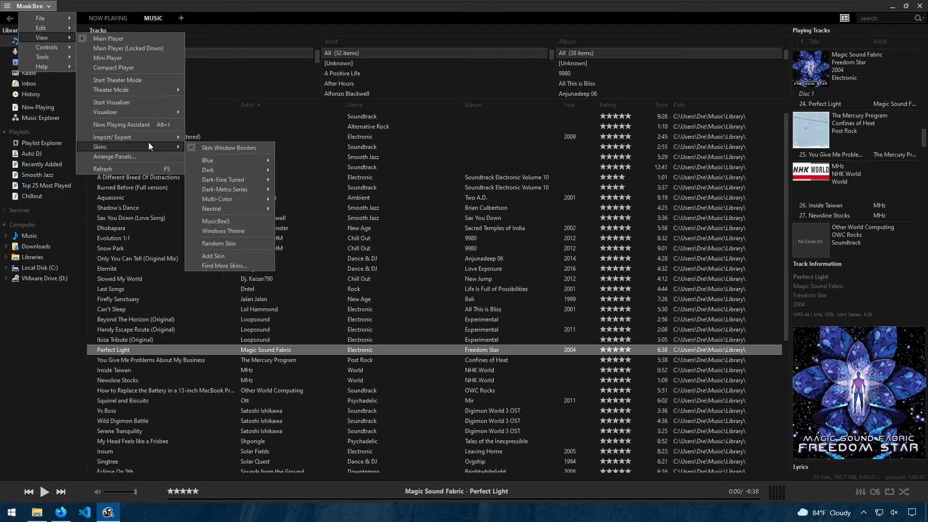
pyautogui.moveTo(231, 255)
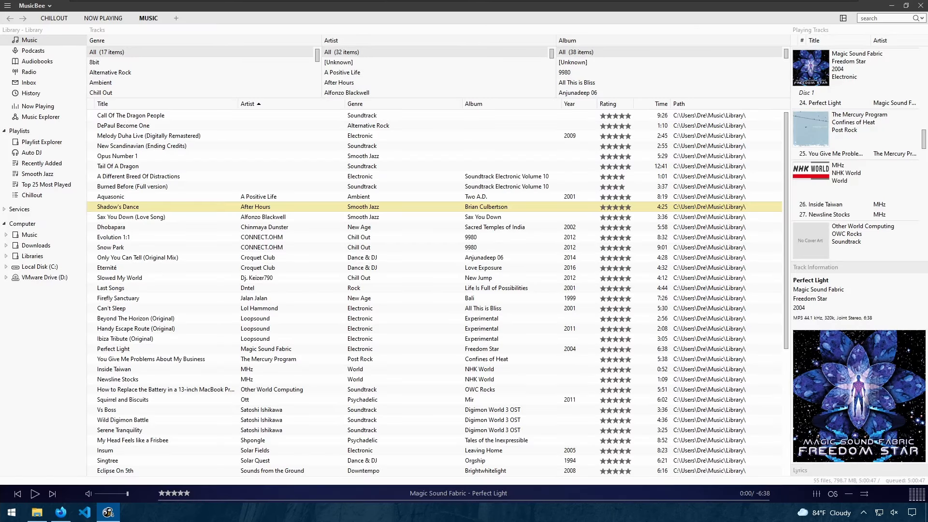
pyautogui.click(34, 5)
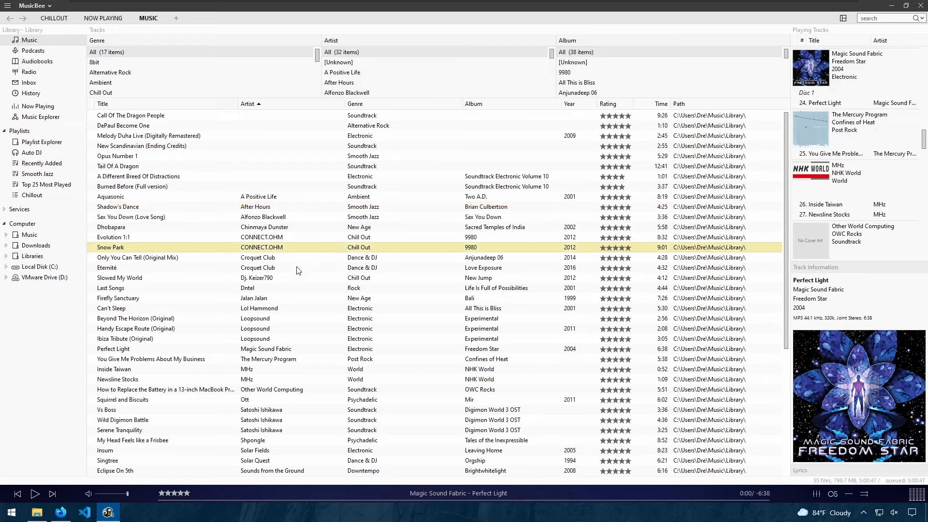
pyautogui.click(33, 6)
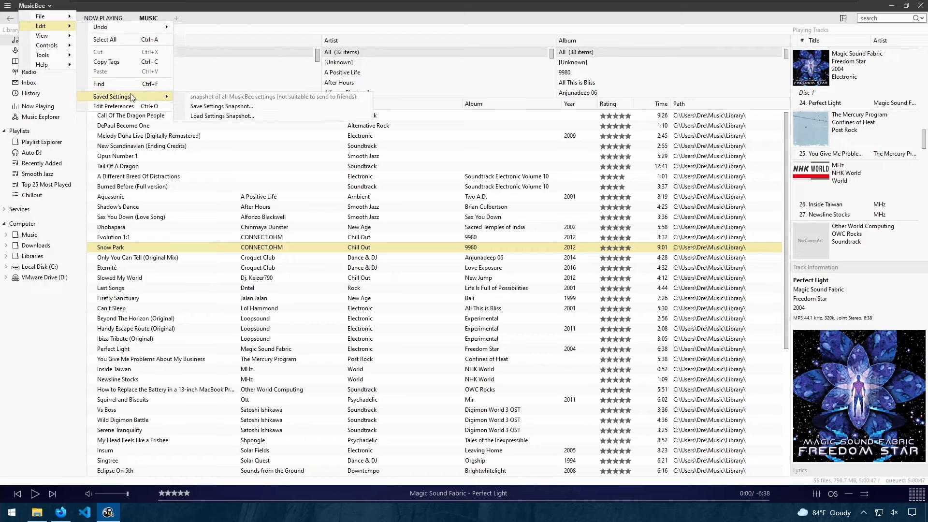
pyautogui.moveTo(222, 115)
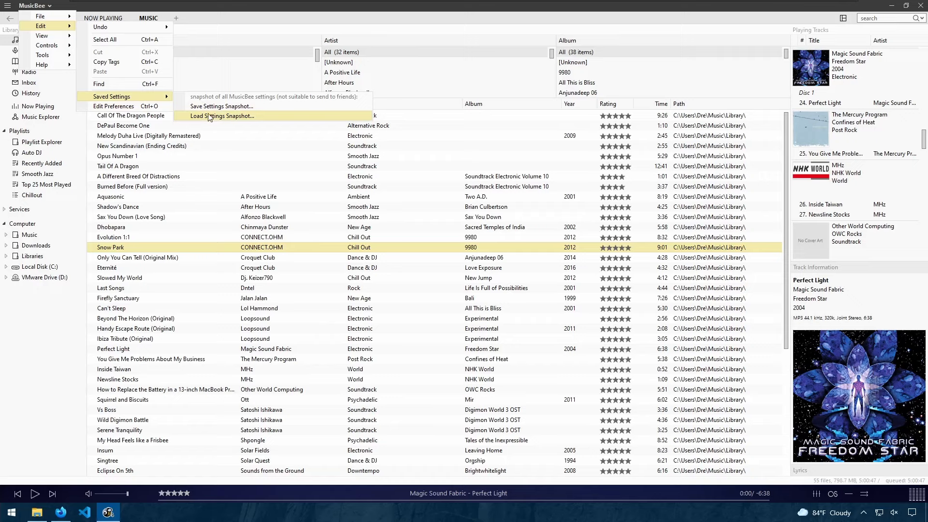
pyautogui.moveTo(222, 106)
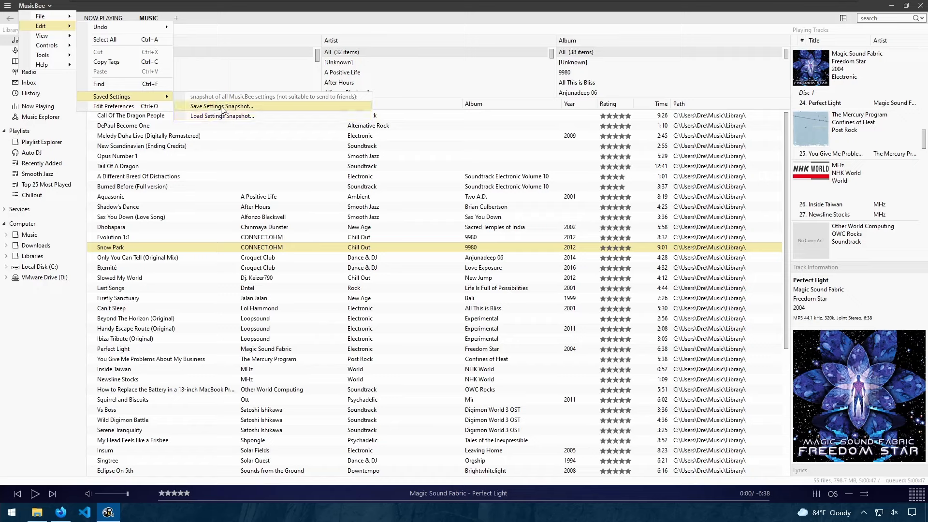
pyautogui.moveTo(220, 111)
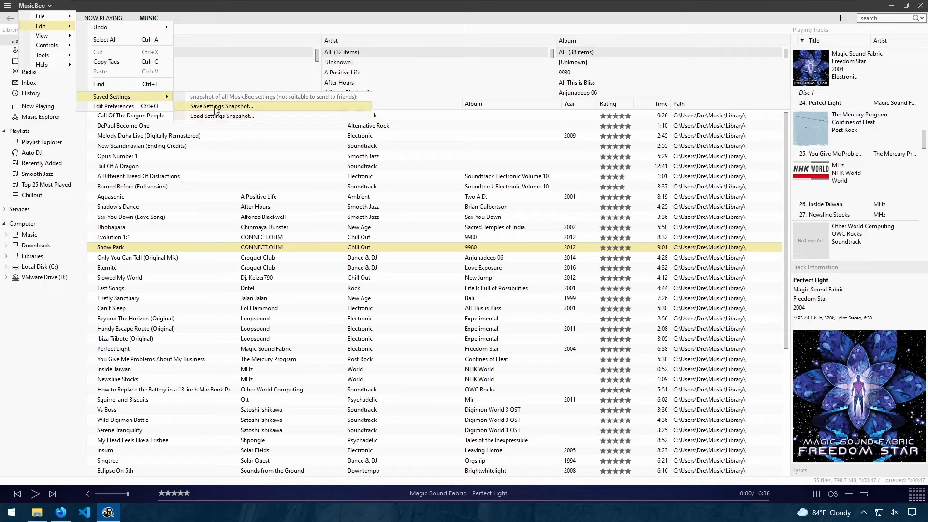
pyautogui.moveTo(173, 97)
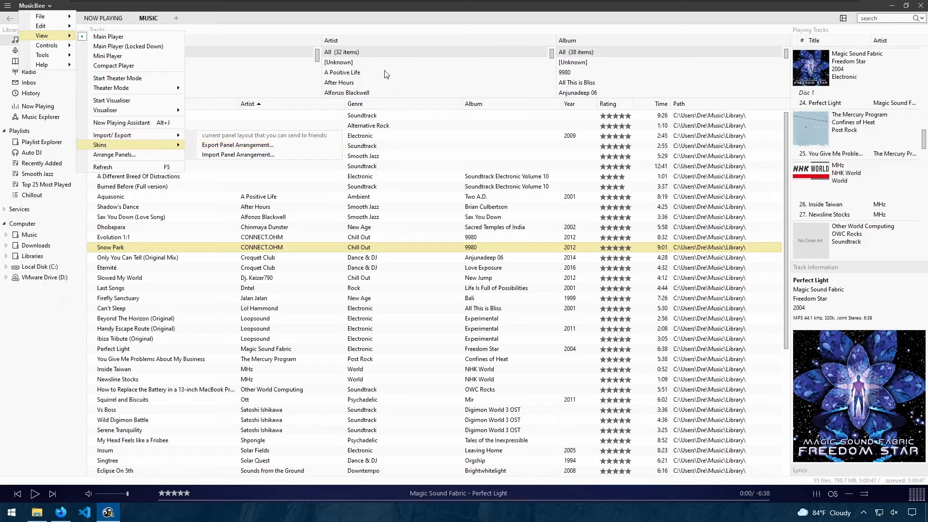
pyautogui.click(100, 145)
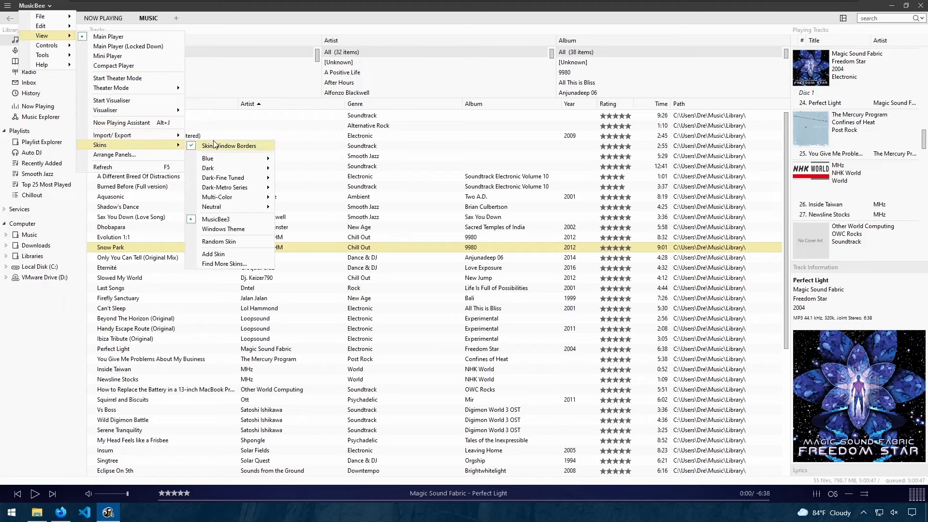
pyautogui.moveTo(208, 167)
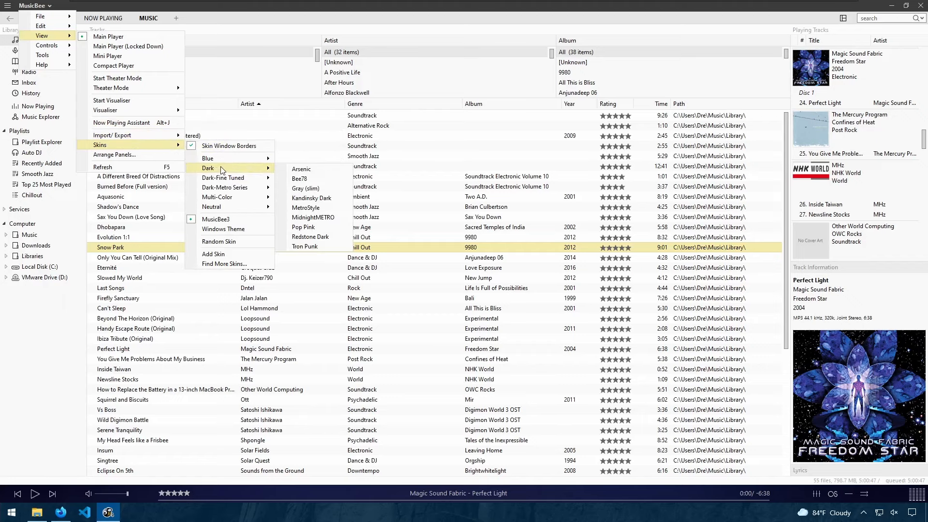
pyautogui.moveTo(249, 18)
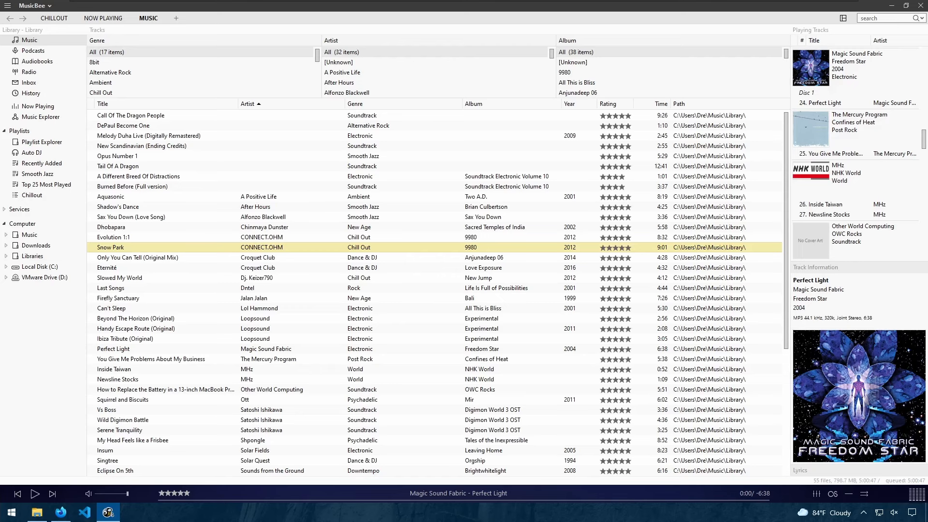
# - Select the exported panels.layout file in the Music folder in File Explorer
pyautogui.click(36, 512)
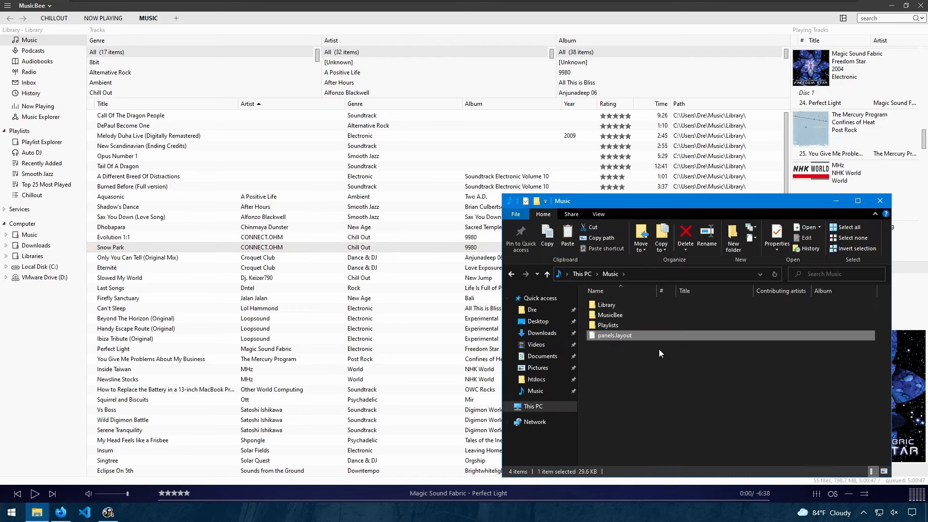
pyautogui.moveTo(620, 345)
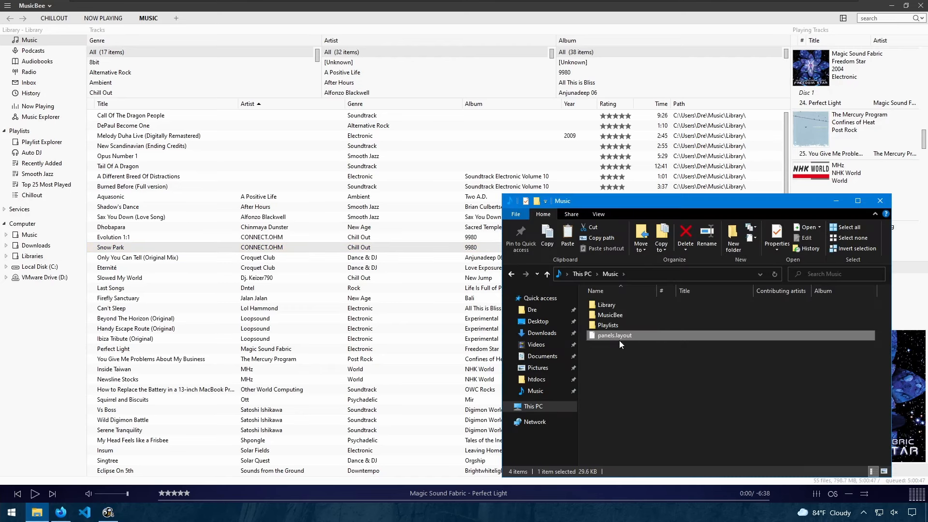
pyautogui.moveTo(656, 337)
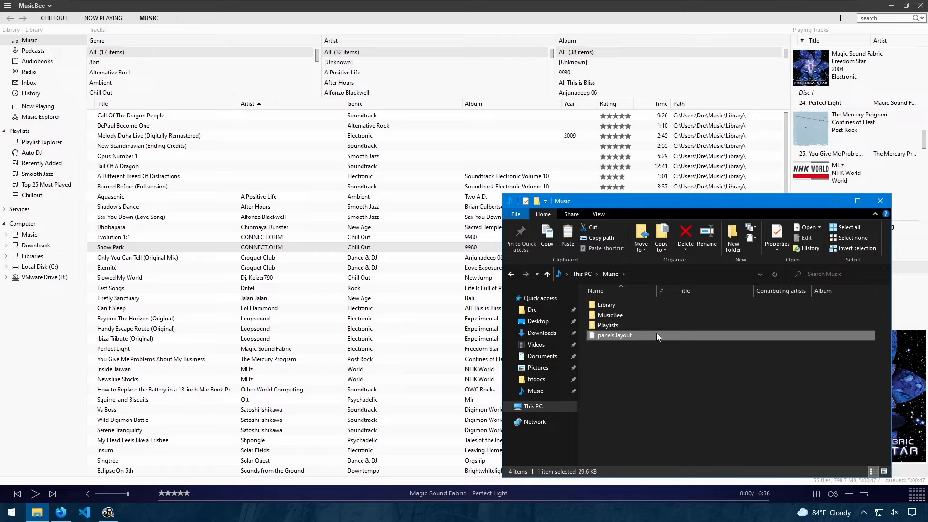
pyautogui.moveTo(636, 341)
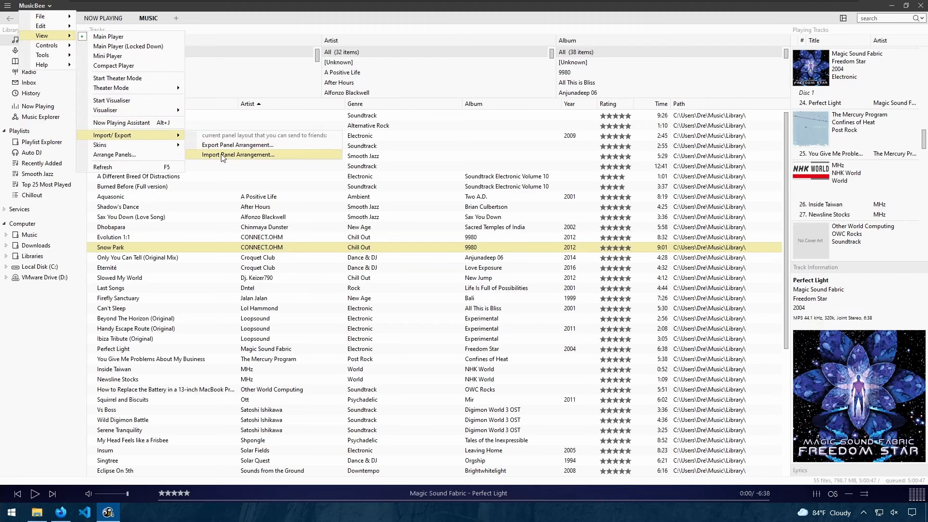
# - Import the panels.layout arrangement, giving a dark layout with an A–Z index and reworked track table
pyautogui.click(239, 154)
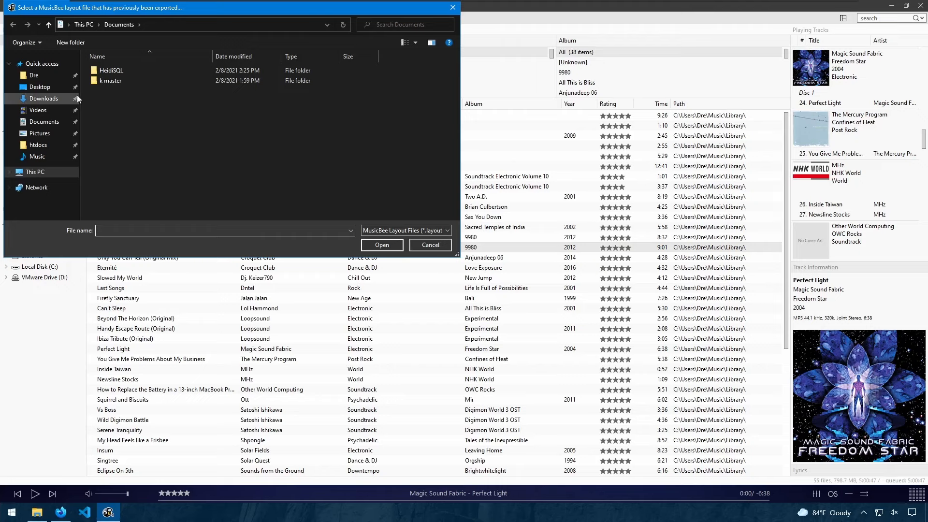
pyautogui.moveTo(49, 112)
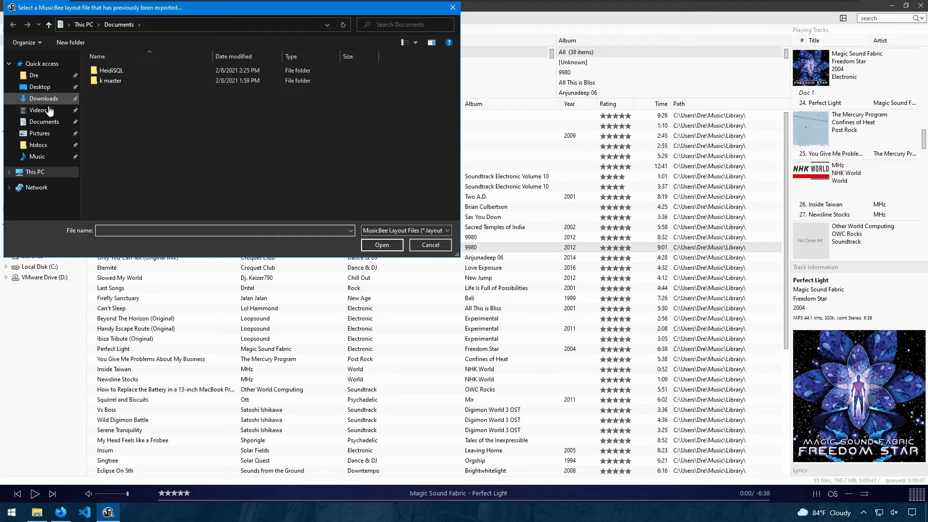
pyautogui.moveTo(39, 133)
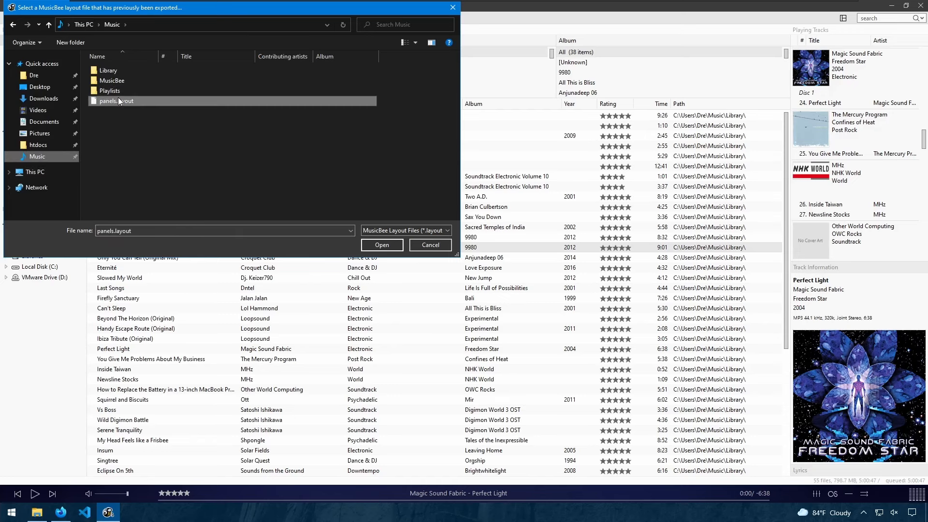
pyautogui.click(429, 244)
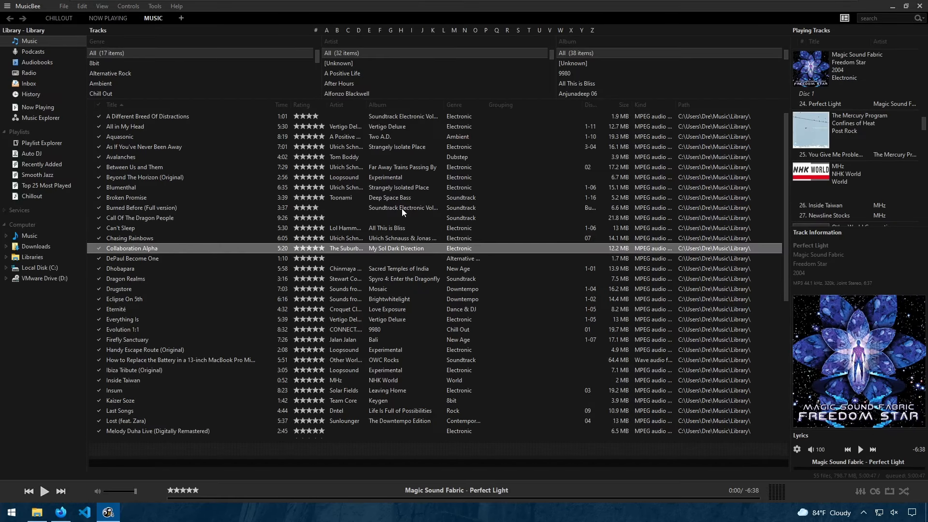
pyautogui.moveTo(516, 233)
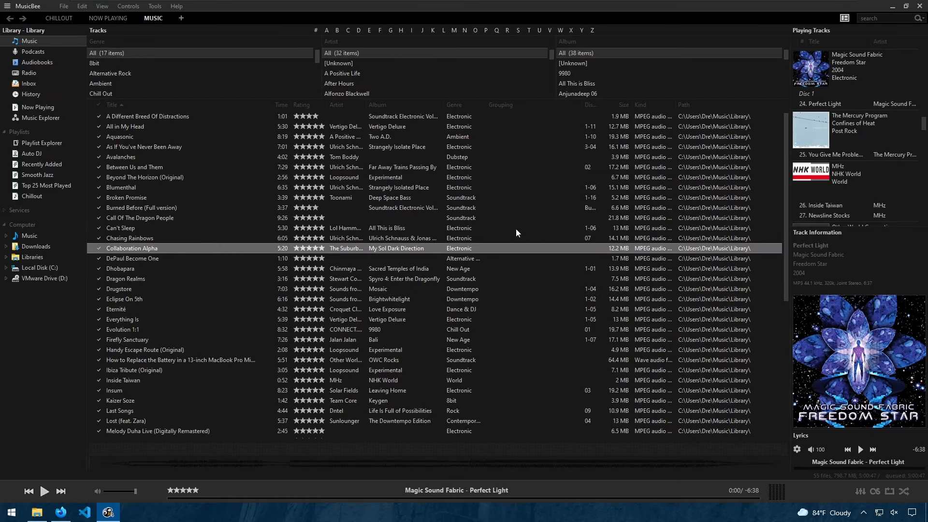
pyautogui.moveTo(41, 73)
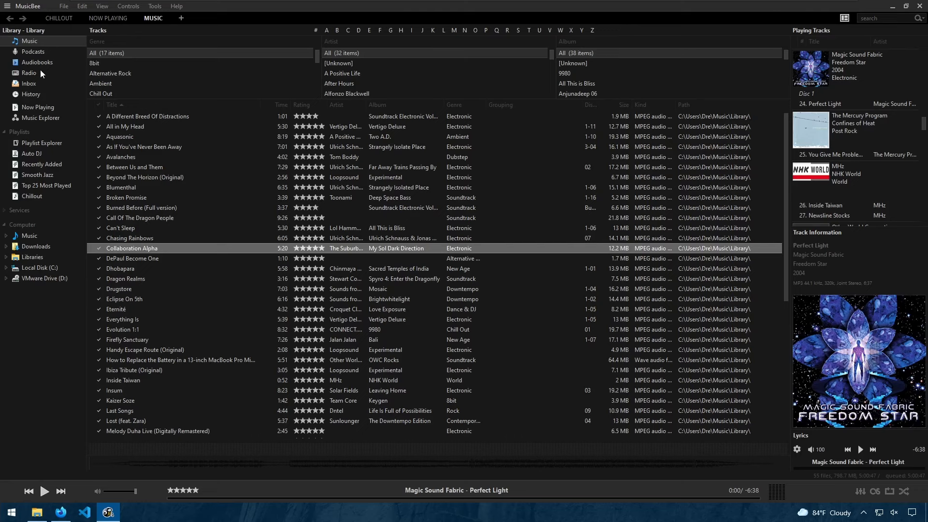
pyautogui.click(142, 177)
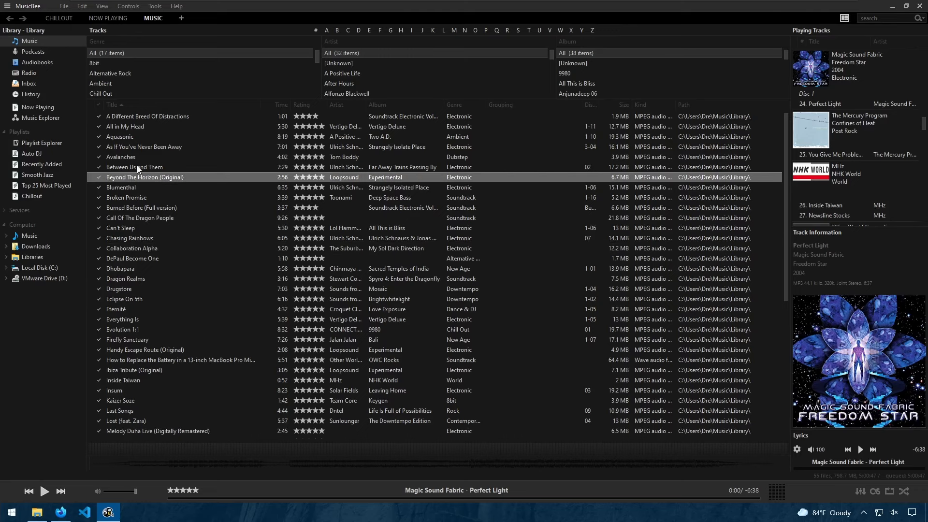
pyautogui.moveTo(916, 312)
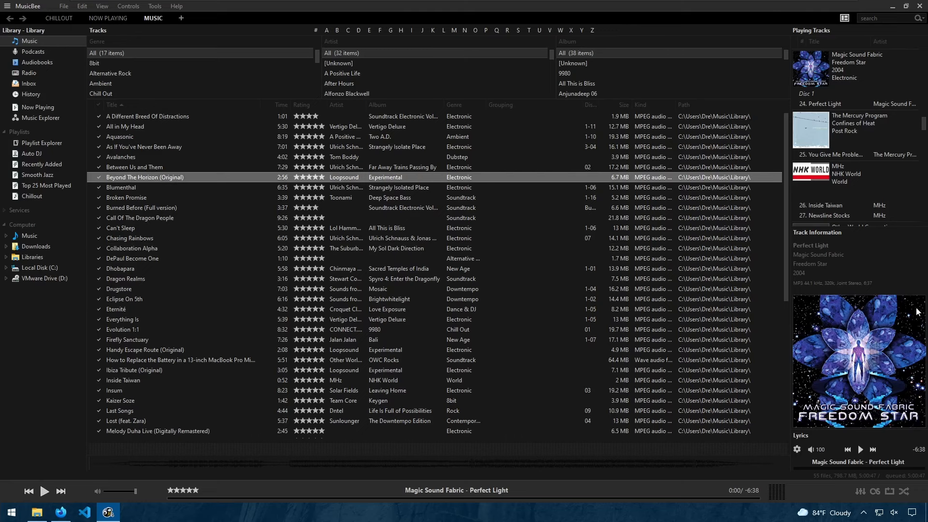
pyautogui.scroll(-3)
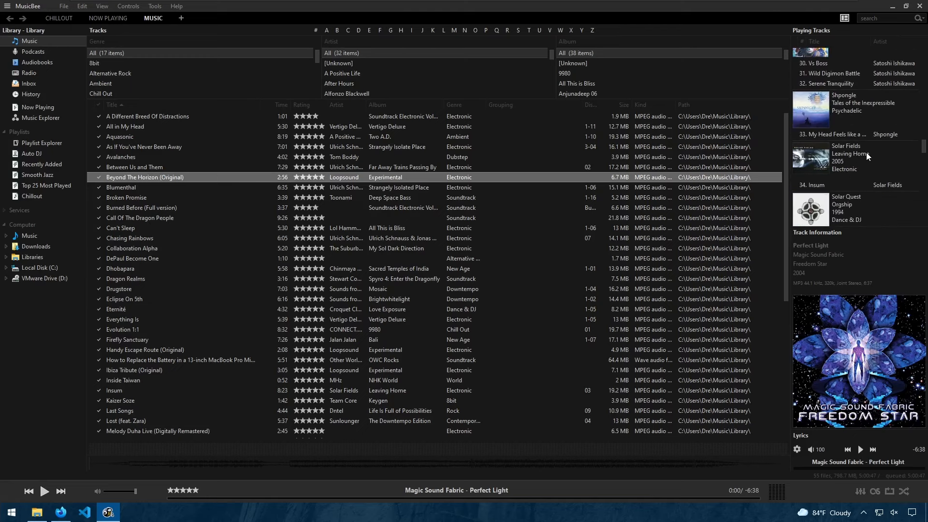
pyautogui.scroll(-3)
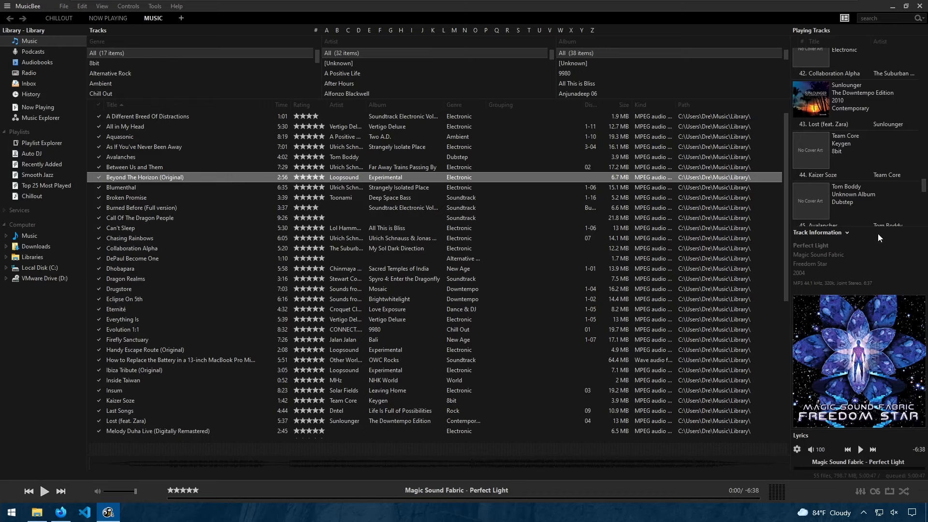
pyautogui.moveTo(858, 242)
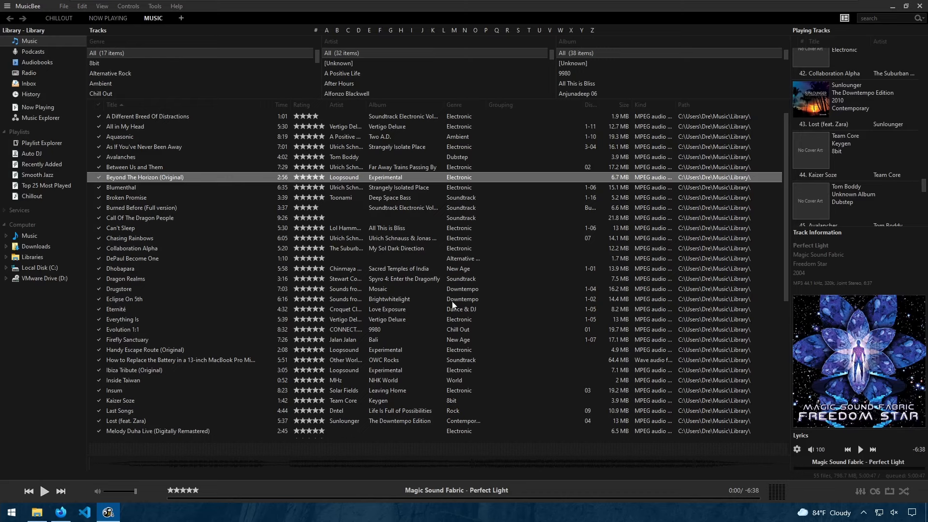
pyautogui.click(148, 258)
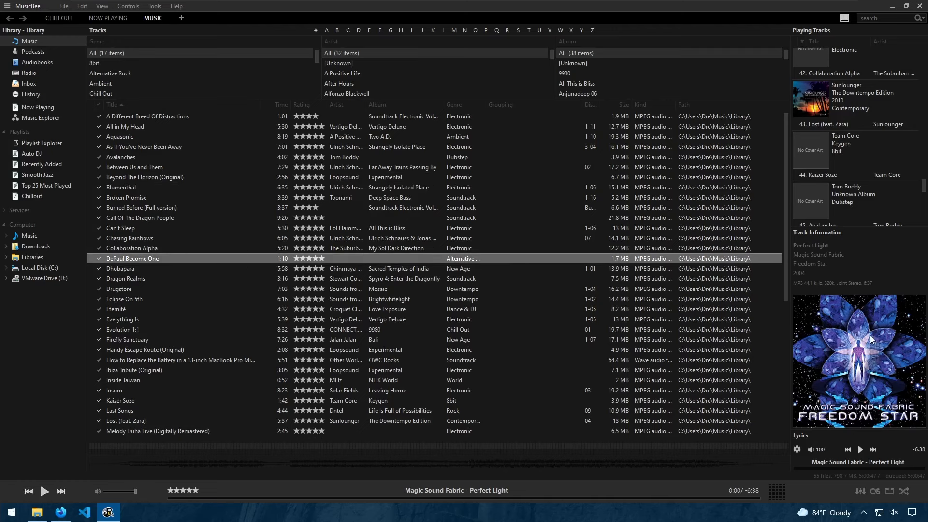
pyautogui.moveTo(230, 60)
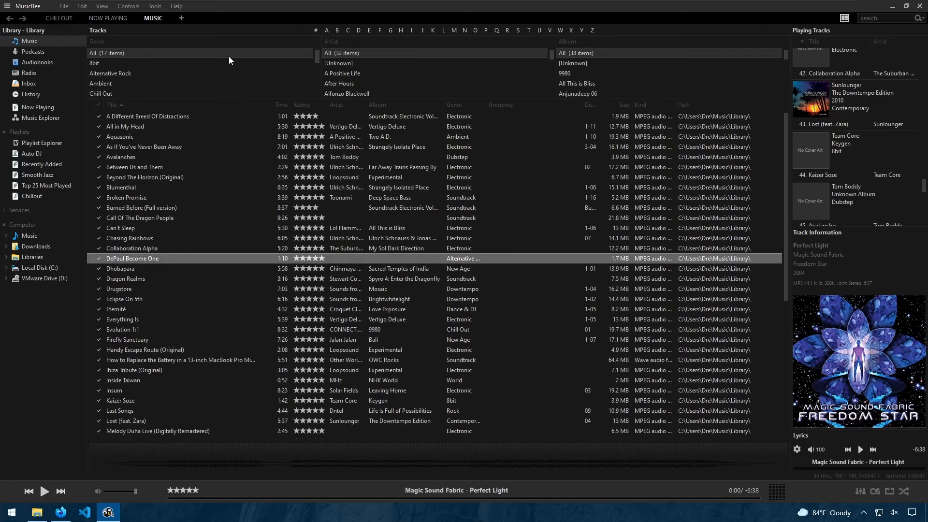
pyautogui.click(176, 6)
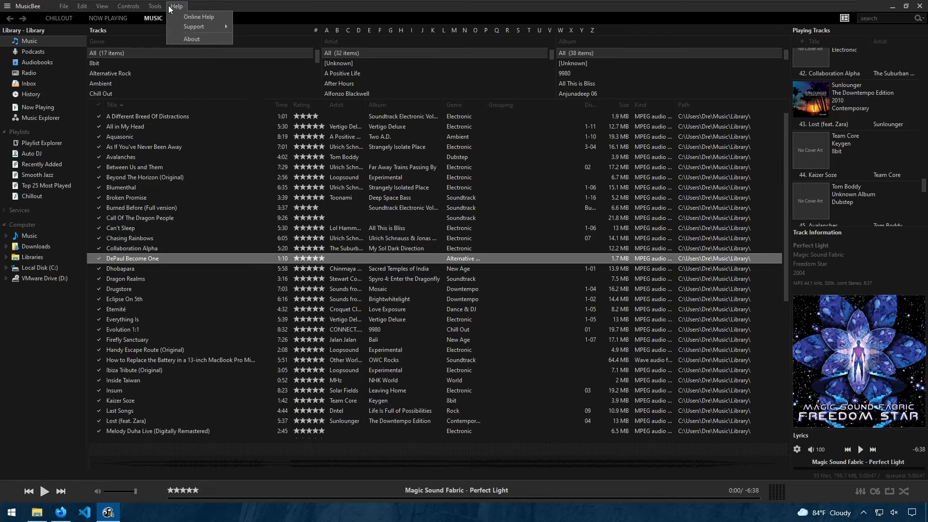
pyautogui.click(62, 6)
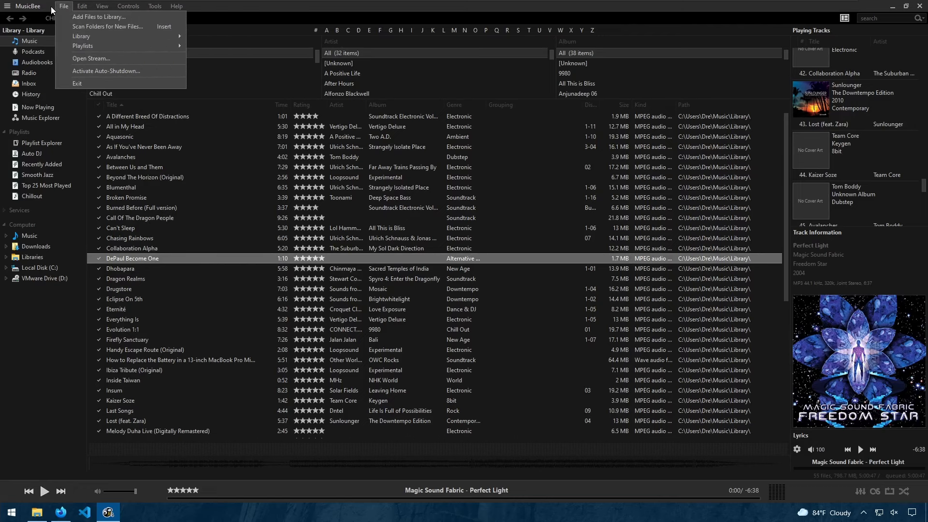
pyautogui.click(81, 6)
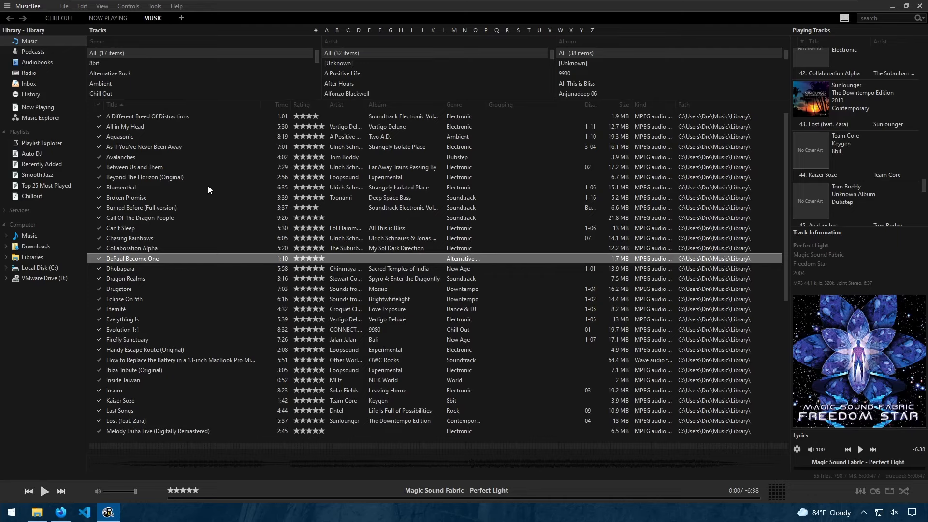
pyautogui.moveTo(35, 84)
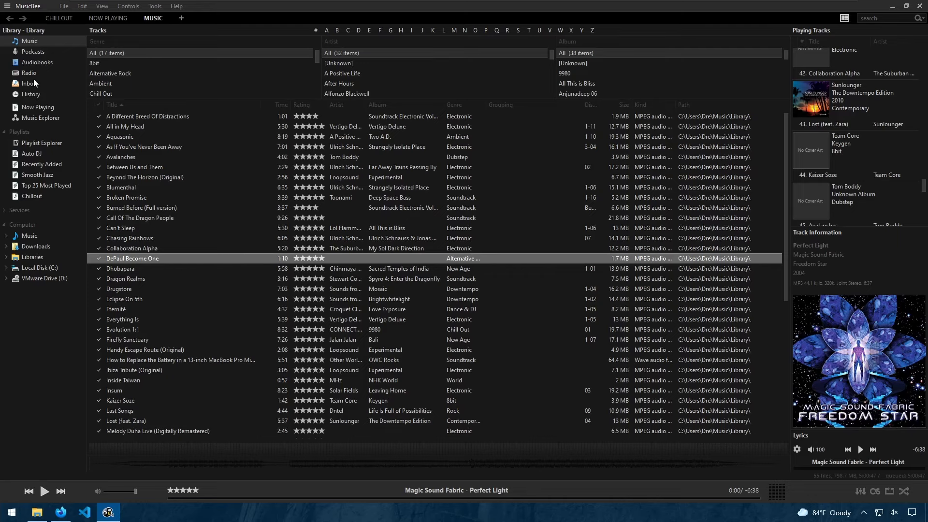
# - Search the Radio view's SHOUTcast directory for the smooth jazz genre
pyautogui.click(28, 72)
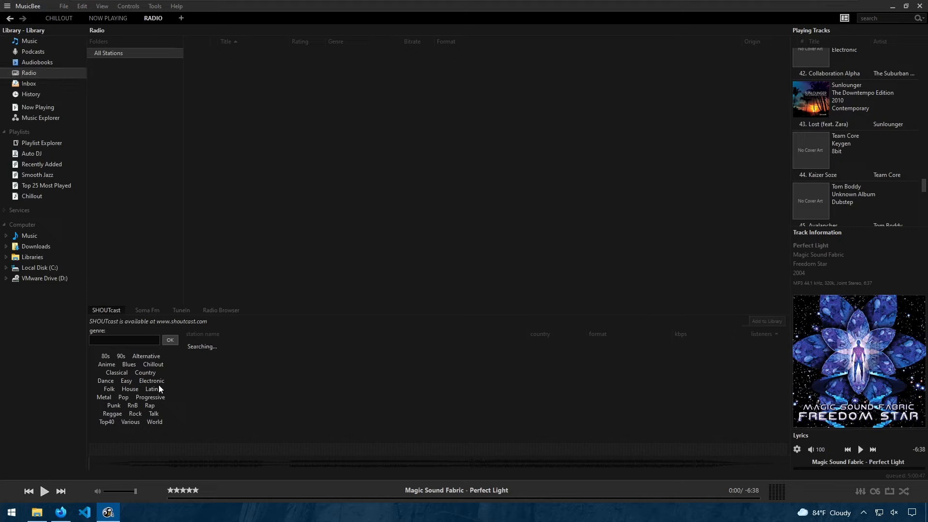
pyautogui.click(170, 339)
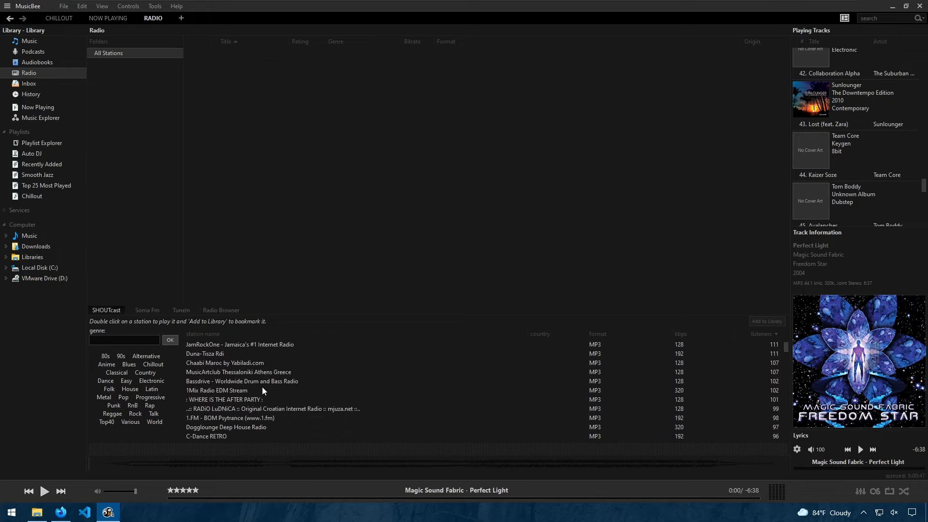
pyautogui.scroll(-3)
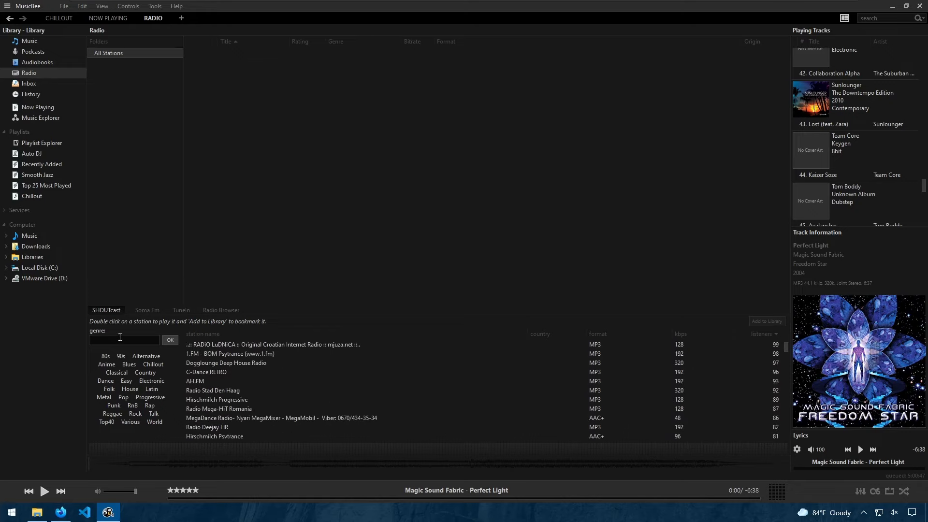
pyautogui.write('smooth jazz')
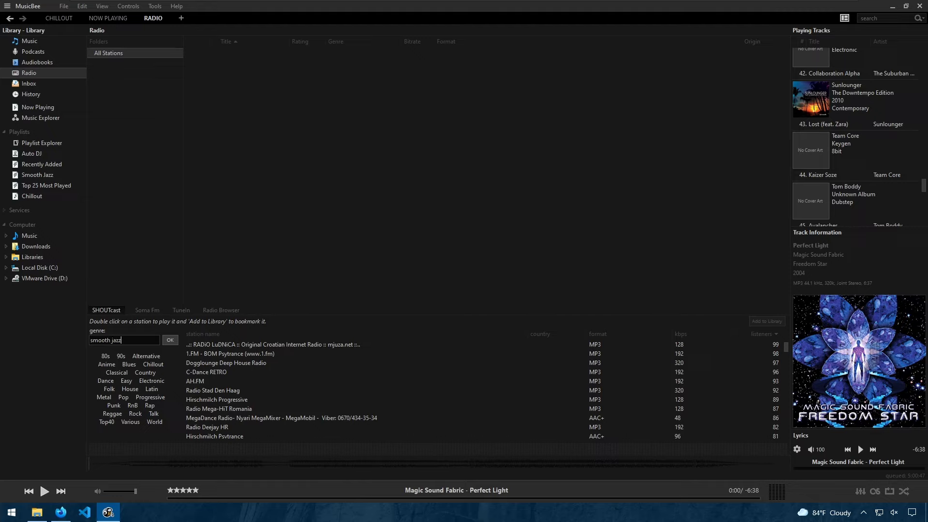
pyautogui.click(170, 339)
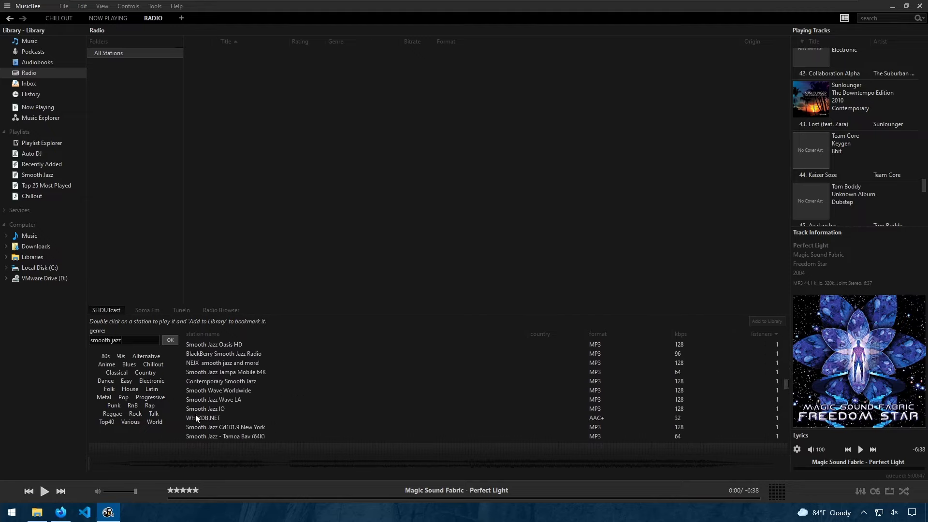
# - Start playing a smooth jazz station, Smooth Wave Worldwide, replacing the queue
pyautogui.click(205, 409)
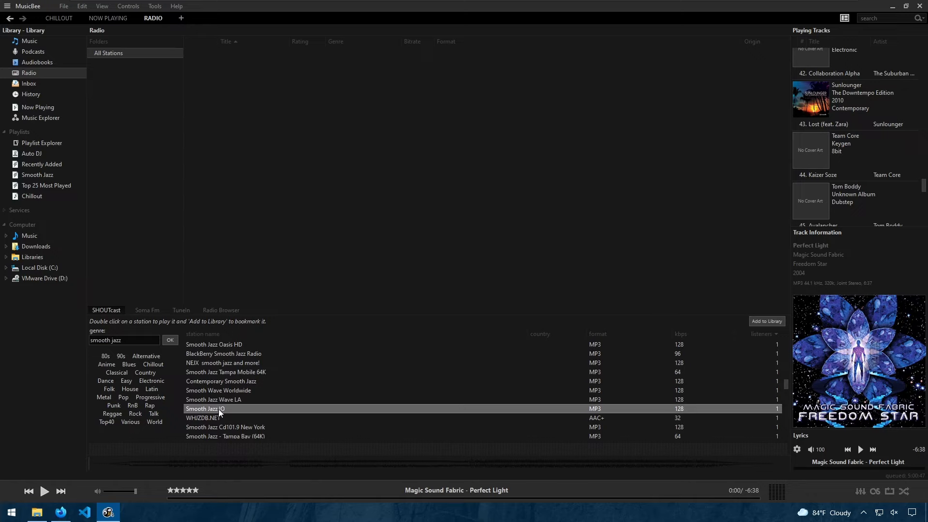
pyautogui.doubleClick(219, 390)
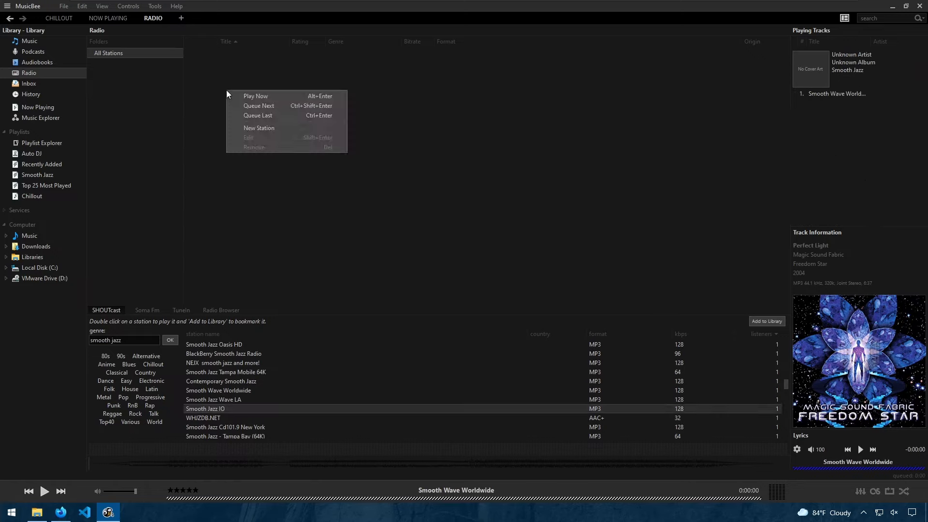
pyautogui.moveTo(279, 134)
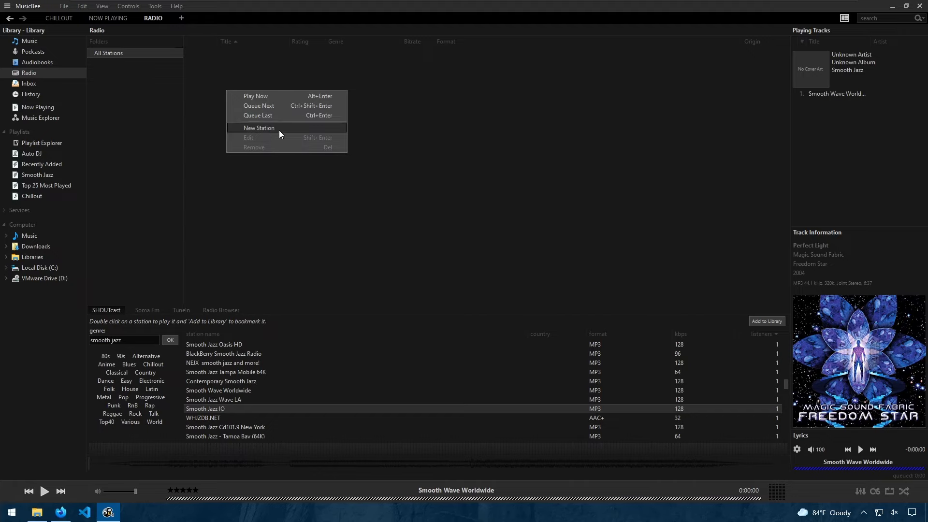
# - Add a new radio station named Abacus Smooth Jazz, save it and start it playing
pyautogui.click(259, 127)
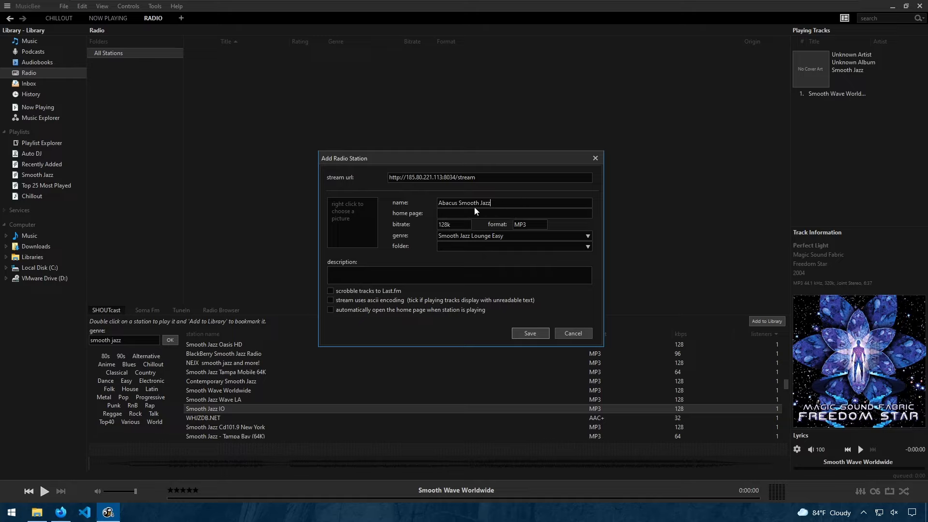
pyautogui.moveTo(423, 213)
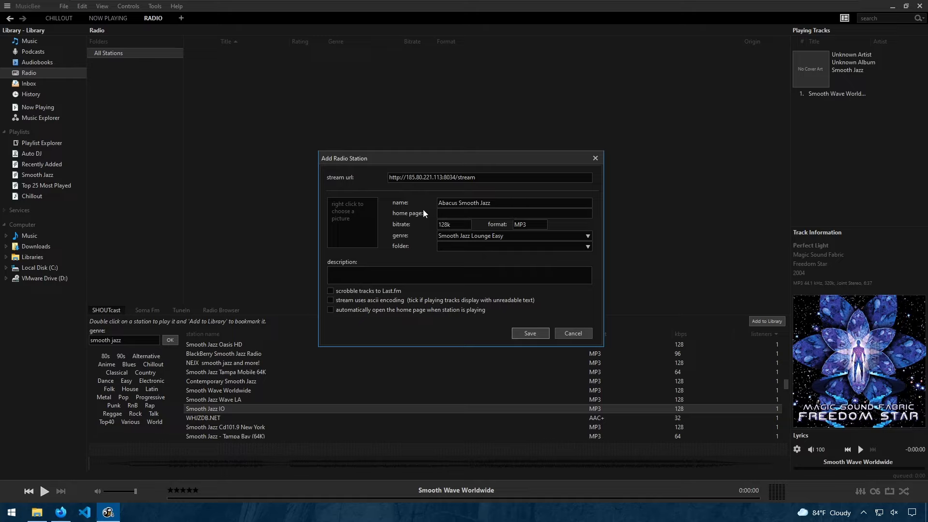
pyautogui.tripleClick(462, 202)
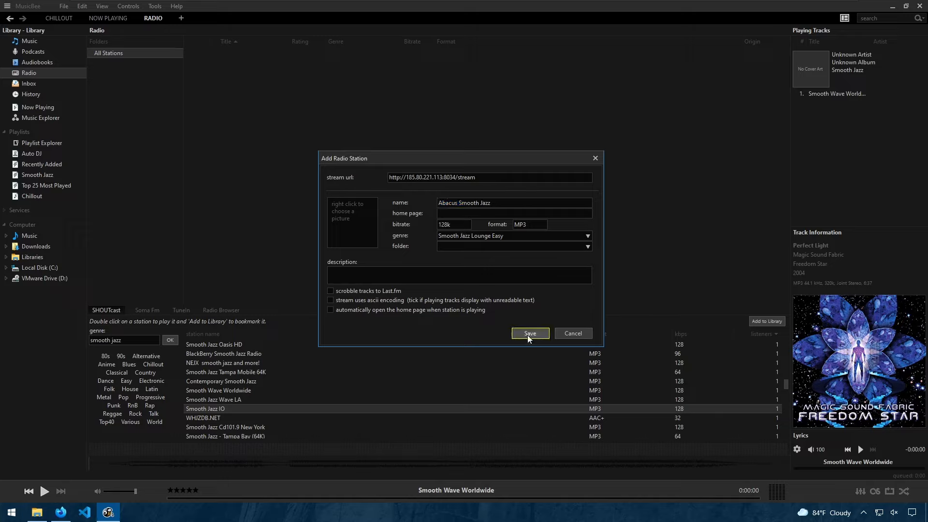
pyautogui.click(529, 334)
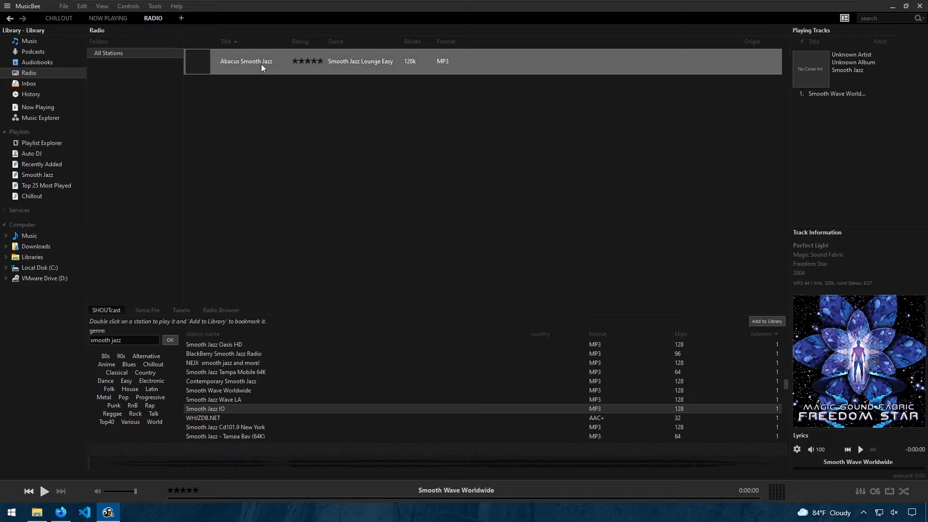
pyautogui.doubleClick(245, 60)
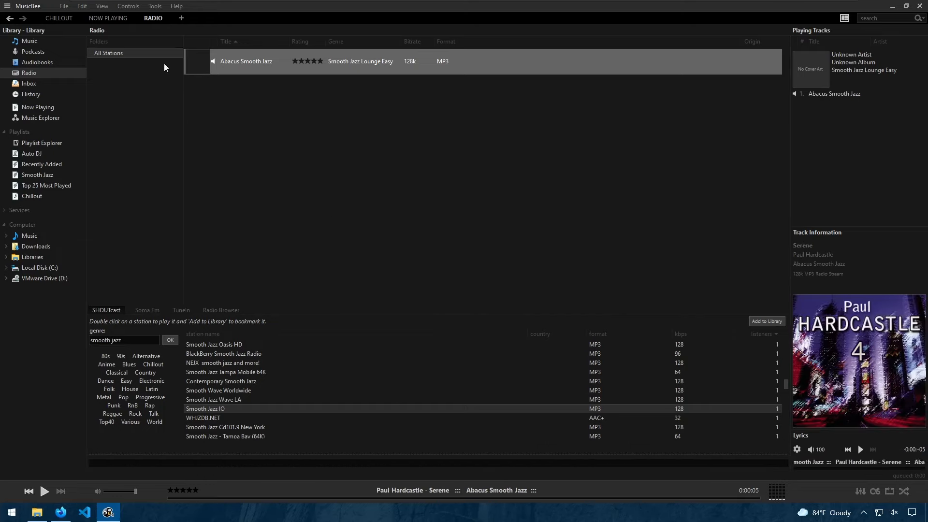
pyautogui.moveTo(240, 67)
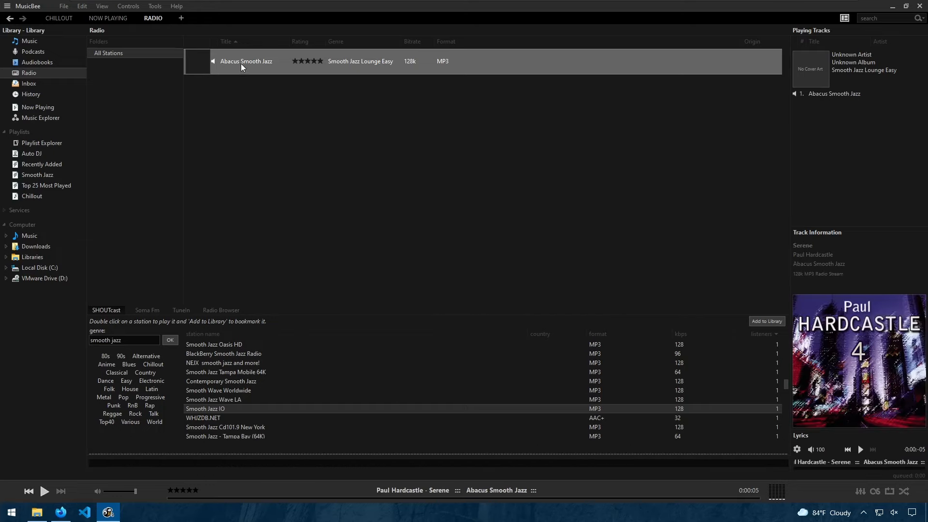
# - Switch to the Podcasts library and dismiss its actions list
pyautogui.click(32, 51)
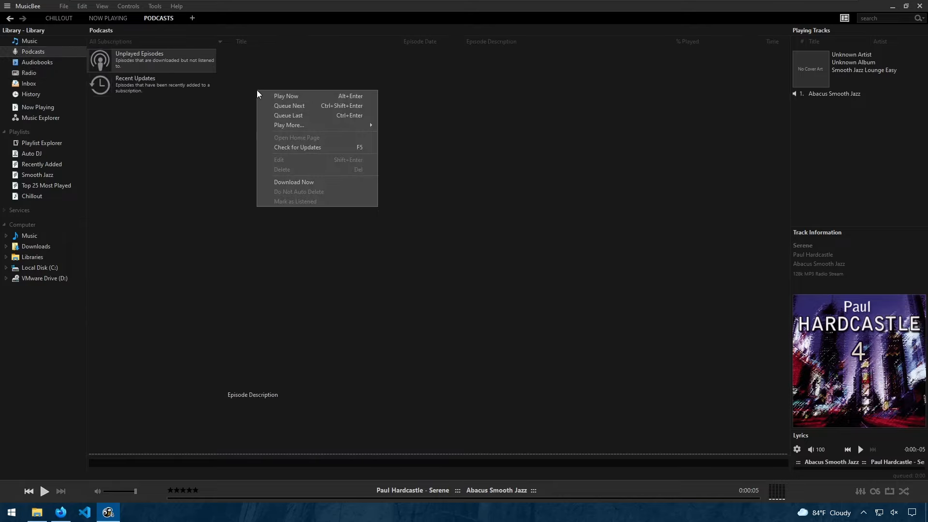
pyautogui.click(28, 40)
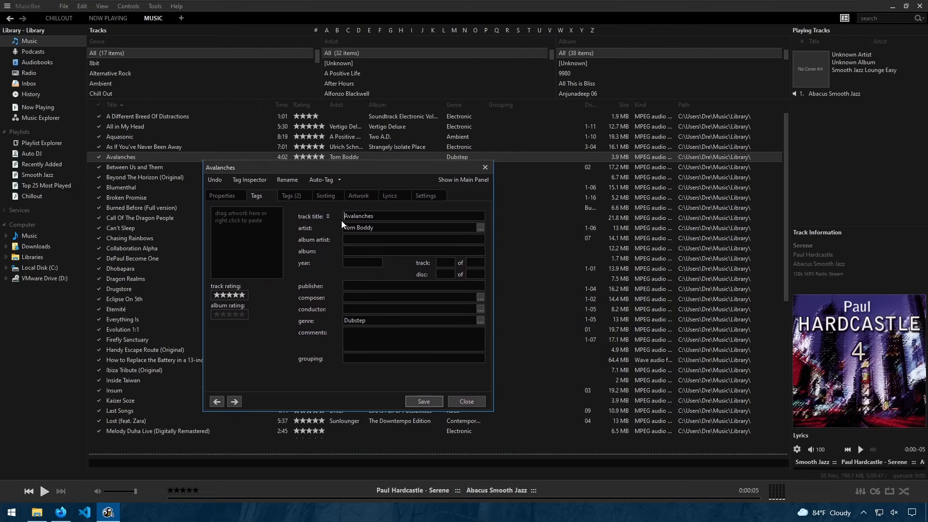
# - Browse the Avalanches tag editor's Properties, Tags, Sort As, Artwork, Lyrics and Settings tabs
pyautogui.click(224, 195)
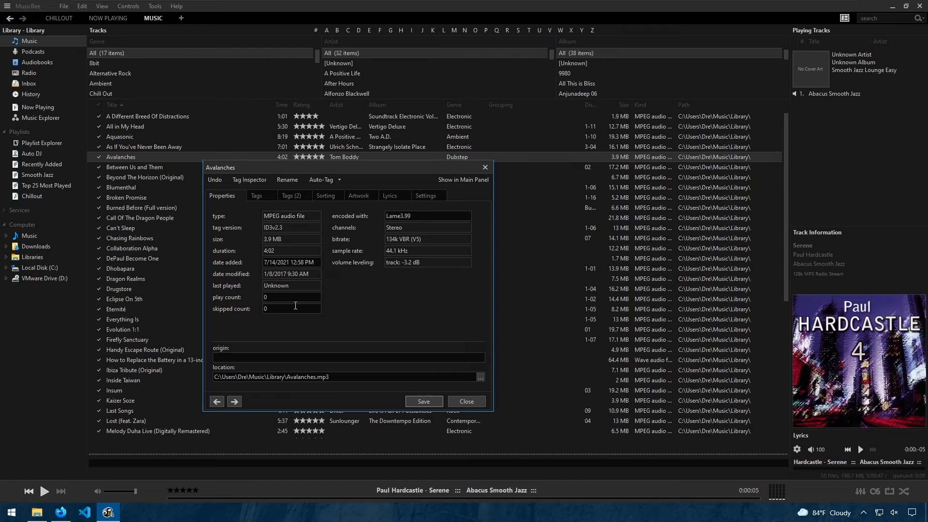
pyautogui.click(256, 196)
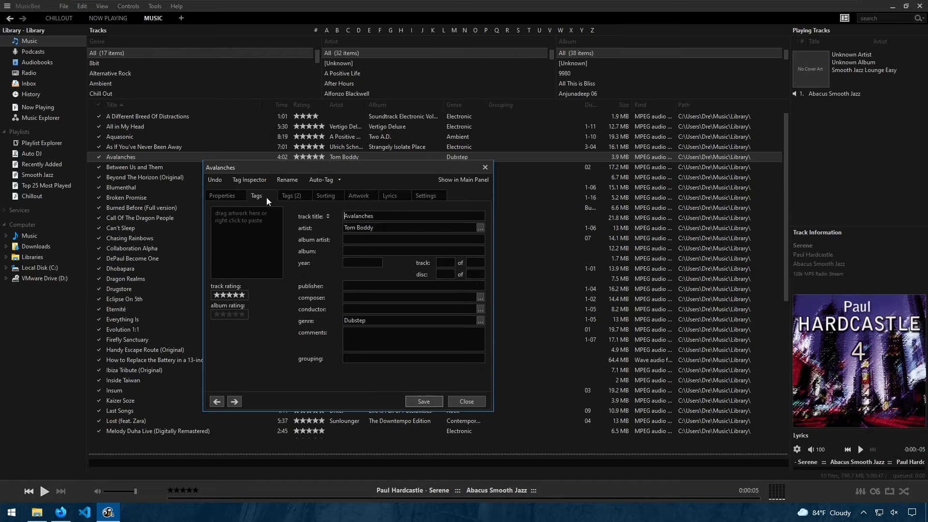
pyautogui.click(325, 195)
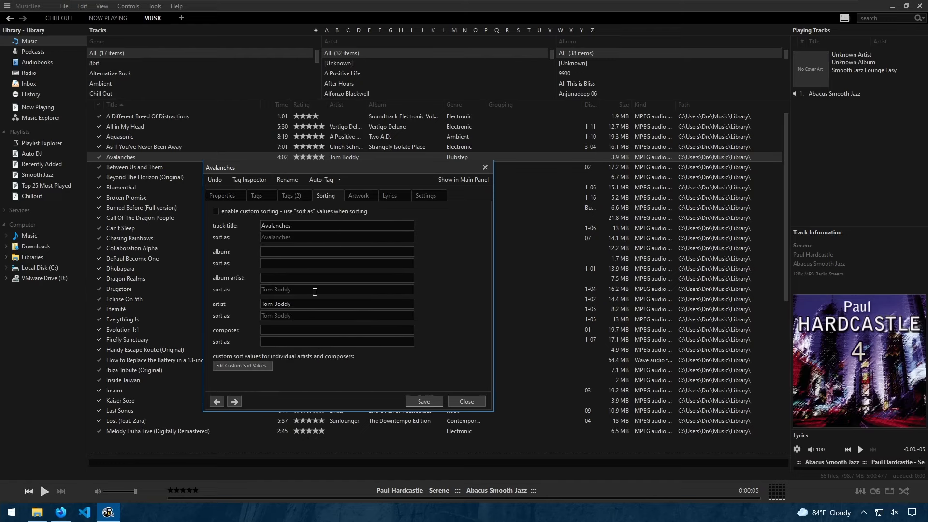
pyautogui.click(360, 196)
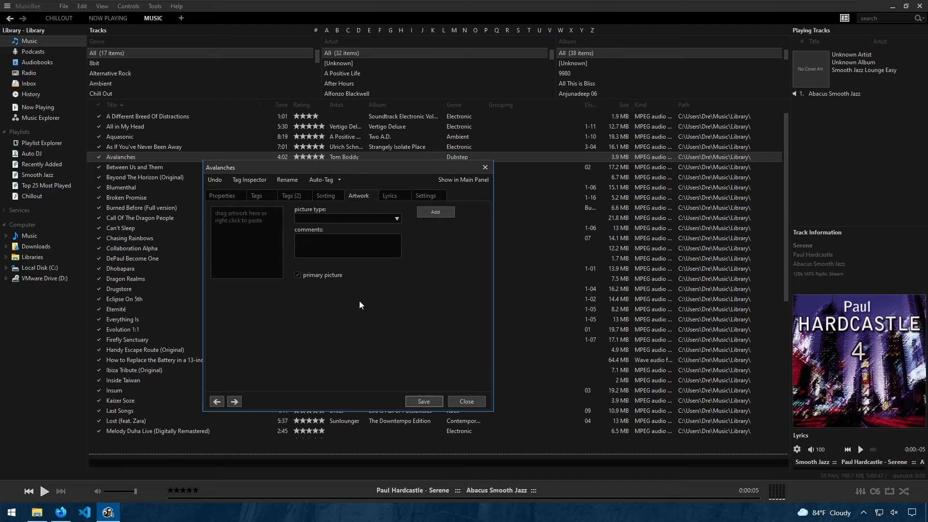
pyautogui.click(389, 195)
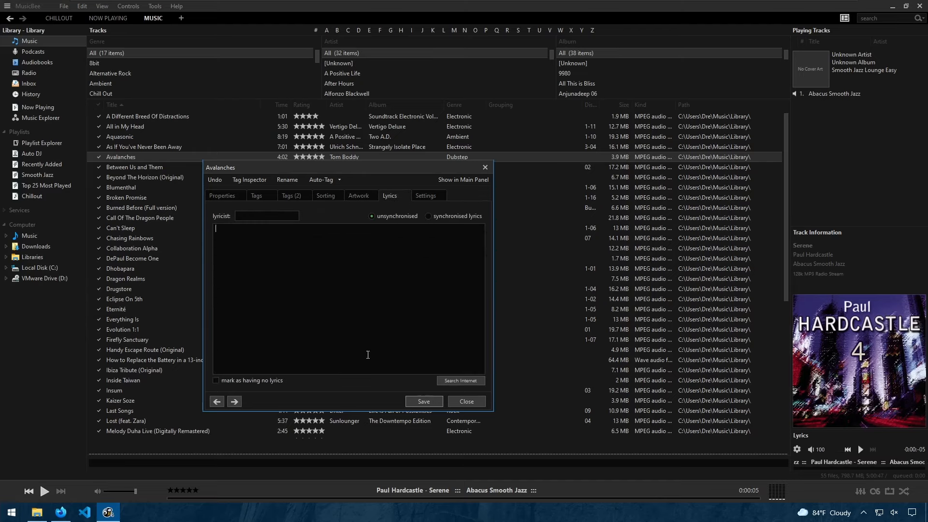
pyautogui.click(425, 195)
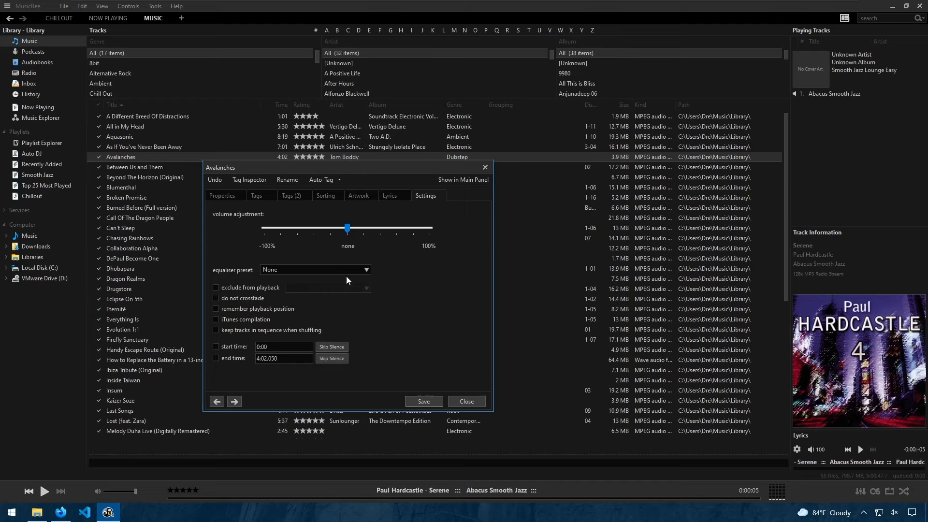
pyautogui.click(365, 270)
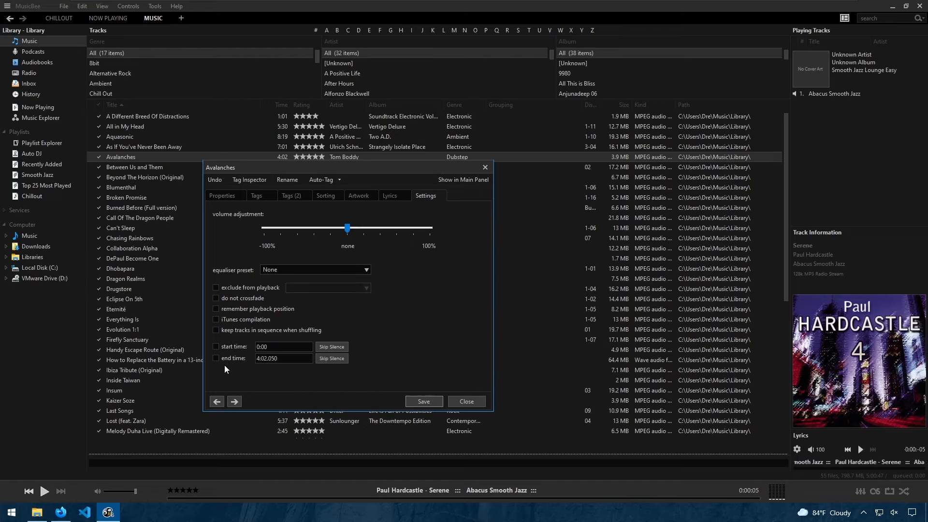
pyautogui.moveTo(248, 231)
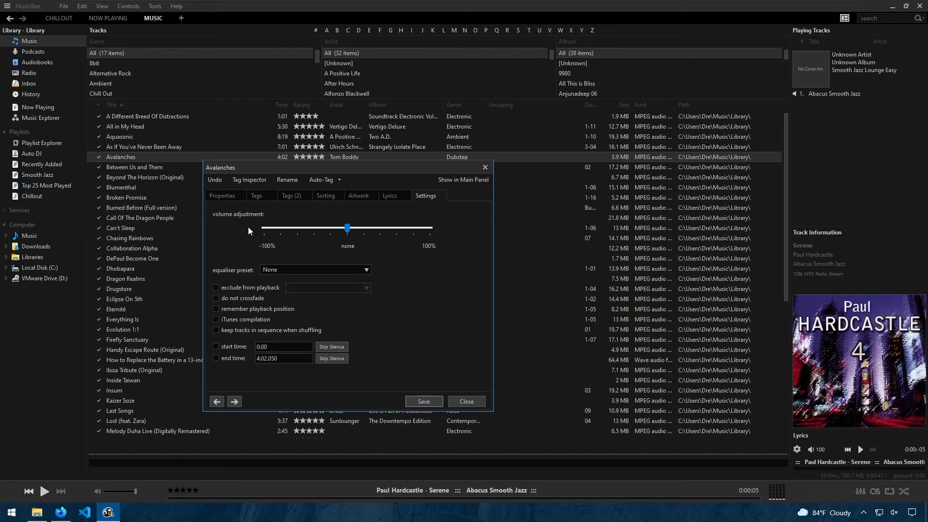
pyautogui.click(223, 195)
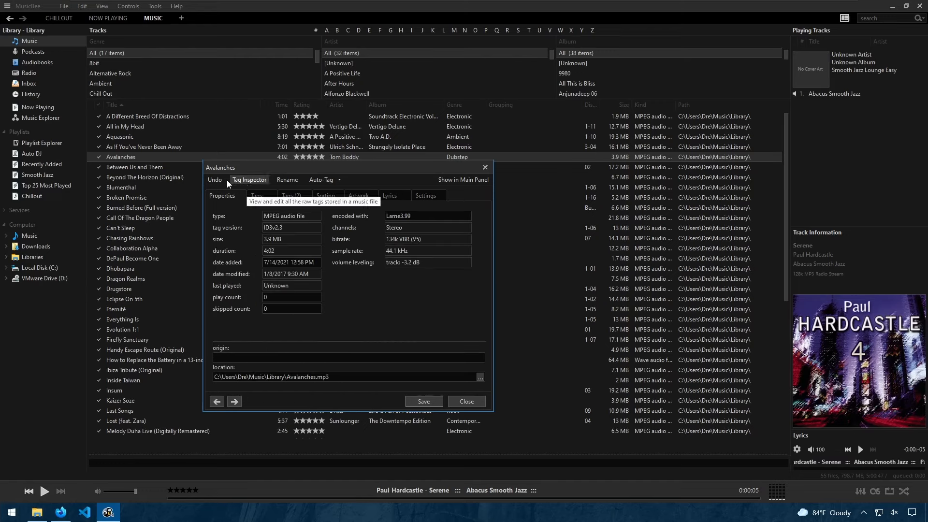
# - Cancel the file organiser, run Auto-Tag web lookup updating no tags, and close the editor
pyautogui.click(248, 180)
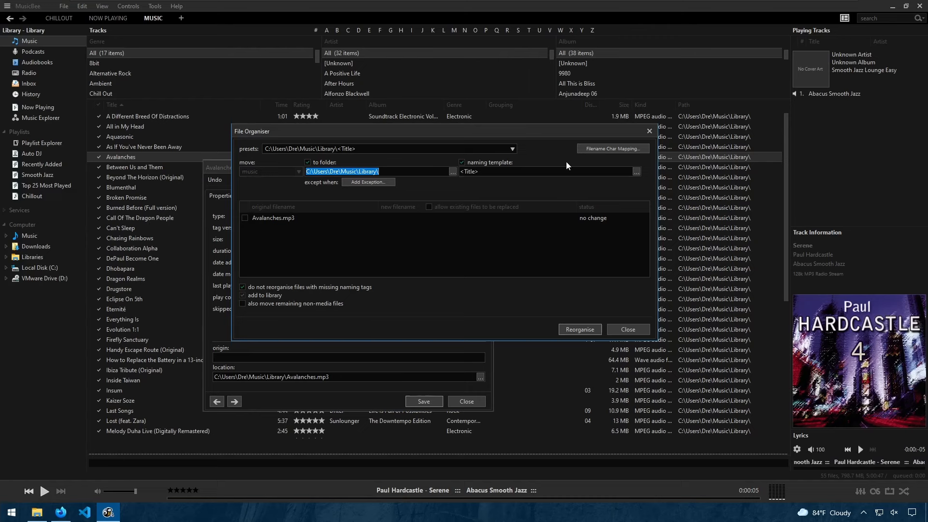
pyautogui.click(629, 329)
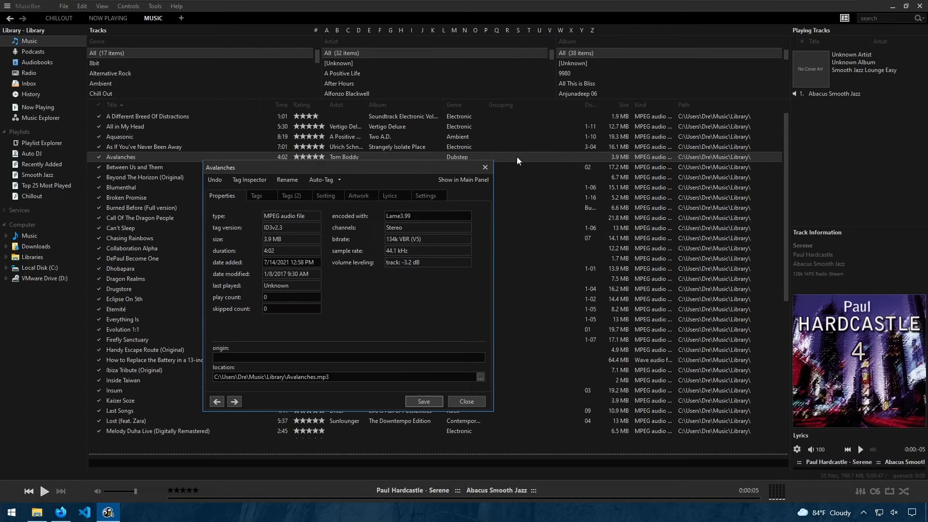
pyautogui.click(321, 179)
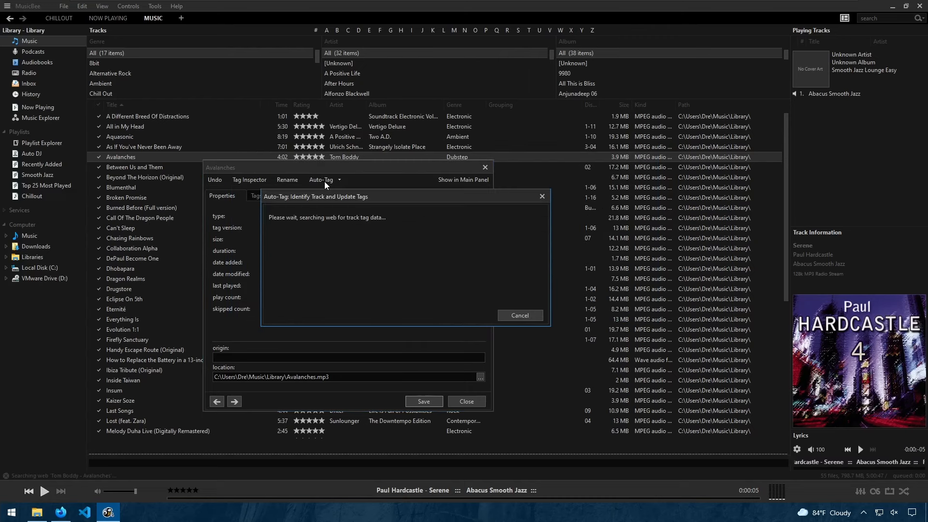
pyautogui.moveTo(400, 204)
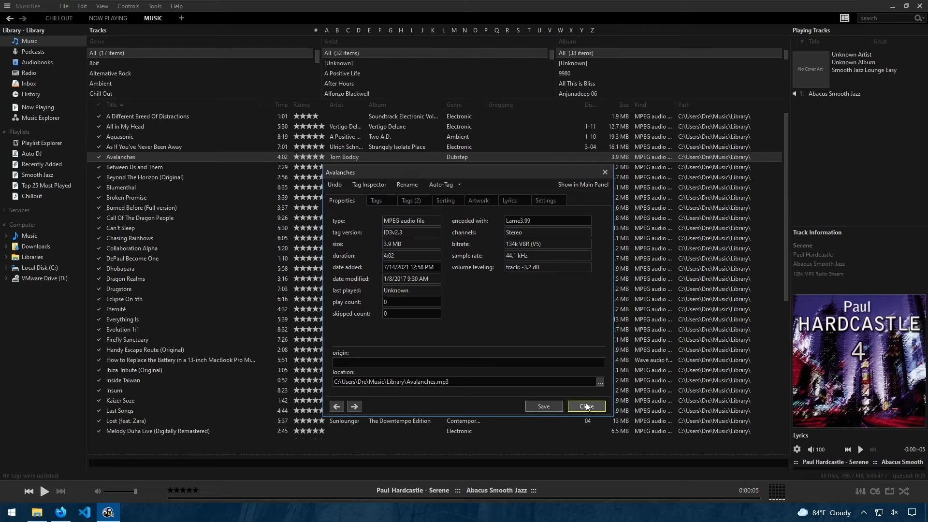
pyautogui.click(586, 406)
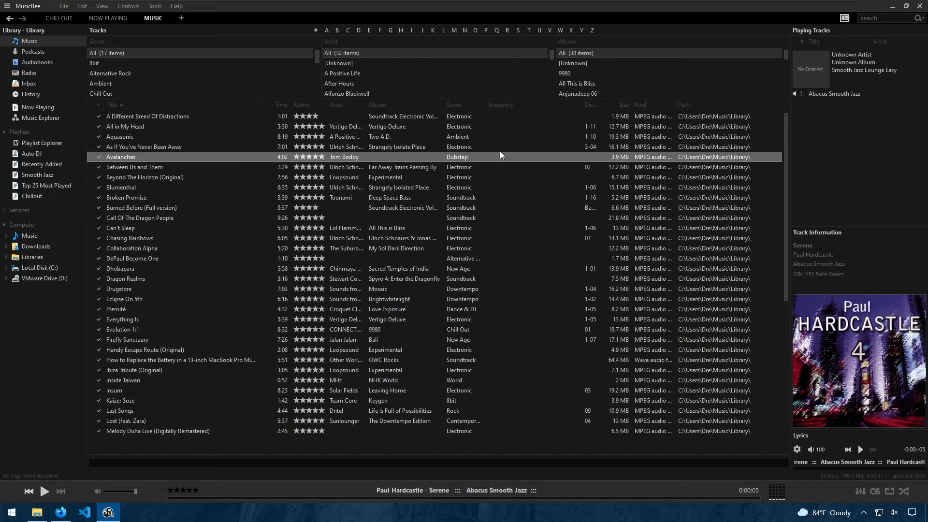
pyautogui.moveTo(172, 19)
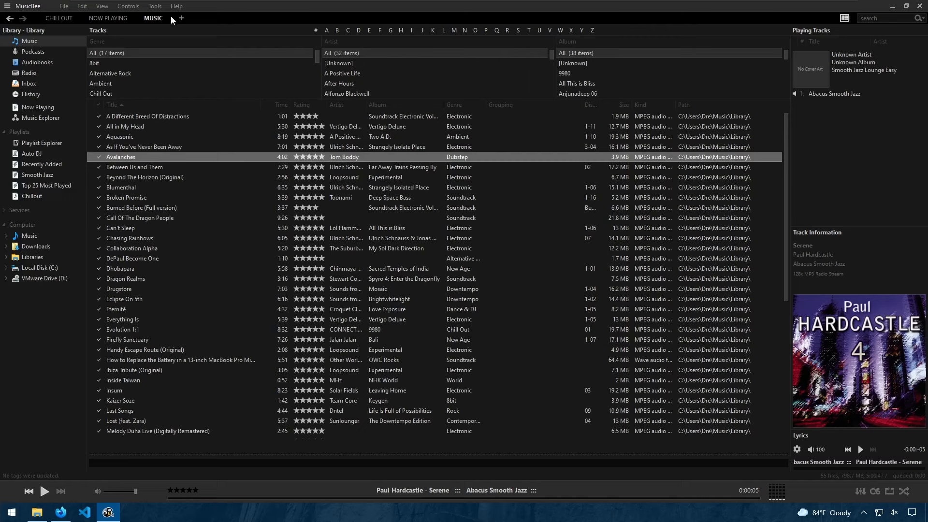
# - Browse the tagging tools and Preferences, then select Tom Boddy's Avalanches in the track list
pyautogui.click(154, 6)
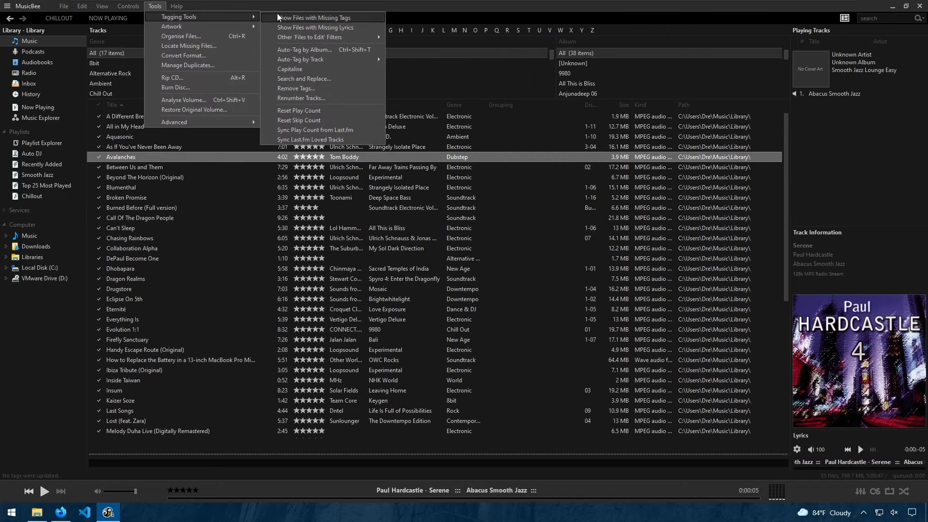
pyautogui.moveTo(318, 36)
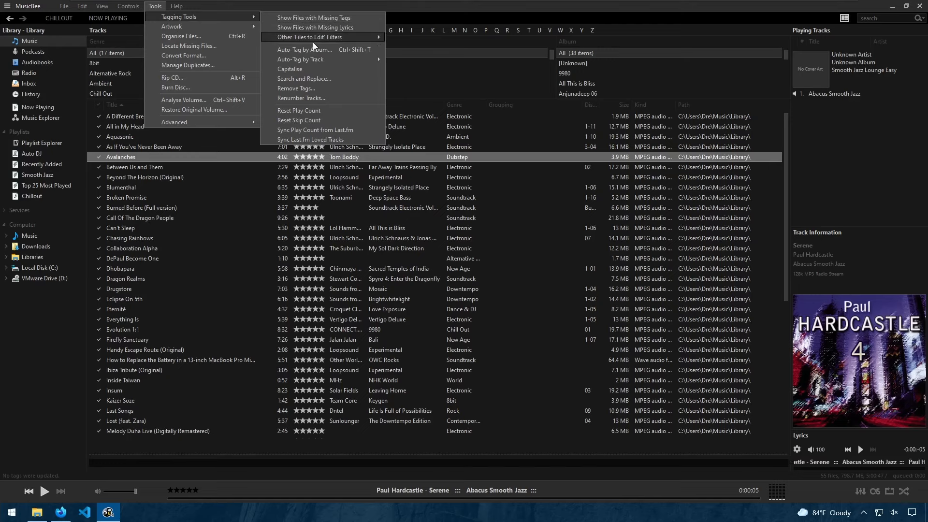
pyautogui.moveTo(289, 70)
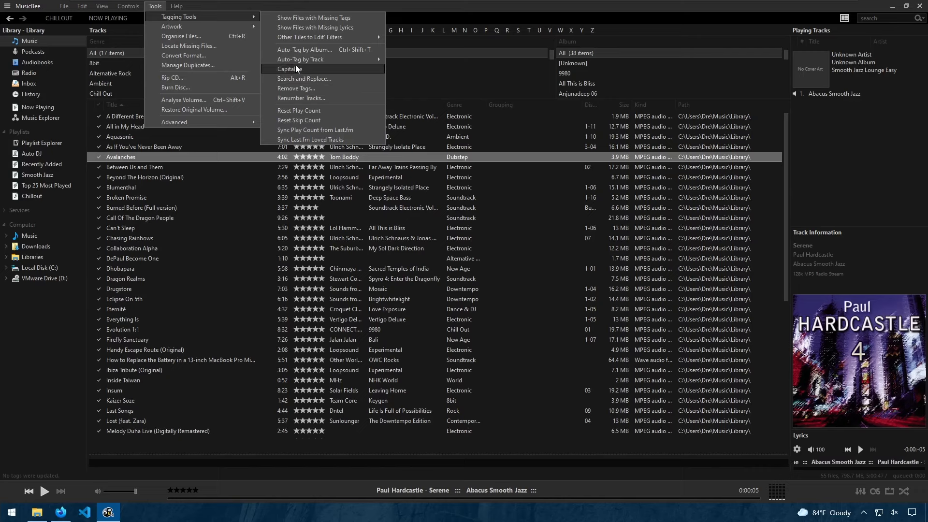
pyautogui.moveTo(313, 130)
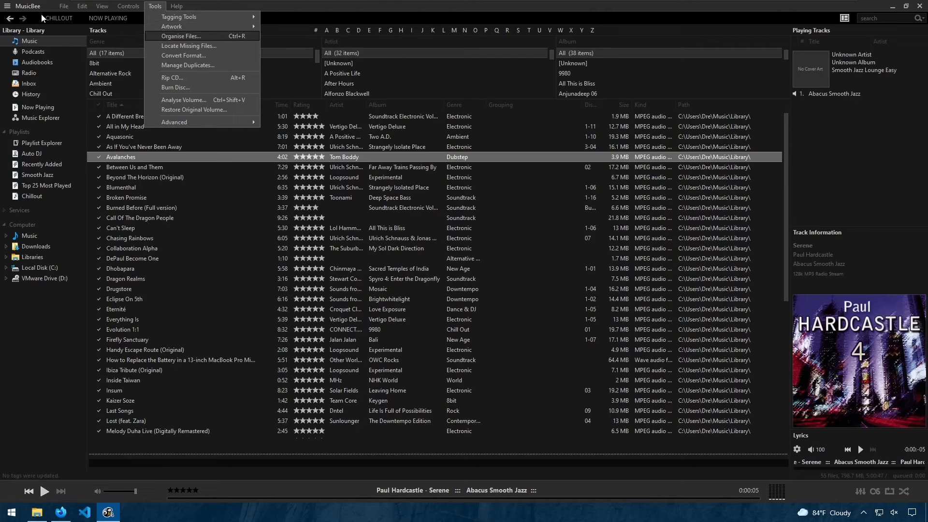
pyautogui.click(81, 6)
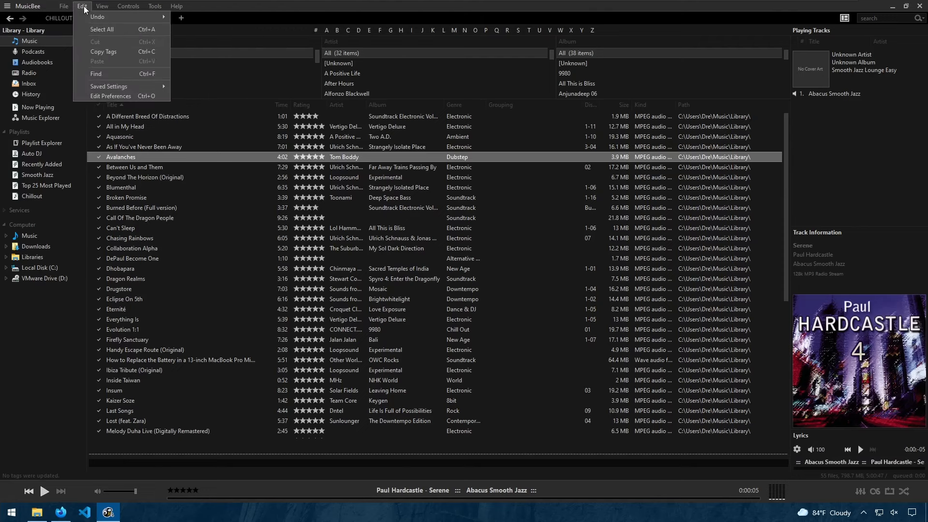
pyautogui.click(110, 96)
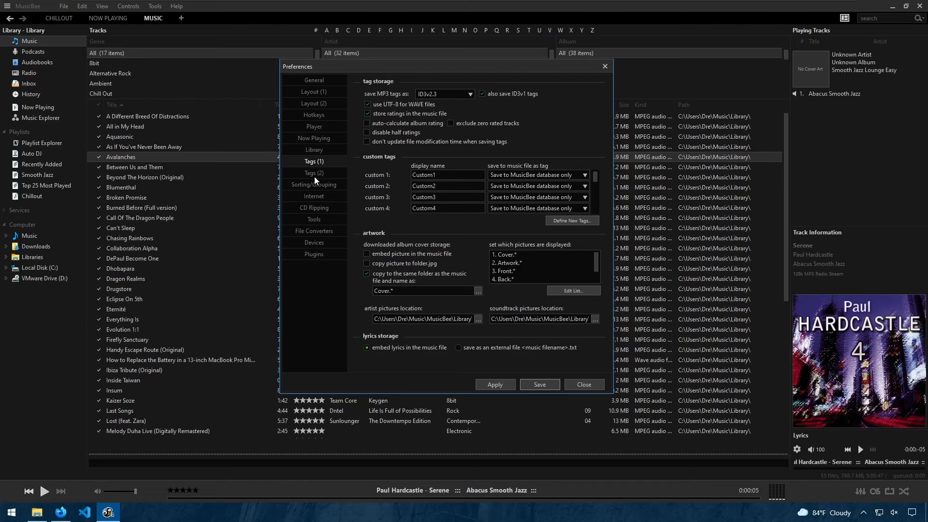
pyautogui.click(582, 383)
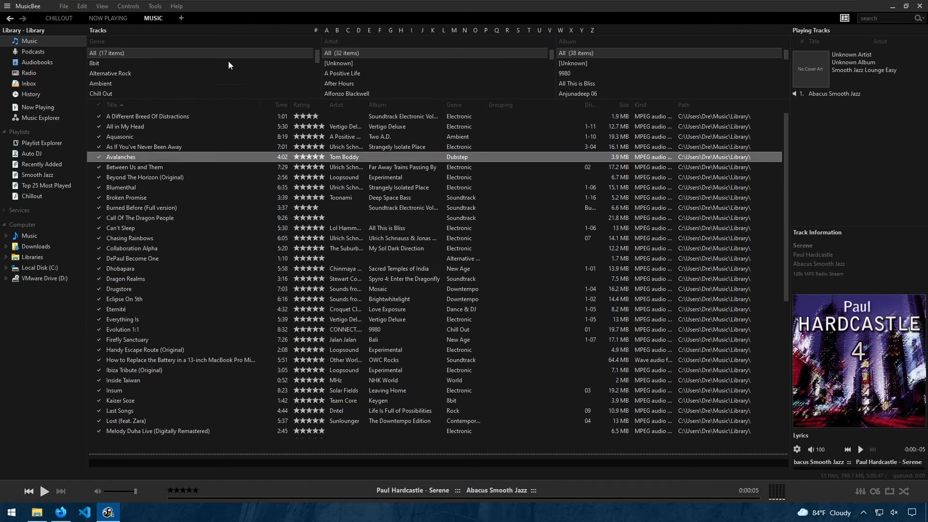
pyautogui.moveTo(150, 156)
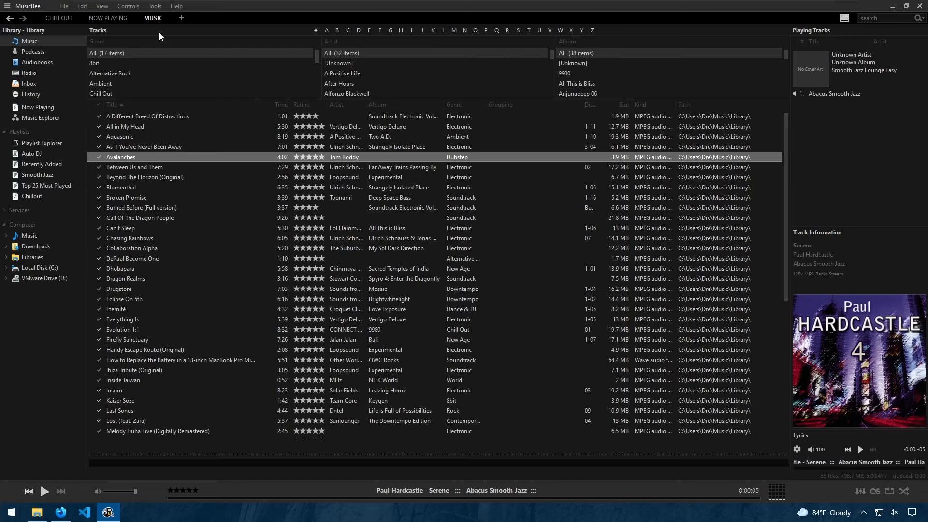
# - Launch the File Converter for Avalanches via Tools > Convert Format, set to MP3 output
pyautogui.rightClick(120, 157)
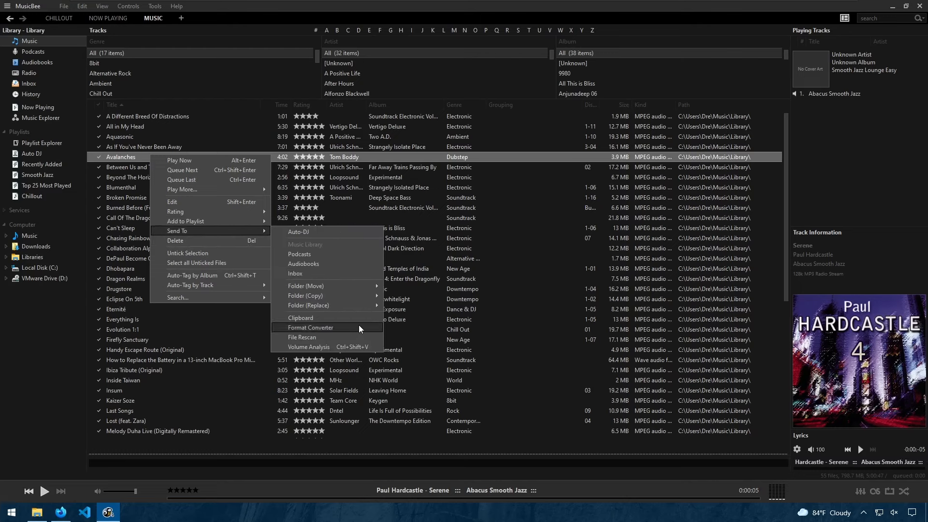
pyautogui.click(155, 6)
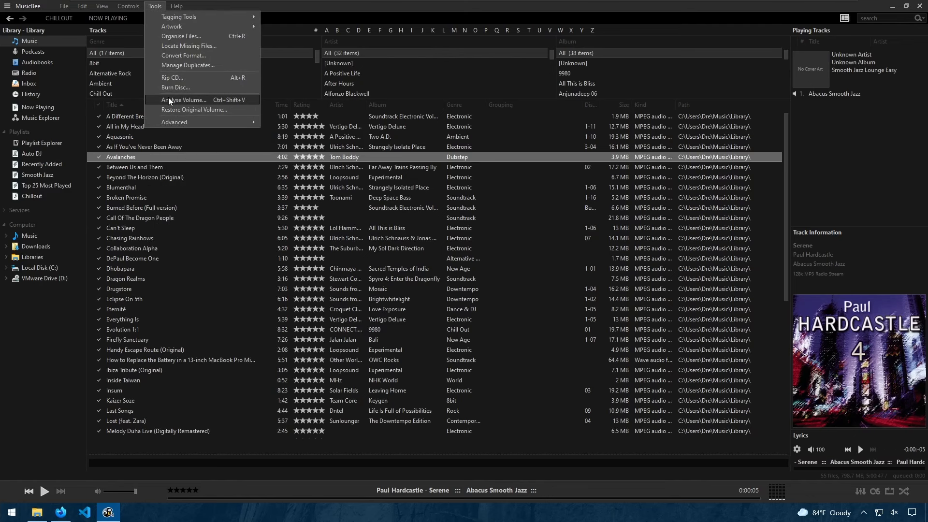
pyautogui.click(181, 55)
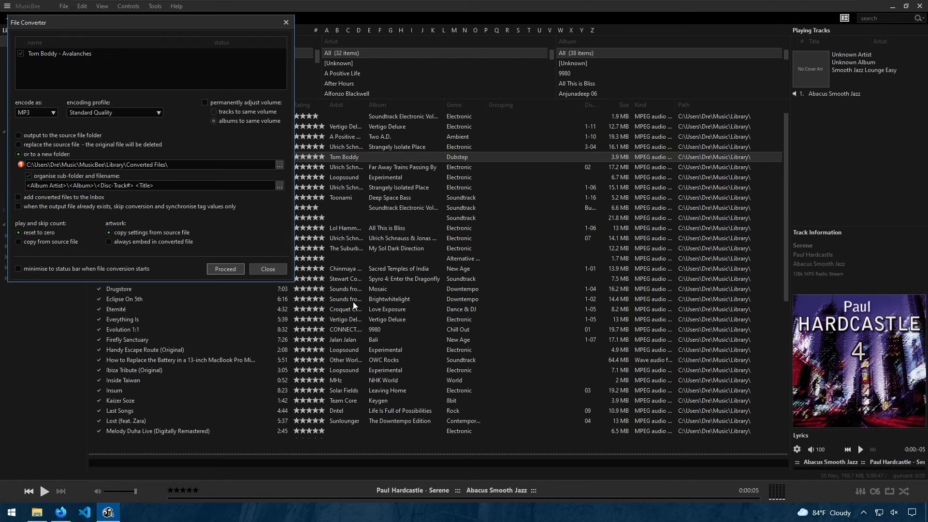
pyautogui.click(36, 112)
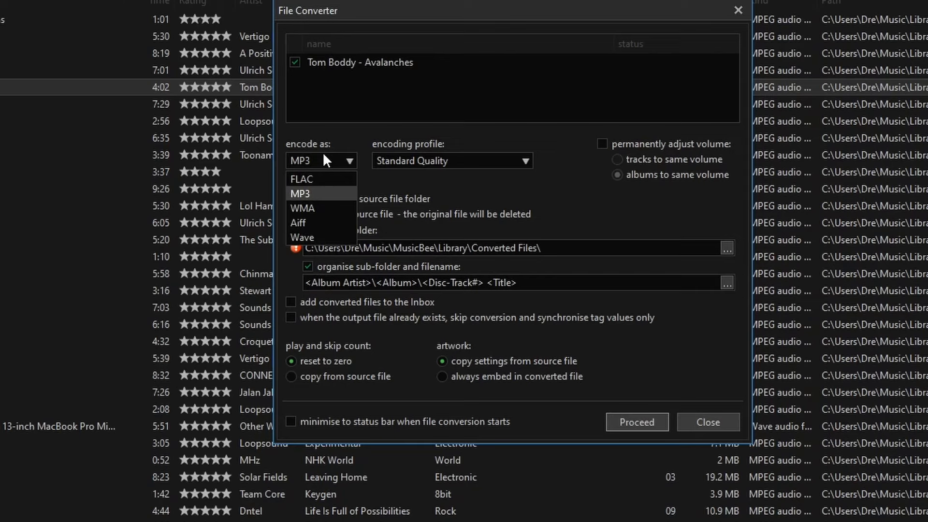
pyautogui.moveTo(331, 190)
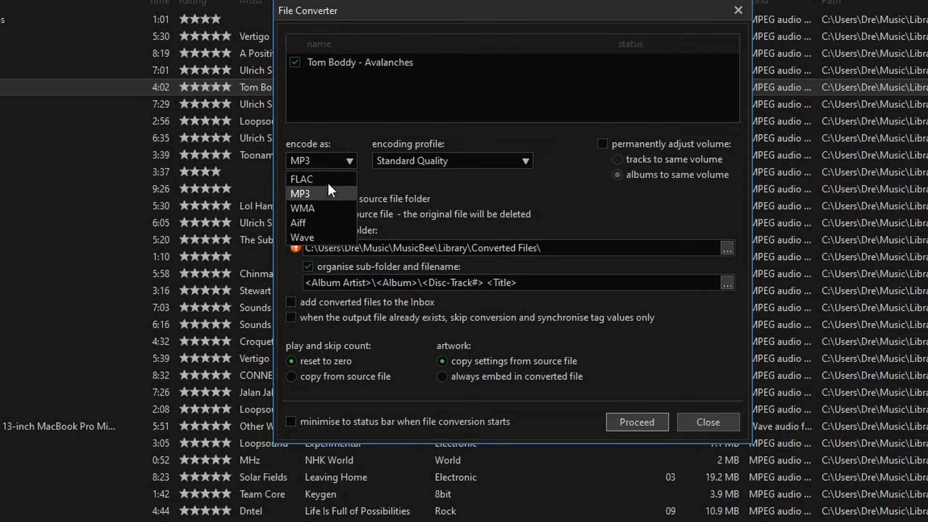
pyautogui.moveTo(321, 201)
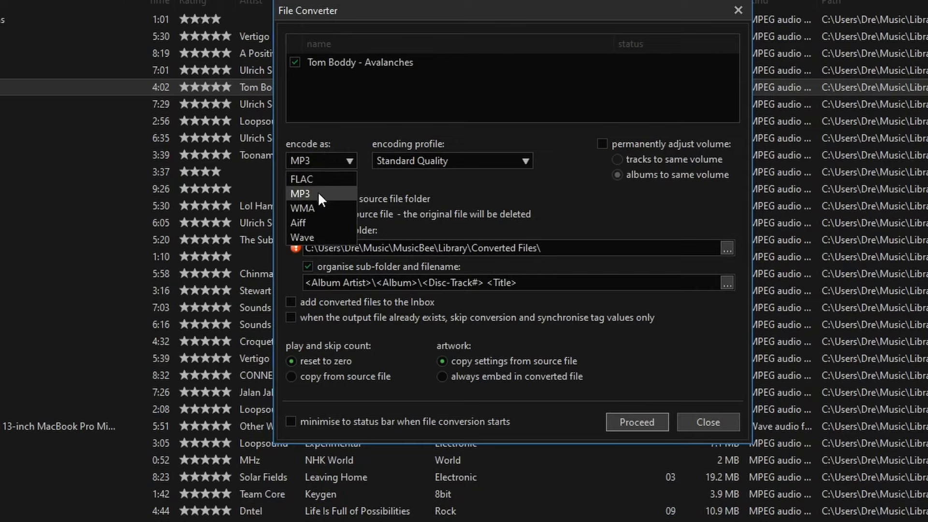
pyautogui.moveTo(331, 226)
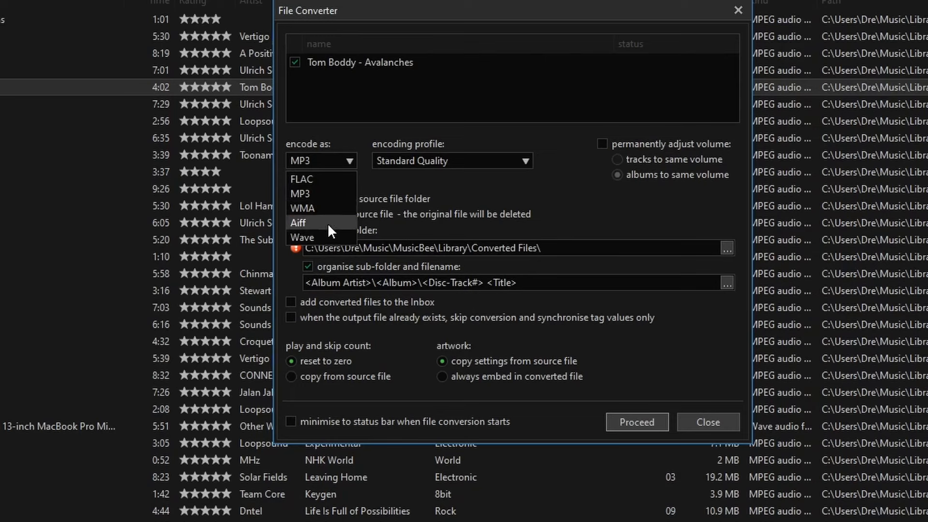
pyautogui.moveTo(318, 238)
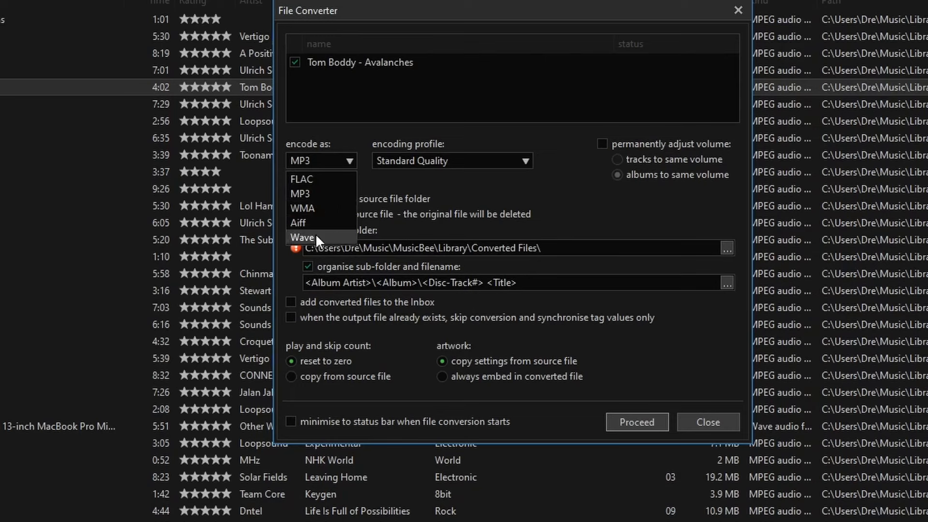
pyautogui.moveTo(337, 222)
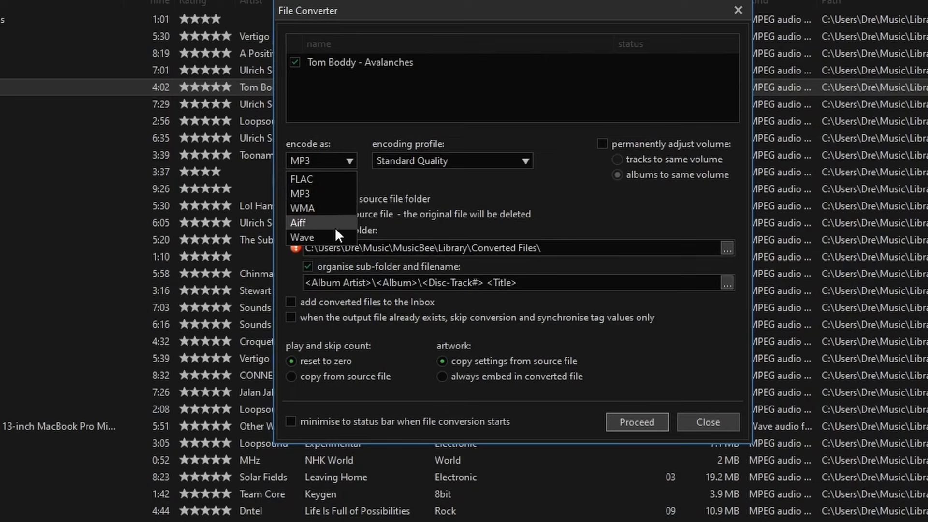
pyautogui.moveTo(314, 161)
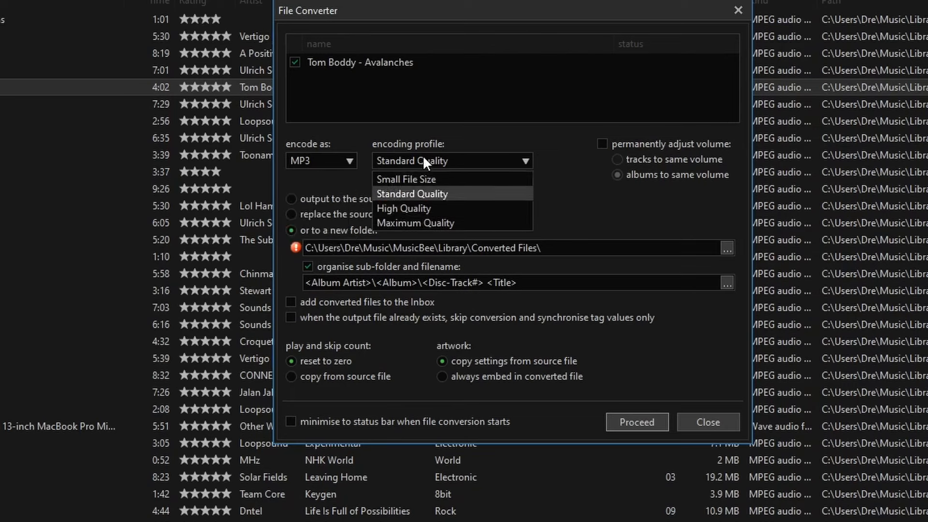
pyautogui.moveTo(467, 301)
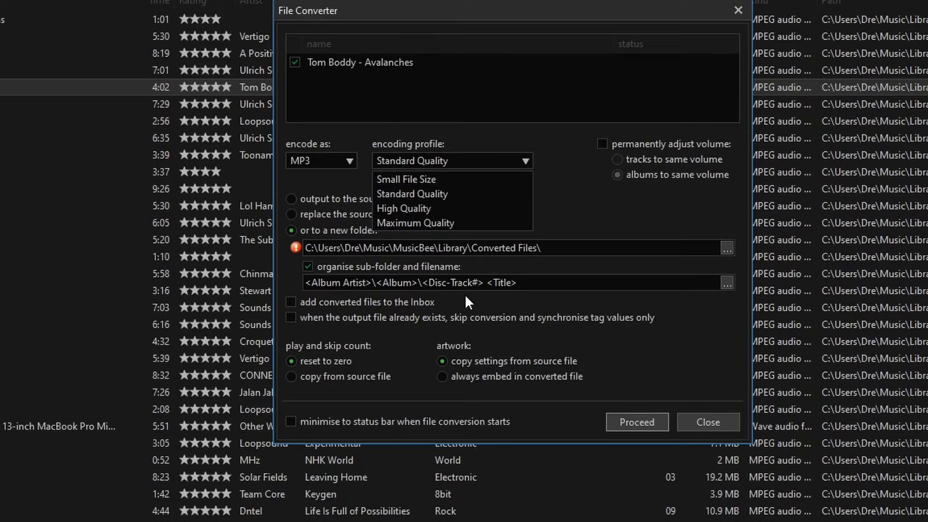
pyautogui.moveTo(574, 347)
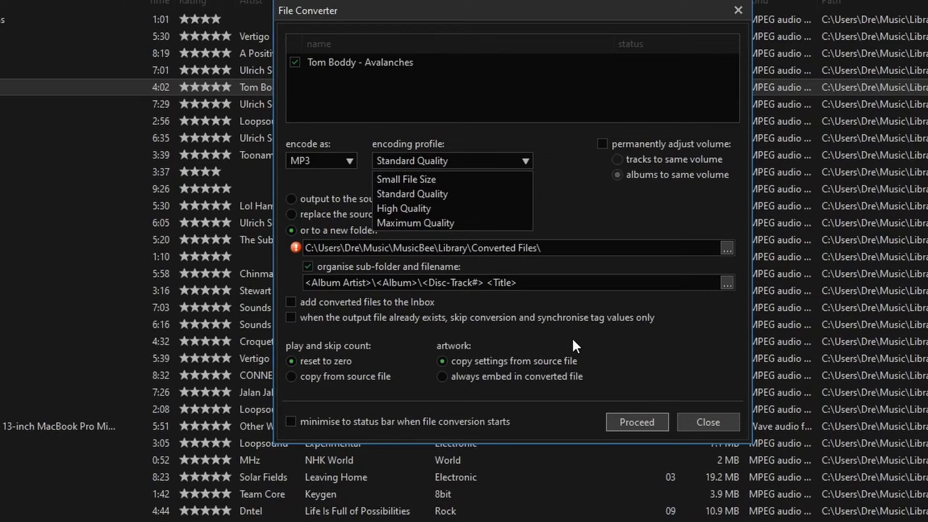
pyautogui.moveTo(346, 313)
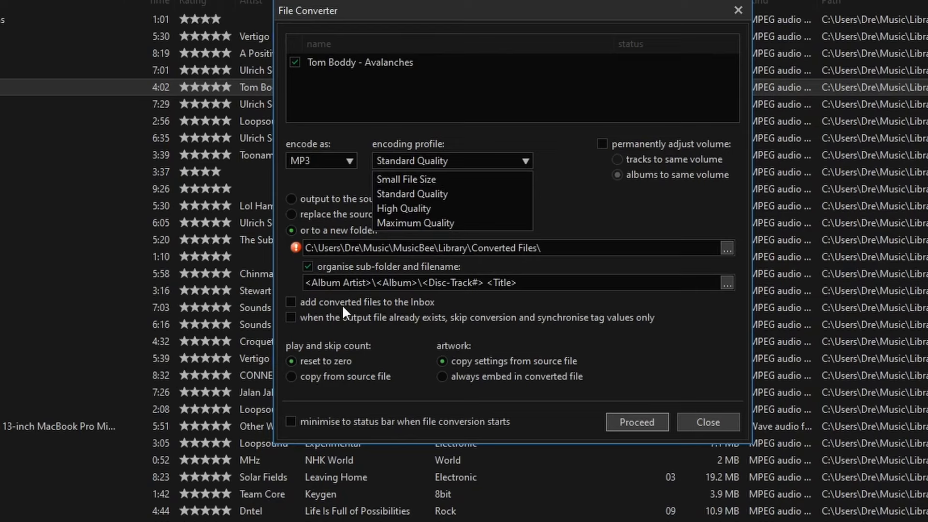
pyautogui.moveTo(435, 313)
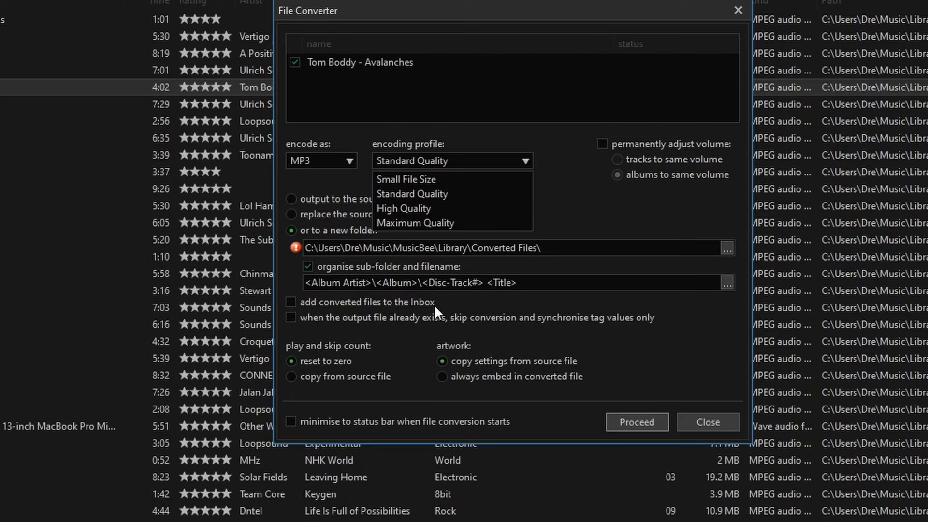
pyautogui.moveTo(324, 313)
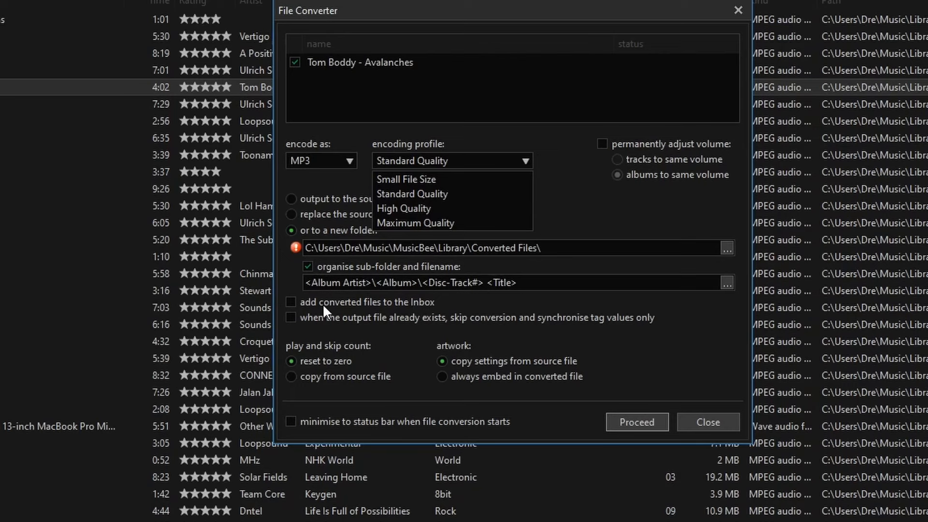
pyautogui.moveTo(407, 310)
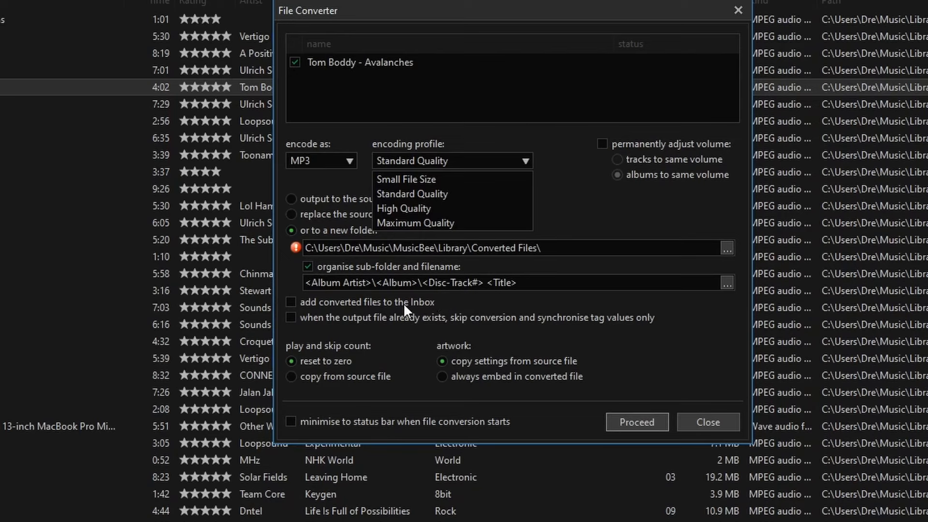
pyautogui.moveTo(451, 308)
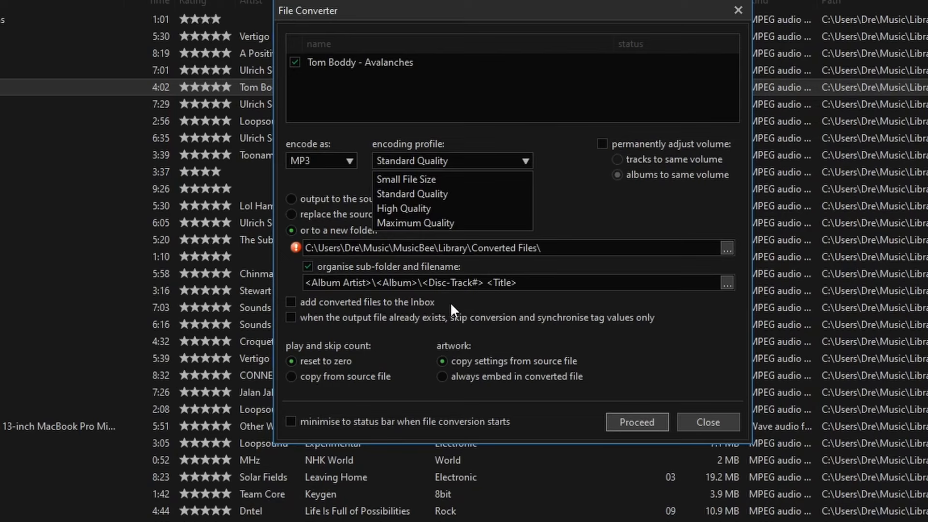
pyautogui.moveTo(698, 167)
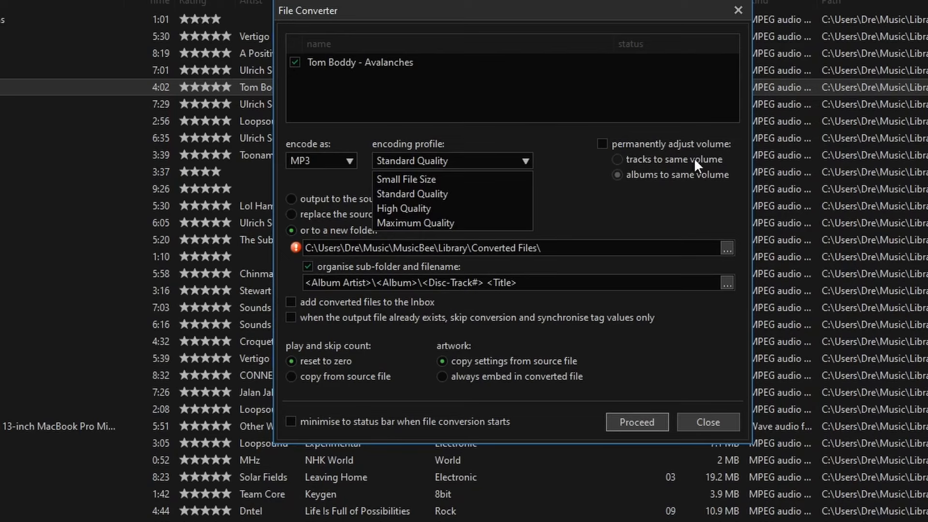
pyautogui.click(707, 422)
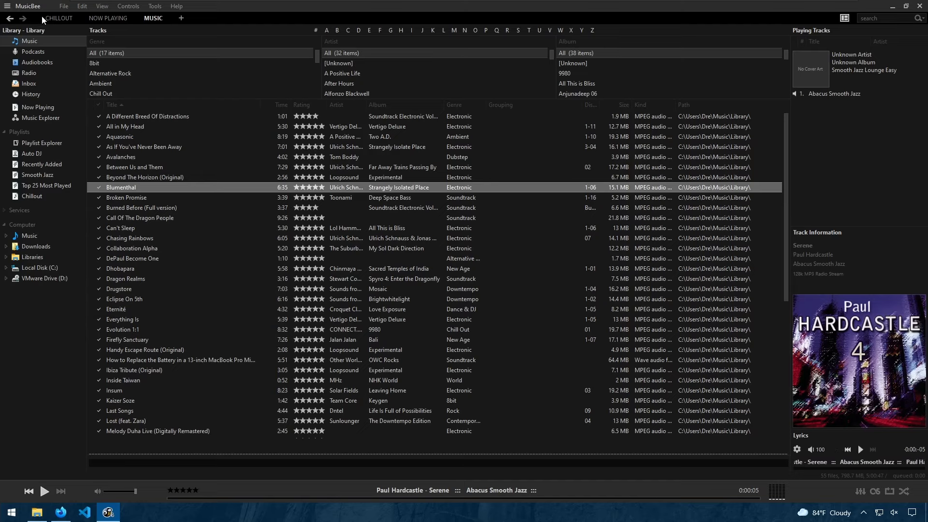
pyautogui.moveTo(62, 5)
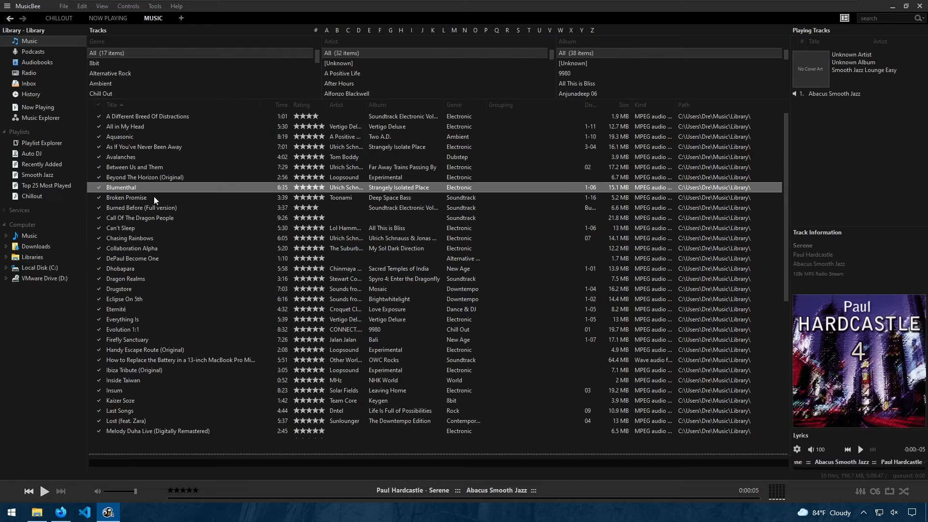
pyautogui.moveTo(180, 178)
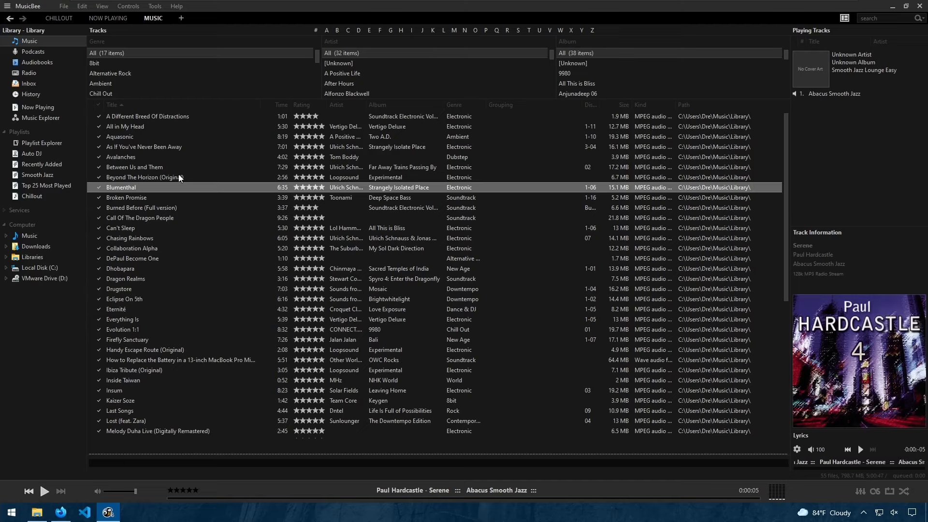
pyautogui.moveTo(220, 189)
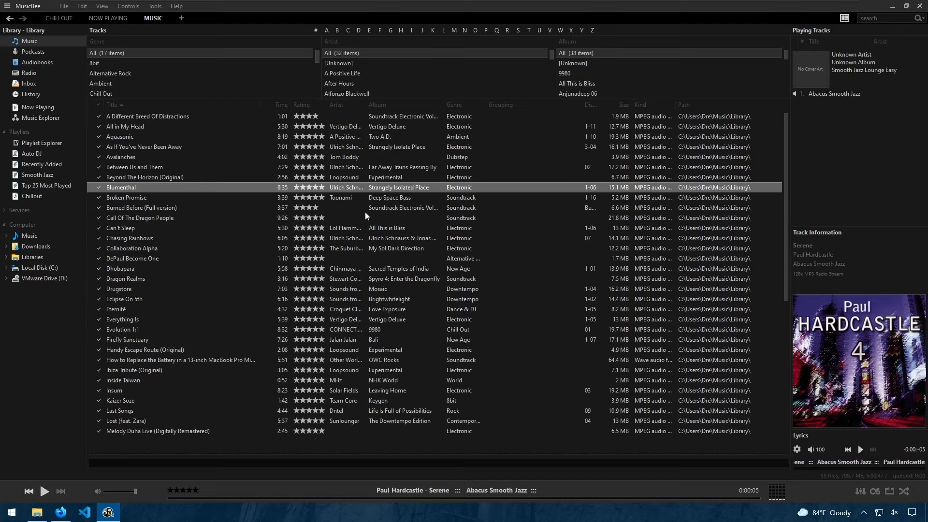
pyautogui.moveTo(218, 198)
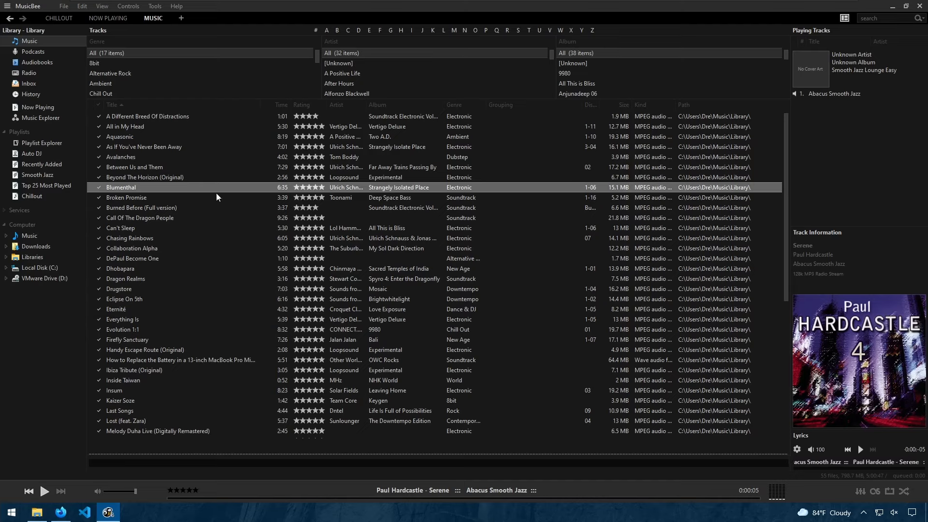